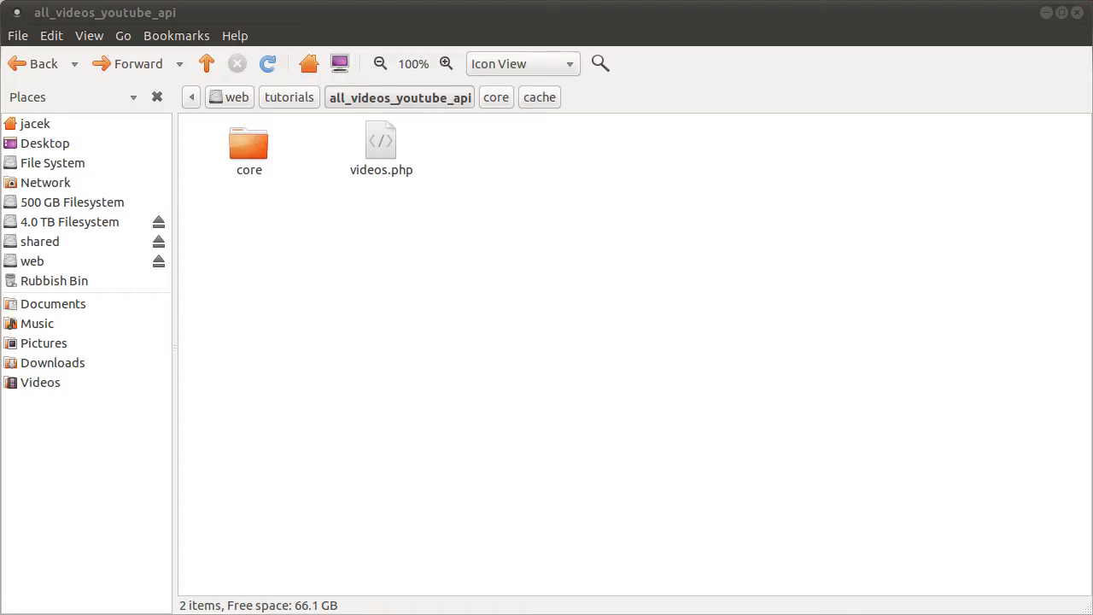
{"action": "mouse_move", "coordinate": [1004, 164]}
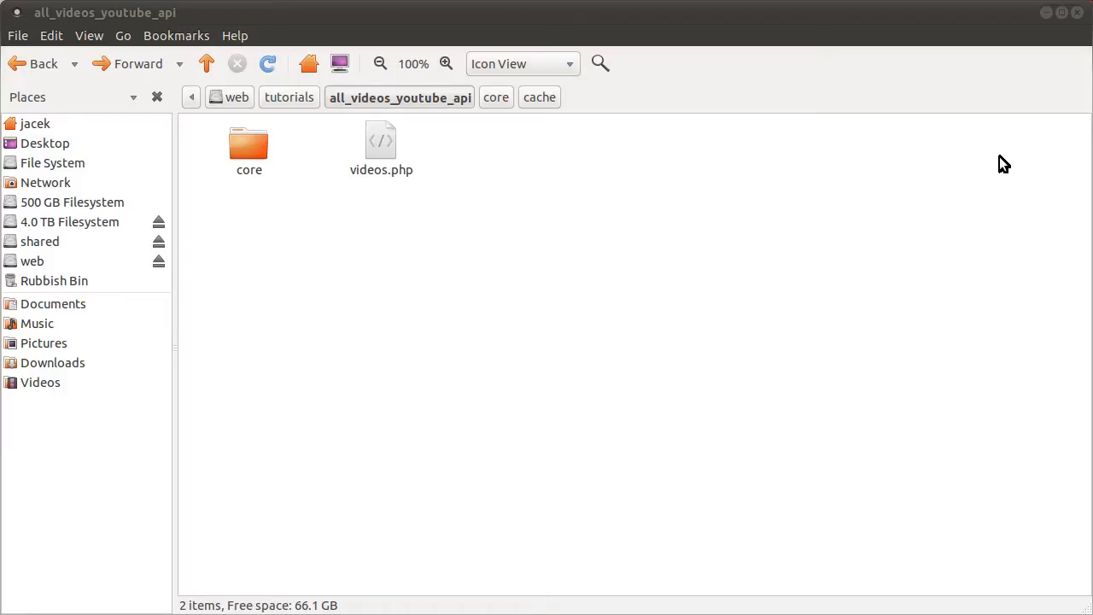
{"action": "mouse_move", "coordinate": [393, 179]}
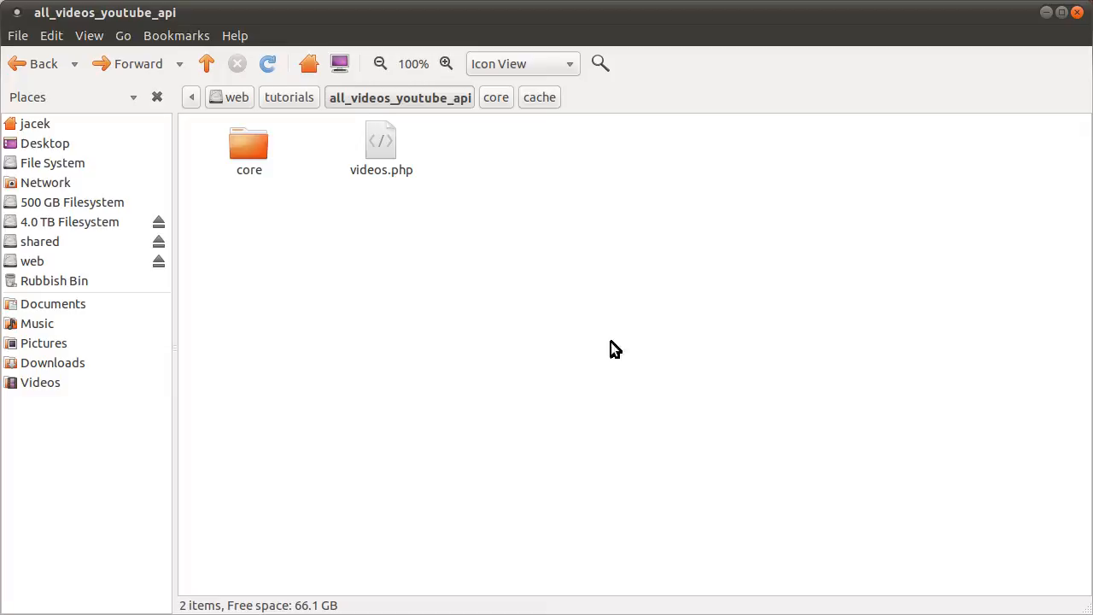
- Reload the videos.php page on the local server in Firefox; it stays blank
{"action": "left_click", "coordinate": [381, 151]}
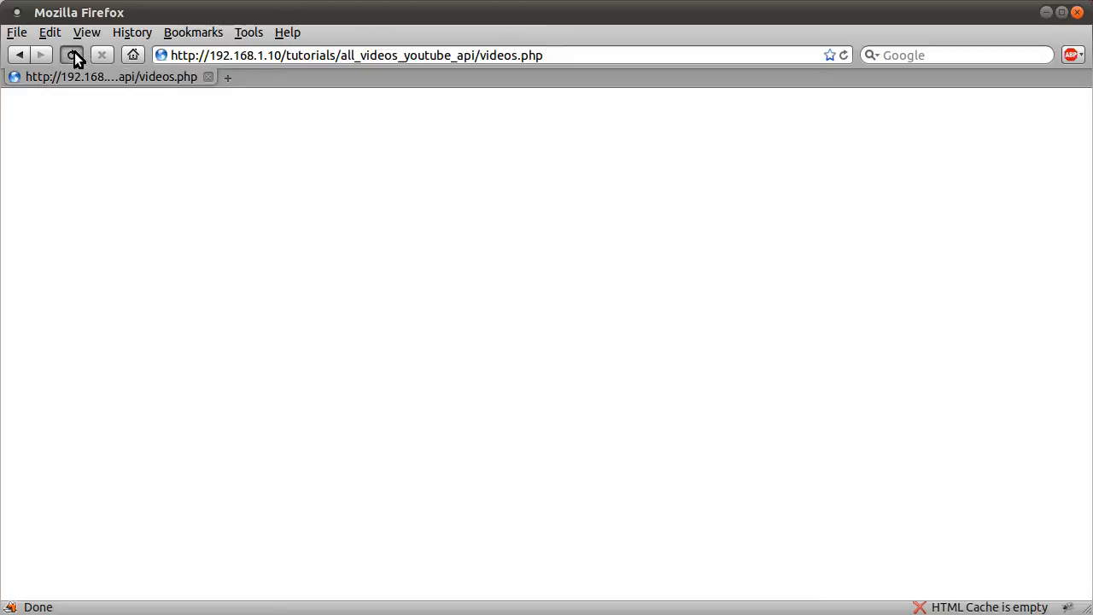
{"action": "left_click", "coordinate": [72, 55]}
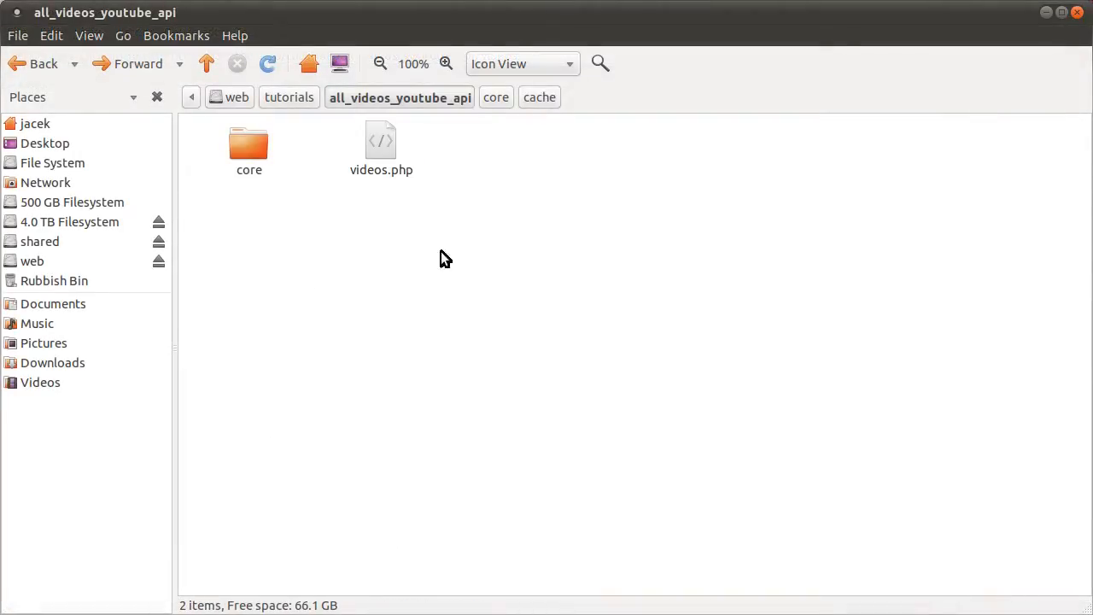
{"action": "mouse_move", "coordinate": [293, 226]}
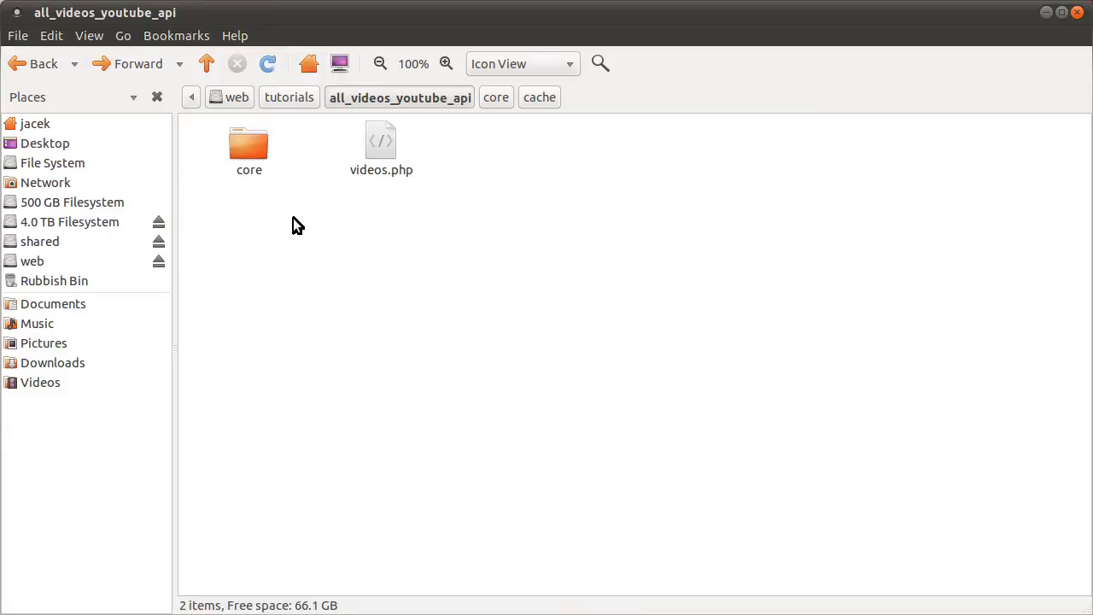
- Browse into the core folder and locate init.inc.php
{"action": "left_click", "coordinate": [381, 145]}
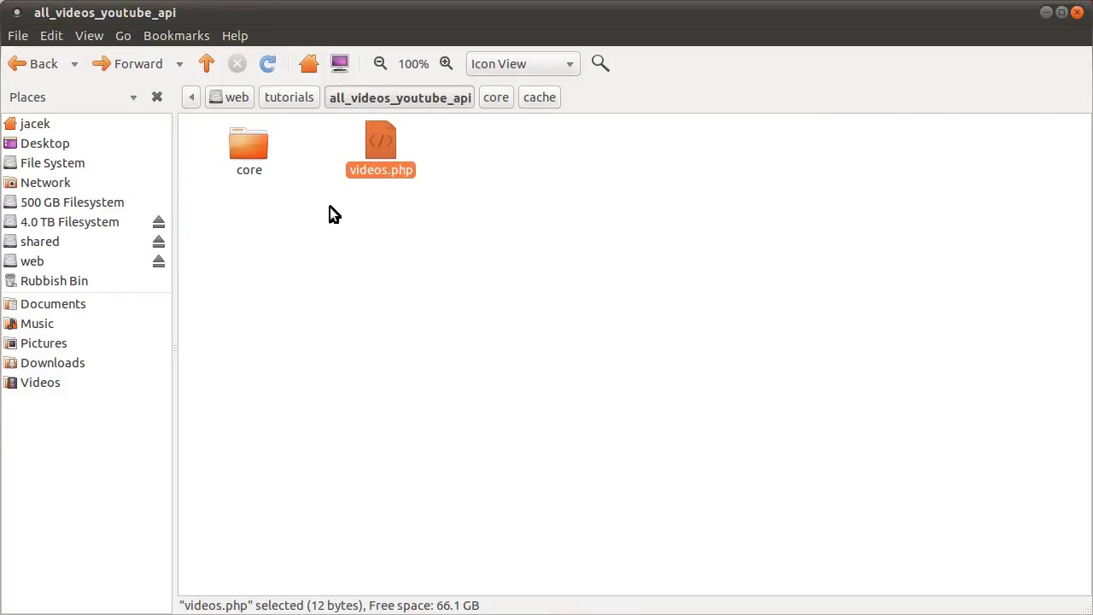
{"action": "mouse_move", "coordinate": [314, 222]}
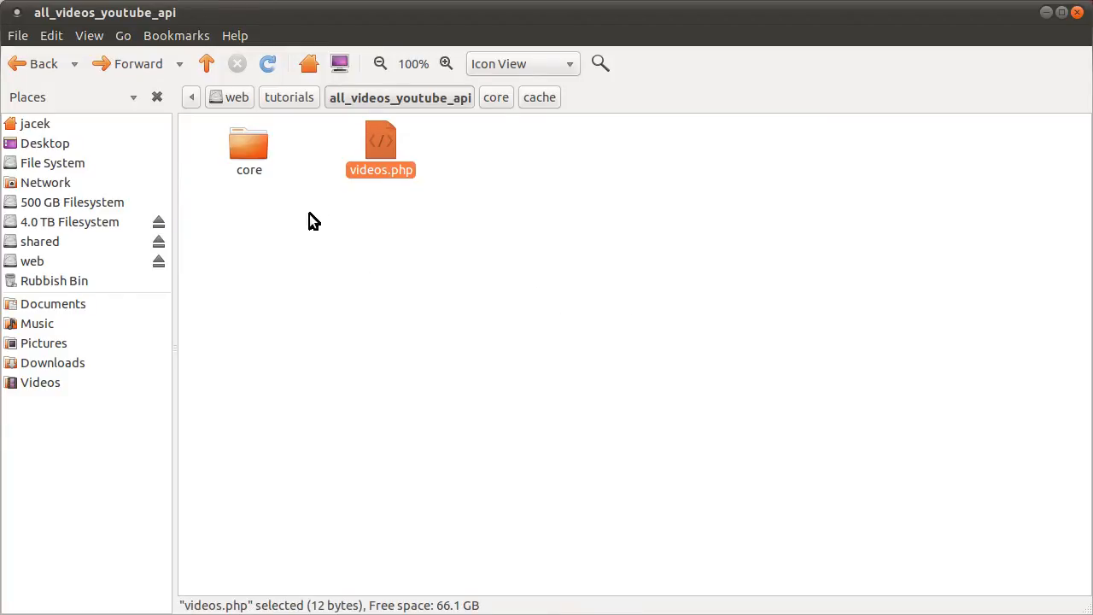
{"action": "left_click", "coordinate": [496, 95]}
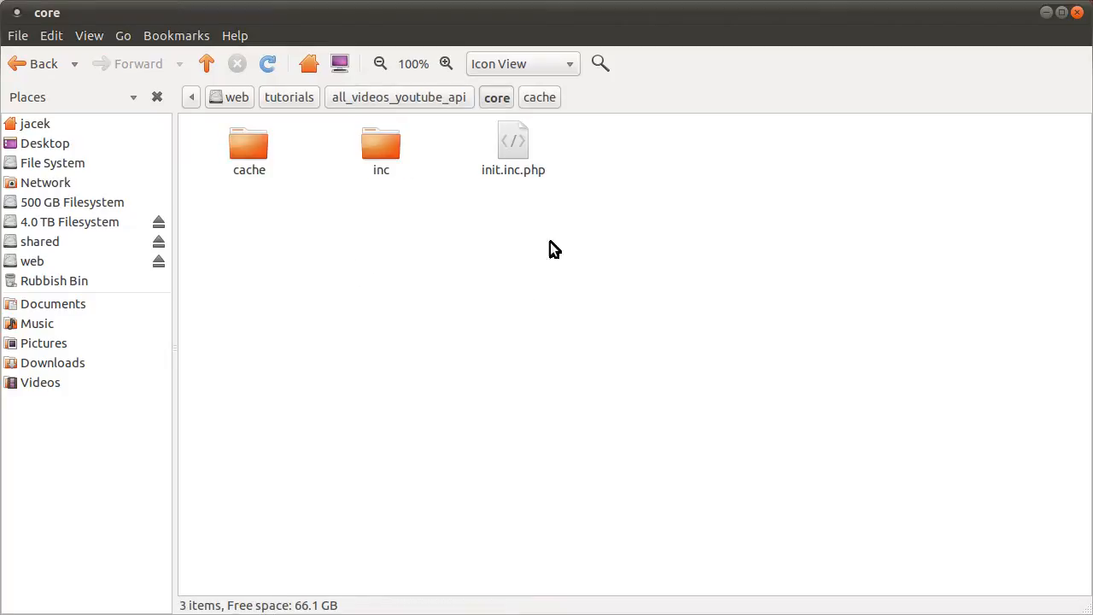
{"action": "left_click", "coordinate": [513, 145]}
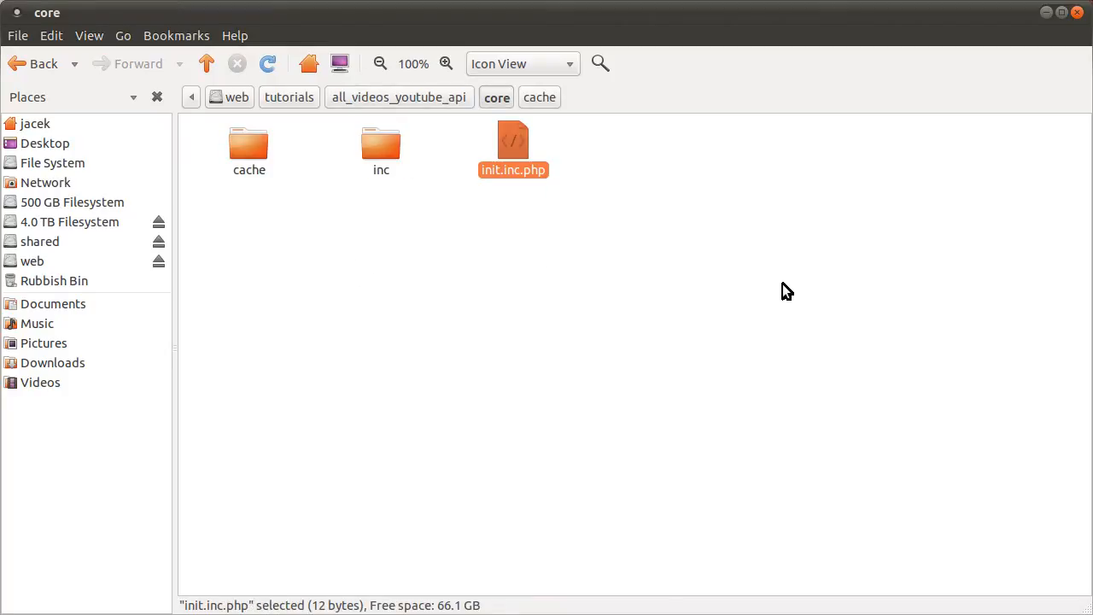
{"action": "mouse_move", "coordinate": [310, 304]}
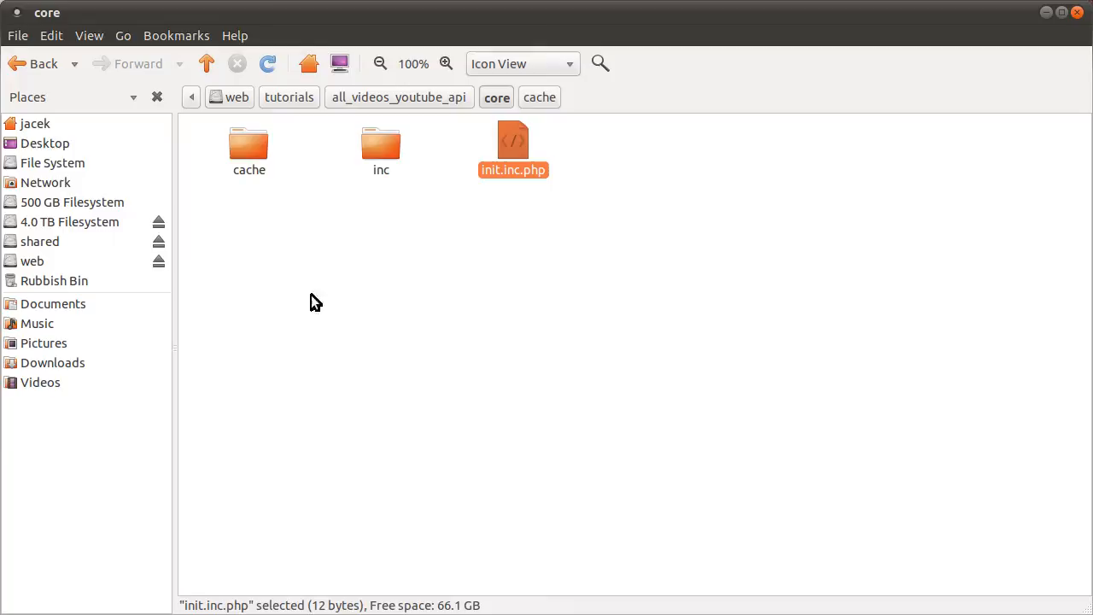
- Browse into inc to find youtube_api.inc.php, then return to the project folder and core
{"action": "left_click", "coordinate": [381, 145]}
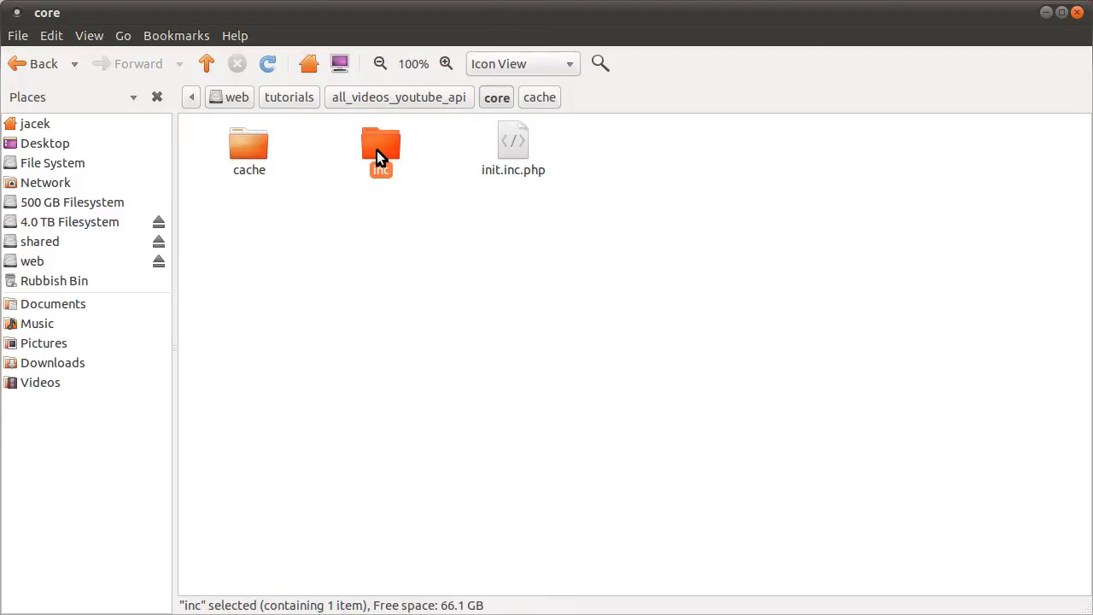
{"action": "double_click", "coordinate": [381, 145]}
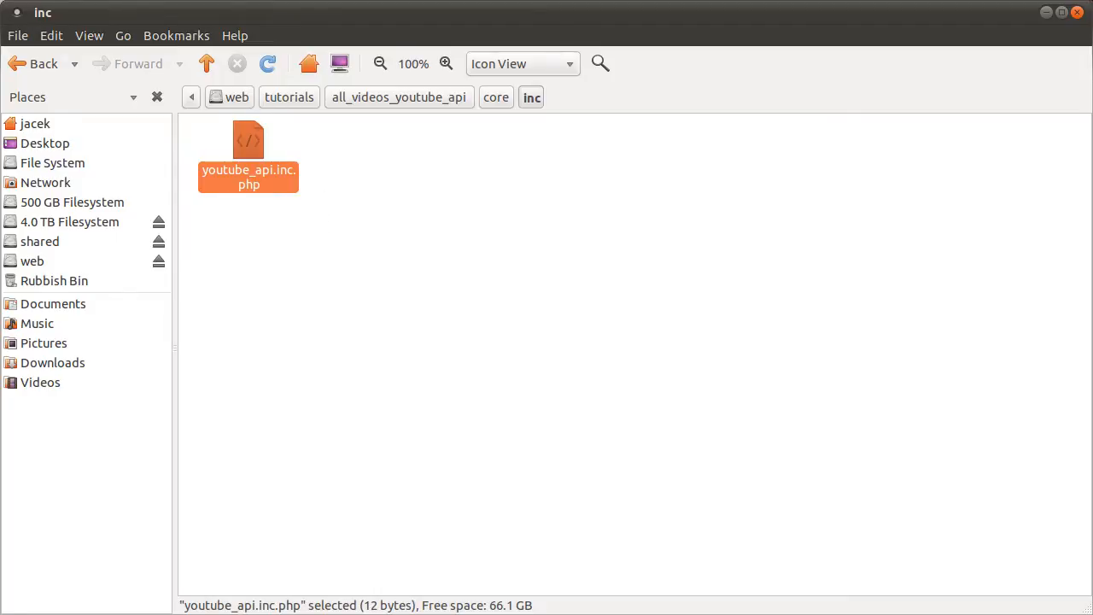
{"action": "mouse_move", "coordinate": [379, 188]}
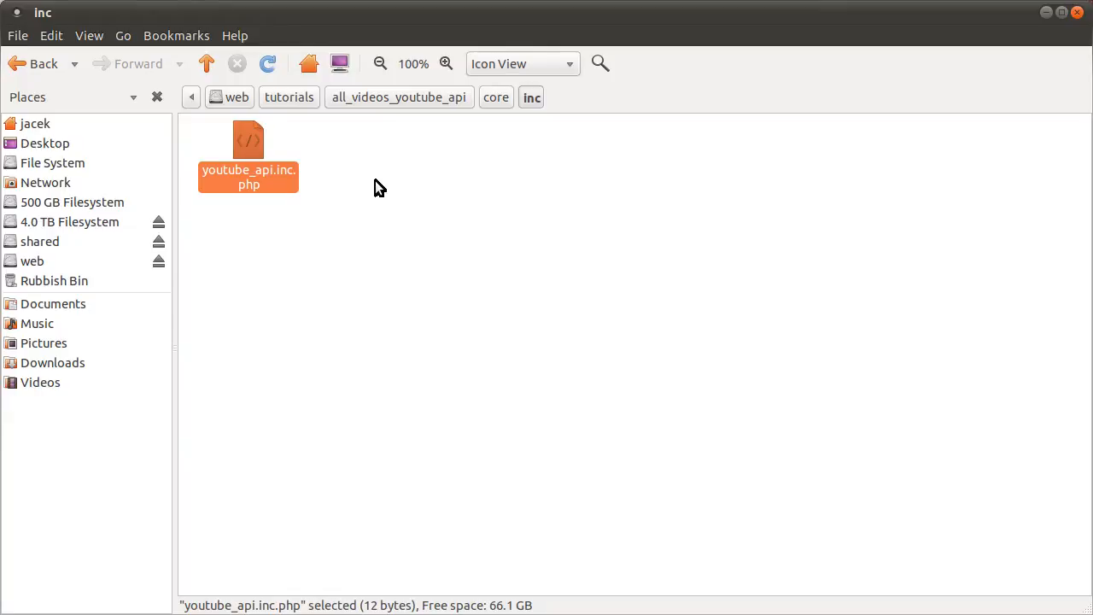
{"action": "left_click", "coordinate": [380, 186]}
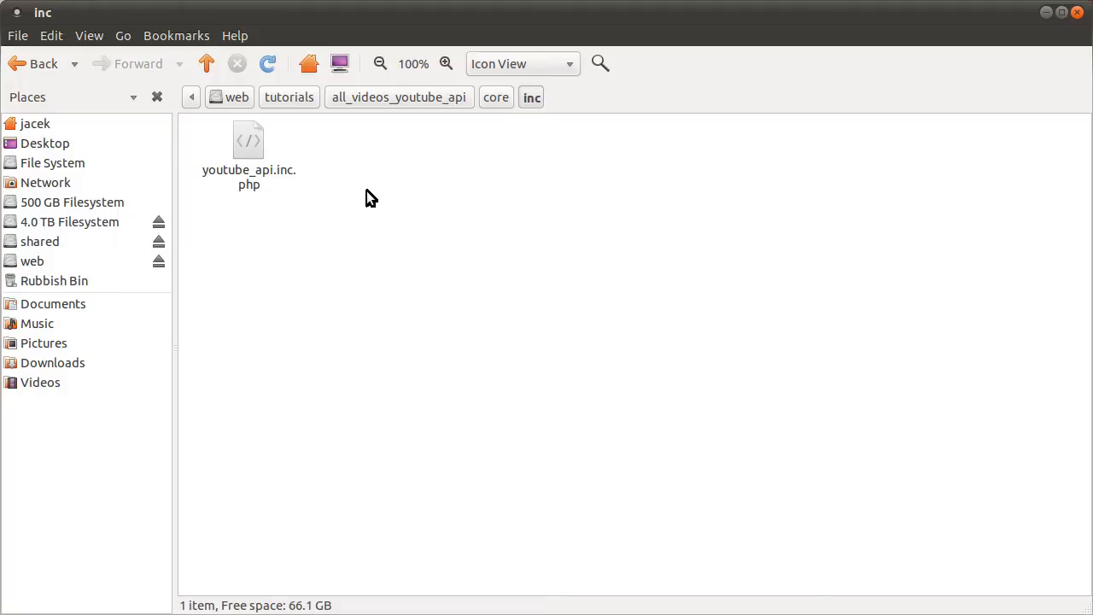
{"action": "mouse_move", "coordinate": [371, 202]}
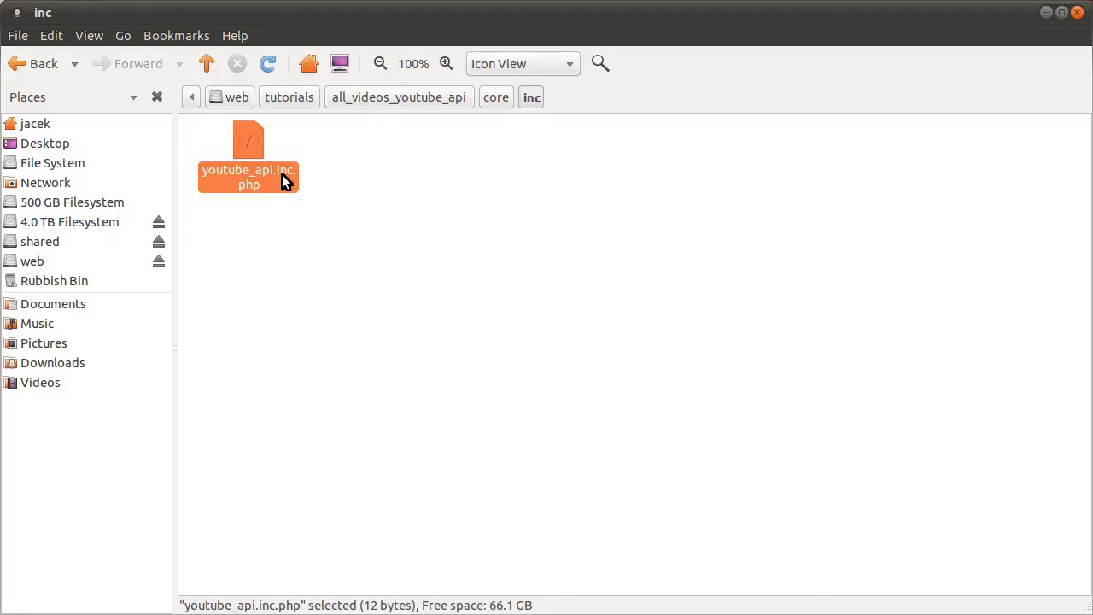
{"action": "mouse_move", "coordinate": [352, 146]}
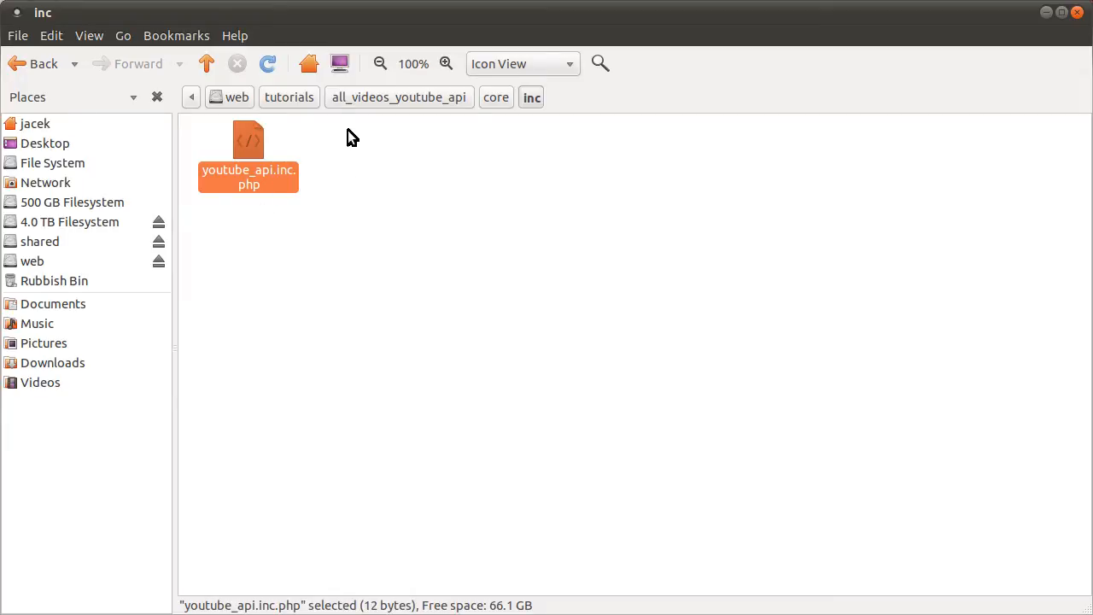
{"action": "mouse_move", "coordinate": [242, 164]}
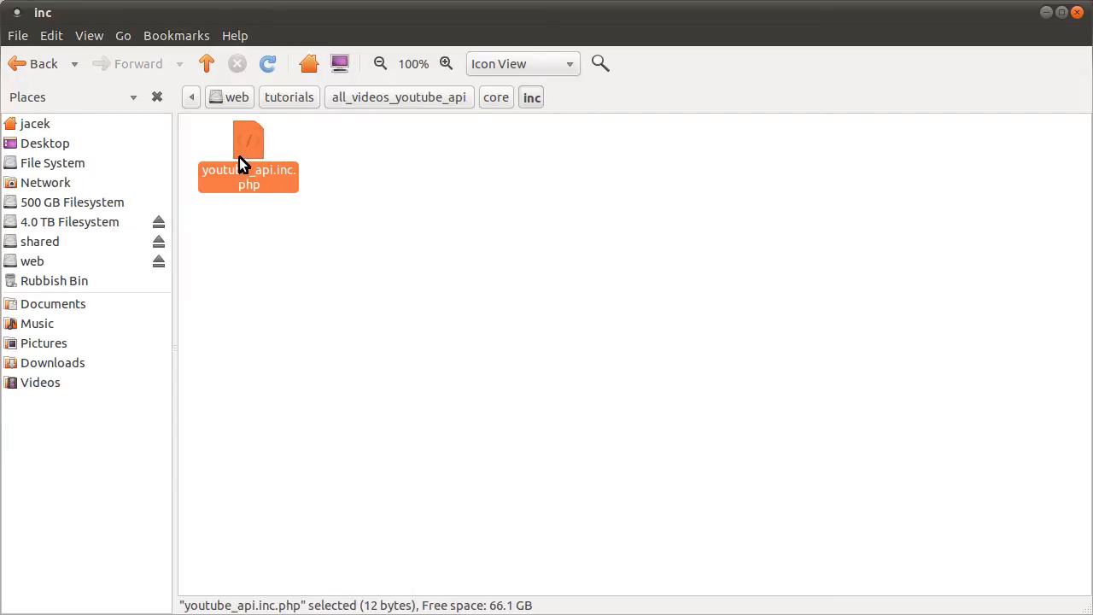
{"action": "left_click", "coordinate": [399, 96]}
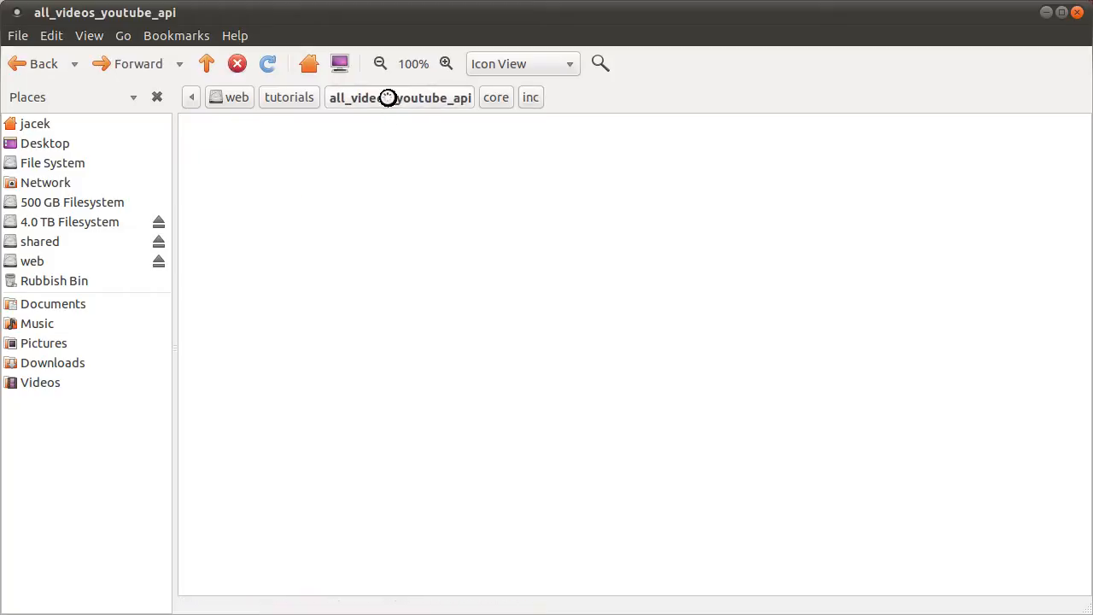
{"action": "left_click", "coordinate": [399, 97]}
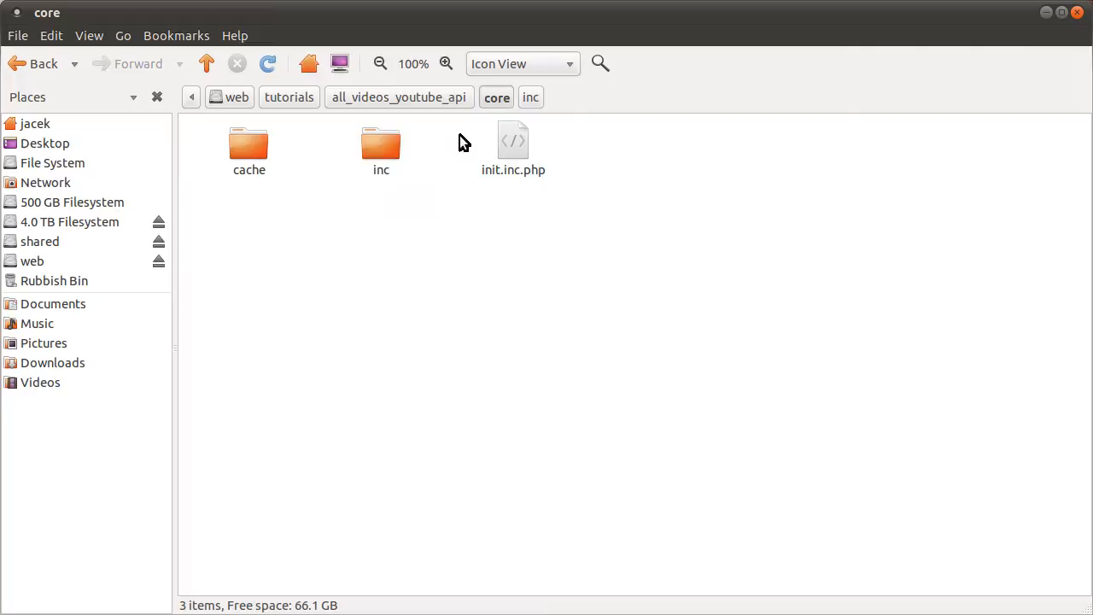
- Check that core/cache is empty, return to all_videos_youtube_api and open videos.php in gedit
{"action": "left_click", "coordinate": [250, 150]}
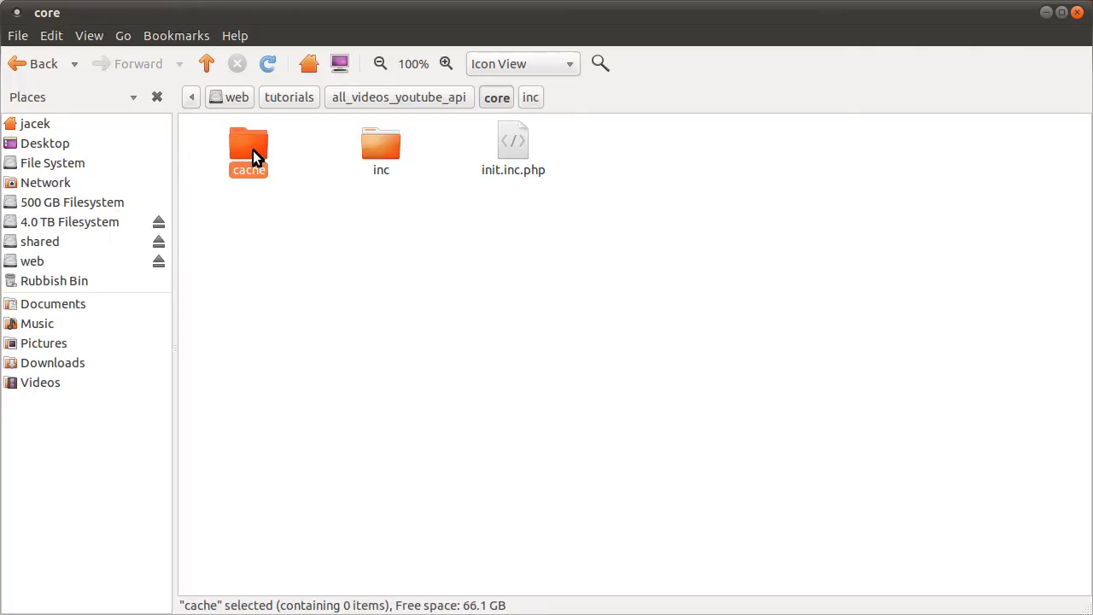
{"action": "double_click", "coordinate": [249, 150]}
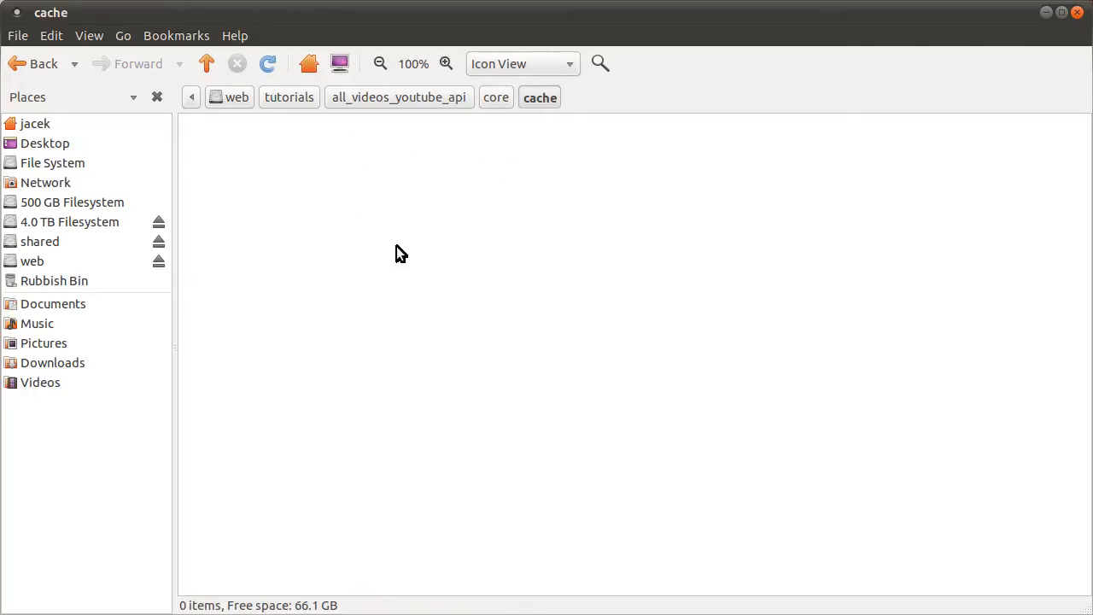
{"action": "mouse_move", "coordinate": [394, 263]}
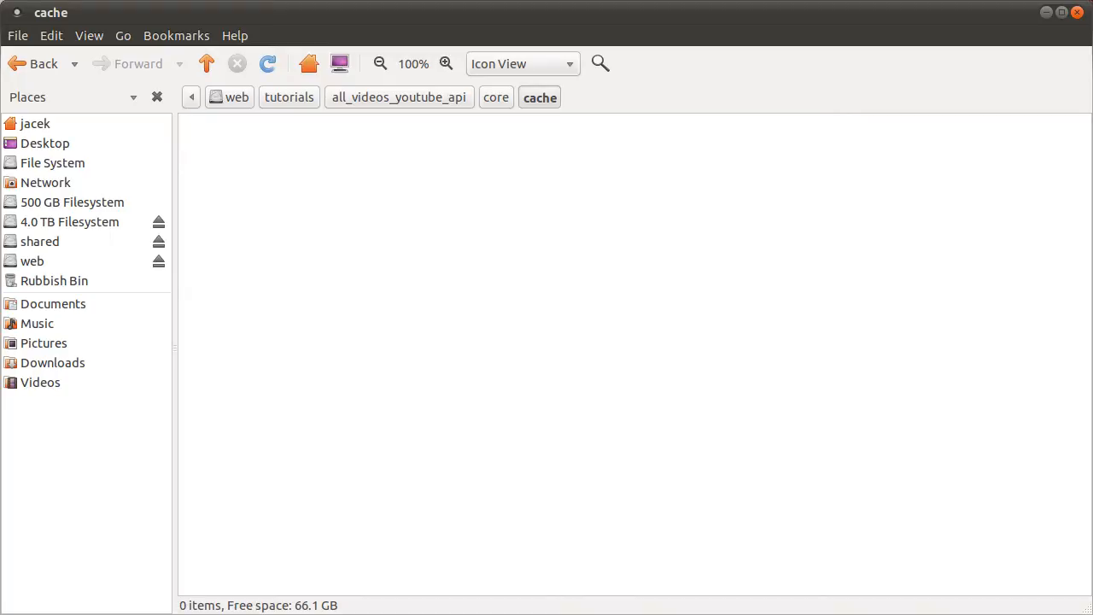
{"action": "mouse_move", "coordinate": [386, 273]}
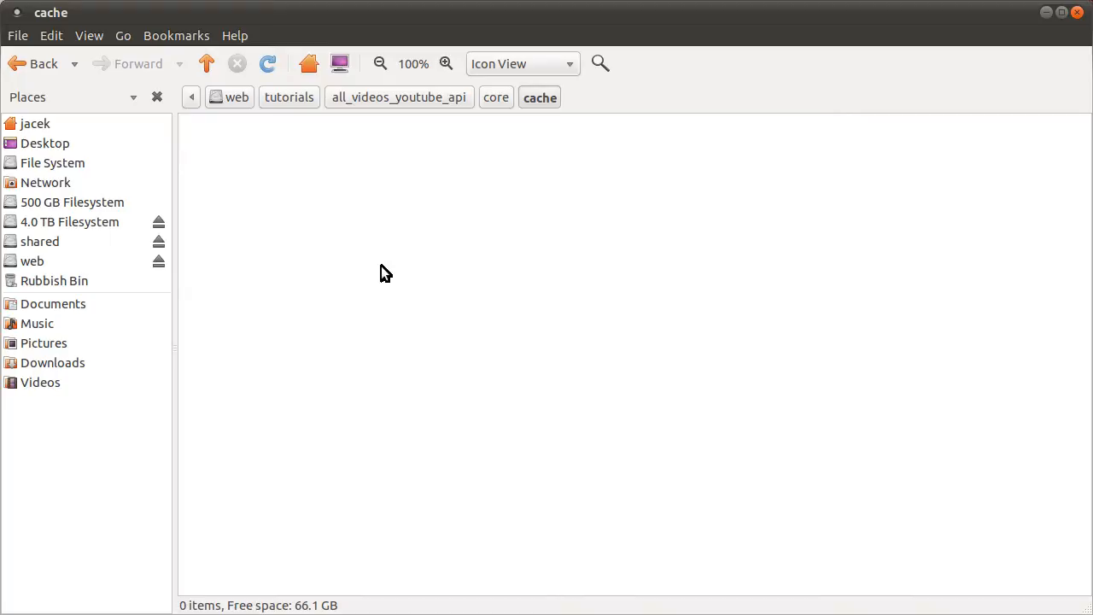
{"action": "mouse_move", "coordinate": [379, 275]}
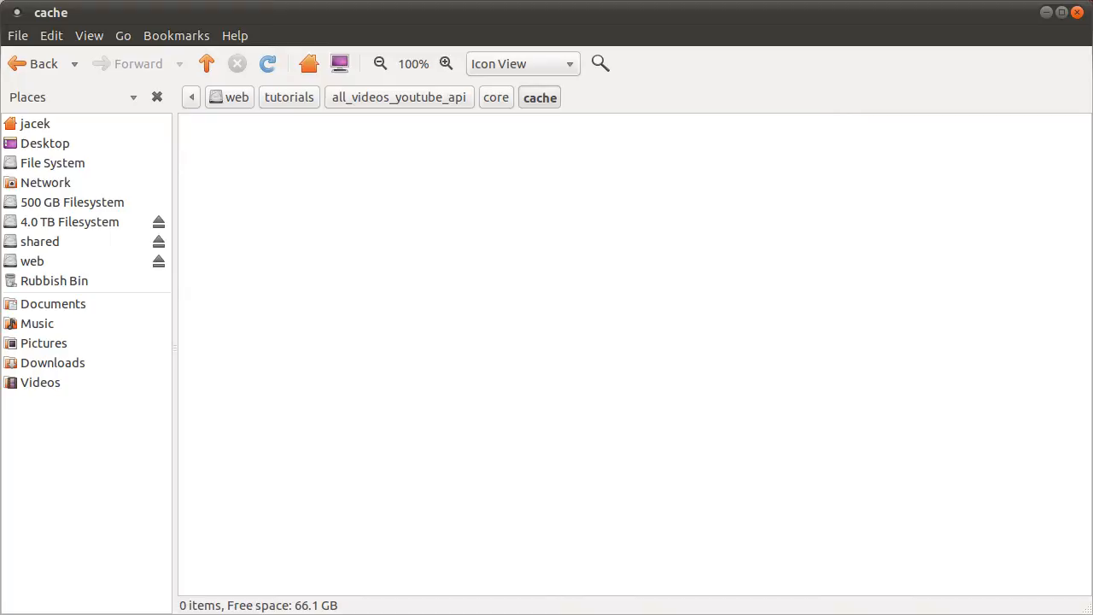
{"action": "mouse_move", "coordinate": [427, 231]}
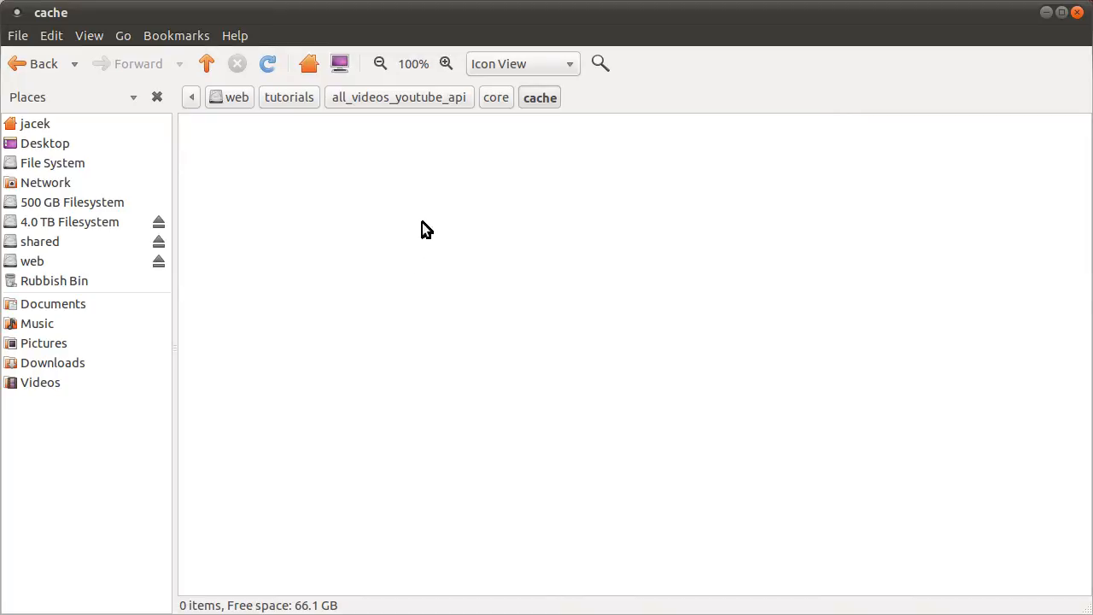
{"action": "mouse_move", "coordinate": [682, 94]}
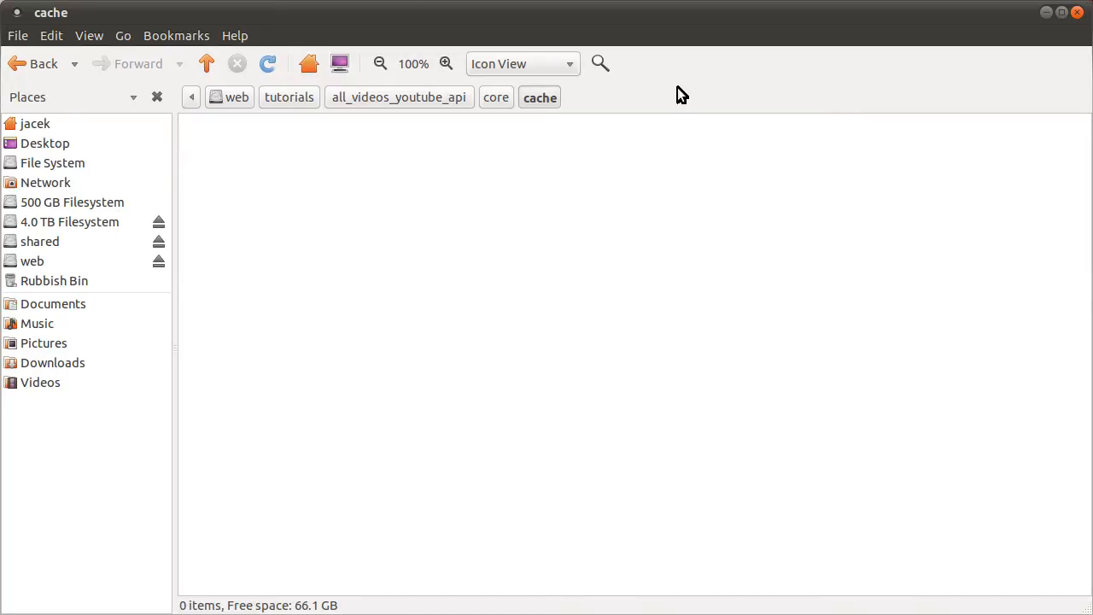
{"action": "mouse_move", "coordinate": [496, 96]}
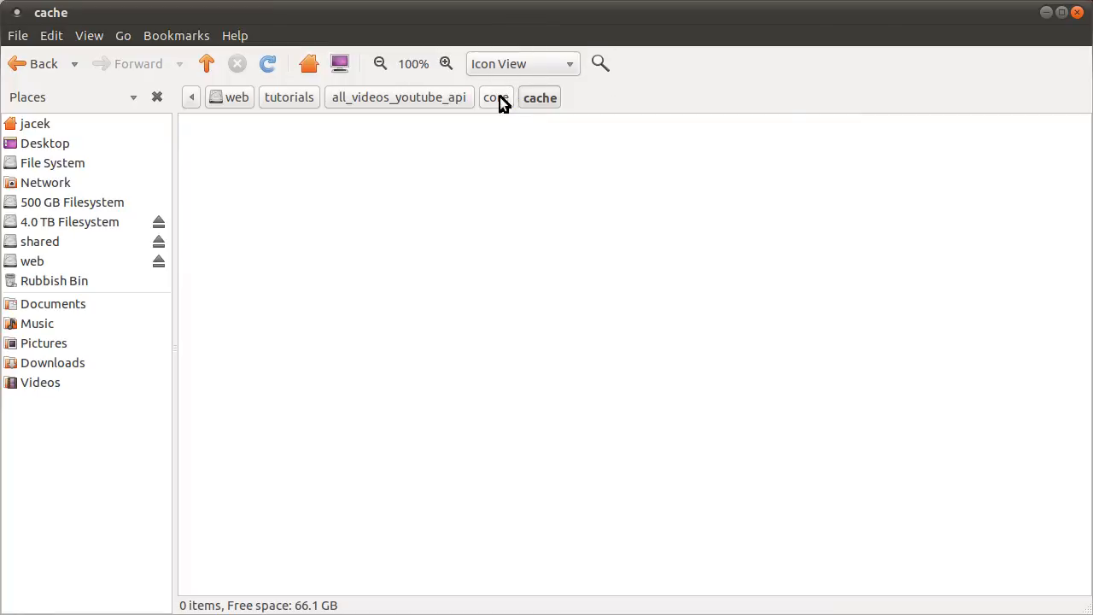
{"action": "left_click", "coordinate": [399, 95]}
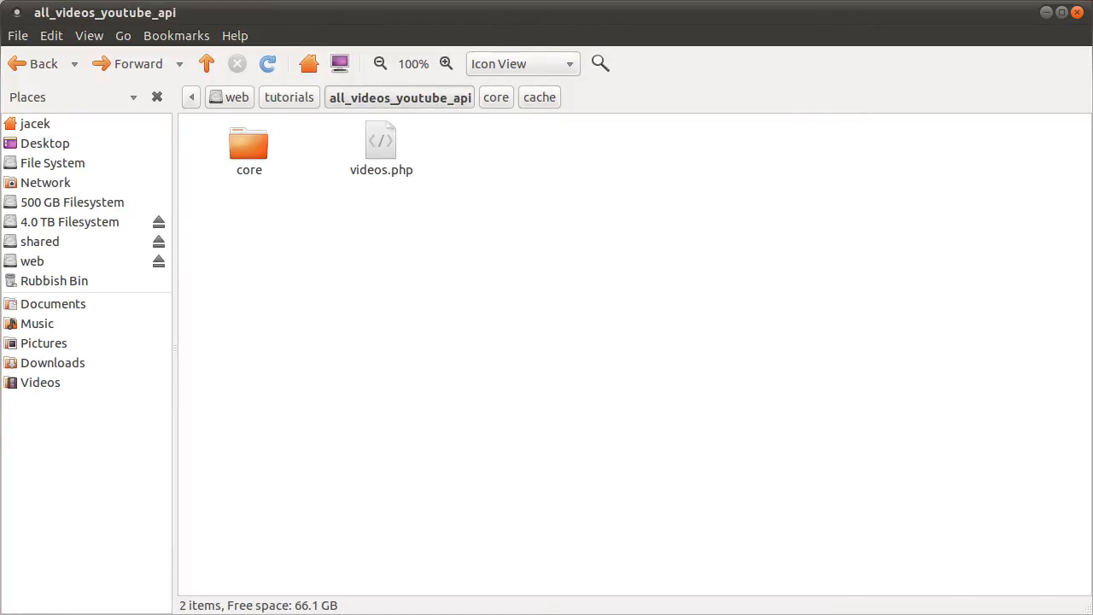
{"action": "double_click", "coordinate": [381, 145]}
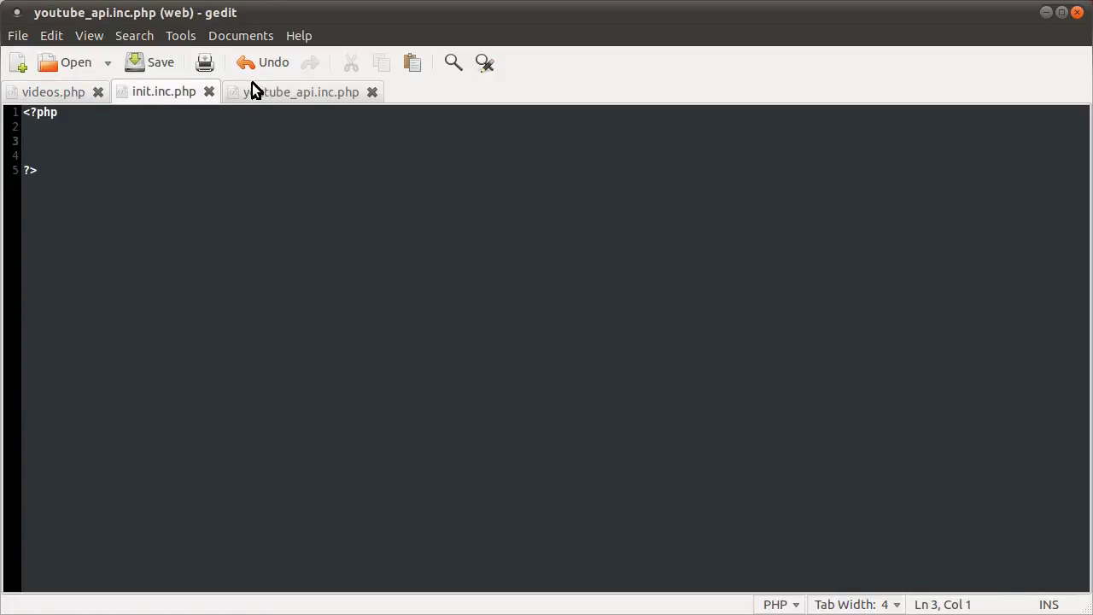
- In init.inc.php add $path = dirname(__FILE__); and save despite the external-change warning
{"action": "left_click", "coordinate": [164, 92]}
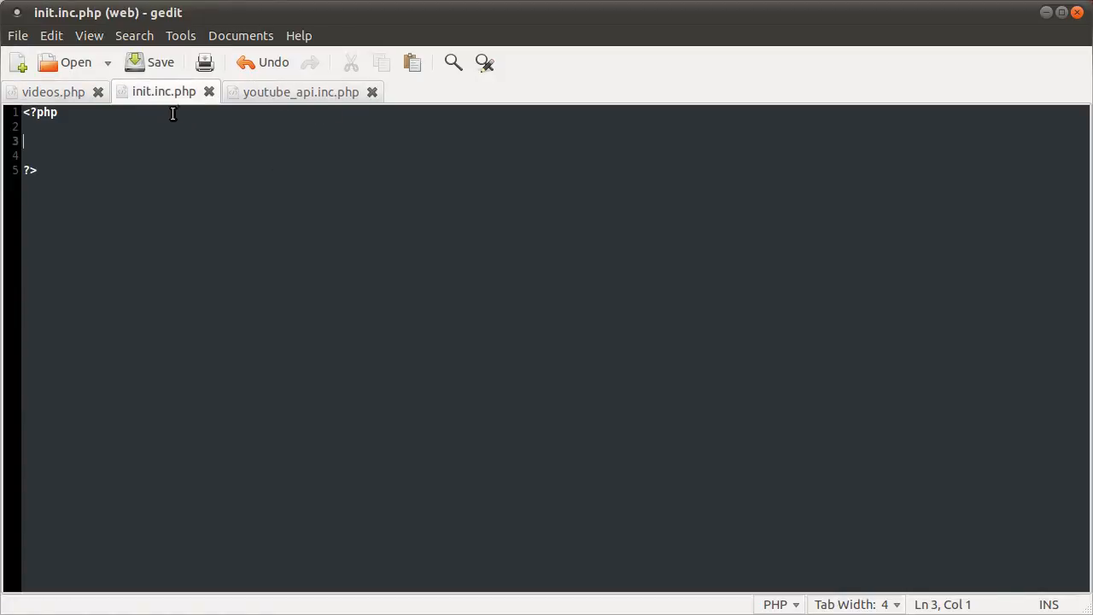
{"action": "mouse_move", "coordinate": [587, 79]}
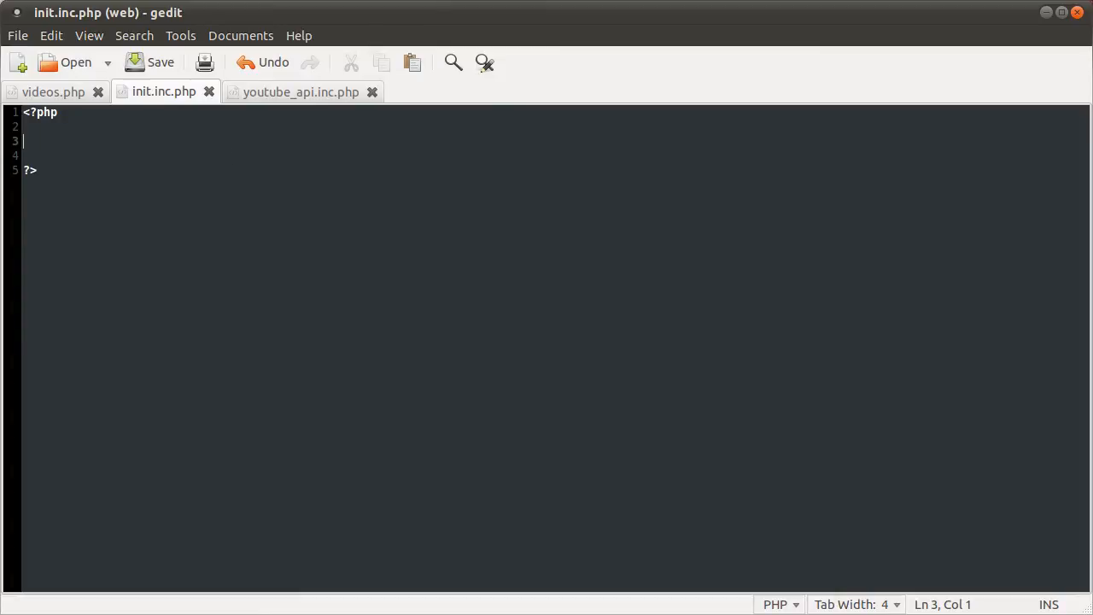
{"action": "type", "text": "$path = d"}
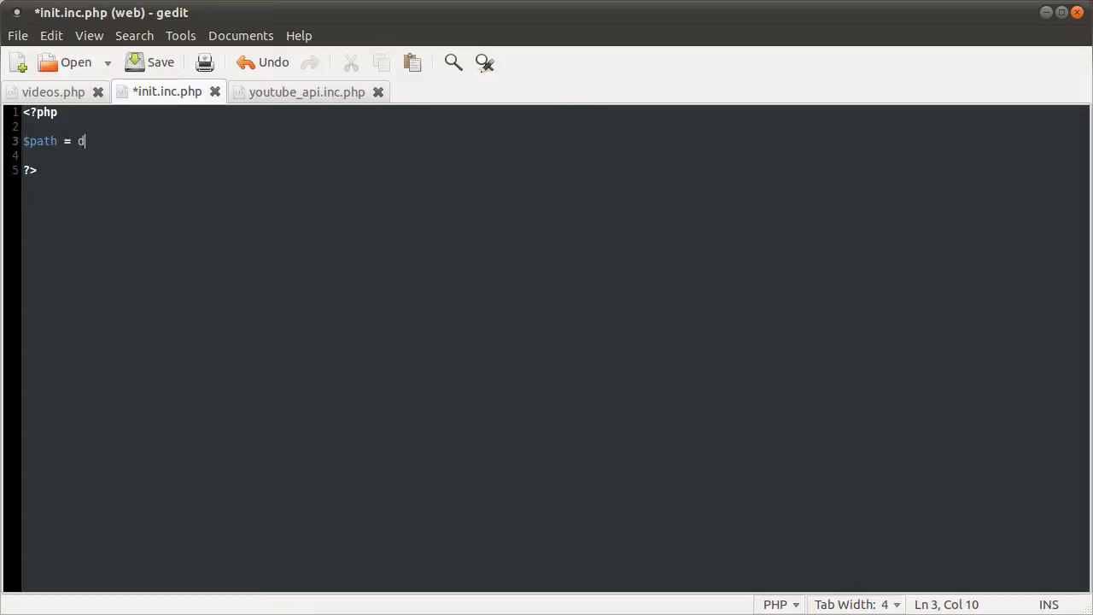
{"action": "type", "text": "irname()"}
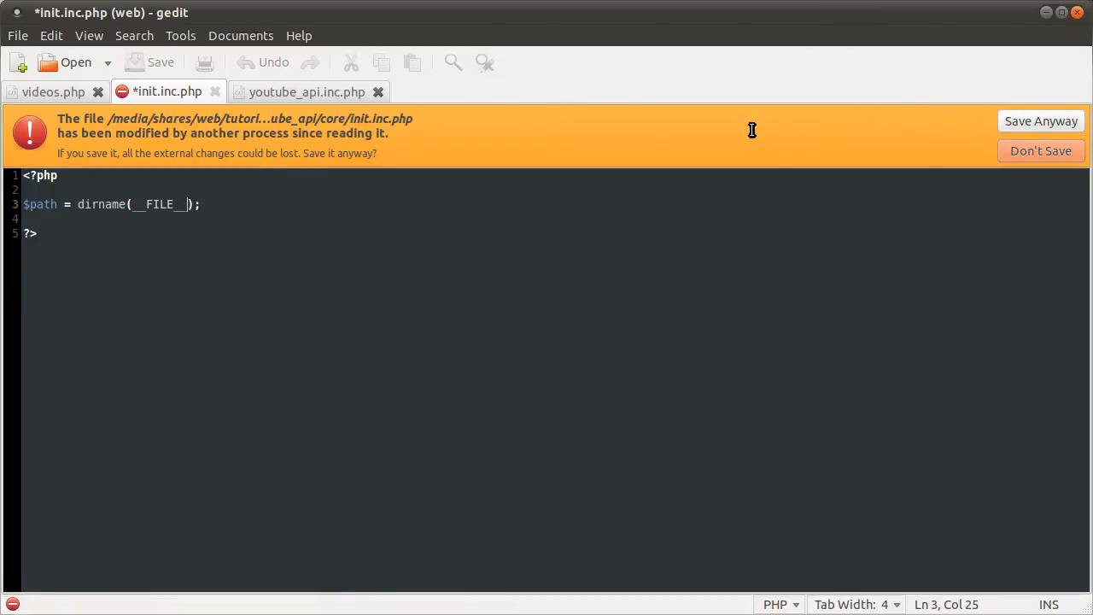
{"action": "left_click", "coordinate": [1040, 120]}
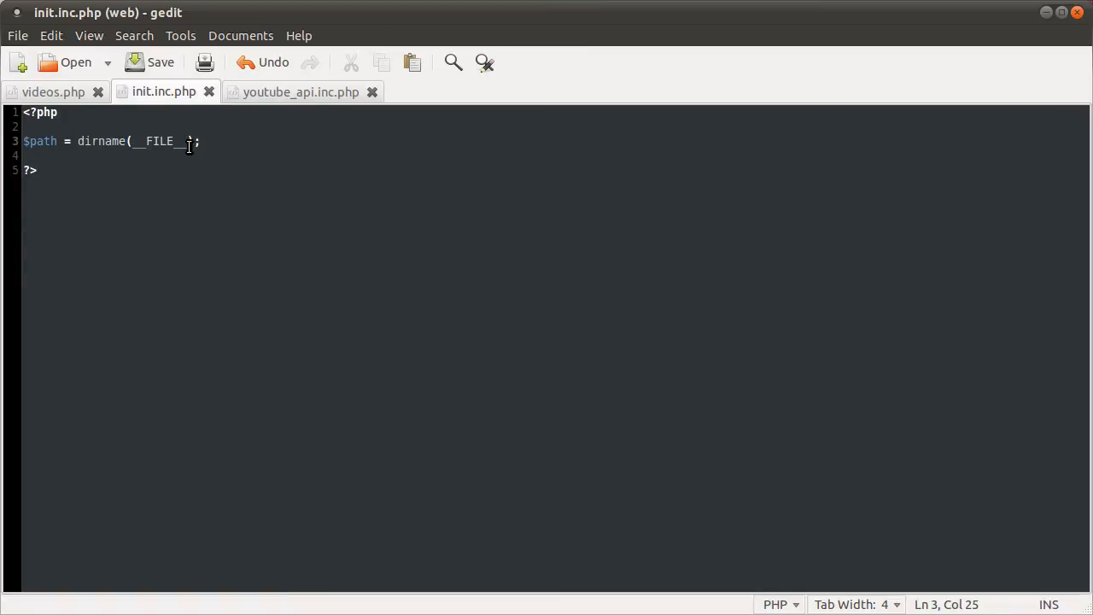
{"action": "mouse_move", "coordinate": [164, 93]}
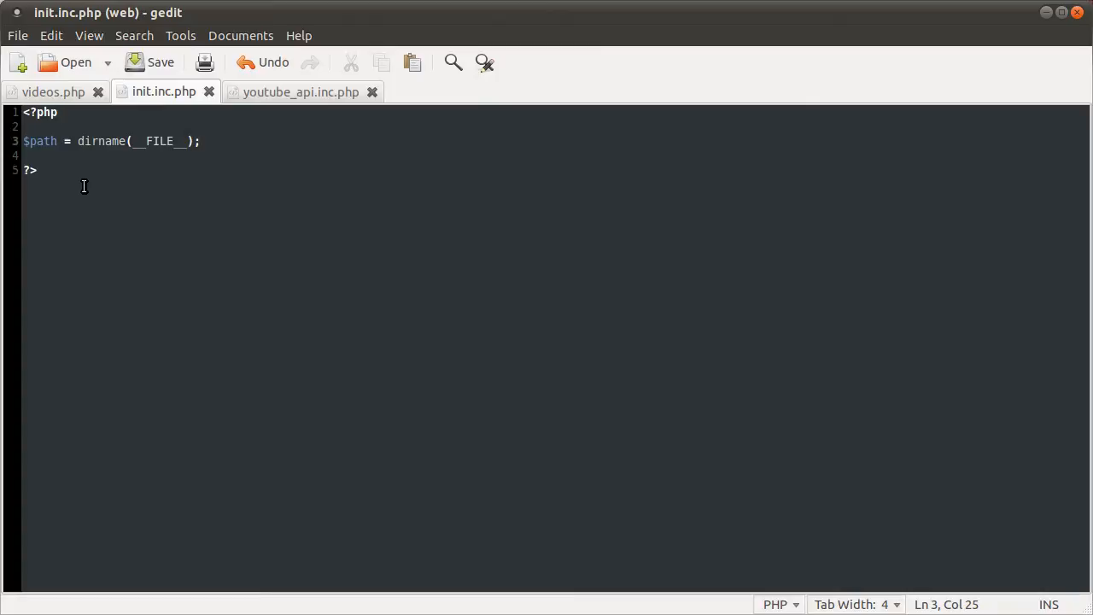
{"action": "mouse_move", "coordinate": [95, 179]}
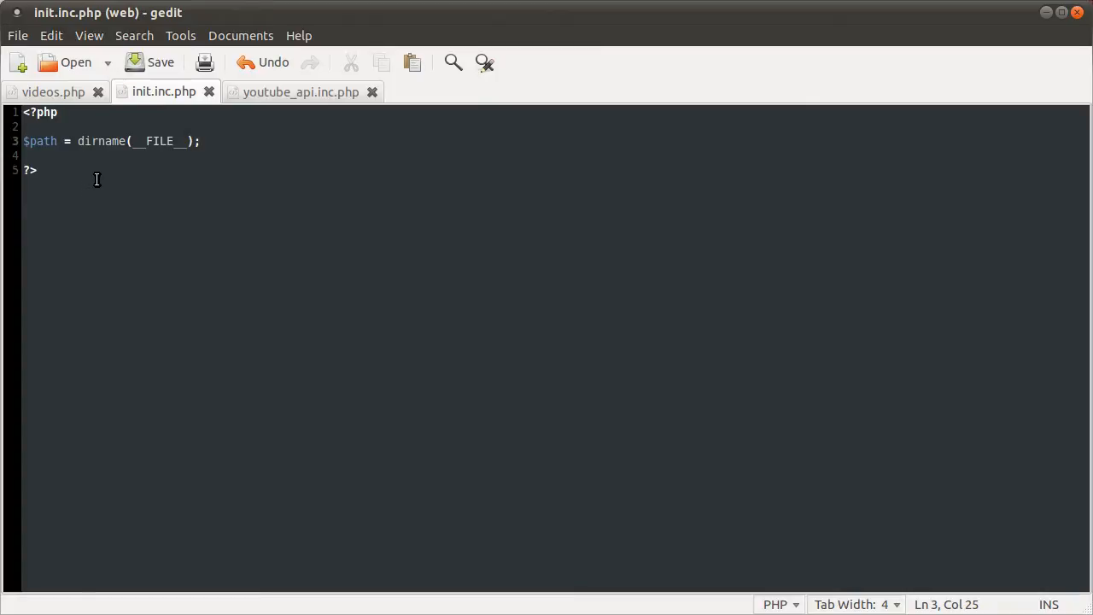
{"action": "mouse_move", "coordinate": [66, 97]}
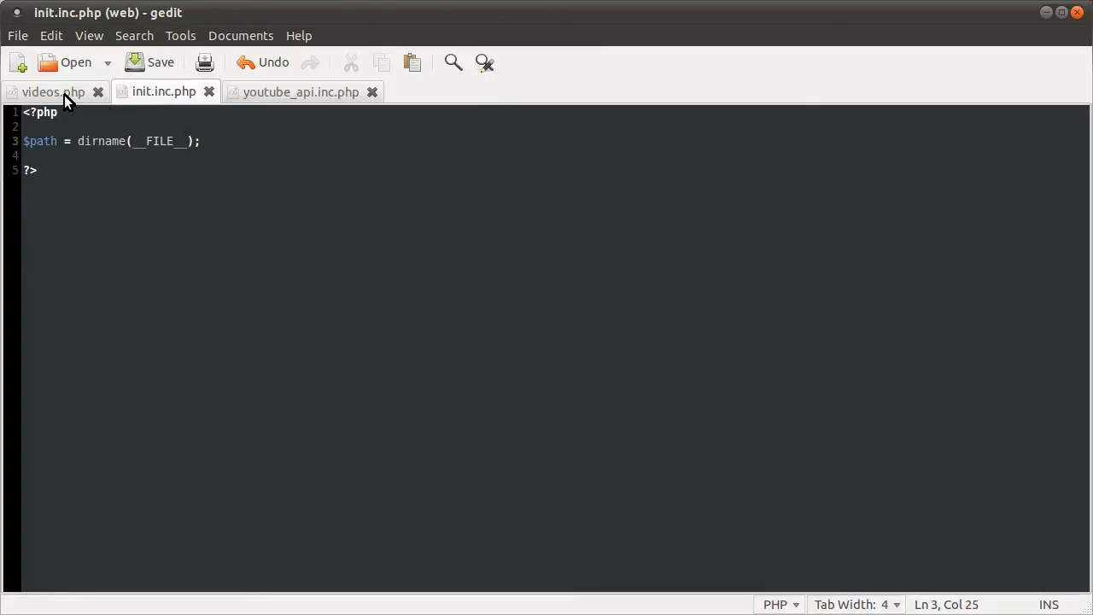
- In videos.php add include('core/init.inc.php'); save it and start echoing $path
{"action": "left_click", "coordinate": [53, 92]}
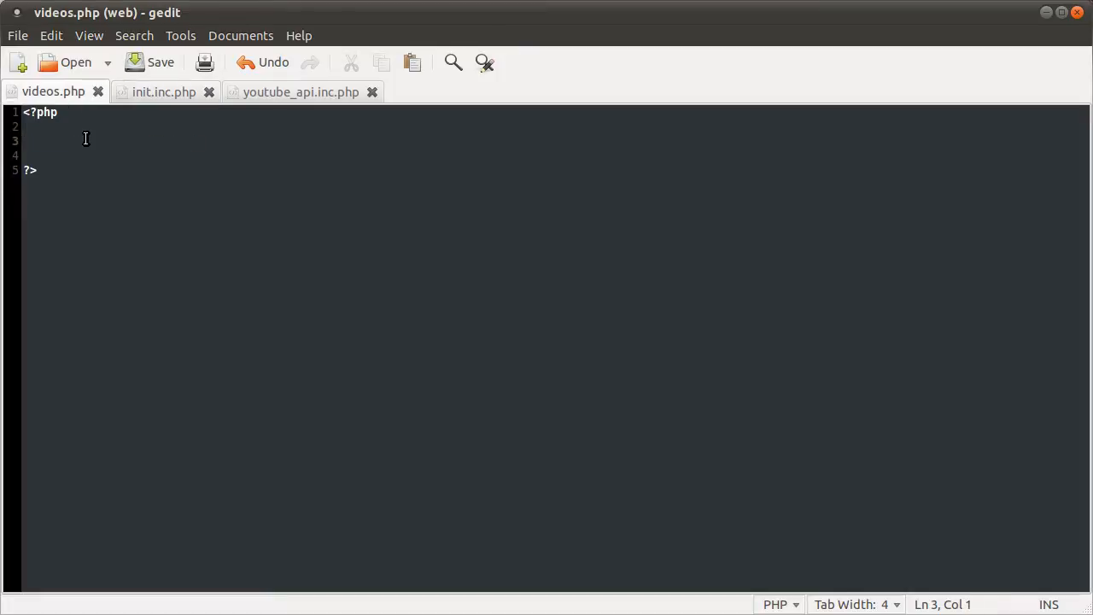
{"action": "type", "text": "include();"}
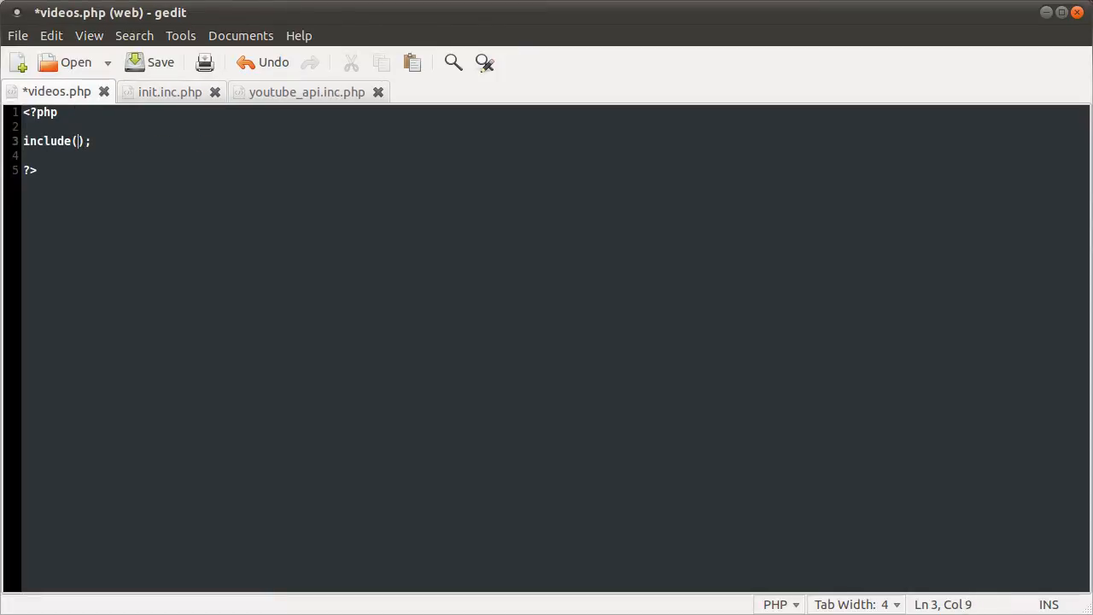
{"action": "type", "text": "'core/'"}
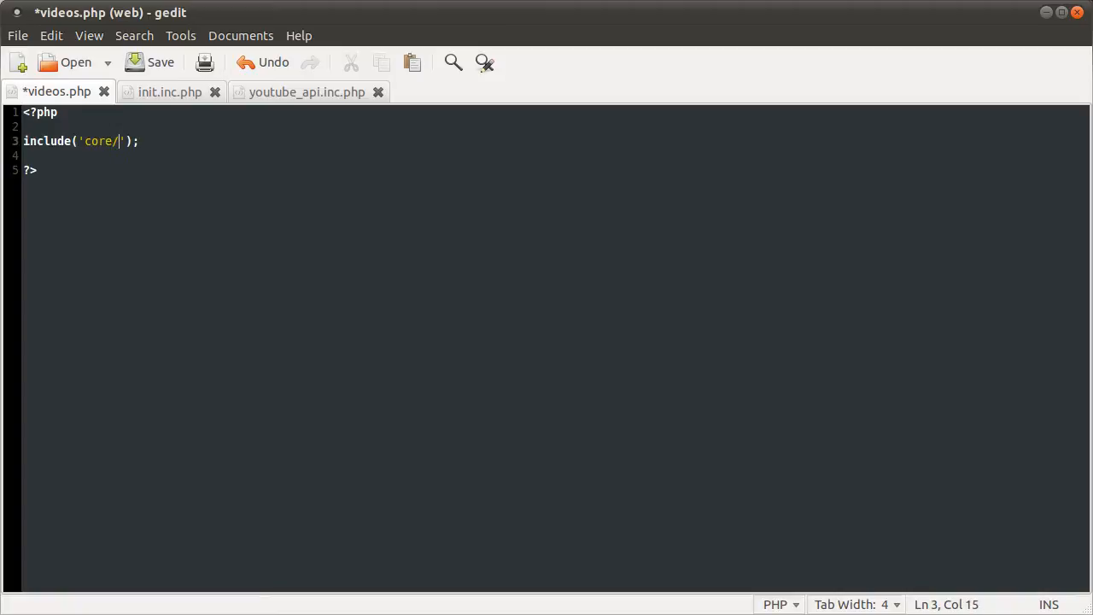
{"action": "type", "text": "init.inc.php"}
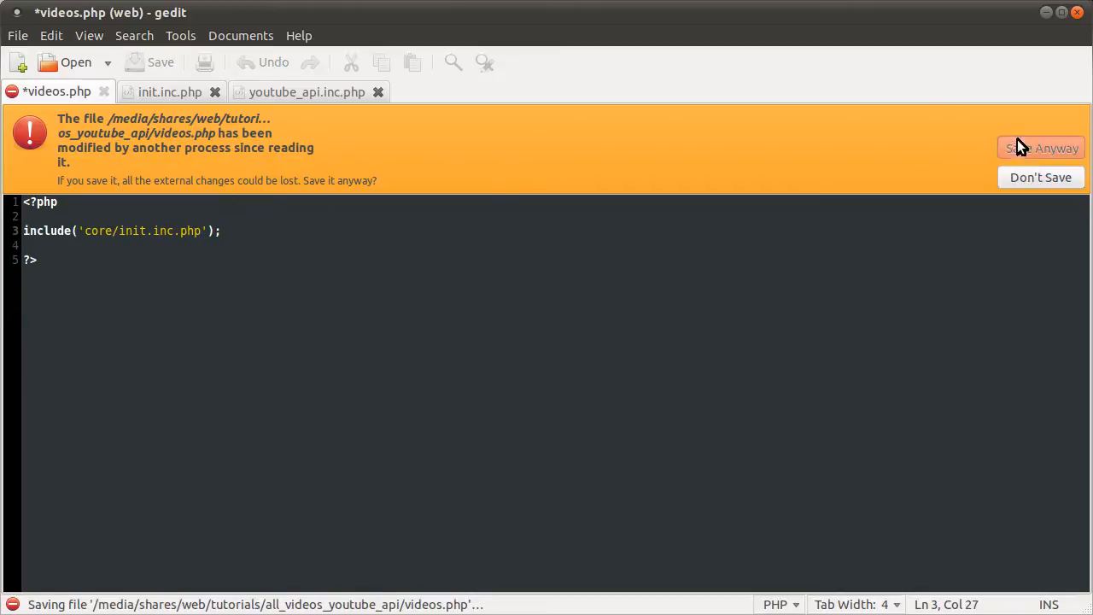
{"action": "left_click", "coordinate": [1042, 147]}
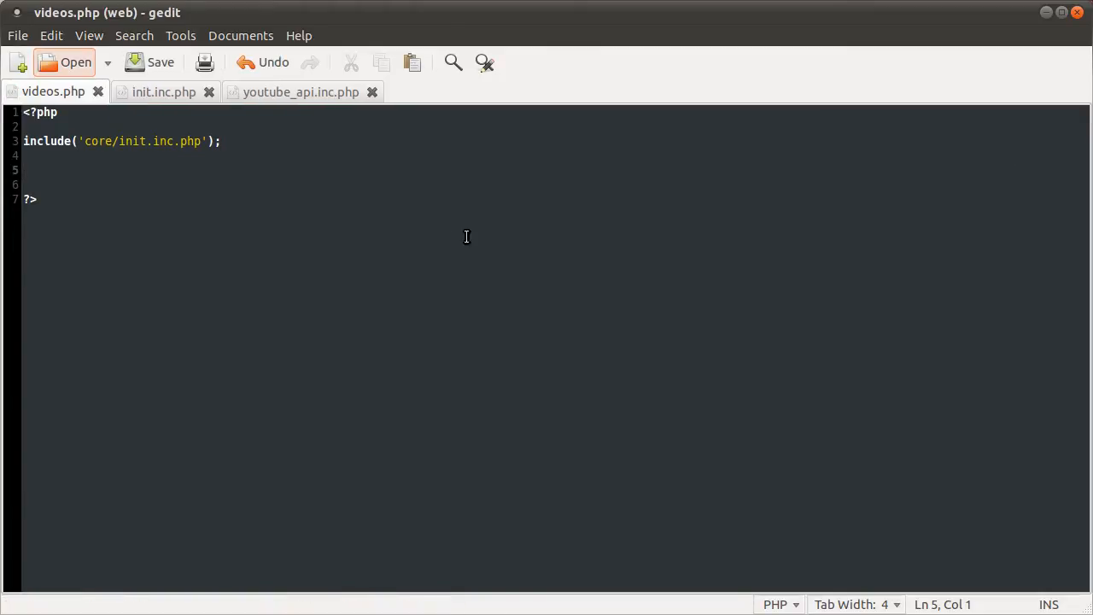
{"action": "type", "text": "ec"}
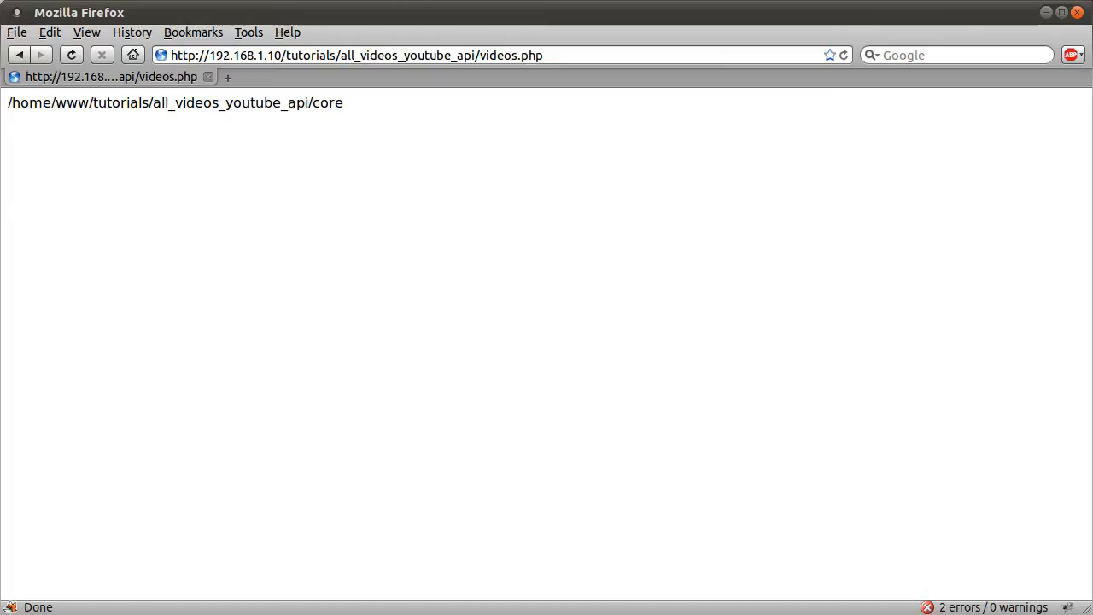
{"action": "mouse_move", "coordinate": [514, 366]}
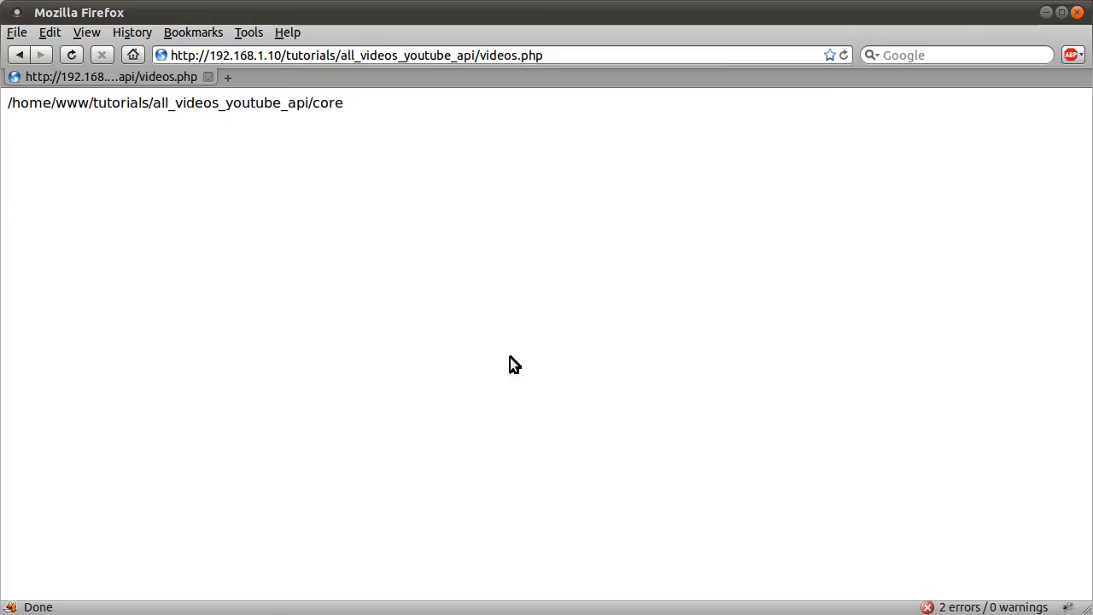
{"action": "mouse_move", "coordinate": [147, 293]}
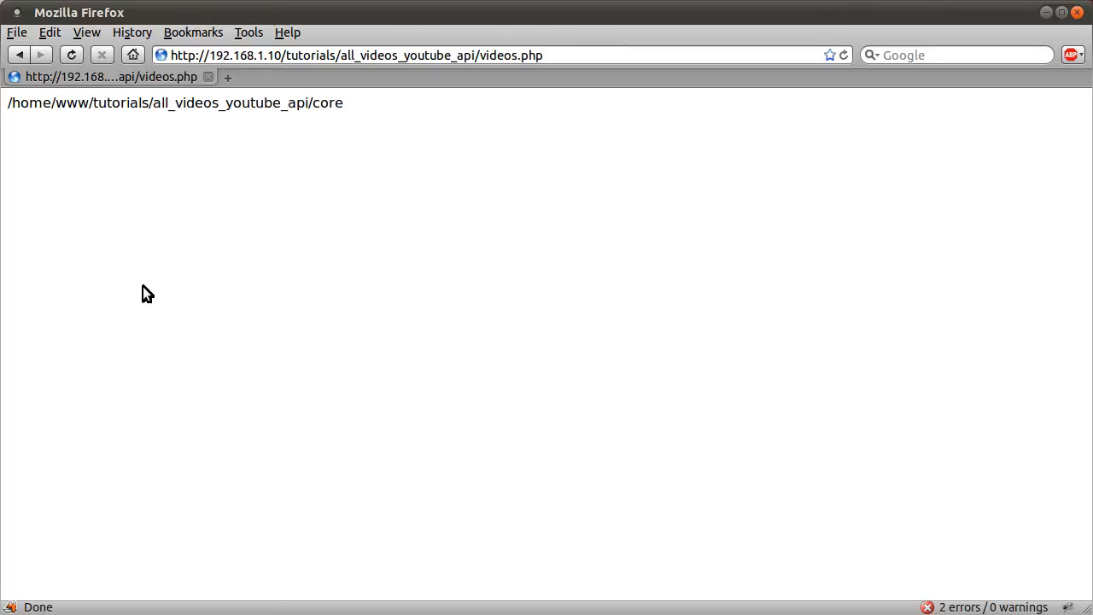
{"action": "mouse_move", "coordinate": [444, 110]}
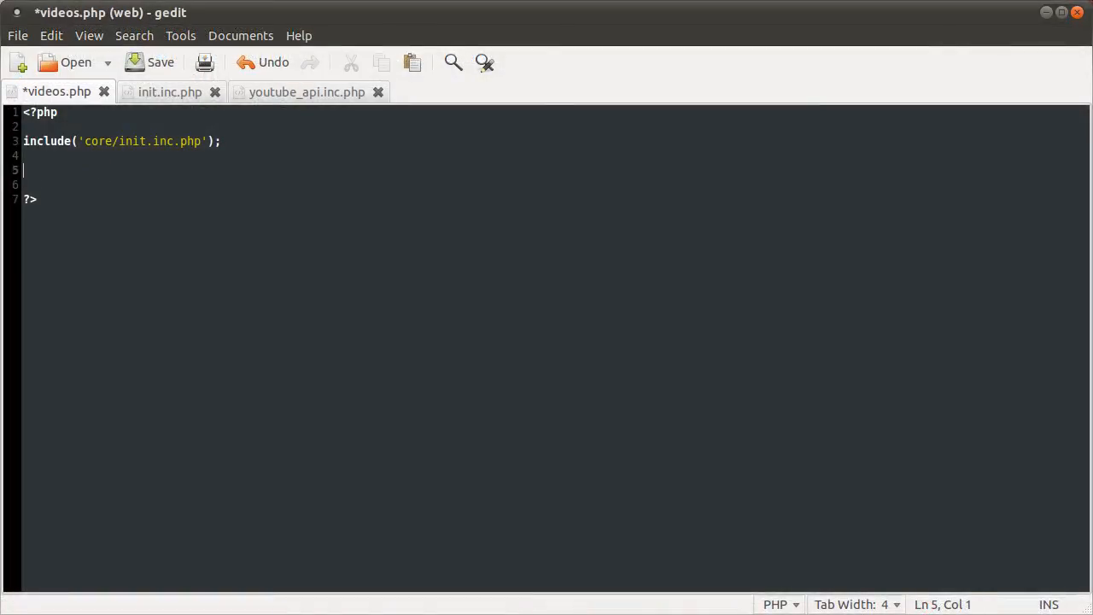
- In init.inc.php add include("{$path}/inc/youtube_api.inc.php"); below the $path line
{"action": "left_click", "coordinate": [169, 92]}
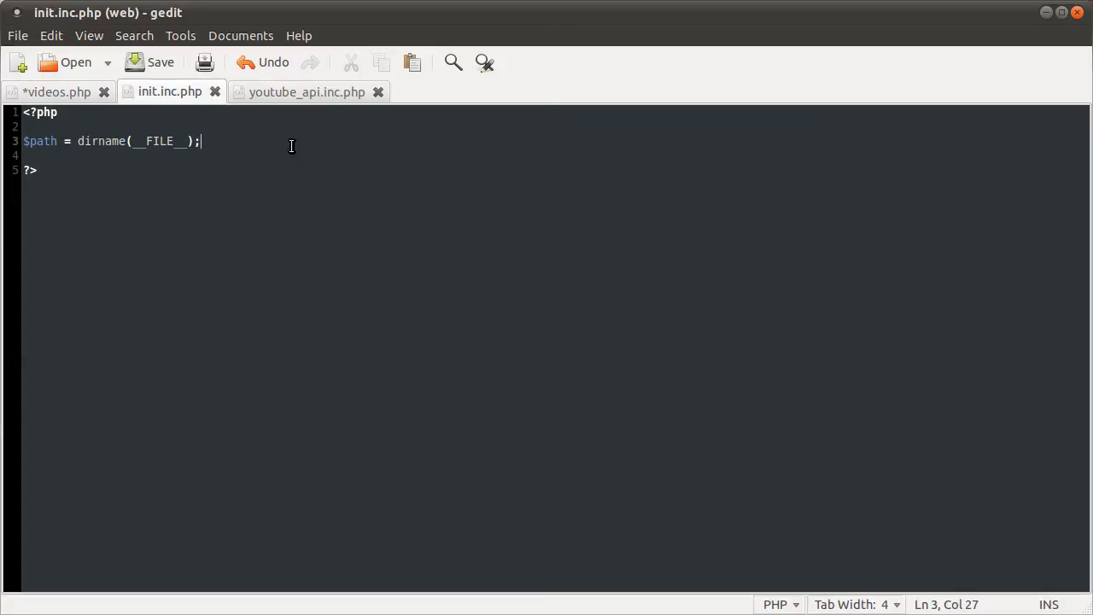
{"action": "mouse_move", "coordinate": [231, 142]}
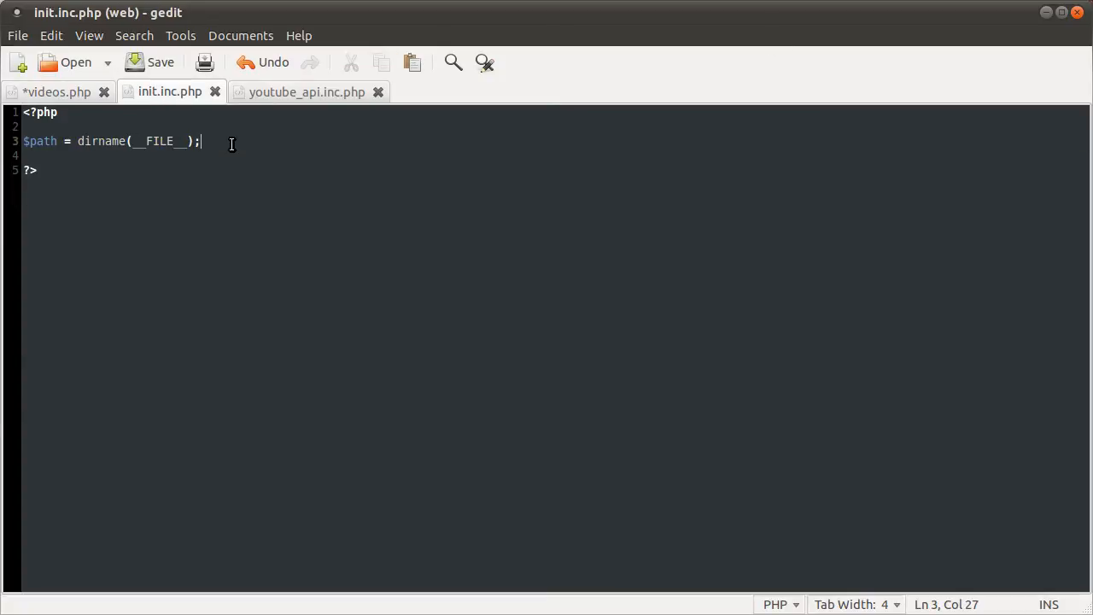
{"action": "key", "text": "Return"}
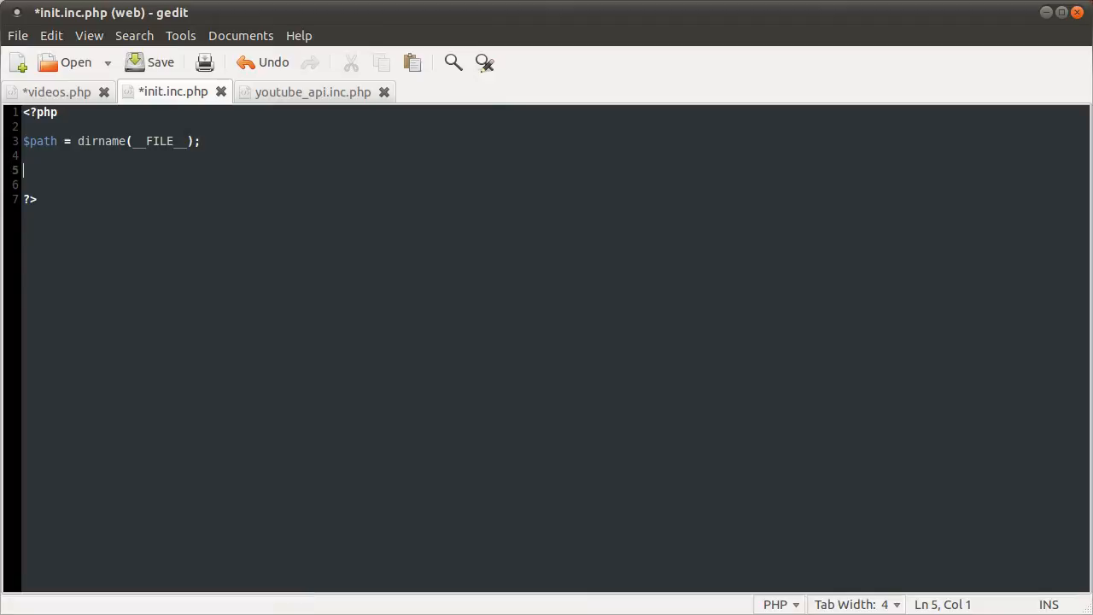
{"action": "type", "text": "include();"}
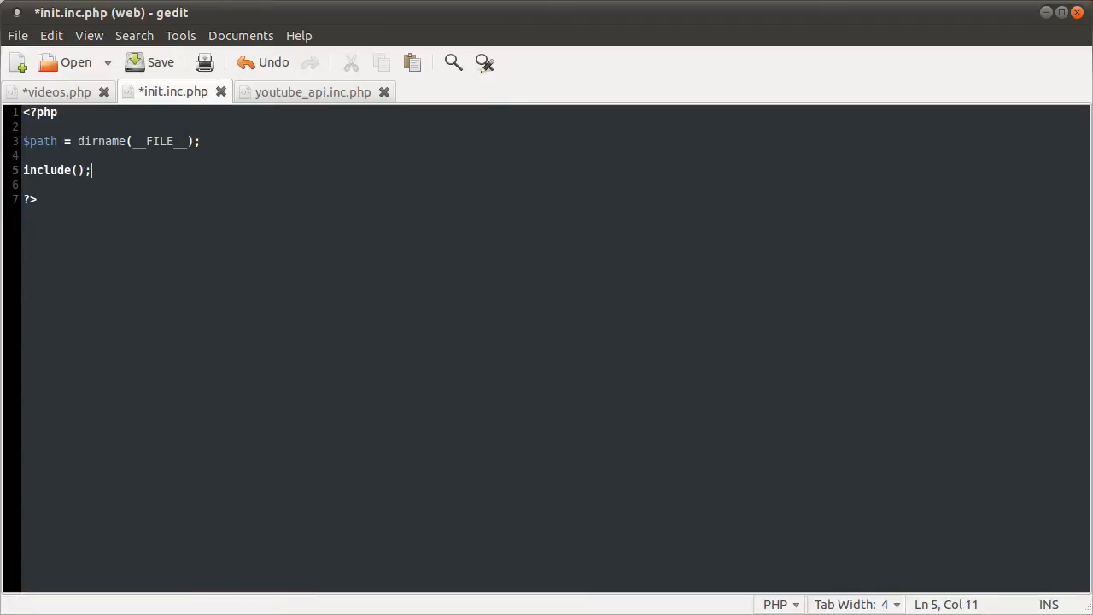
{"action": "type", "text": "\"{}\""}
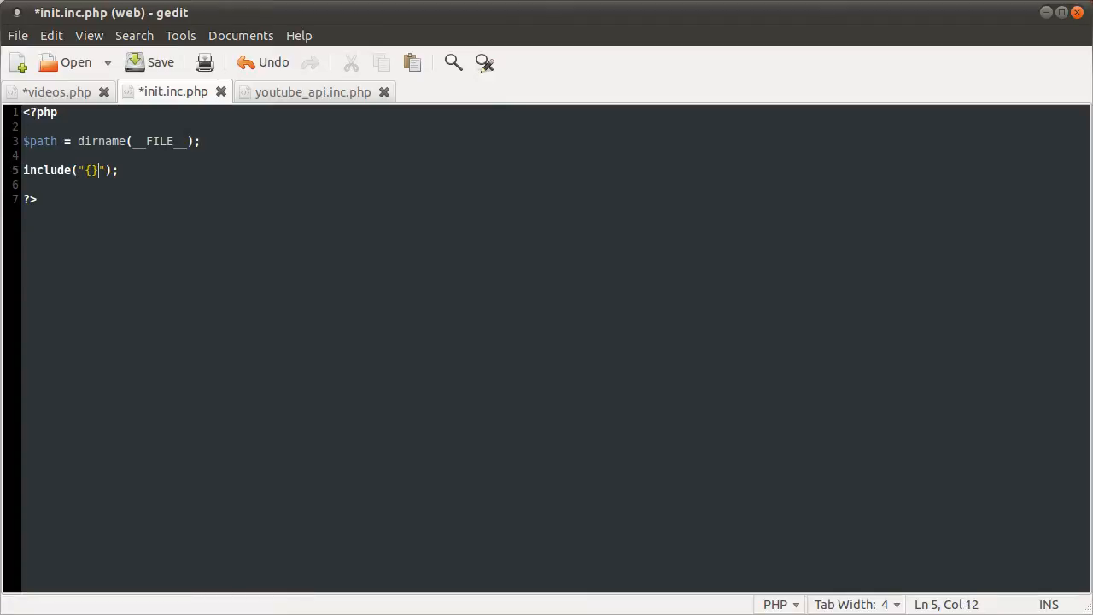
{"action": "type", "text": "$path"}
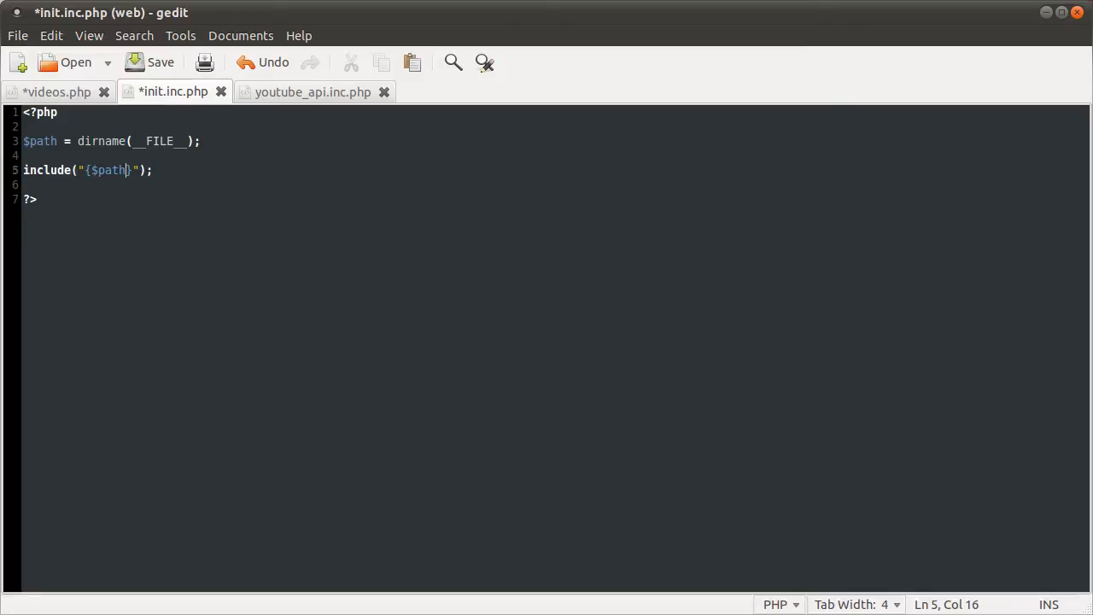
{"action": "type", "text": "/"}
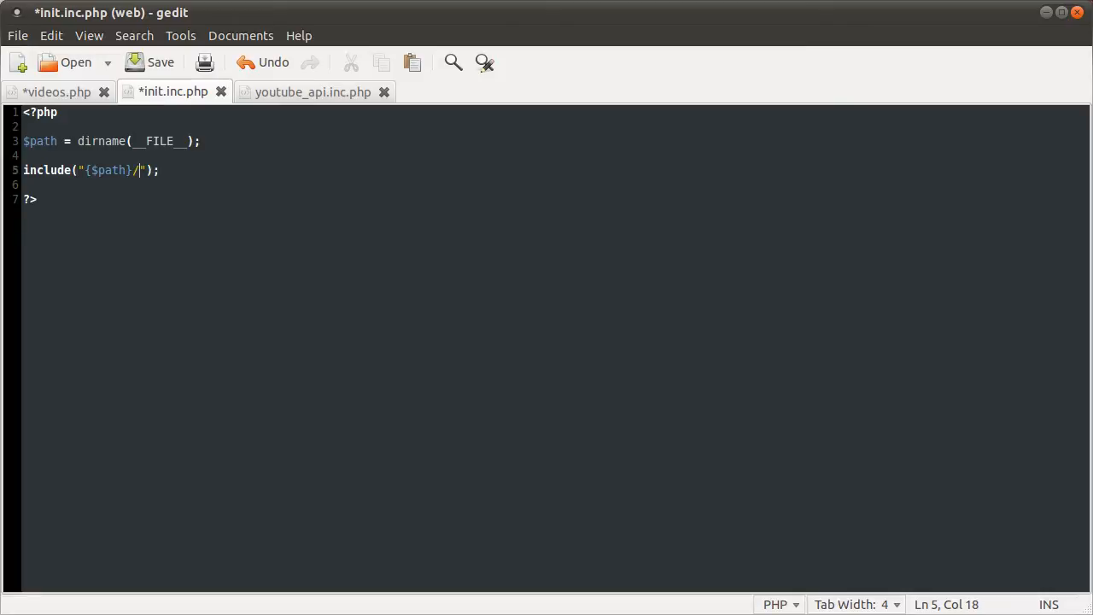
{"action": "type", "text": "inc"}
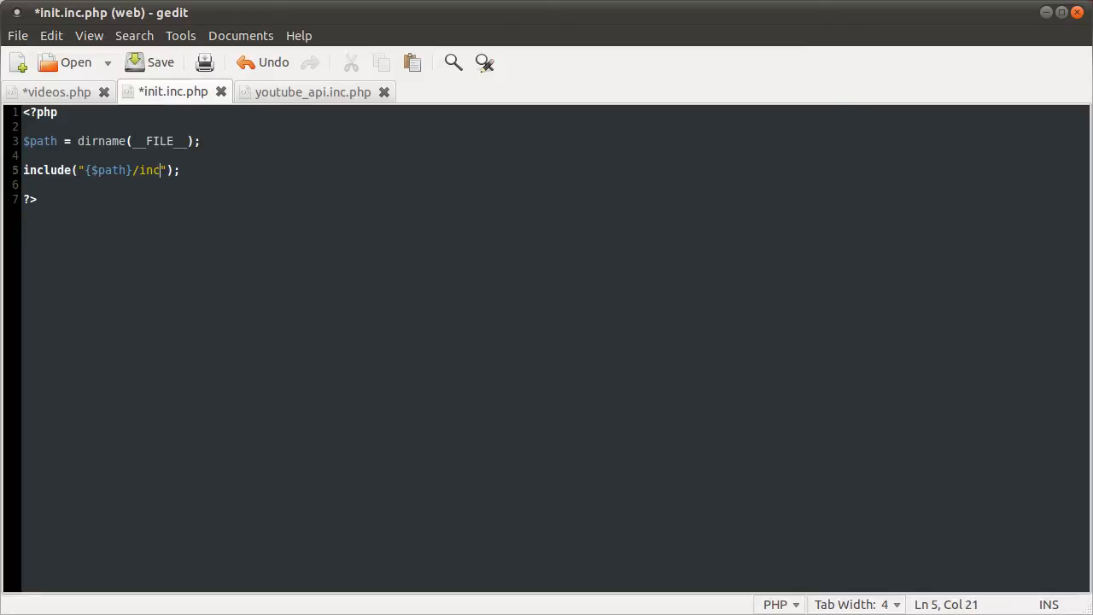
{"action": "type", "text": "/"}
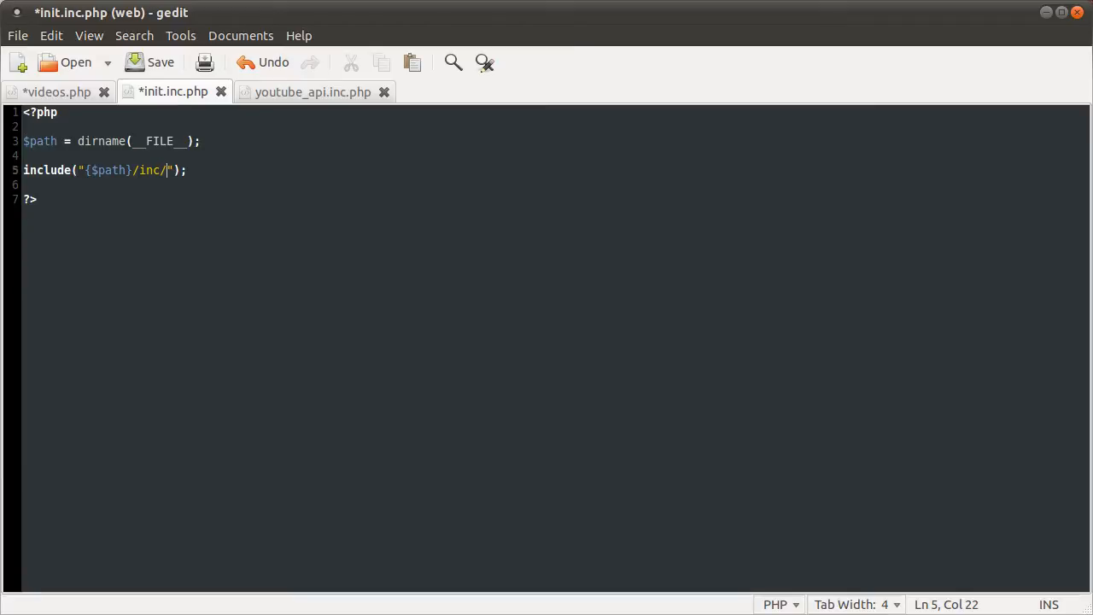
{"action": "type", "text": "youtube_api."}
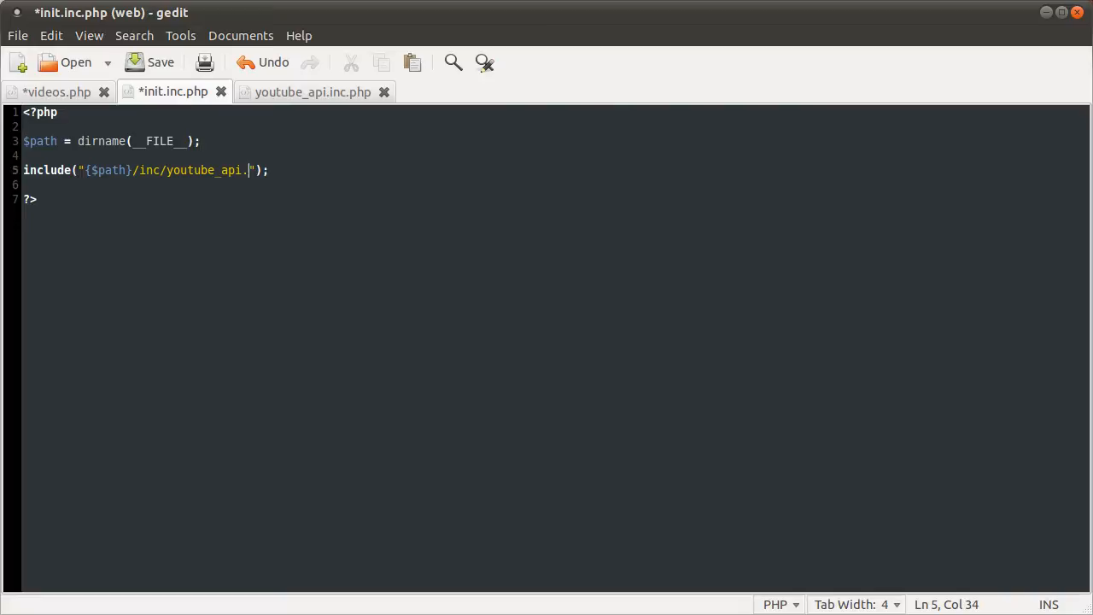
{"action": "type", "text": "inc.py"}
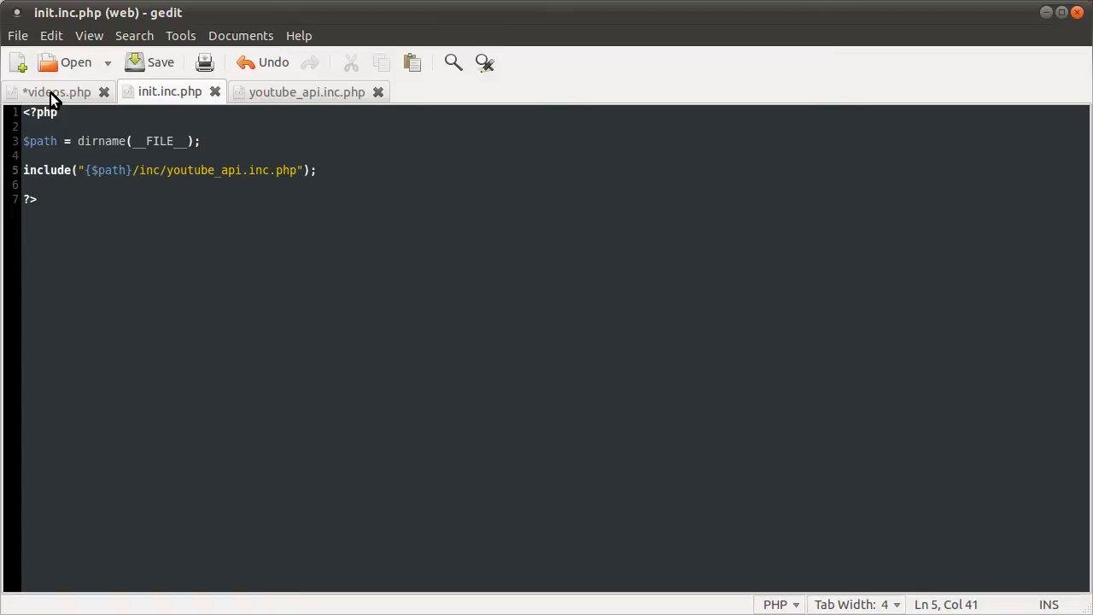
- Save videos.php, now only including core/init.inc.php, despite the external-change warning
{"action": "left_click", "coordinate": [54, 92]}
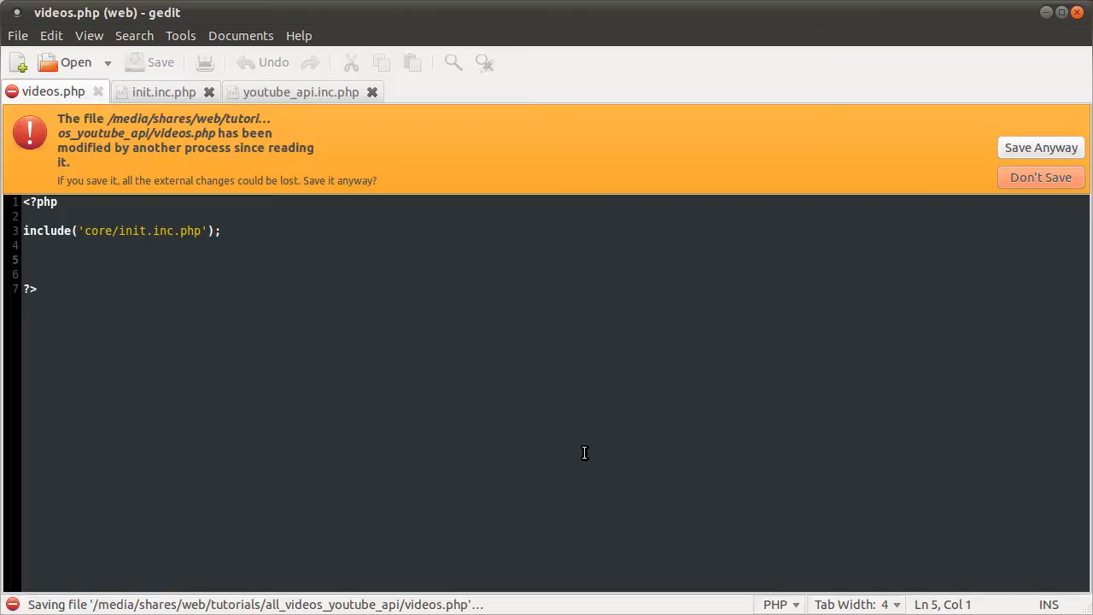
{"action": "left_click", "coordinate": [1042, 147]}
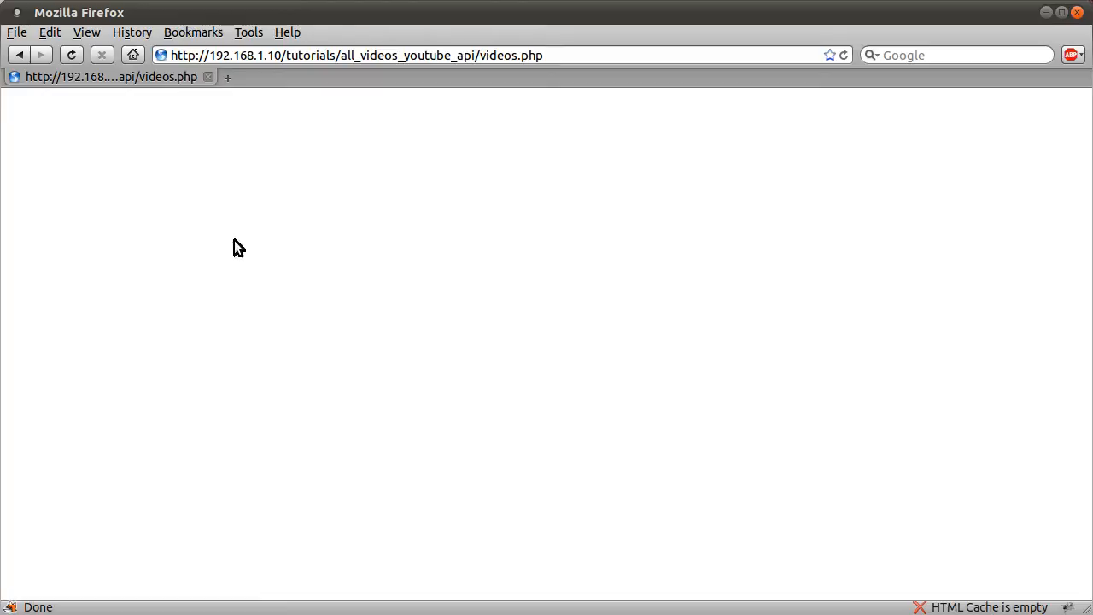
{"action": "mouse_move", "coordinate": [579, 359]}
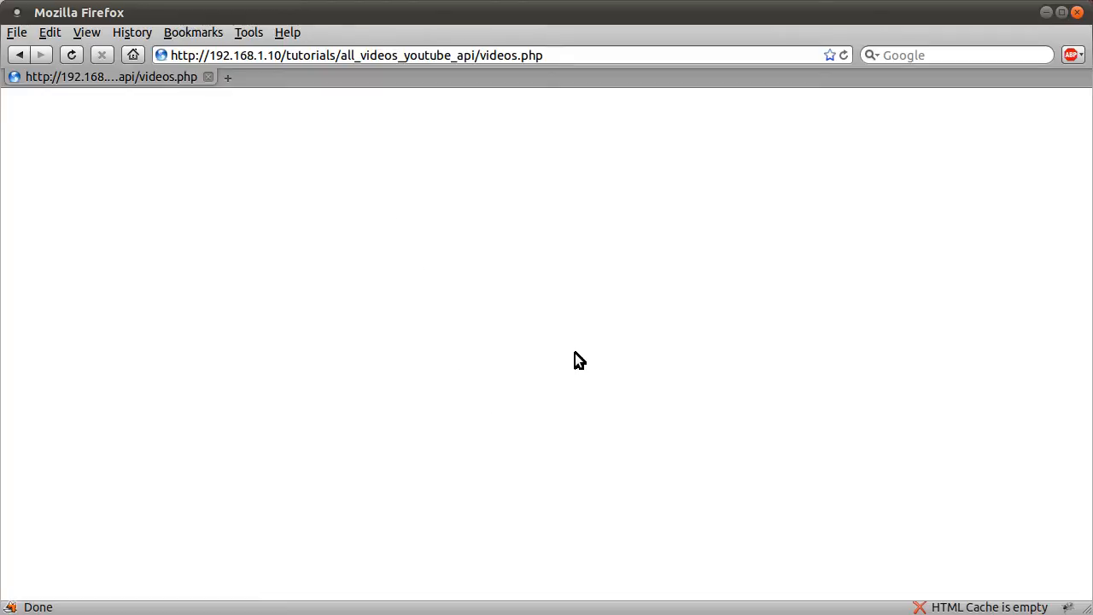
{"action": "mouse_move", "coordinate": [723, 437]}
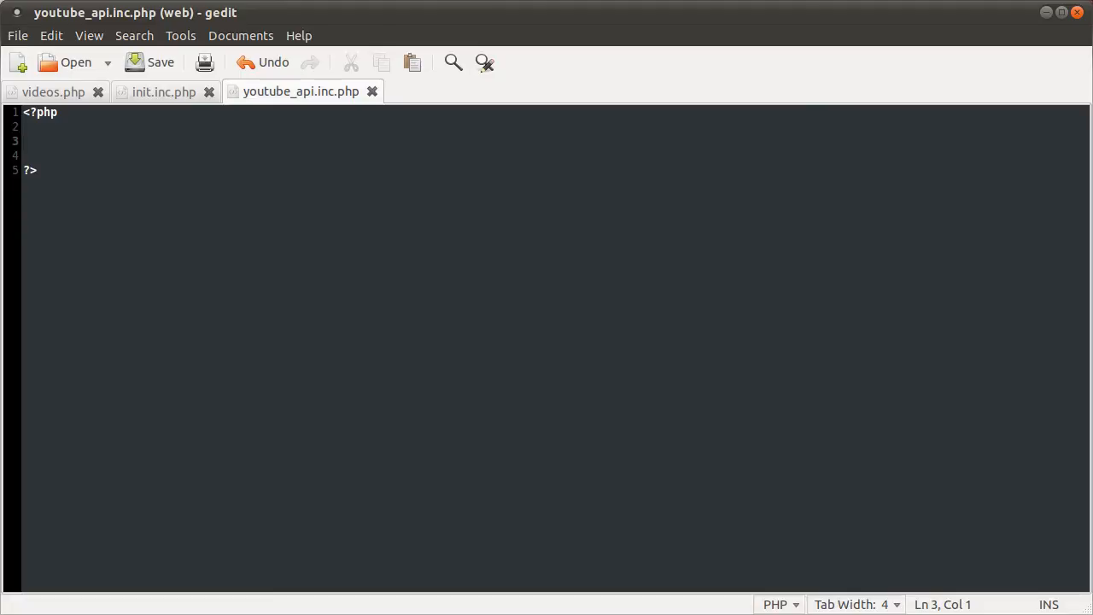
- Write an empty get_videos($username) function with a // comment and blank lines below it
{"action": "type", "text": "function"}
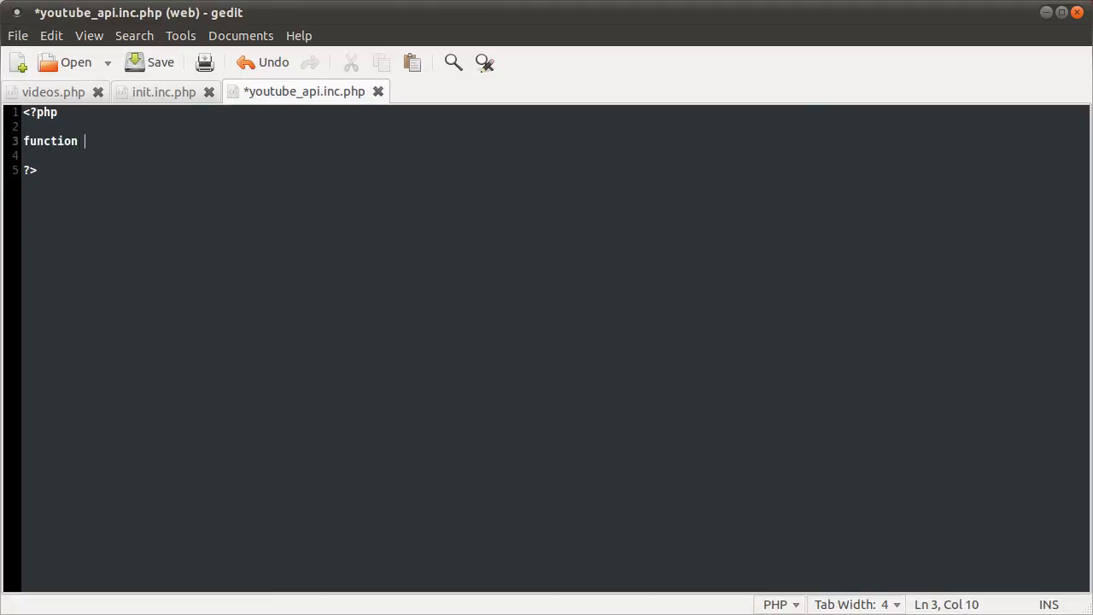
{"action": "type", "text": "get"}
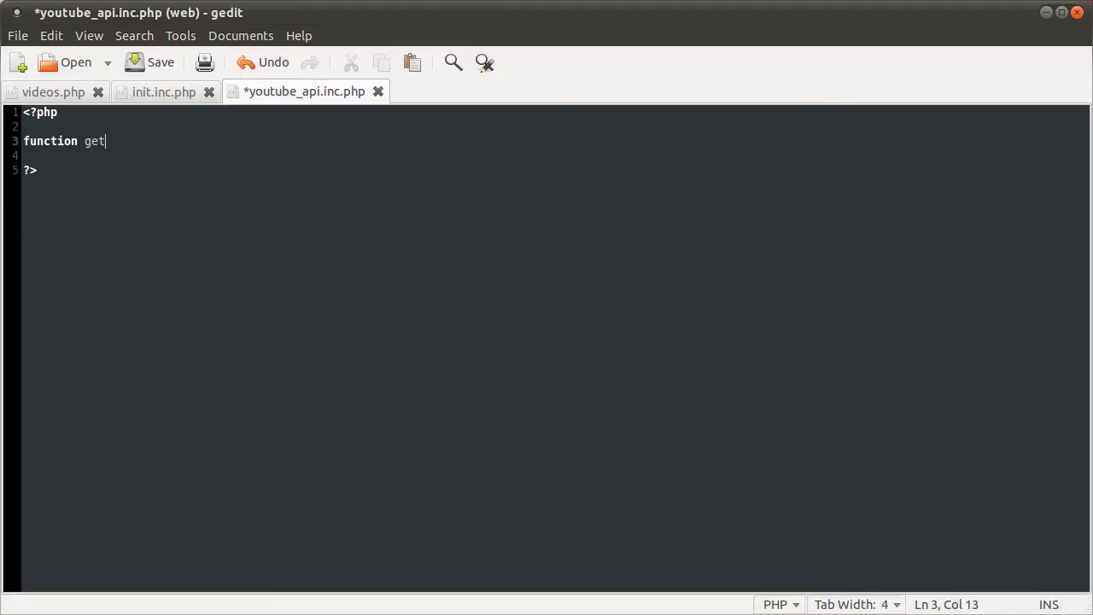
{"action": "type", "text": "_videos("}
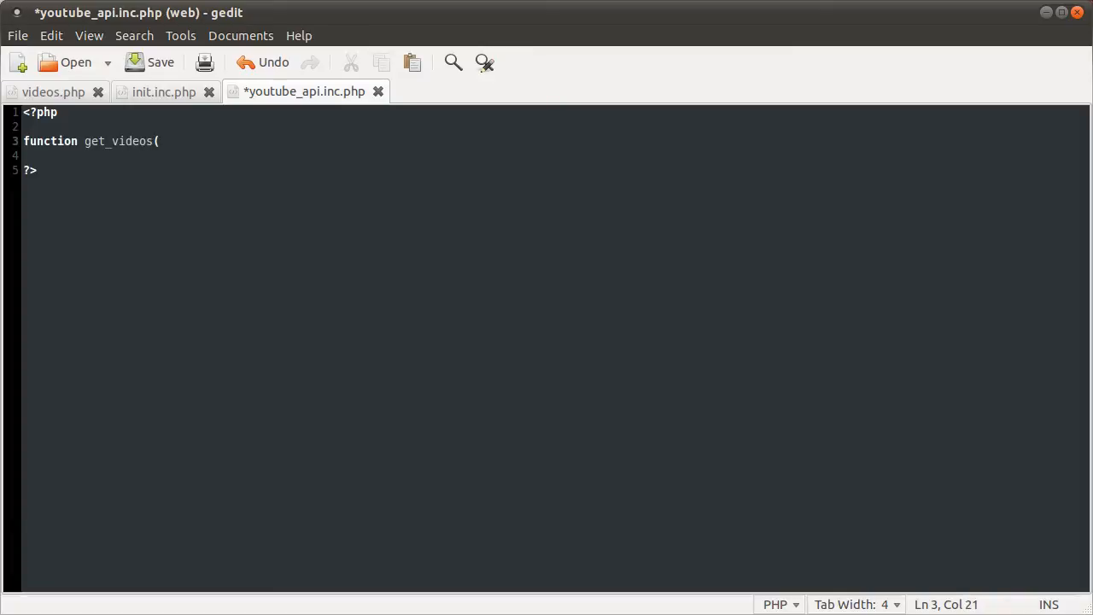
{"action": "type", "text": "$us"}
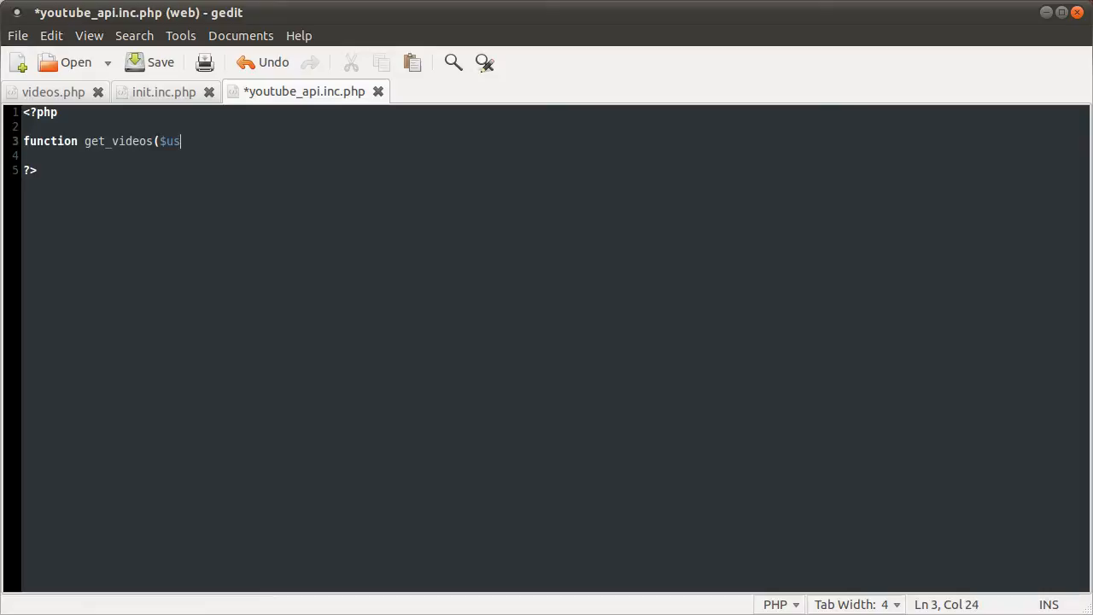
{"action": "type", "text": "ername)"}
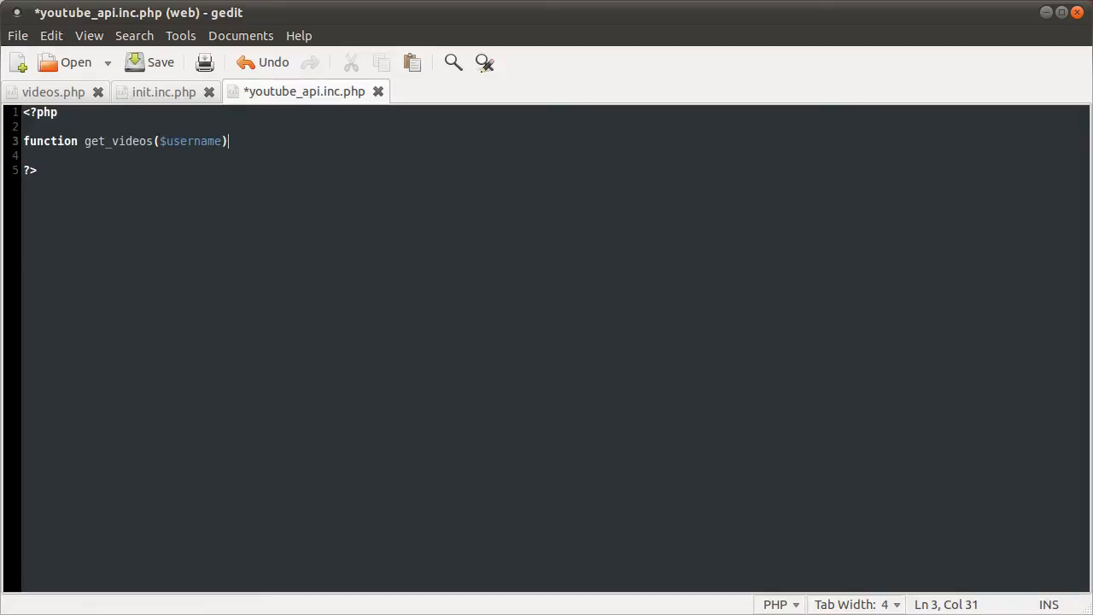
{"action": "type", "text": "{"}
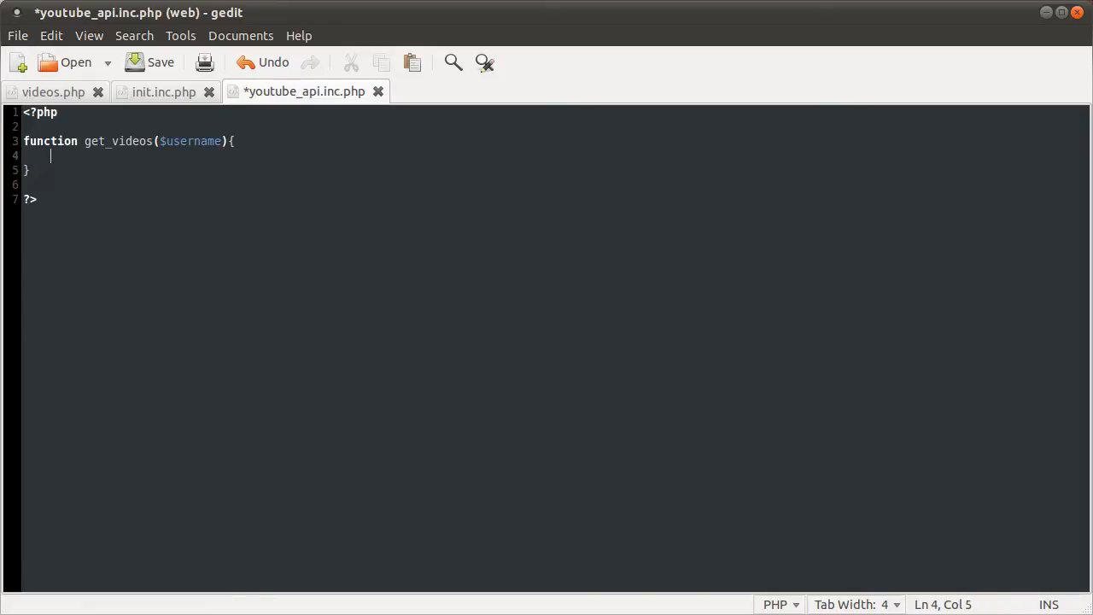
{"action": "type", "text": "//"}
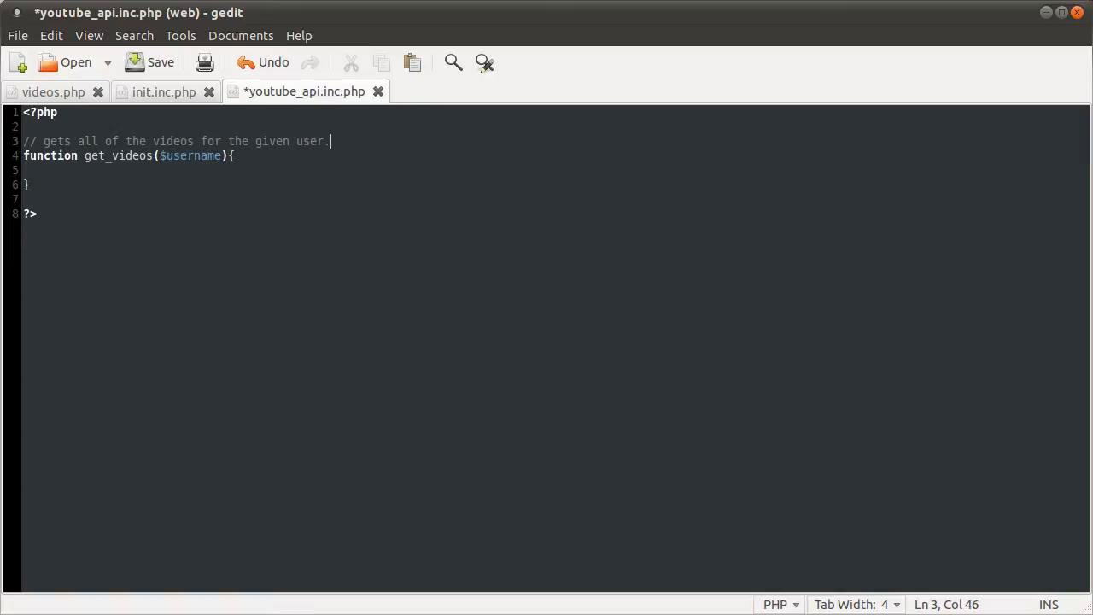
{"action": "left_click", "coordinate": [24, 198]}
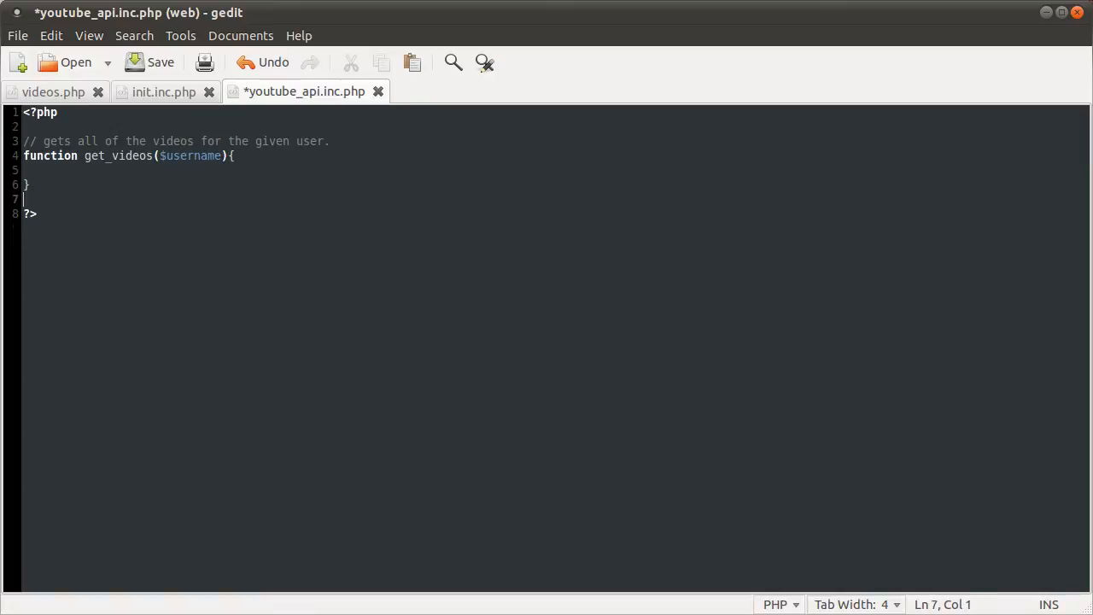
{"action": "key", "text": "Return"}
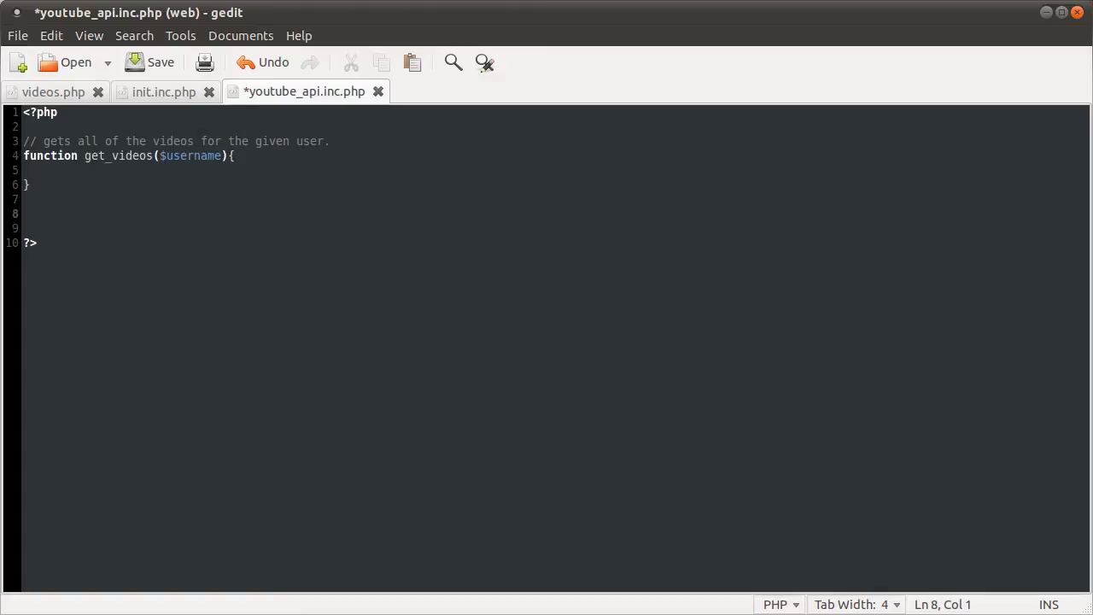
- Add an empty get_playlists($username) function commented 'gets all of the playlists for the given user' and save
{"action": "type", "text": "f"}
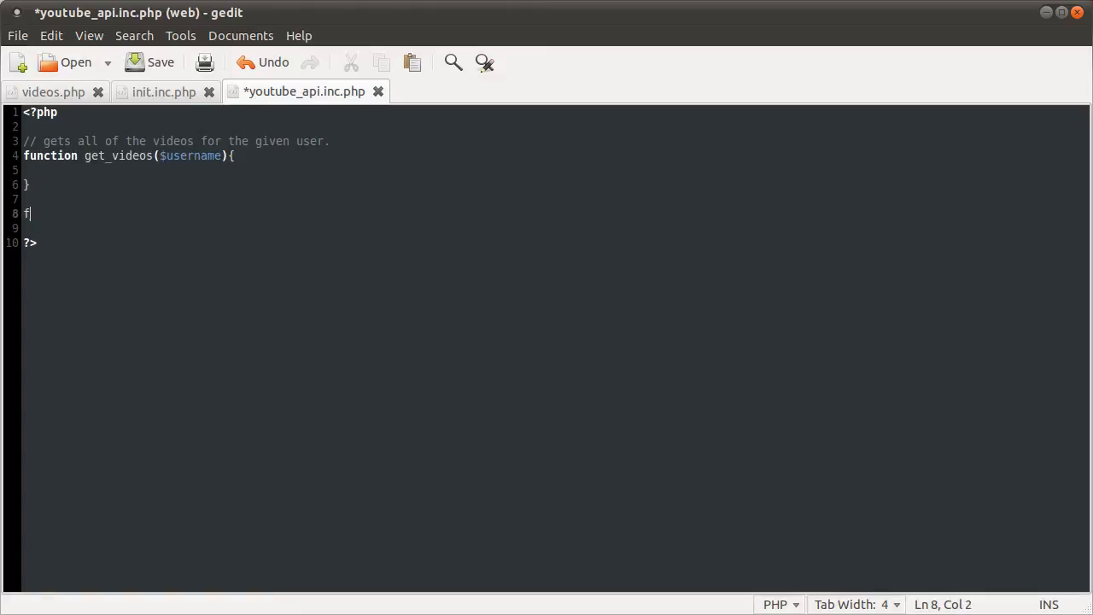
{"action": "type", "text": "unction get_"}
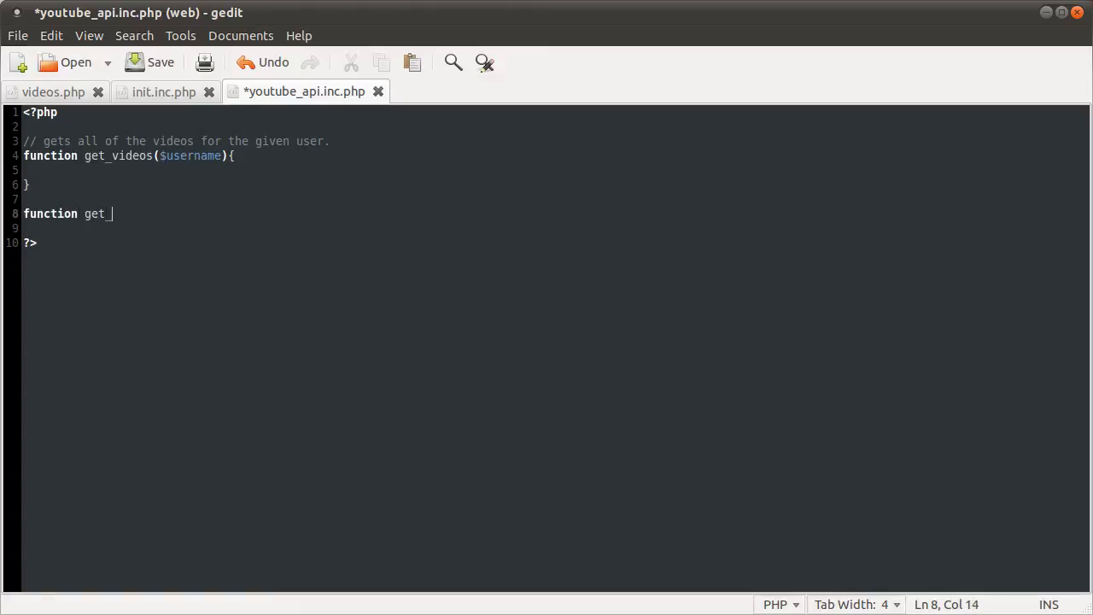
{"action": "type", "text": "playlists($username){"}
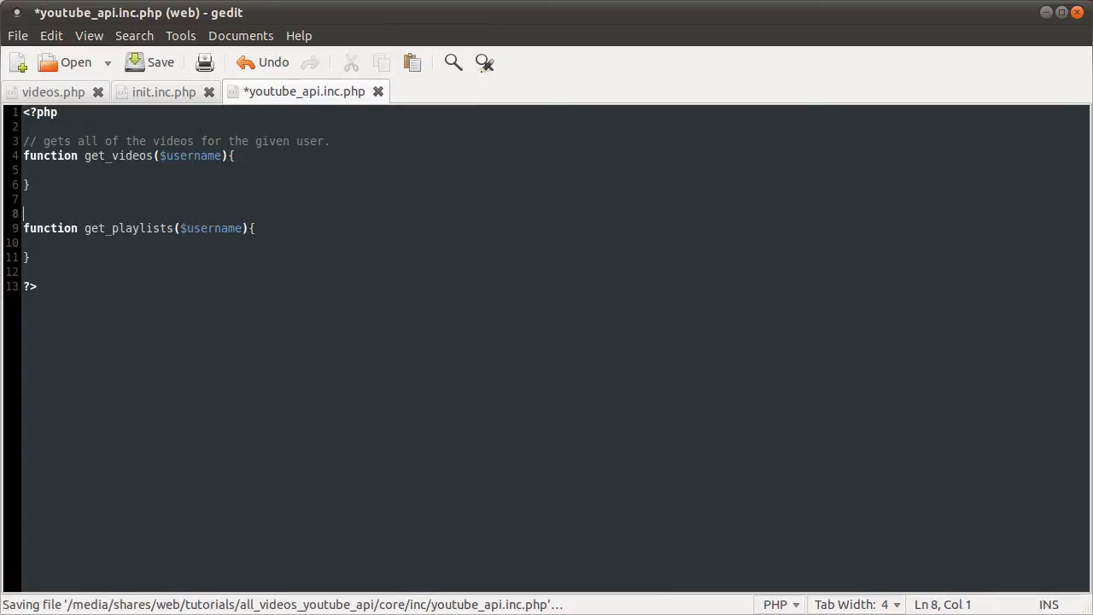
{"action": "type", "text": "// gets all"}
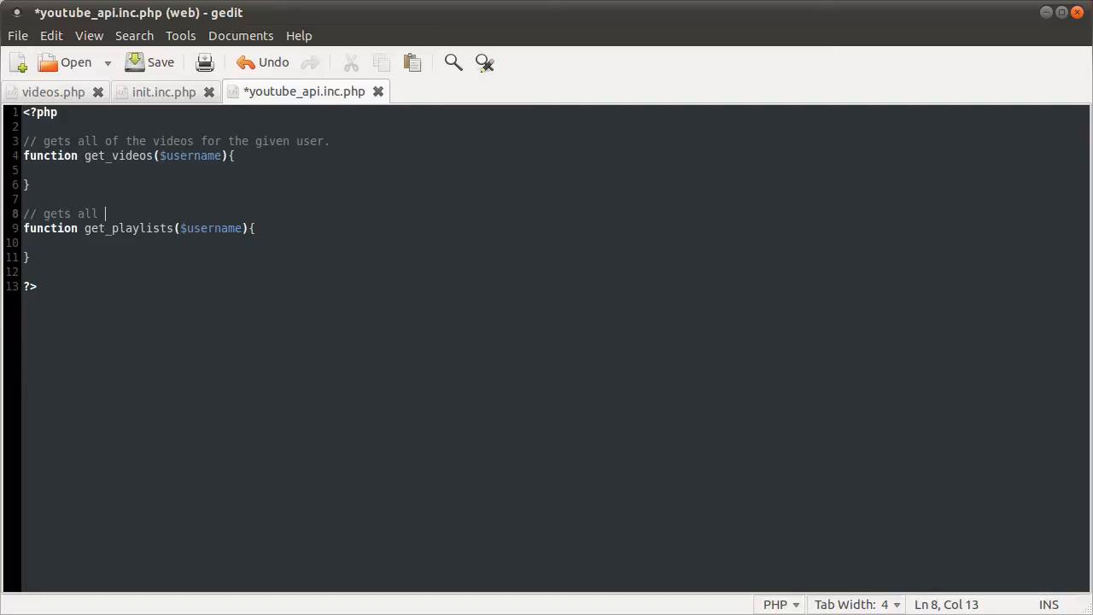
{"action": "type", "text": "of the playlis"}
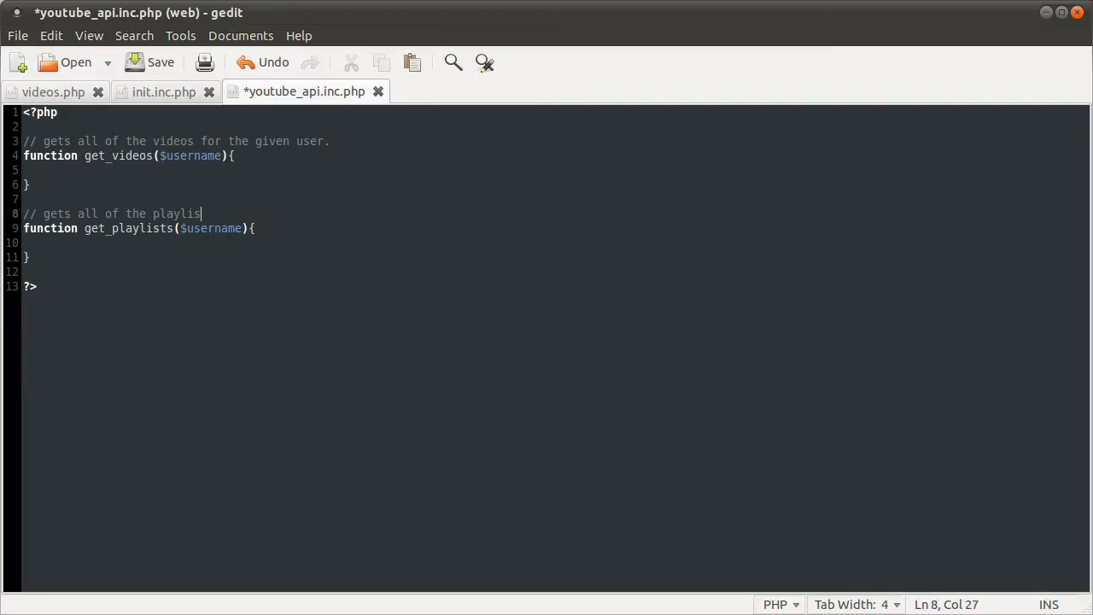
{"action": "type", "text": "ts"}
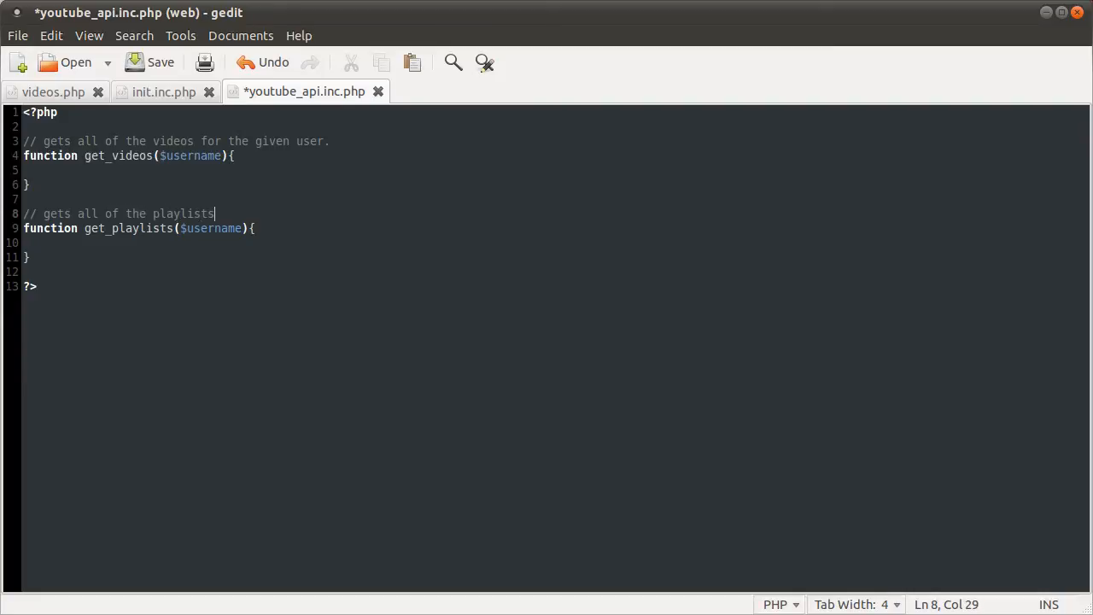
{"action": "type", "text": "for the gib"}
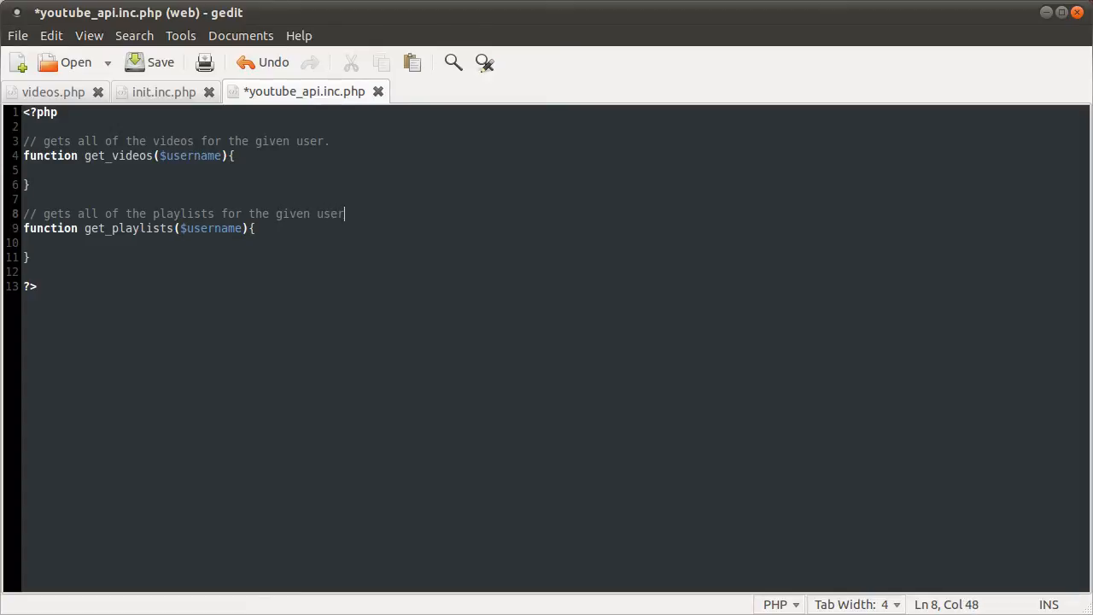
{"action": "key", "text": "ctrl+s"}
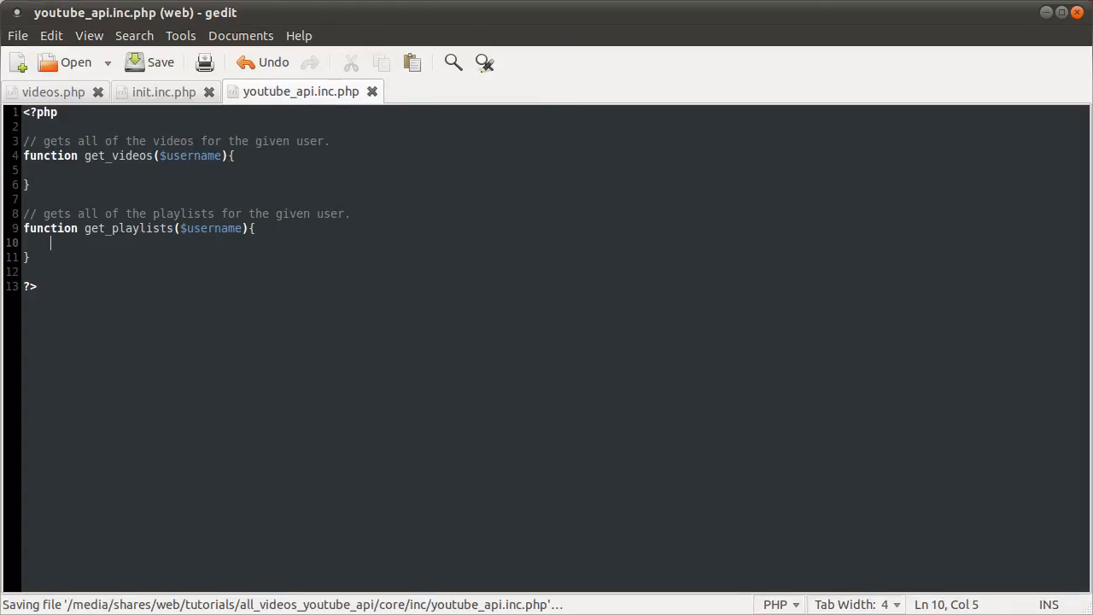
{"action": "left_click", "coordinate": [52, 171]}
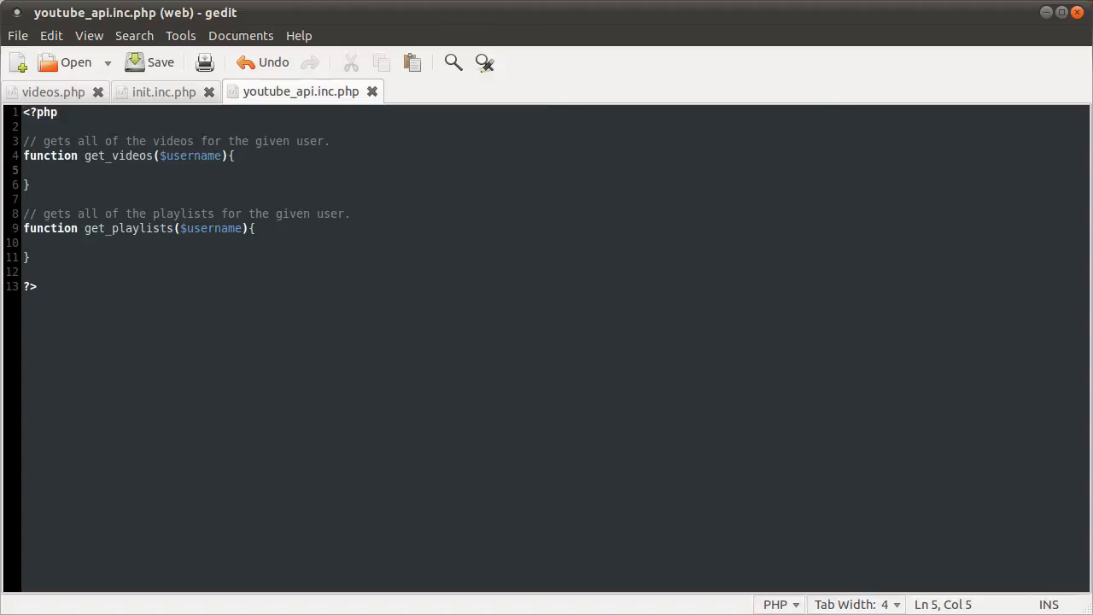
- Inside get_videos set $data = file_get_contents() and save the file anyway
{"action": "type", "text": "$data"}
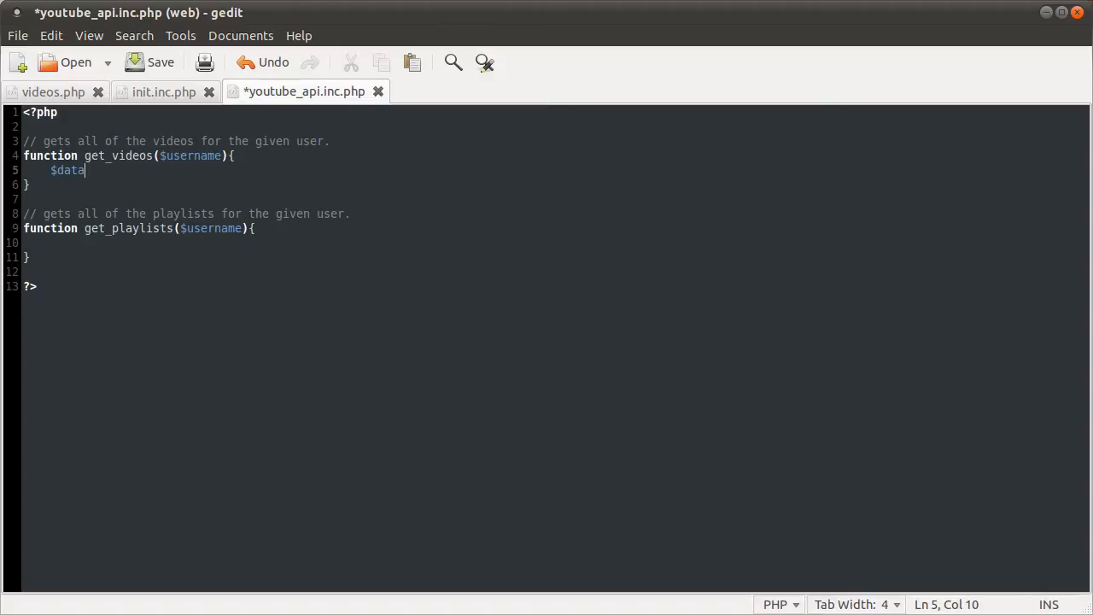
{"action": "type", "text": "= f"}
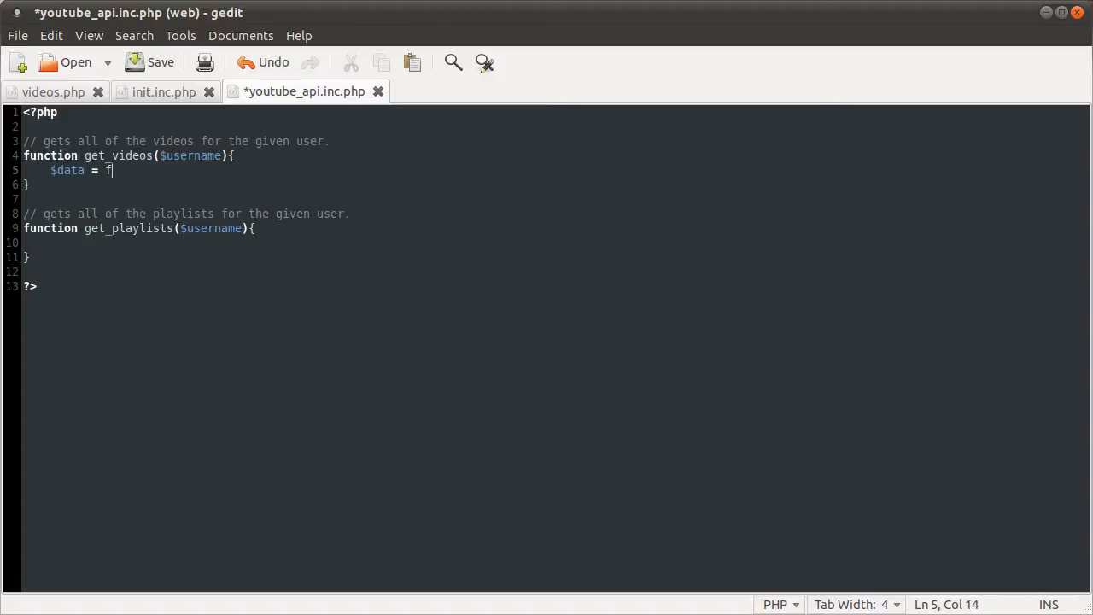
{"action": "type", "text": "ile_get_contnets();"}
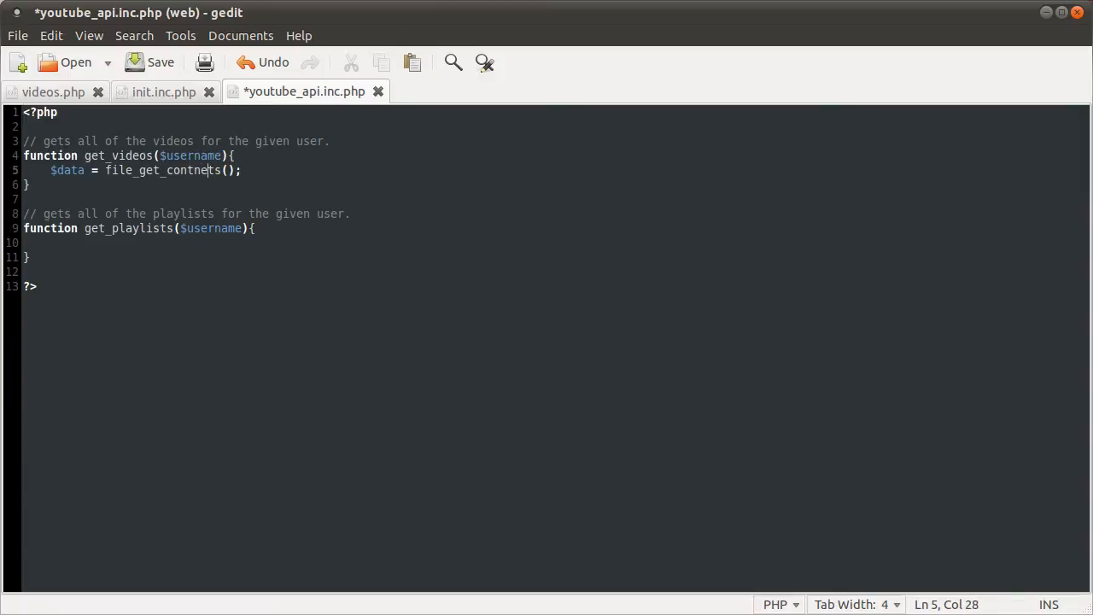
{"action": "key", "text": "BackSpace"}
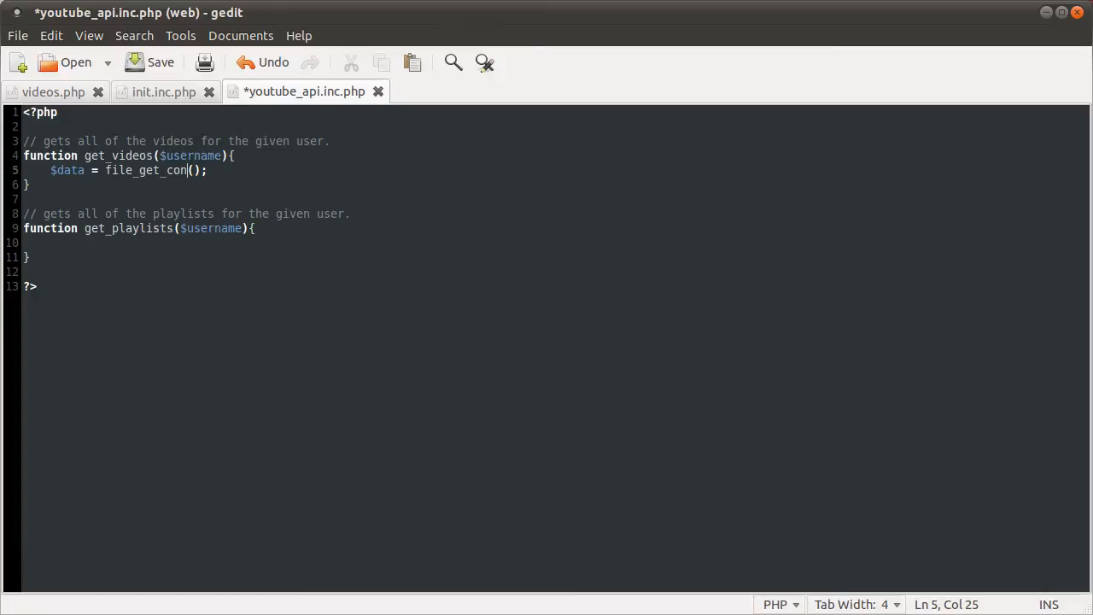
{"action": "type", "text": "tents"}
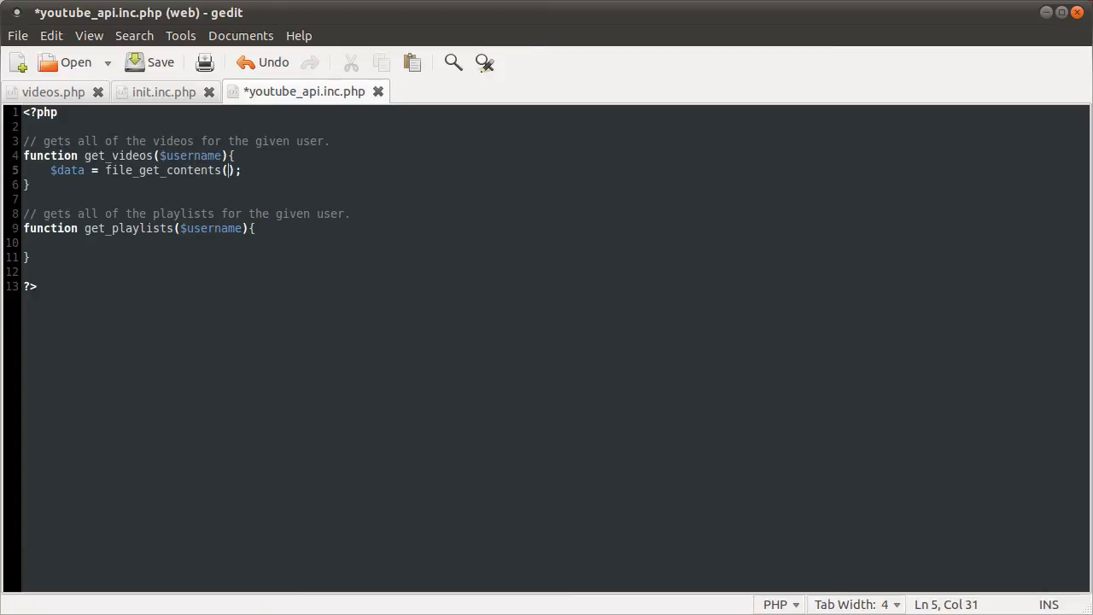
{"action": "left_click", "coordinate": [161, 62]}
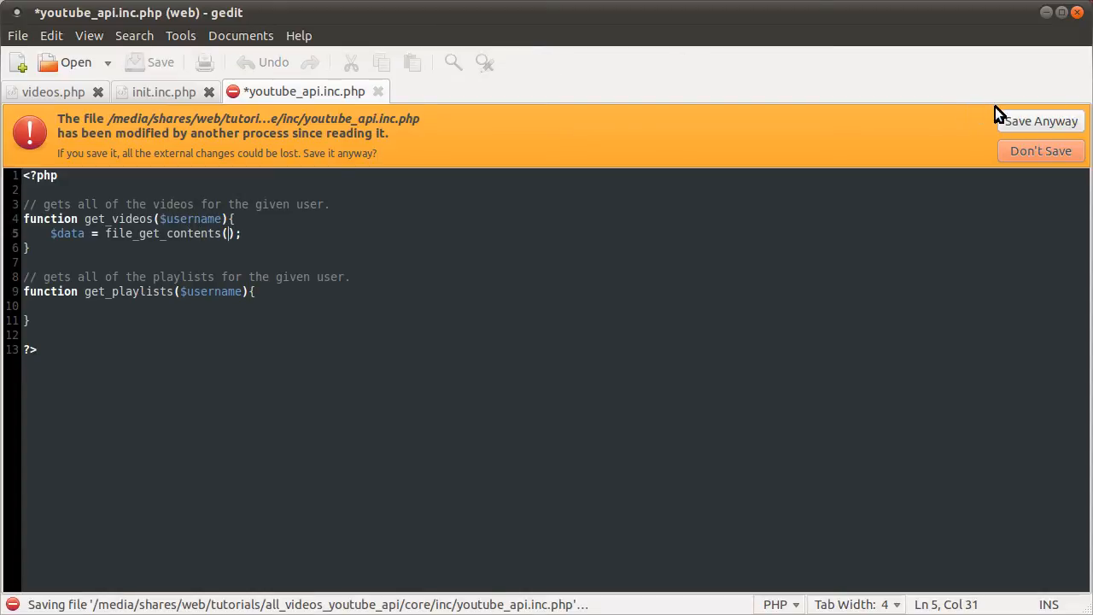
{"action": "left_click", "coordinate": [1040, 151]}
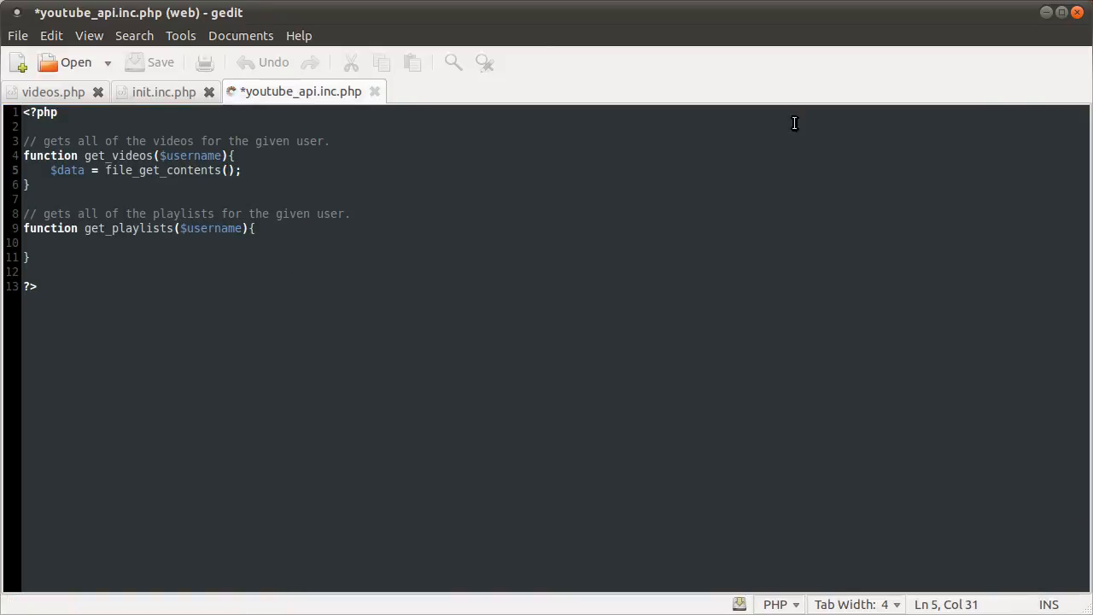
{"action": "left_click", "coordinate": [161, 61]}
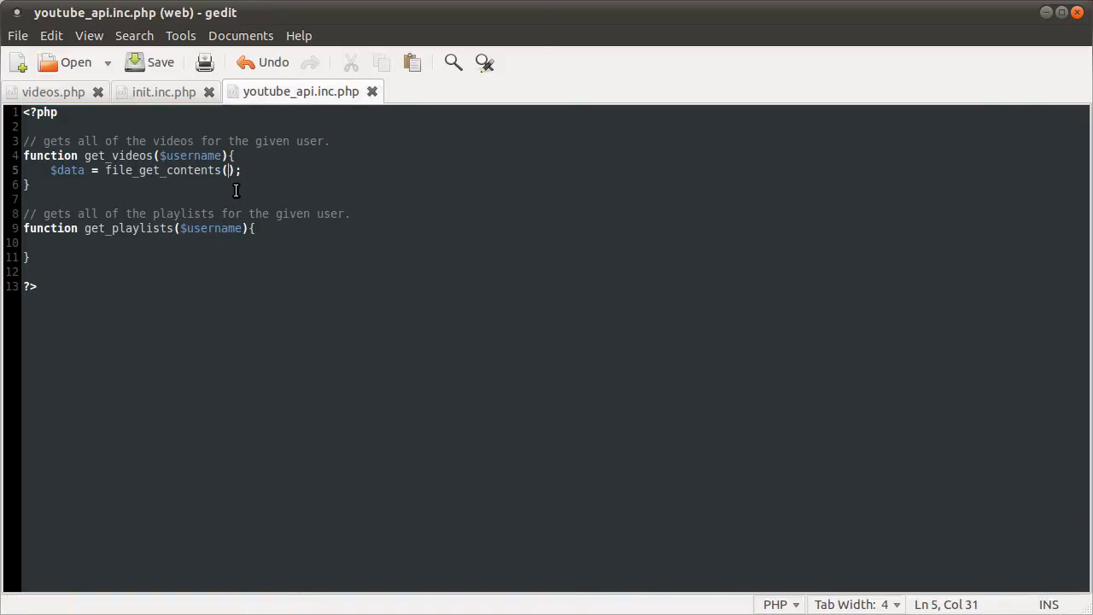
{"action": "type", "text": "'"}
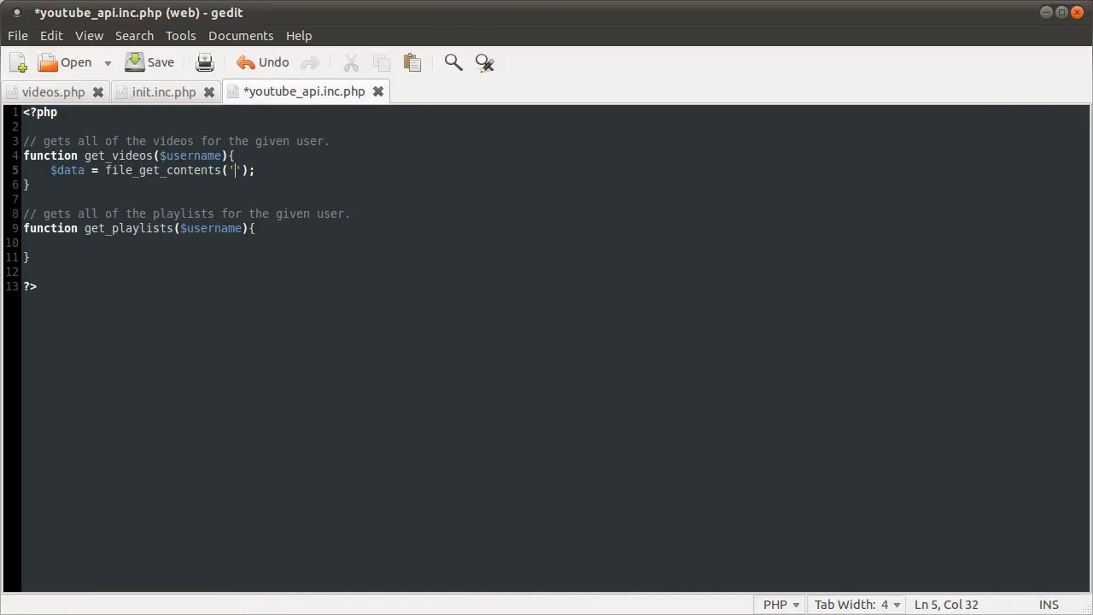
{"action": "type", "text": "htt"}
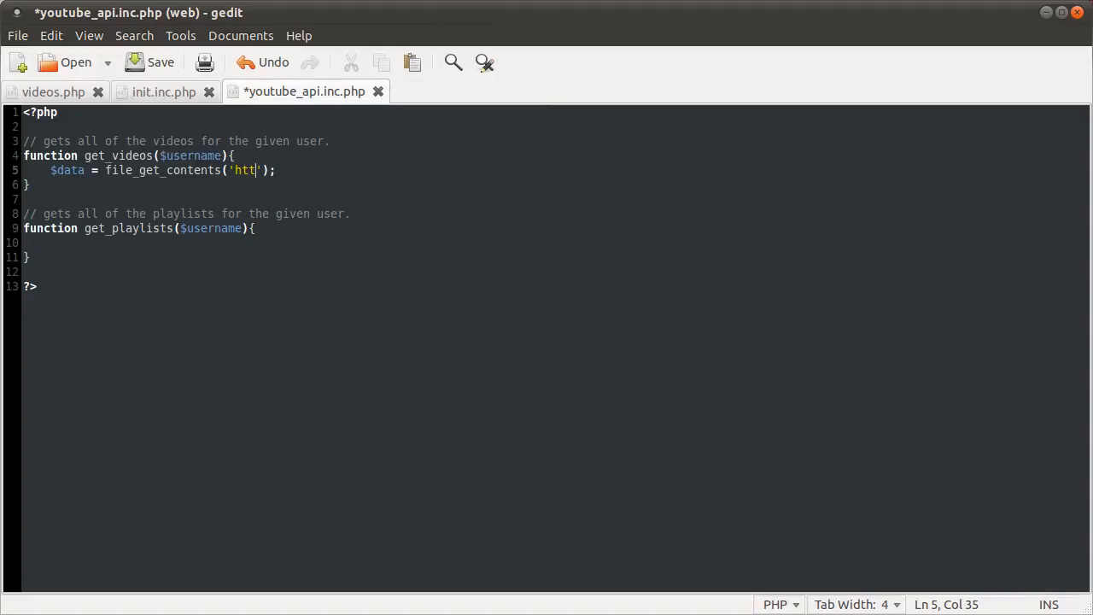
{"action": "type", "text": "p:"}
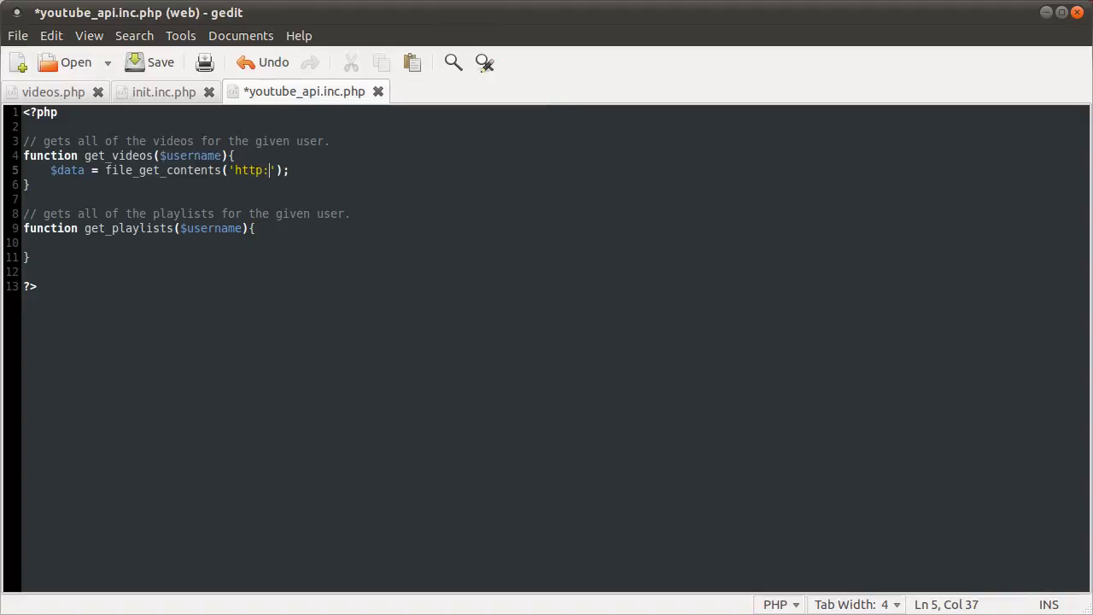
{"action": "type", "text": "//"}
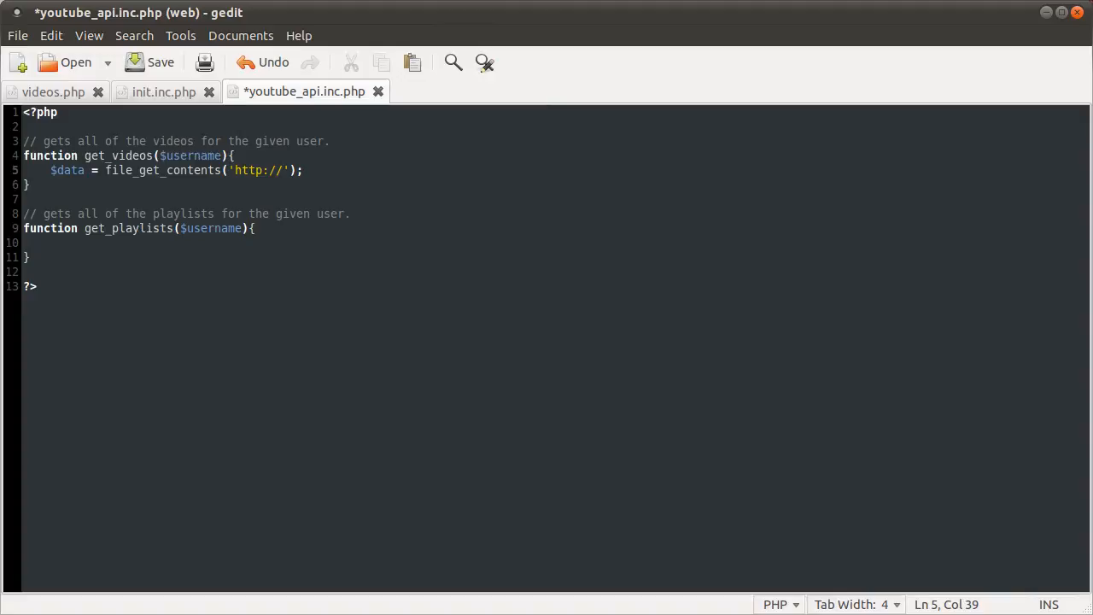
{"action": "type", "text": "gdata"}
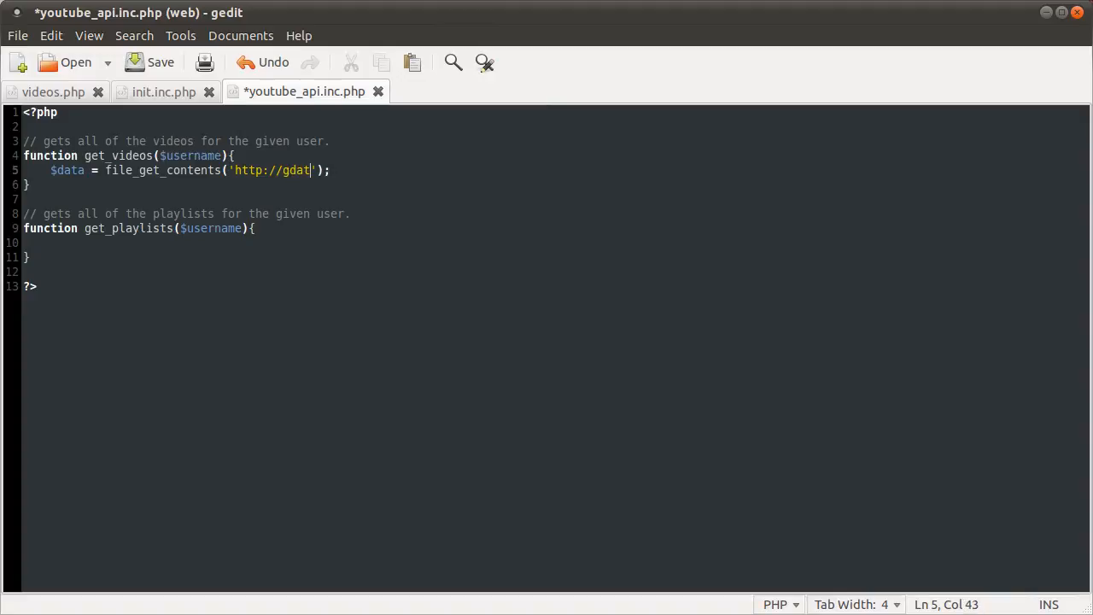
{"action": "type", "text": ".youtube"}
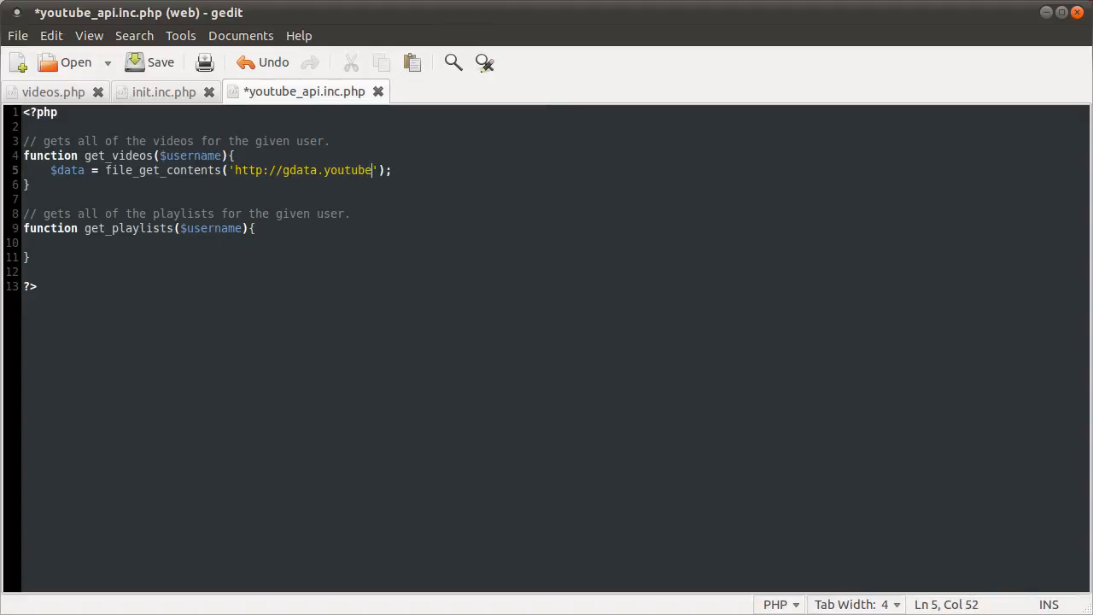
{"action": "type", "text": ".com/"}
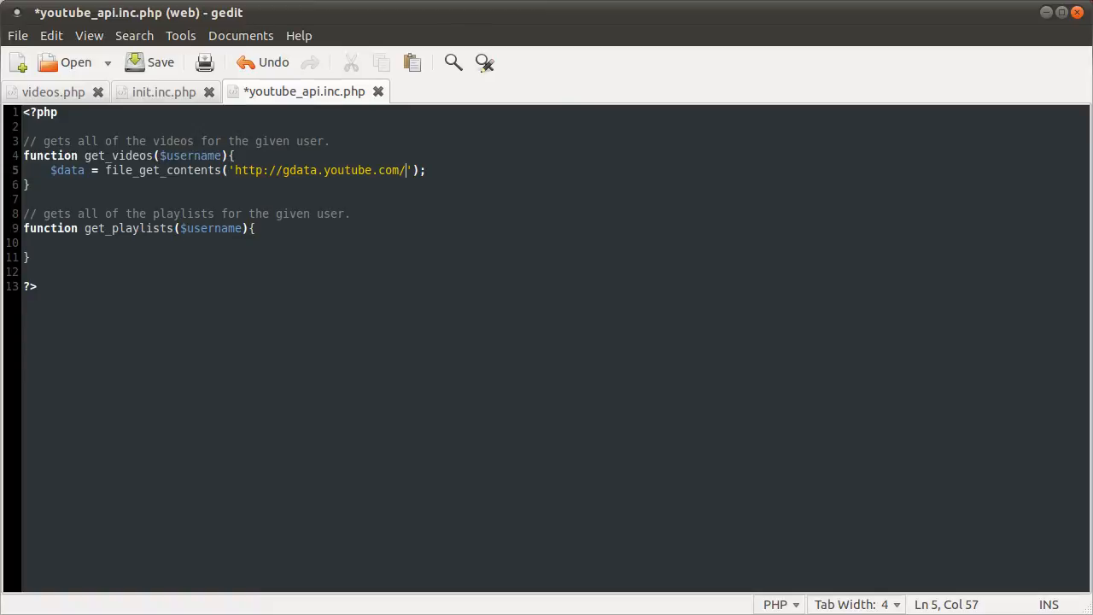
{"action": "type", "text": "feed"}
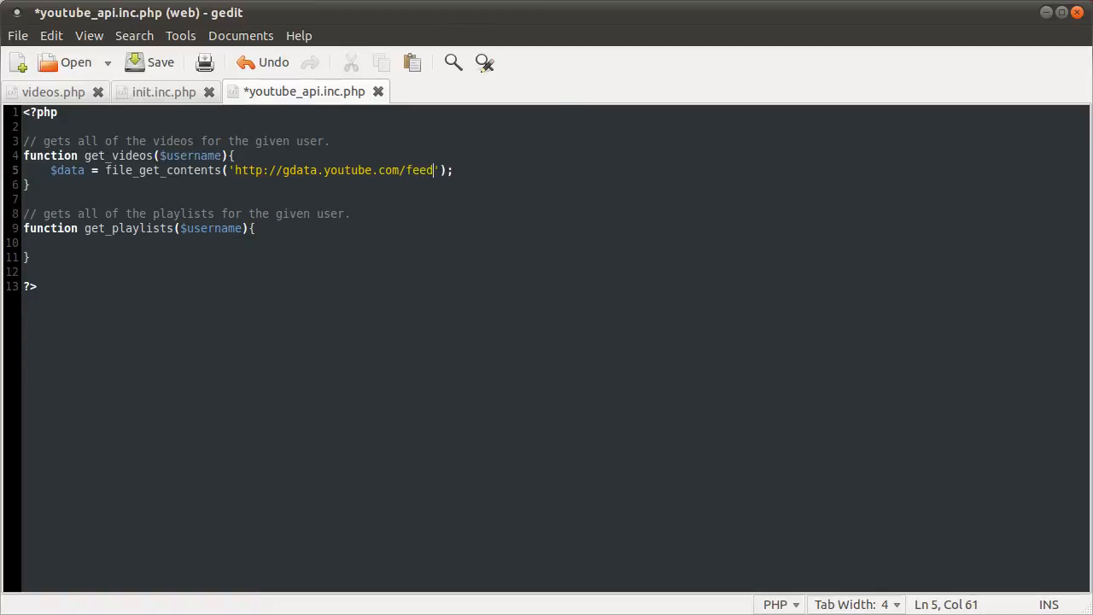
{"action": "type", "text": "s/api"}
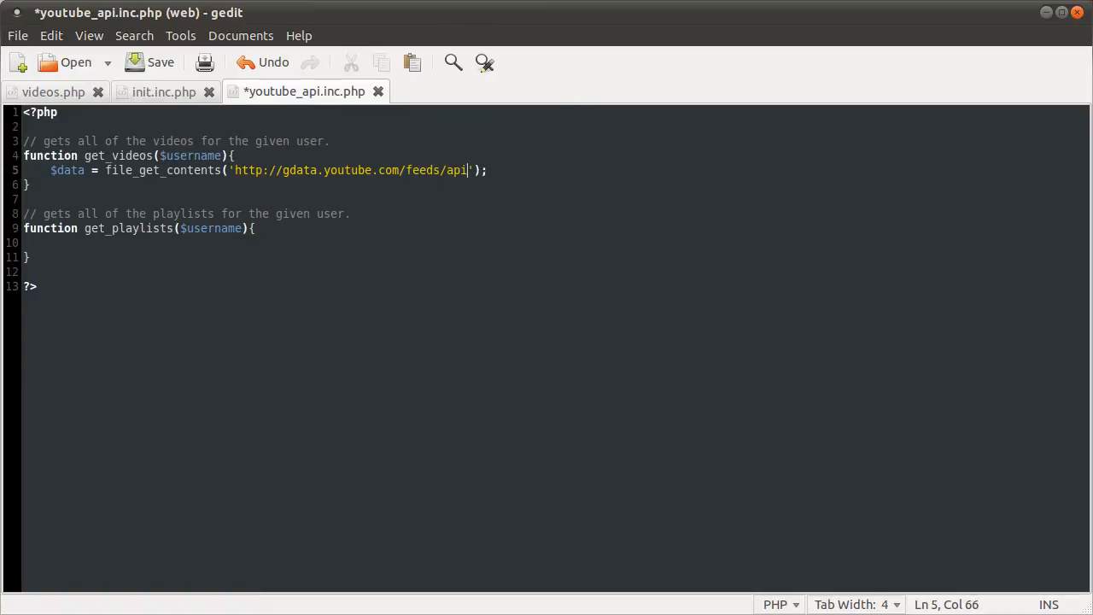
{"action": "type", "text": "/users/"}
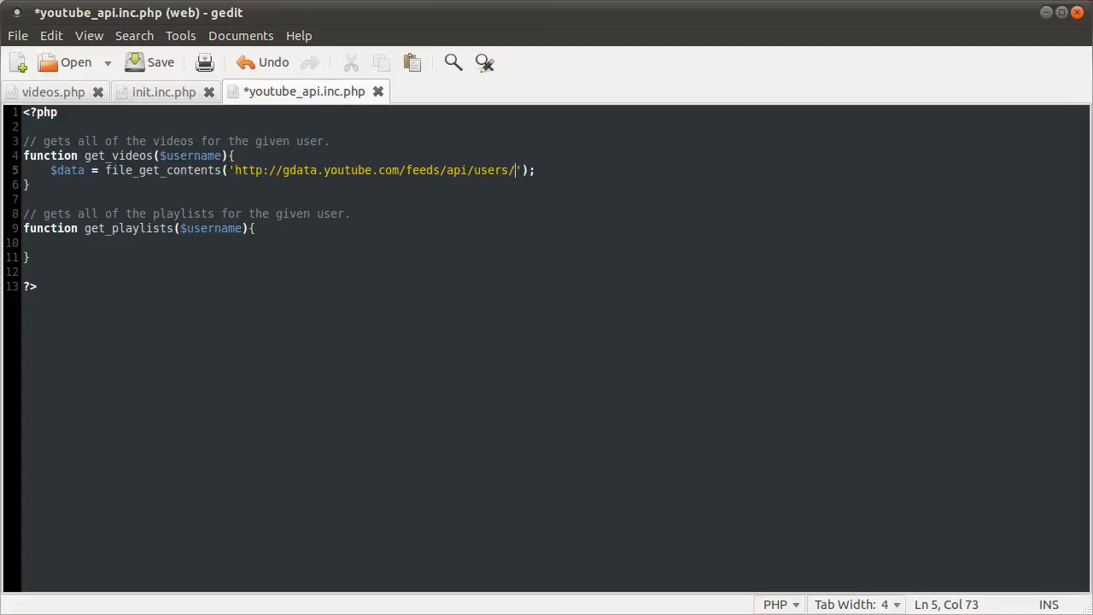
- Finish the URL with {$username}/uploads on one line and save despite the warning
{"action": "type", "text": "{"}
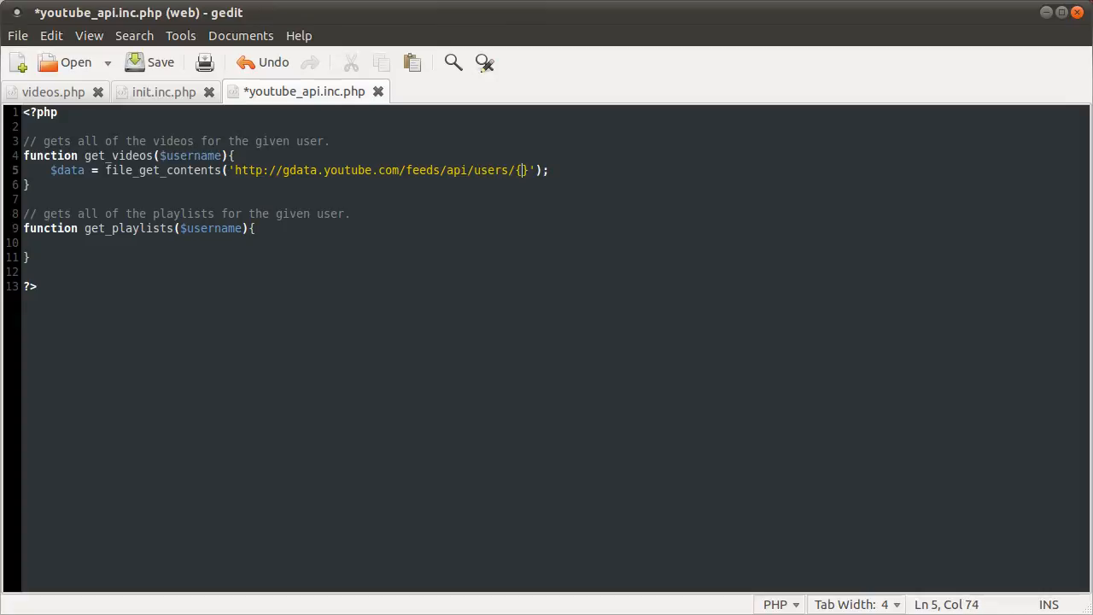
{"action": "type", "text": "$user"}
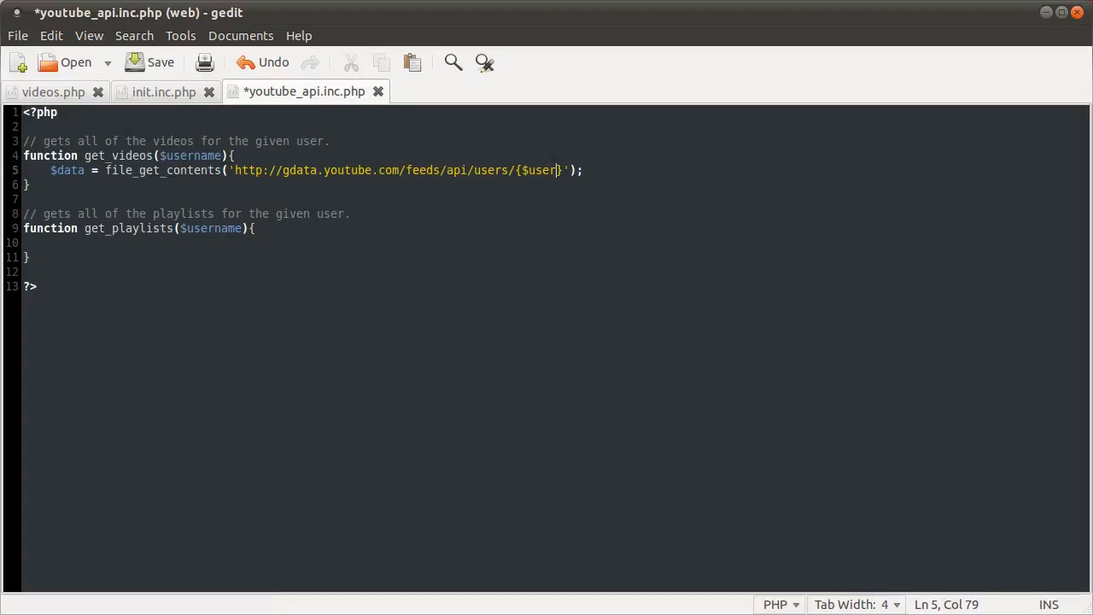
{"action": "type", "text": "name"}
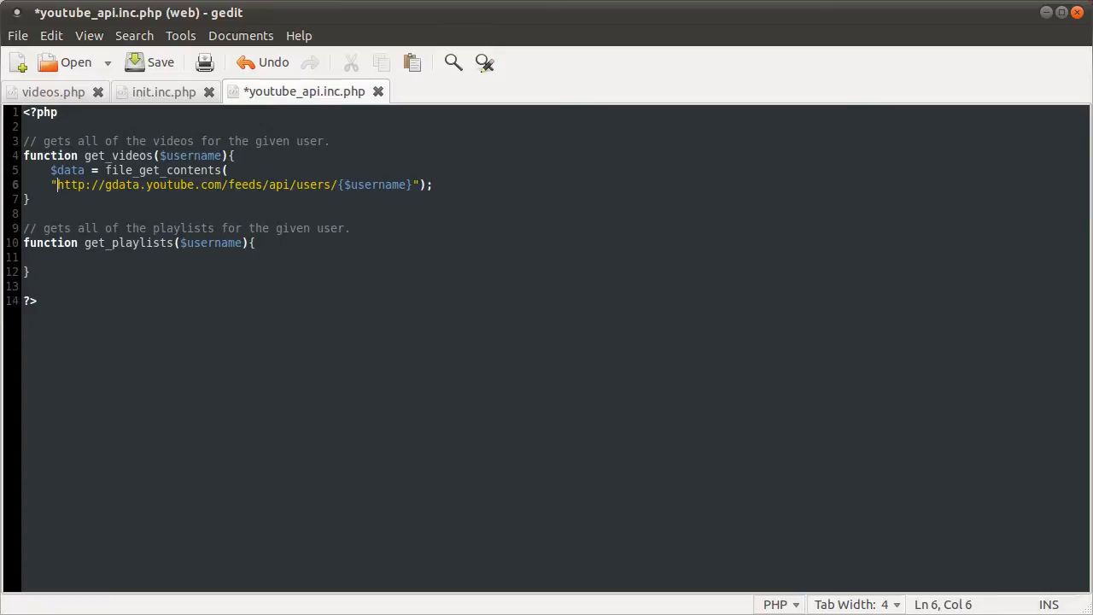
{"action": "key", "text": "BackSpace"}
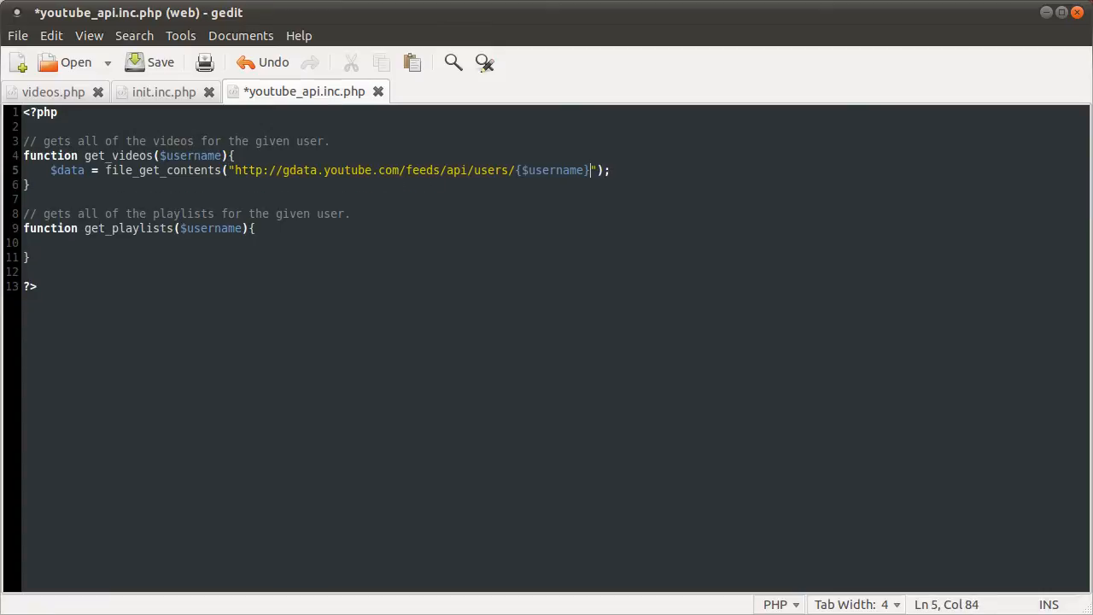
{"action": "type", "text": "/"}
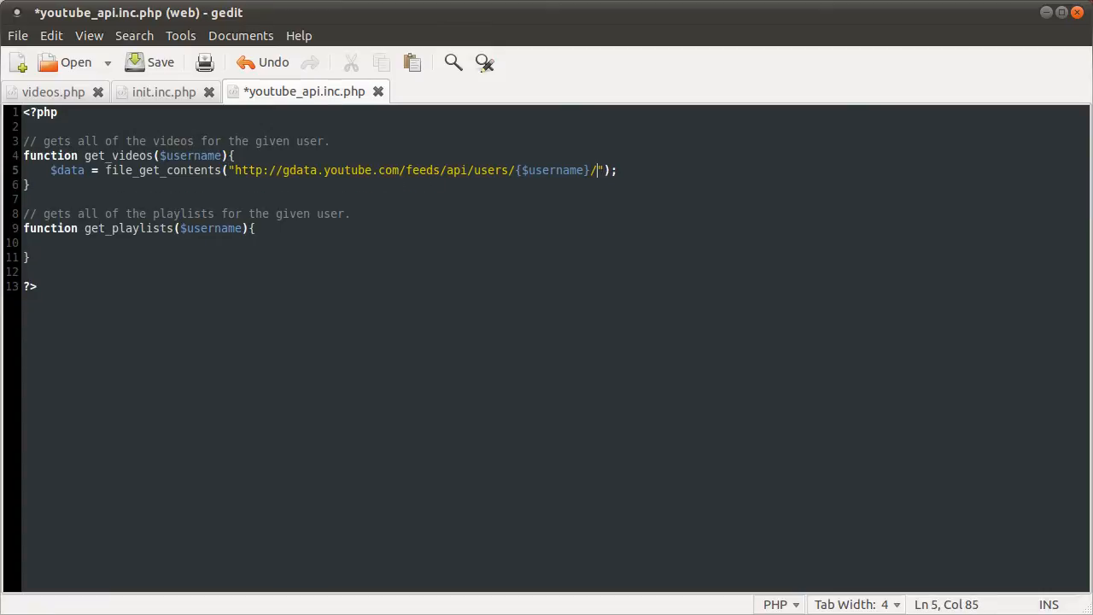
{"action": "type", "text": "uploads"}
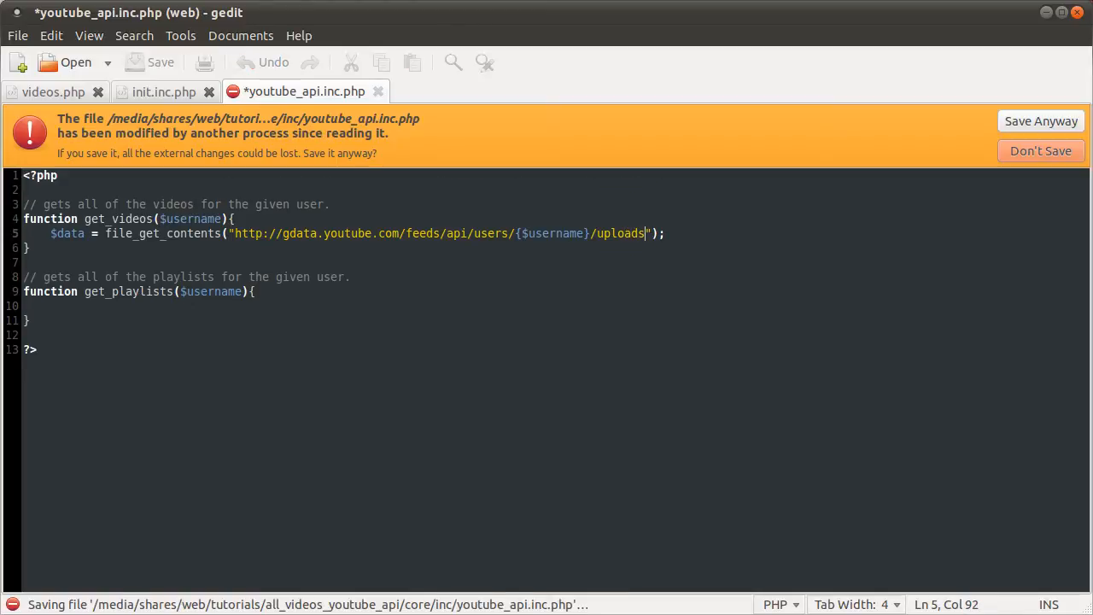
{"action": "left_click", "coordinate": [1042, 120]}
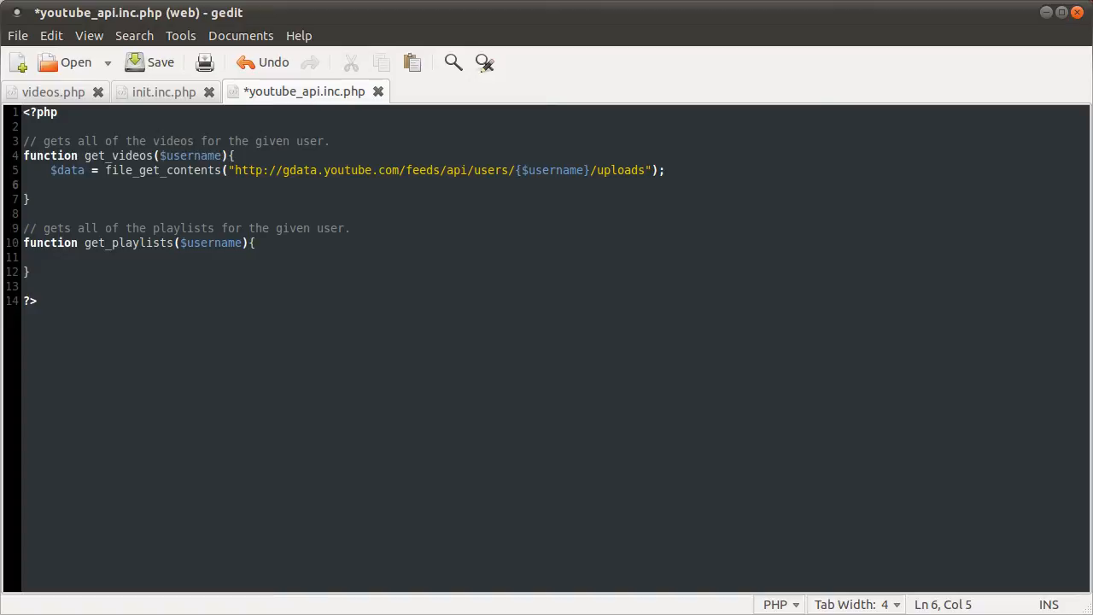
- Parse $data into $xml with simplexml_load_string, aligned with the $data assignment, and save anyway
{"action": "type", "text": "$xml"}
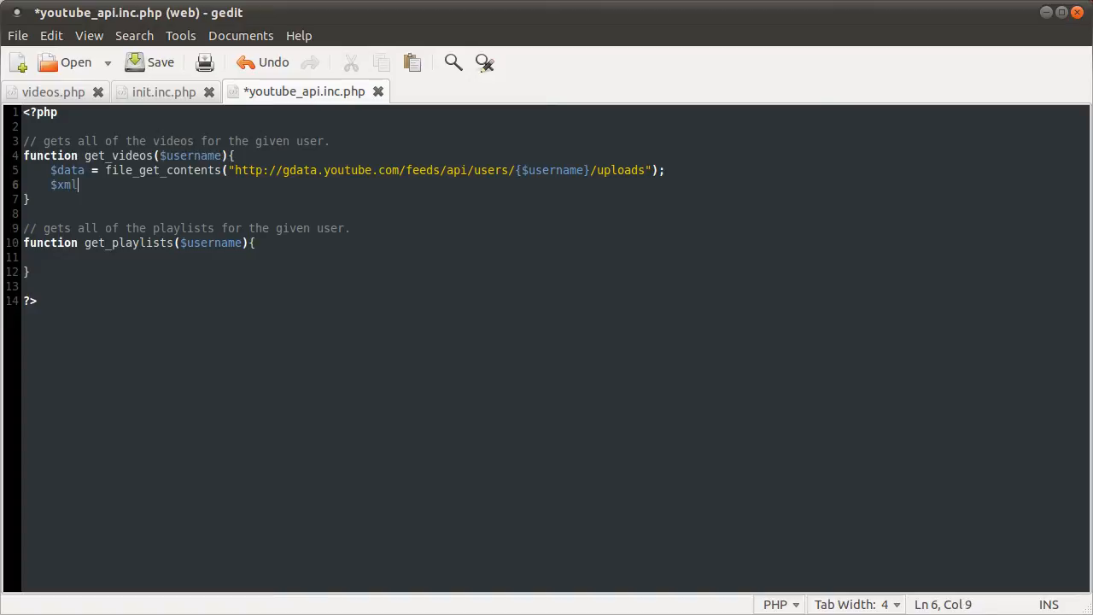
{"action": "type", "text": "="}
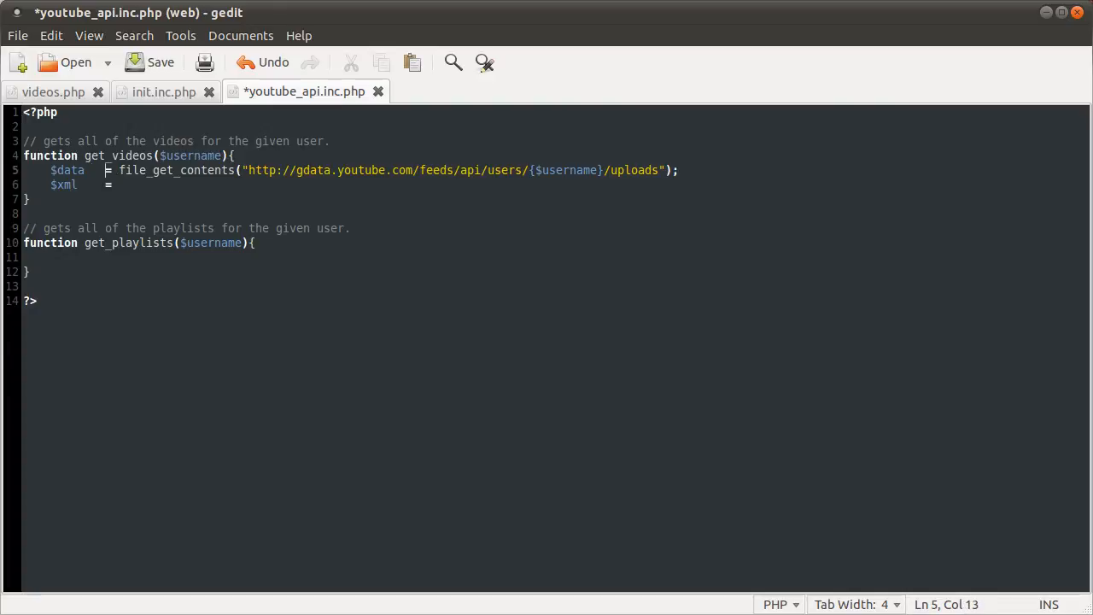
{"action": "left_click", "coordinate": [119, 185]}
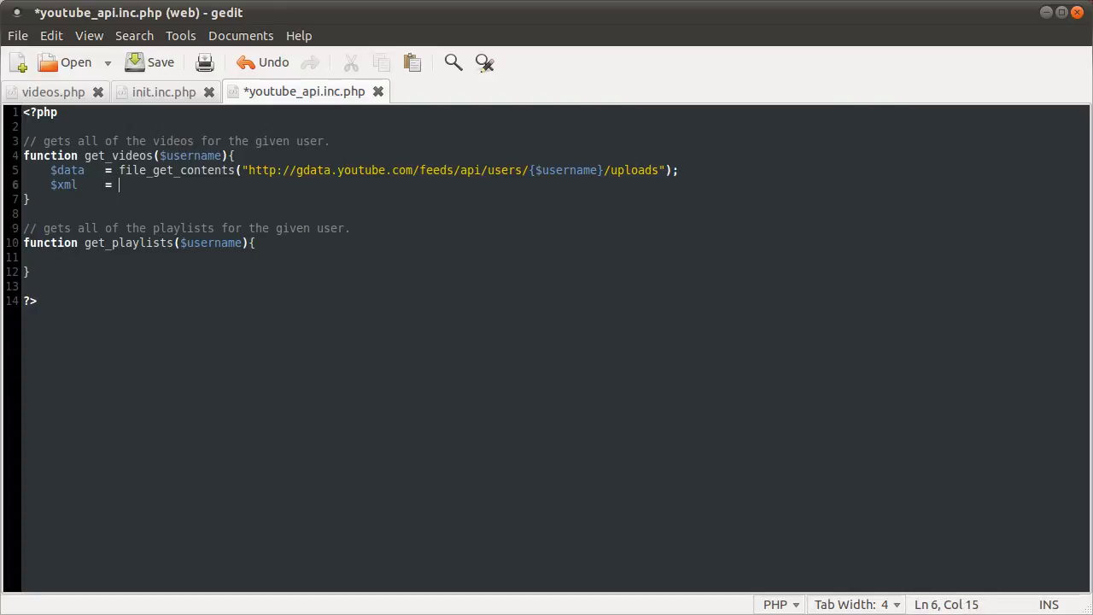
{"action": "type", "text": "simplex"}
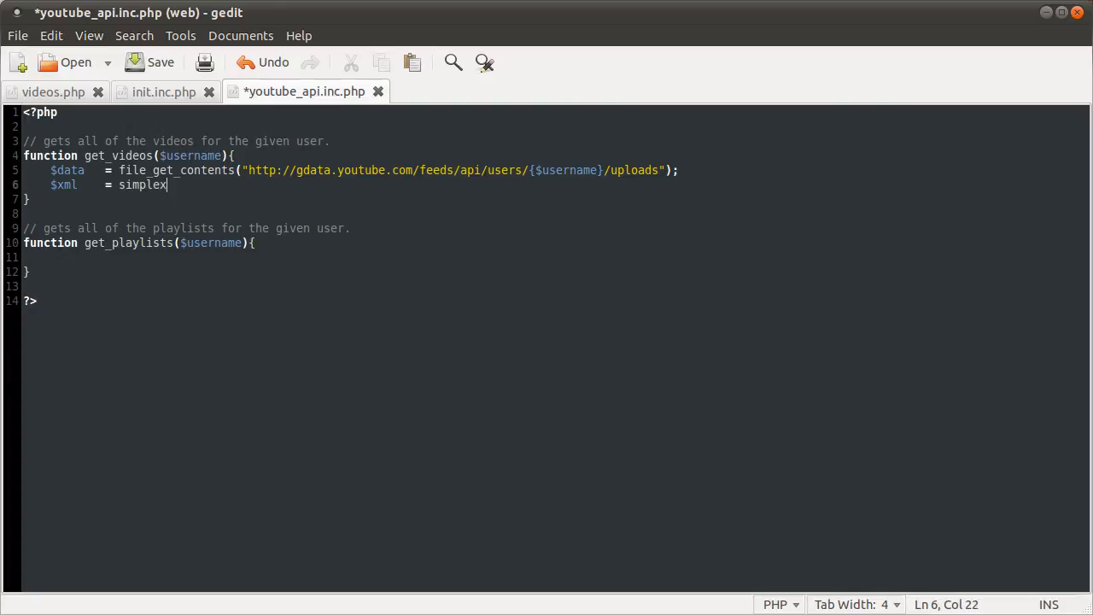
{"action": "type", "text": "ml_load_string($);"}
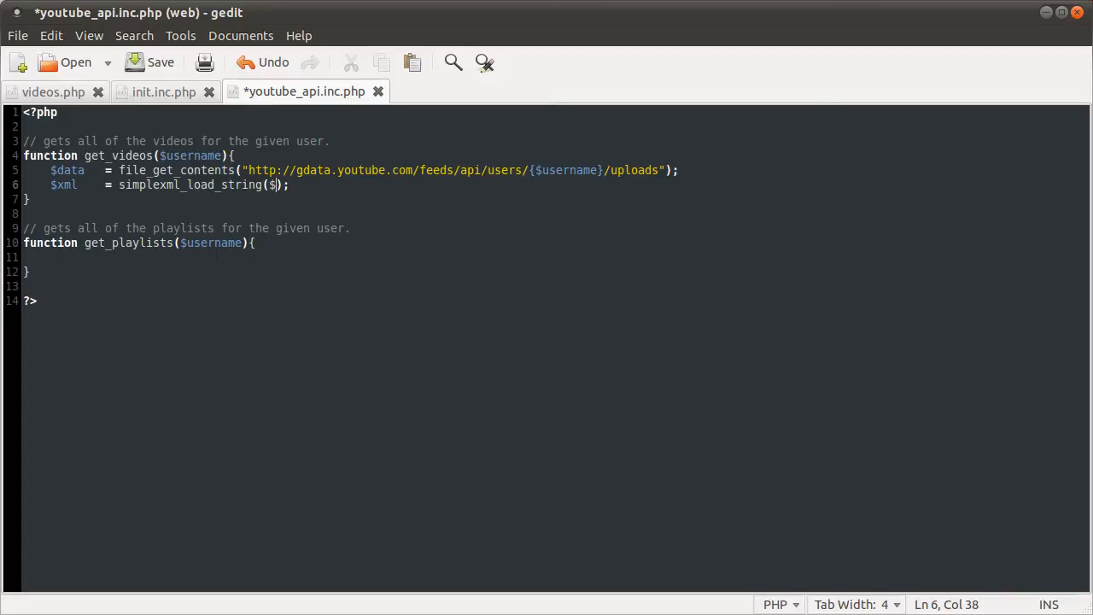
{"action": "type", "text": "data"}
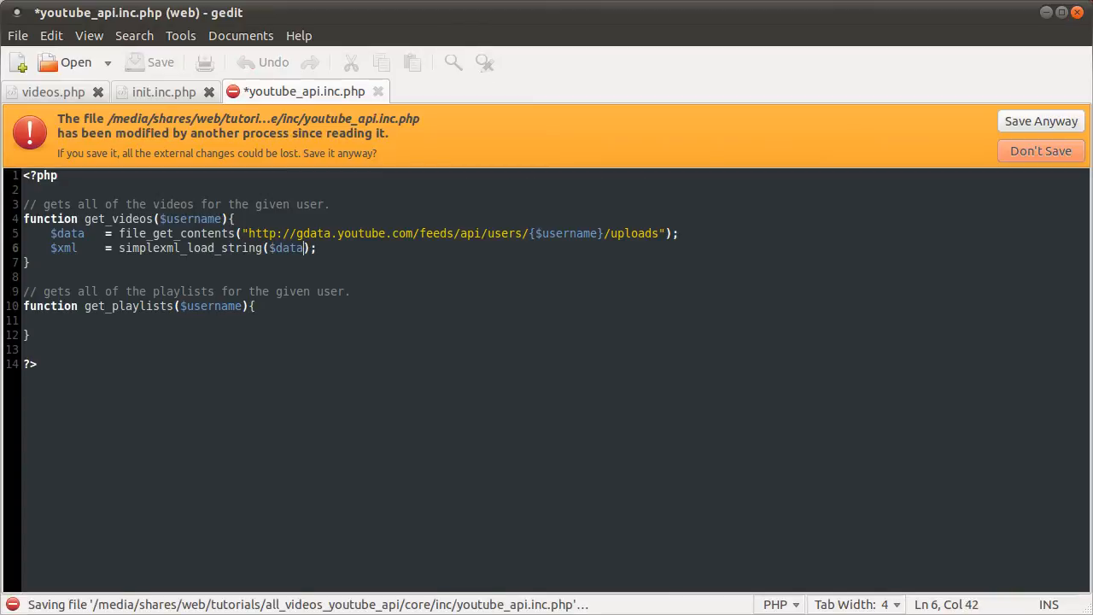
{"action": "left_click", "coordinate": [1040, 120]}
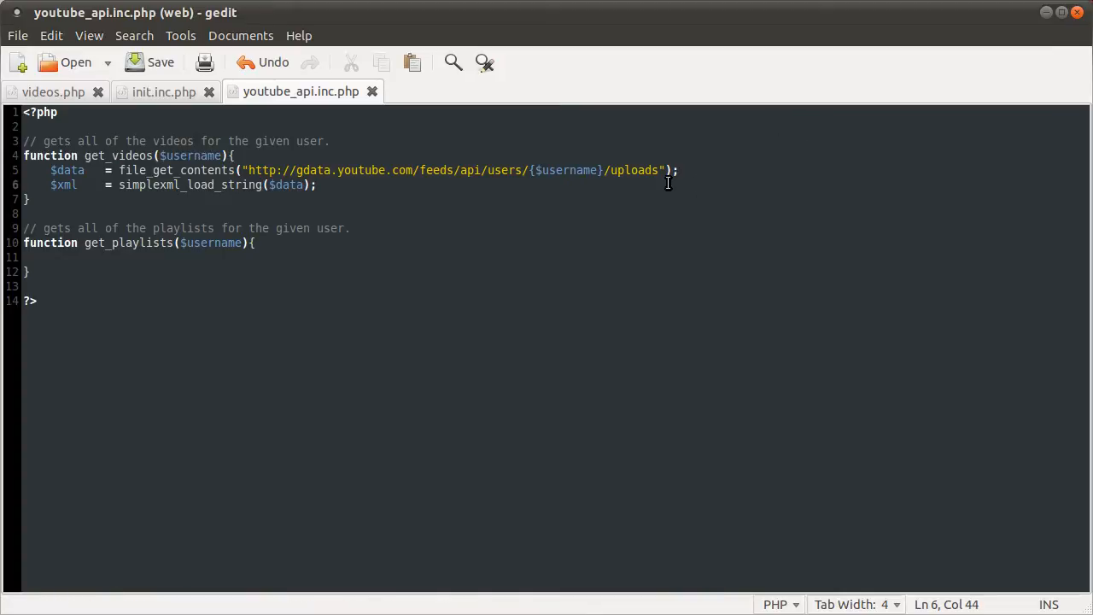
- Add print_r($sml); on a new line after the $xml assignment and save again
{"action": "left_click", "coordinate": [318, 185]}
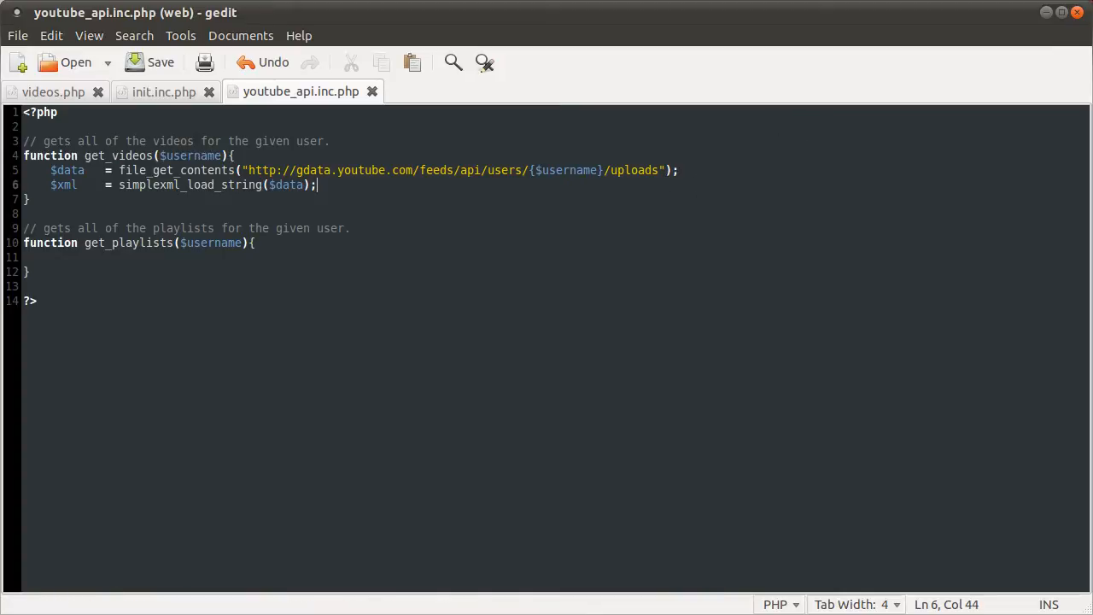
{"action": "key", "text": "Return"}
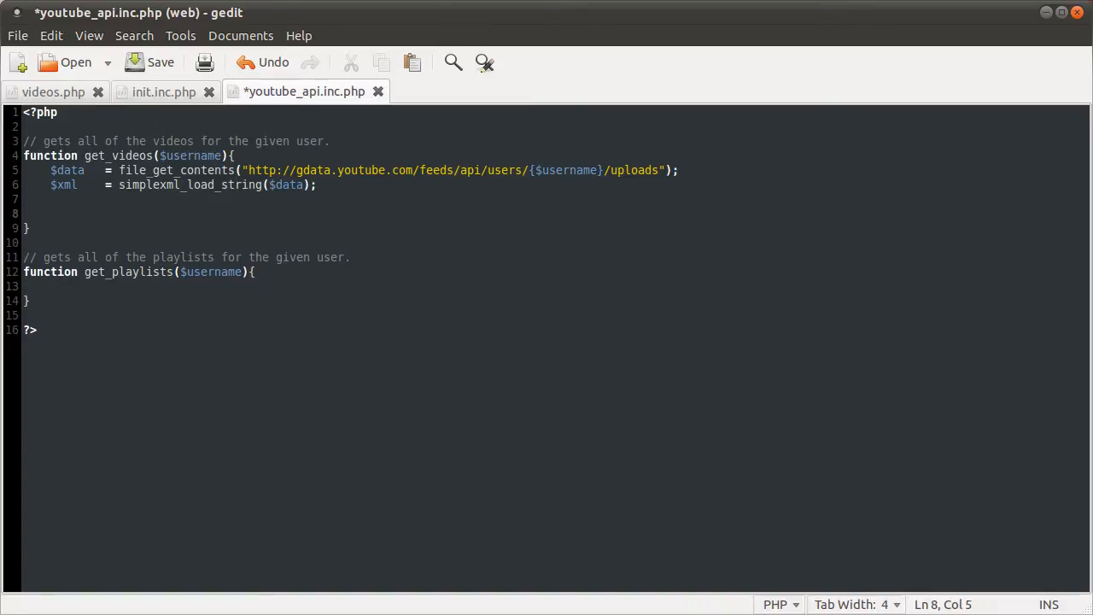
{"action": "type", "text": "print_r"}
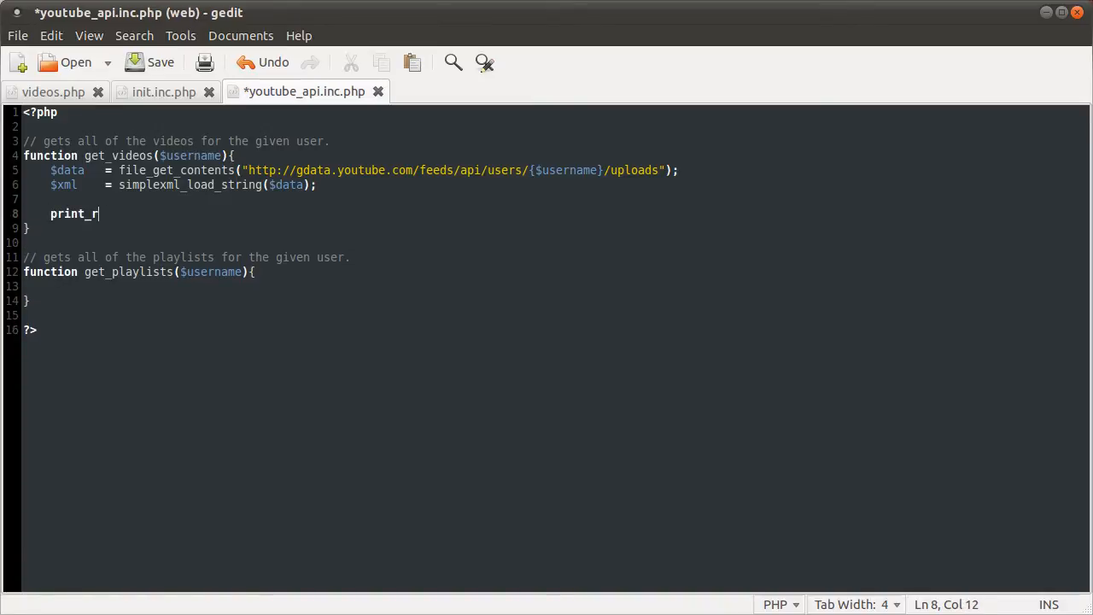
{"action": "type", "text": "($sml);"}
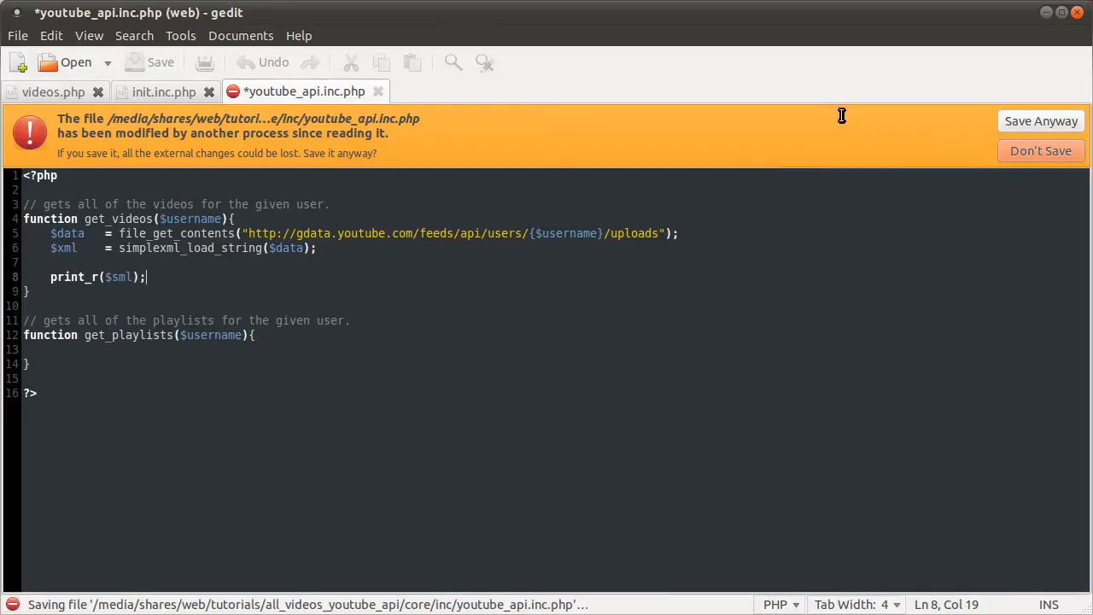
{"action": "left_click", "coordinate": [1040, 119]}
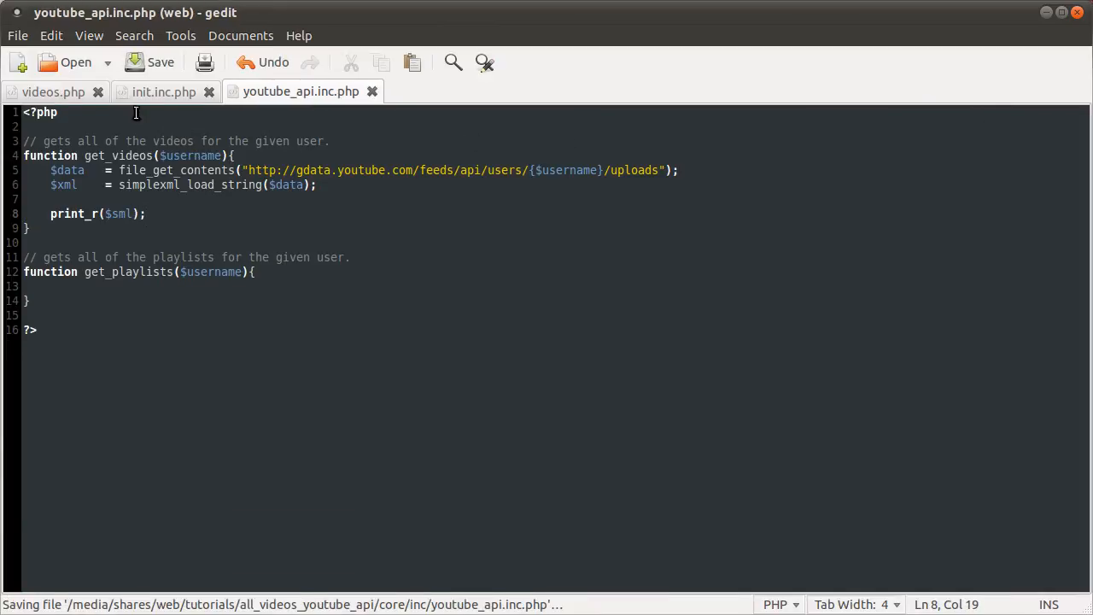
- Call get_videos(); in videos.php below the include line
{"action": "left_click", "coordinate": [52, 92]}
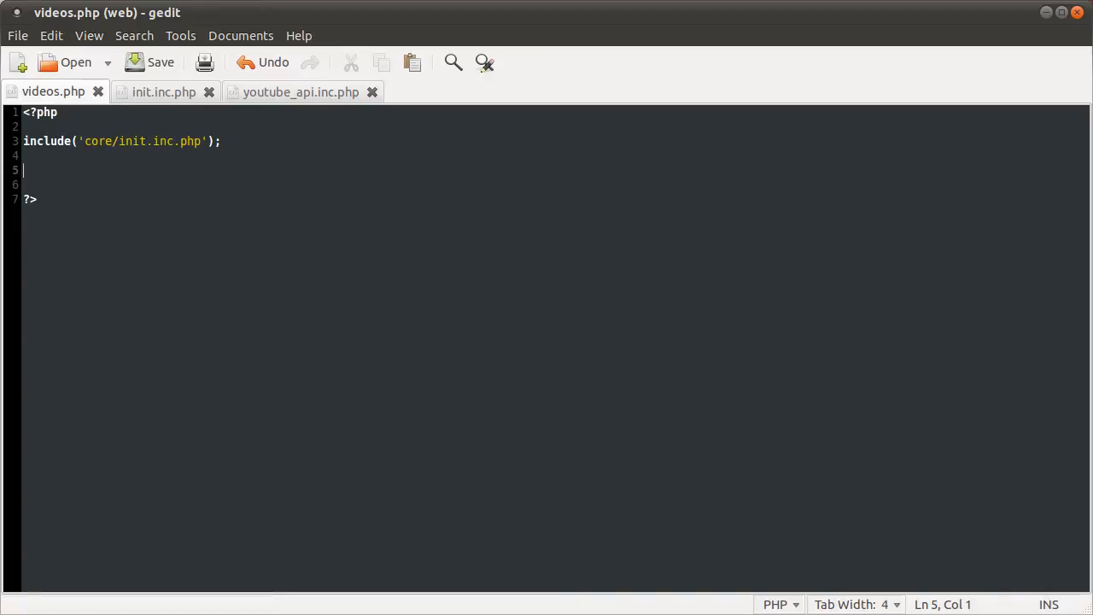
{"action": "type", "text": "get_"}
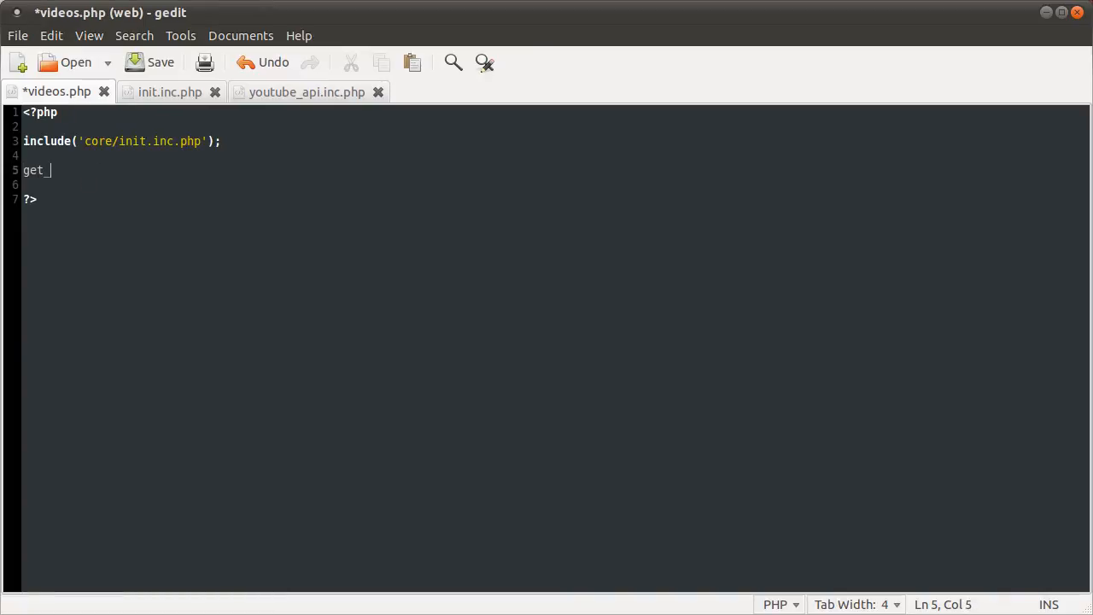
{"action": "type", "text": "videos();"}
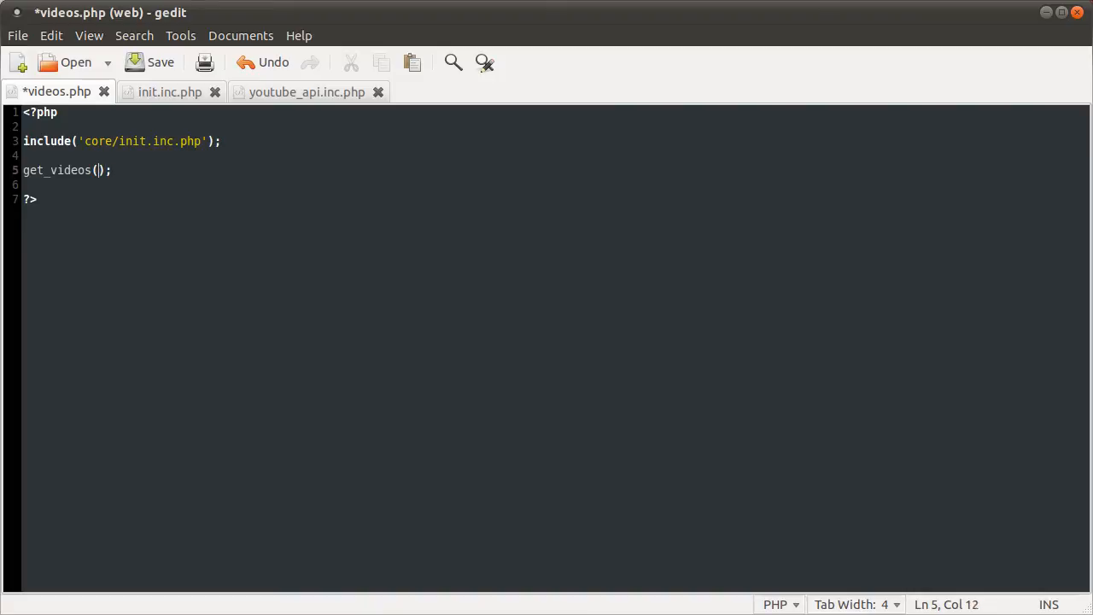
{"action": "type", "text": "betterphp"}
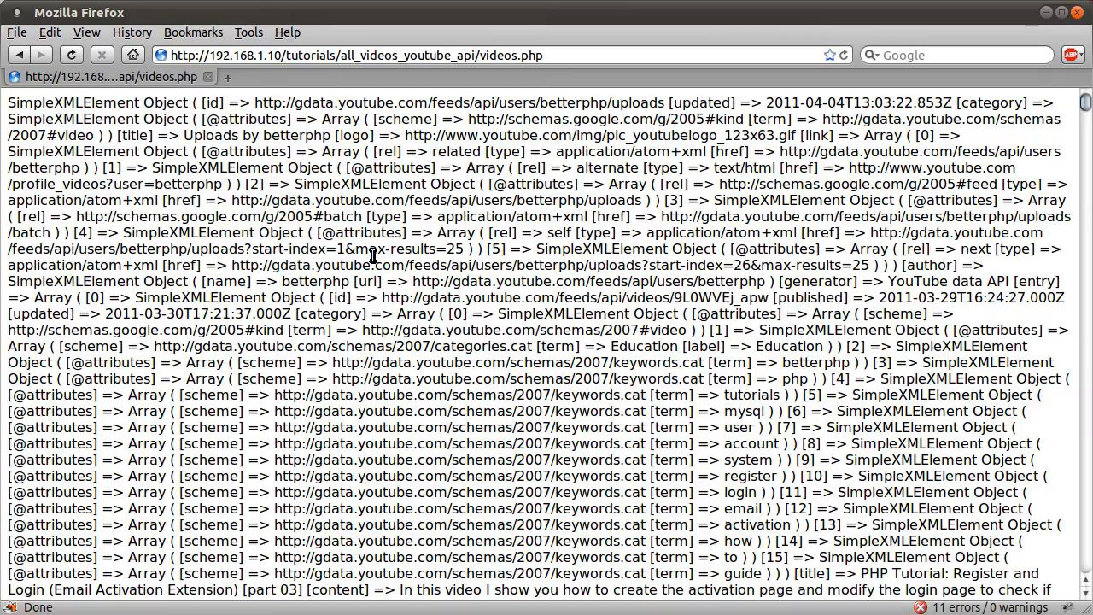
{"action": "mouse_move", "coordinate": [403, 434]}
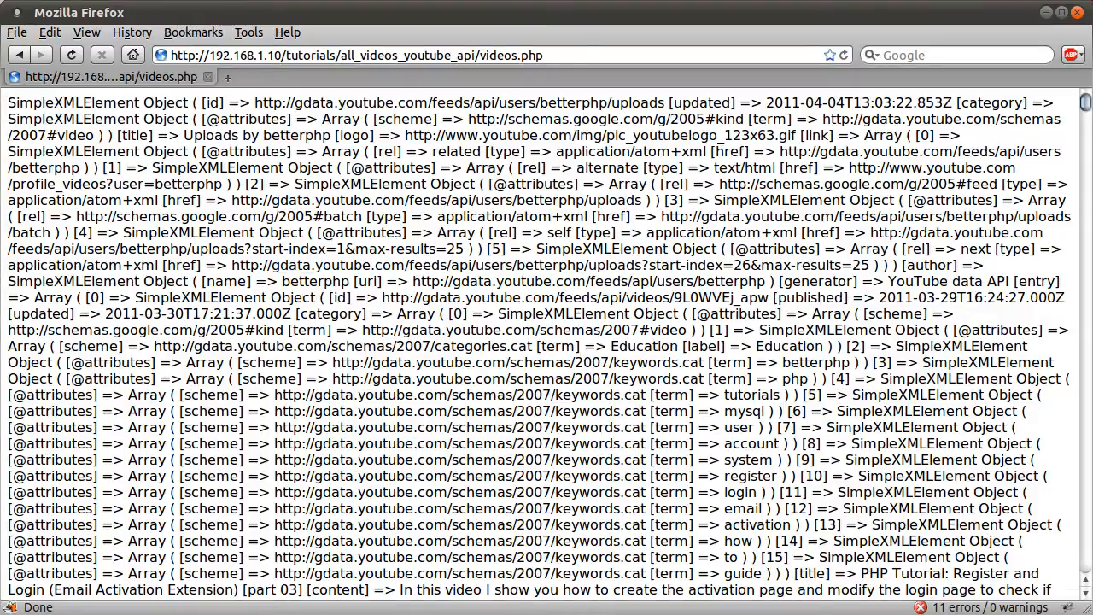
{"action": "mouse_move", "coordinate": [486, 374]}
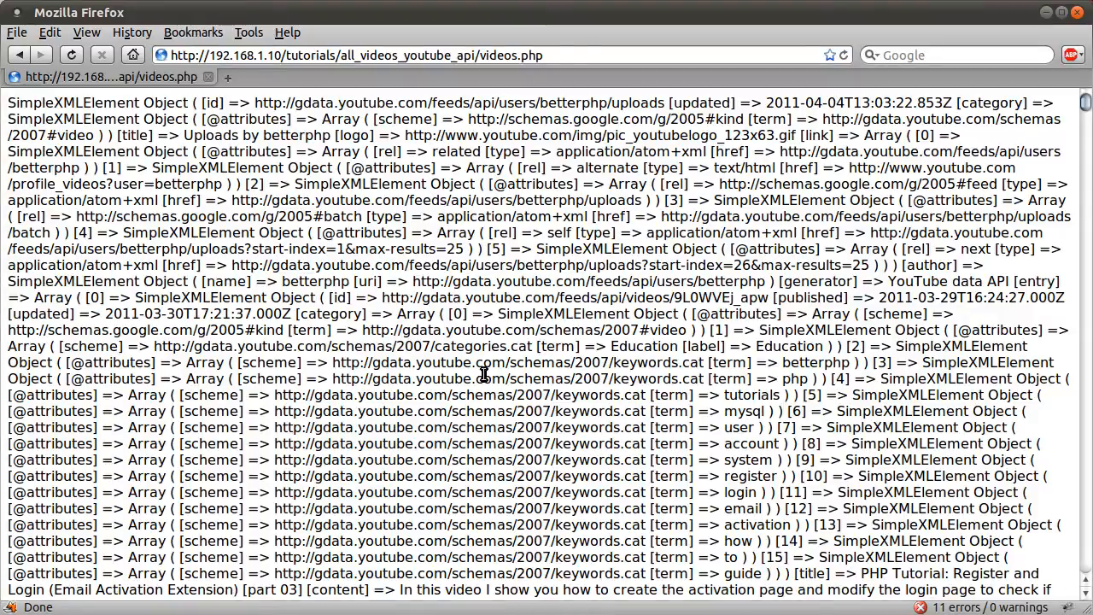
{"action": "mouse_move", "coordinate": [442, 282]}
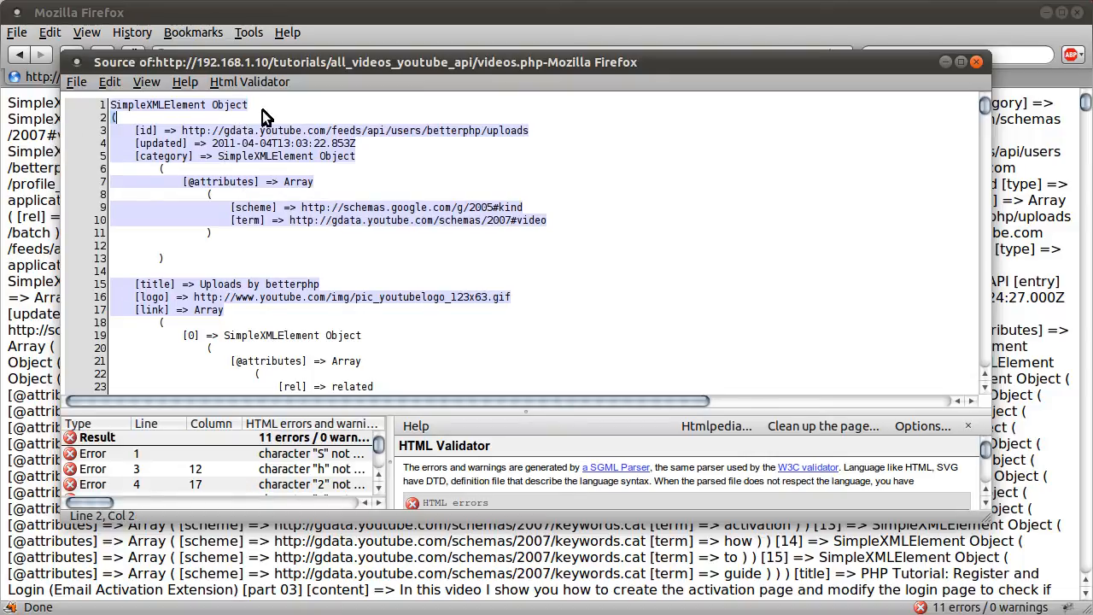
{"action": "mouse_move", "coordinate": [806, 137]}
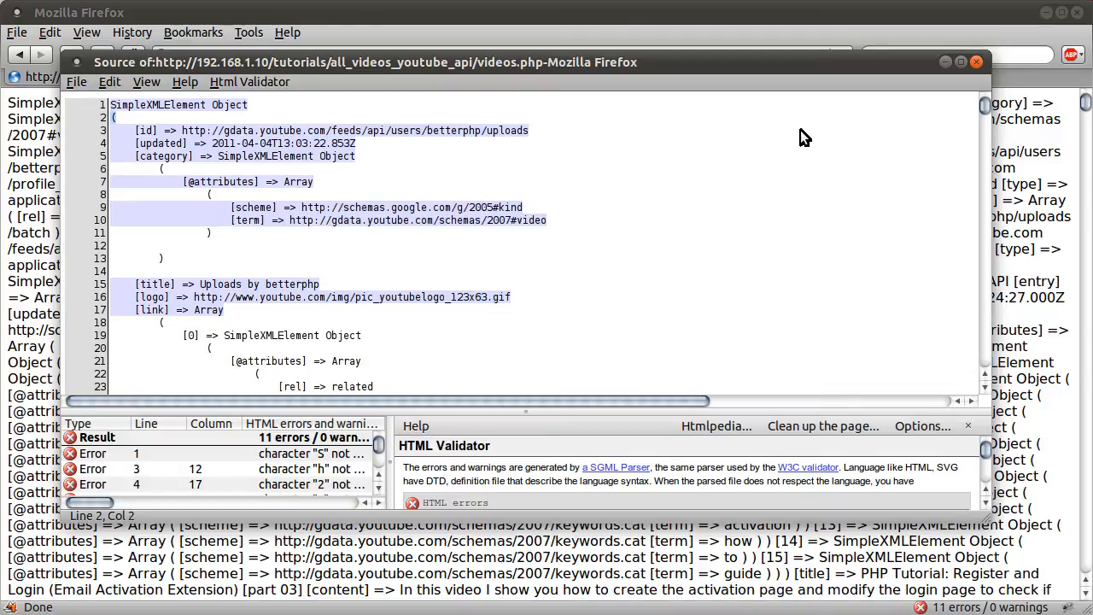
- Scroll through the indented SimpleXMLElement dump in page source, then close the view
{"action": "scroll", "scroll_direction": "down", "scroll_amount": 3}
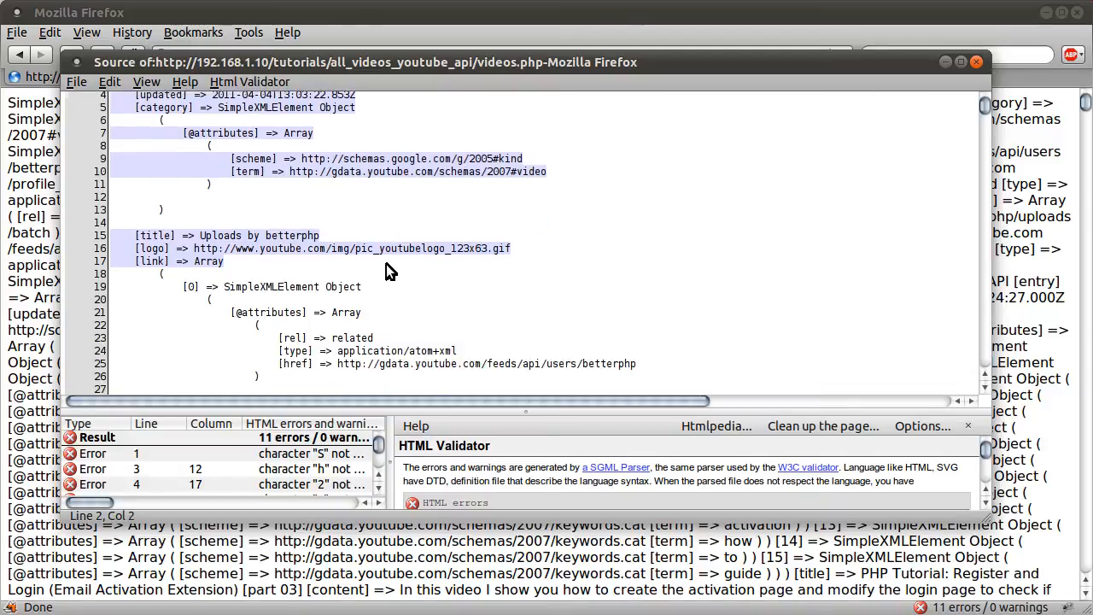
{"action": "scroll", "scroll_direction": "down", "scroll_amount": 3}
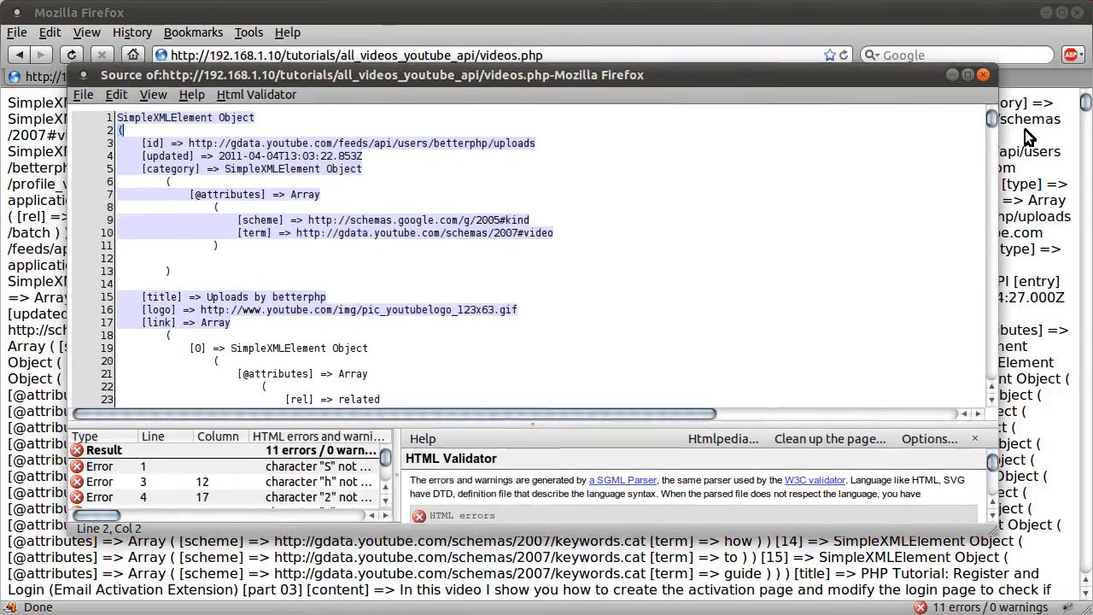
{"action": "left_click", "coordinate": [982, 75]}
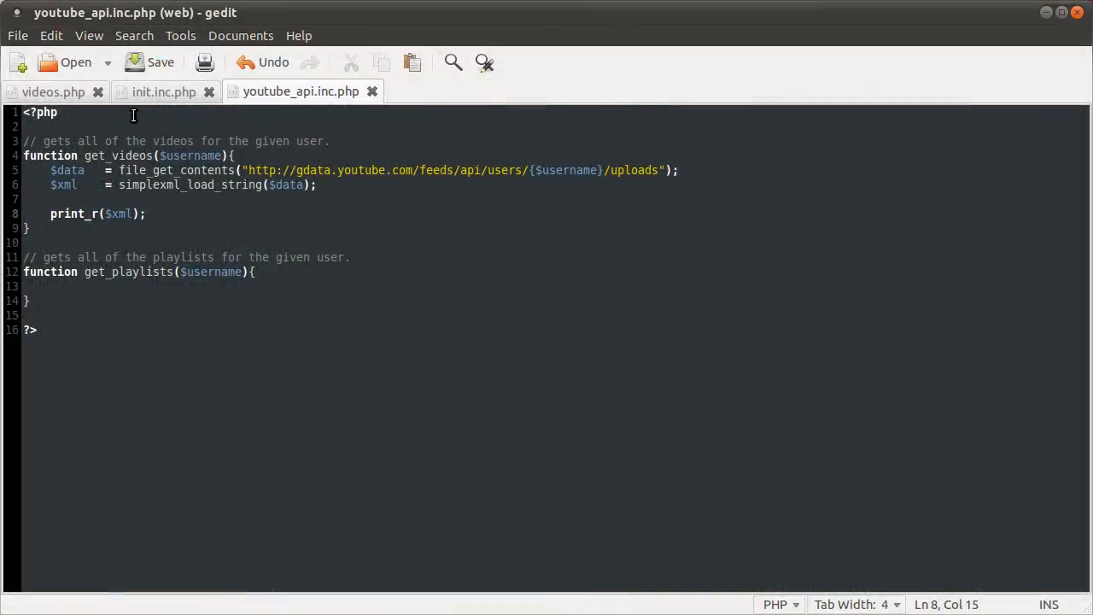
- Start videos.php with header('Content-Type: text/ before the include line
{"action": "left_click", "coordinate": [52, 92]}
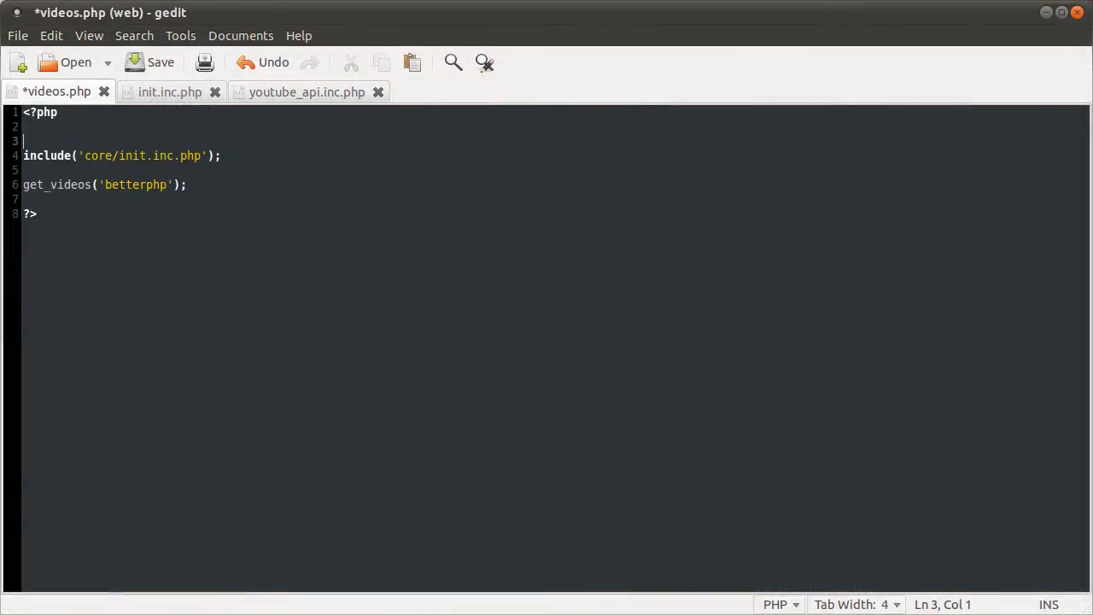
{"action": "type", "text": "header();"}
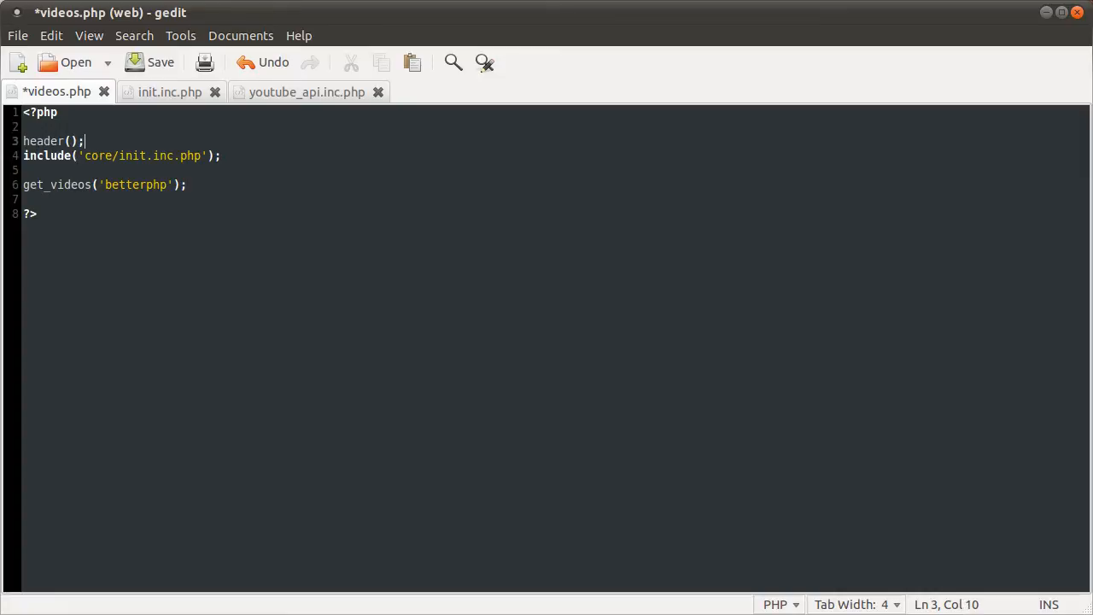
{"action": "type", "text": "Co'"}
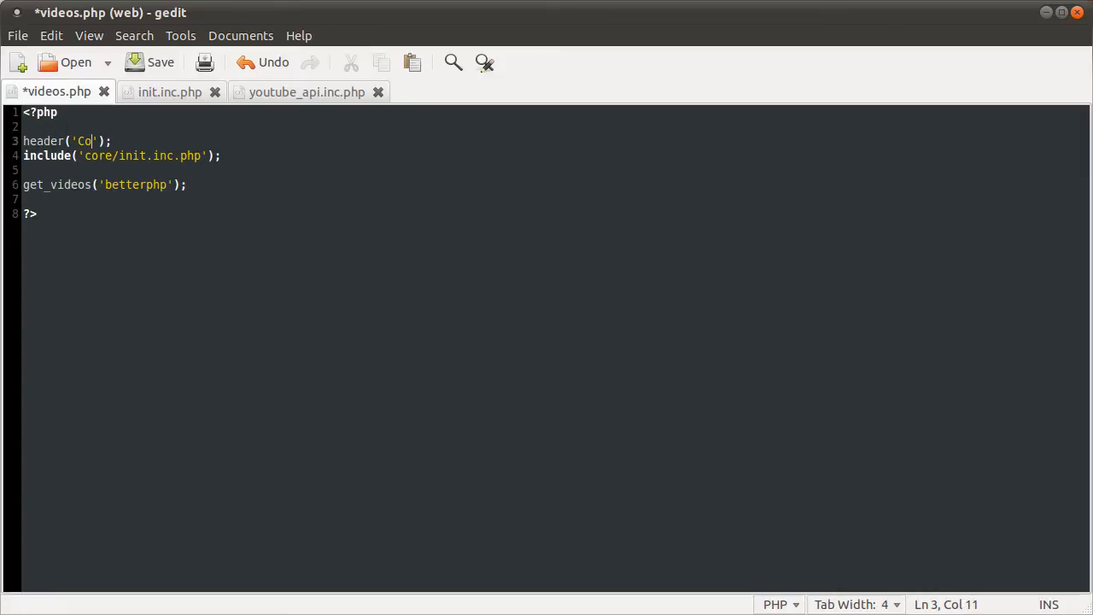
{"action": "type", "text": "nt"}
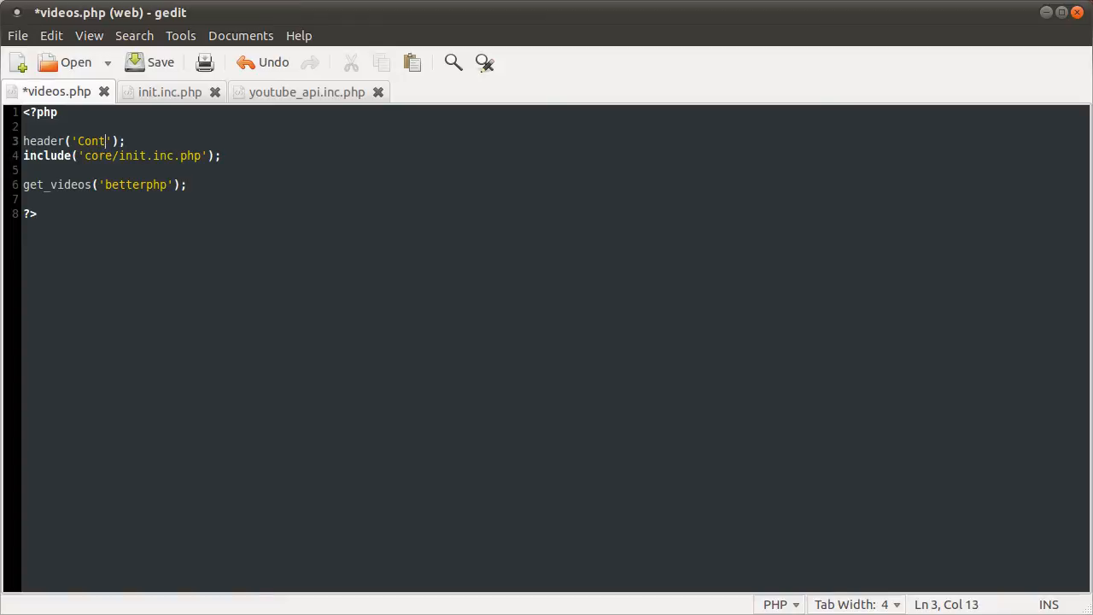
{"action": "type", "text": "ent-Type:"}
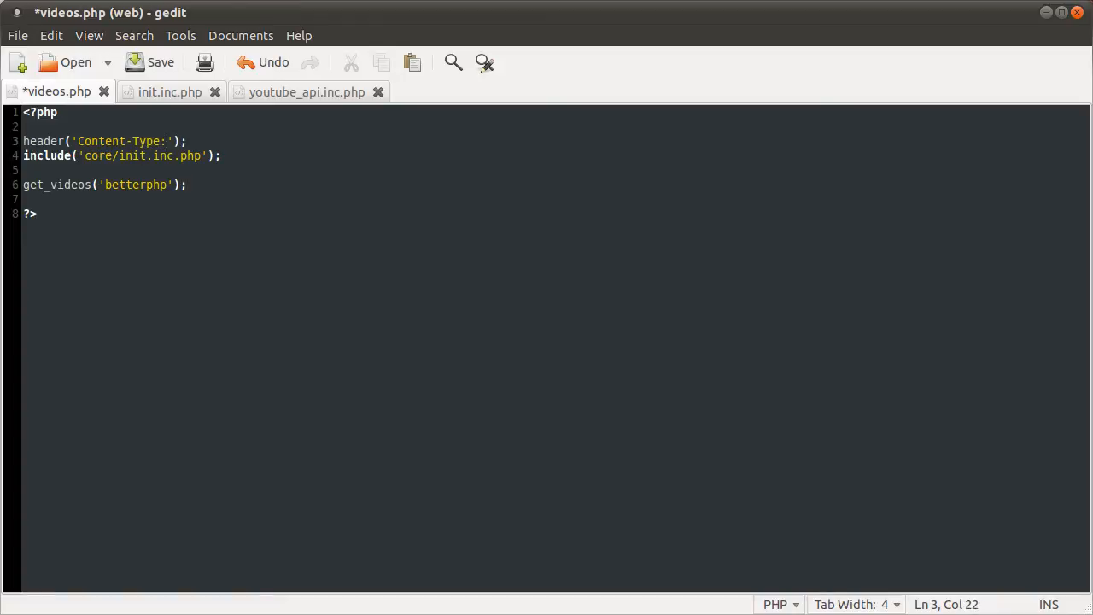
{"action": "type", "text": "text/"}
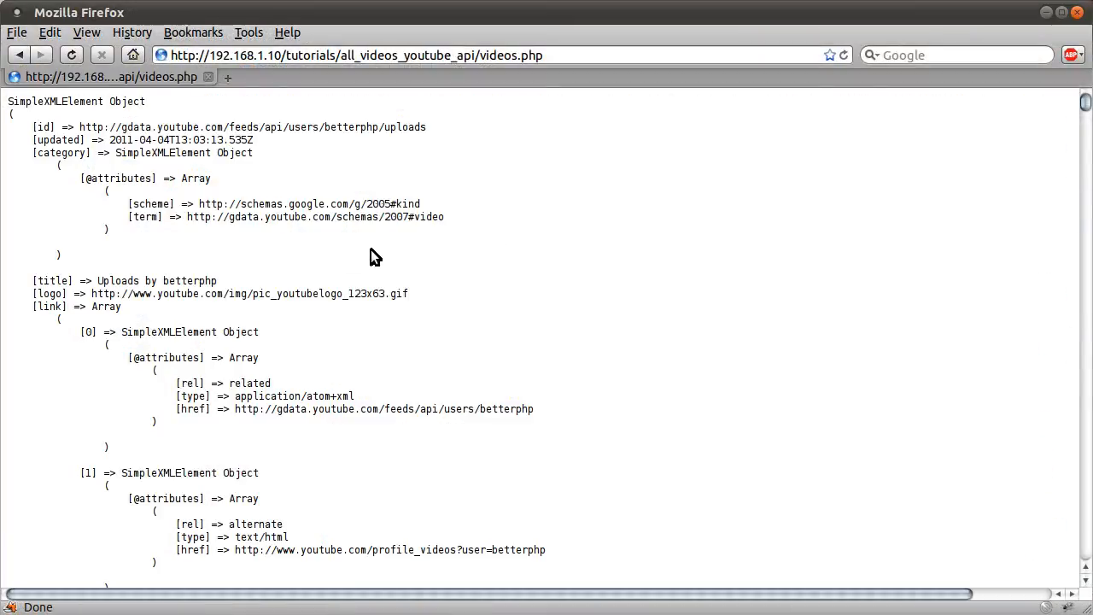
{"action": "mouse_move", "coordinate": [376, 242]}
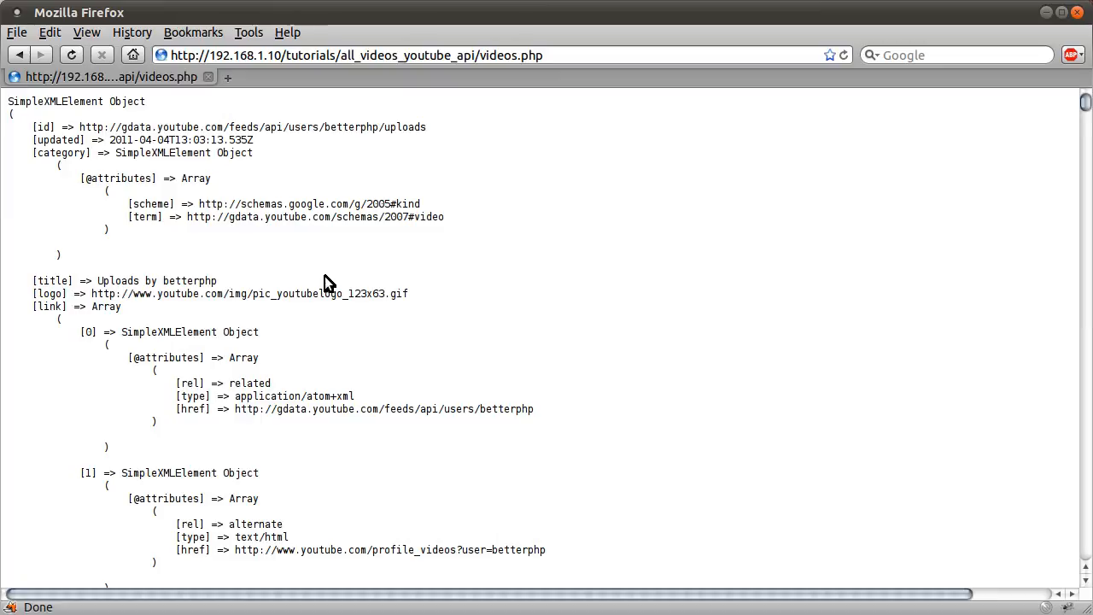
{"action": "mouse_move", "coordinate": [221, 296]}
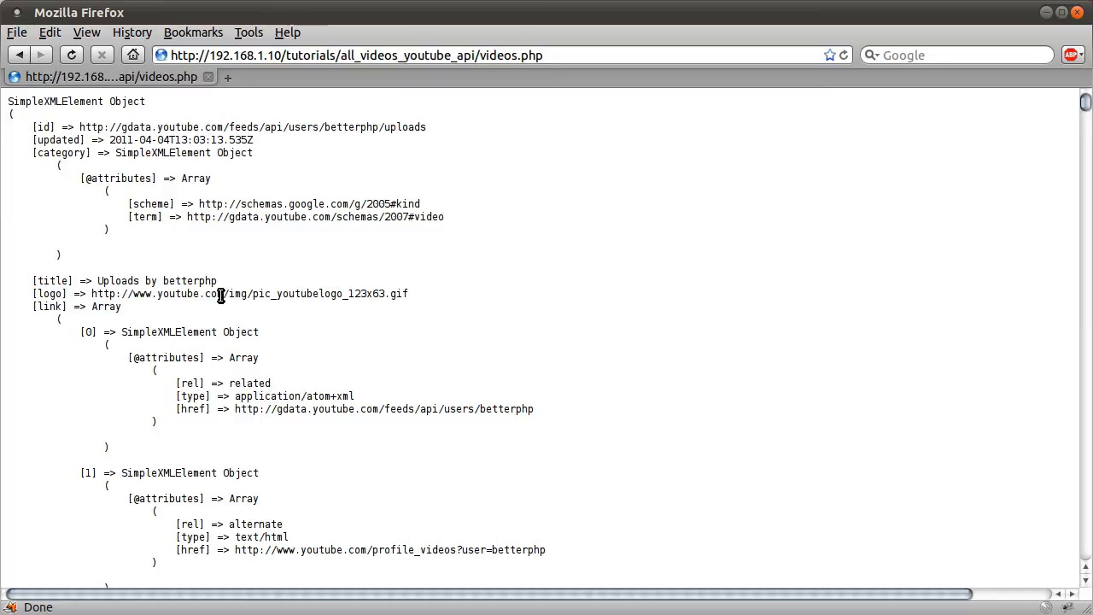
{"action": "mouse_move", "coordinate": [82, 281]}
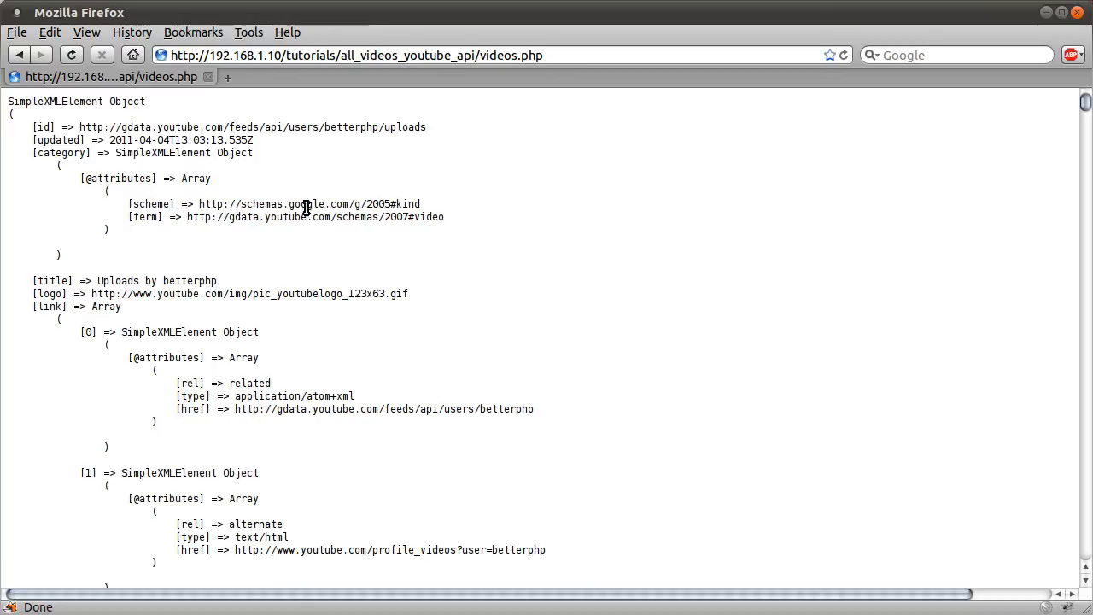
{"action": "mouse_move", "coordinate": [186, 205]}
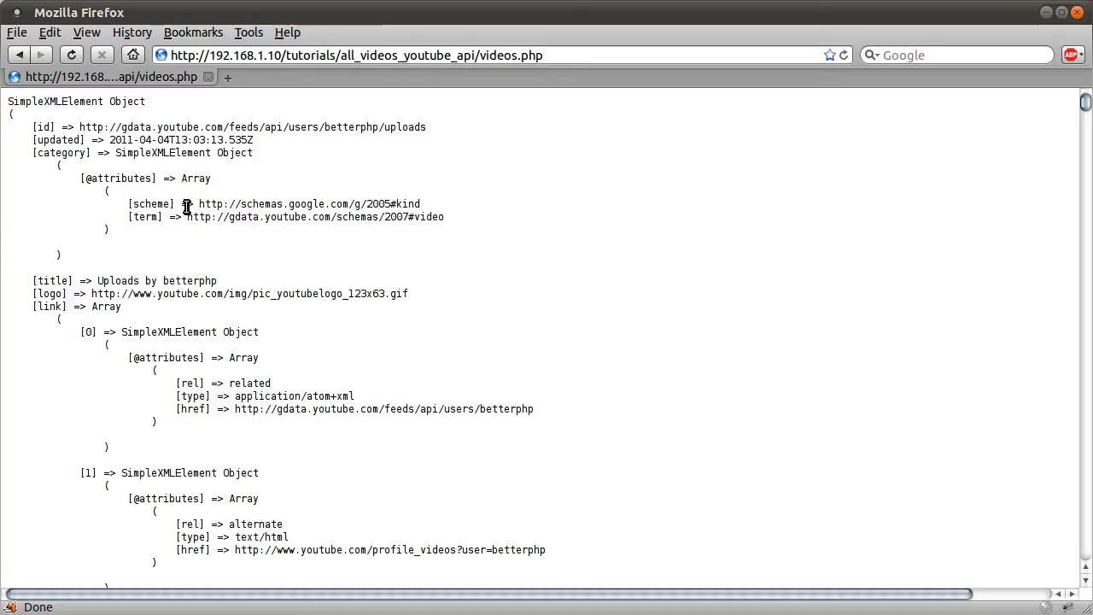
{"action": "scroll", "scroll_direction": "down", "scroll_amount": 3}
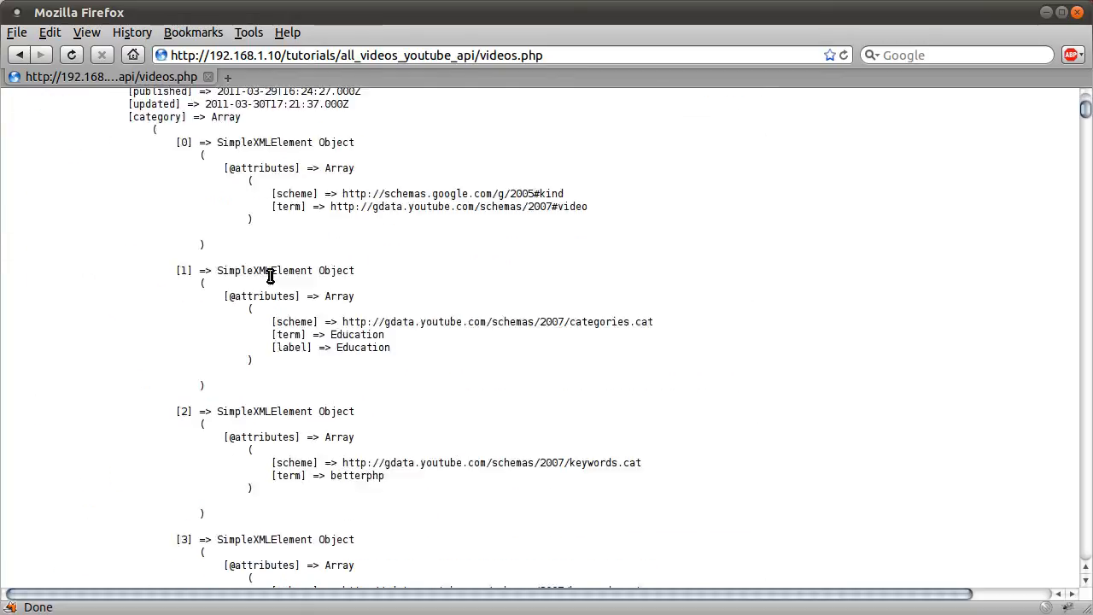
{"action": "scroll", "scroll_direction": "down", "scroll_amount": 3}
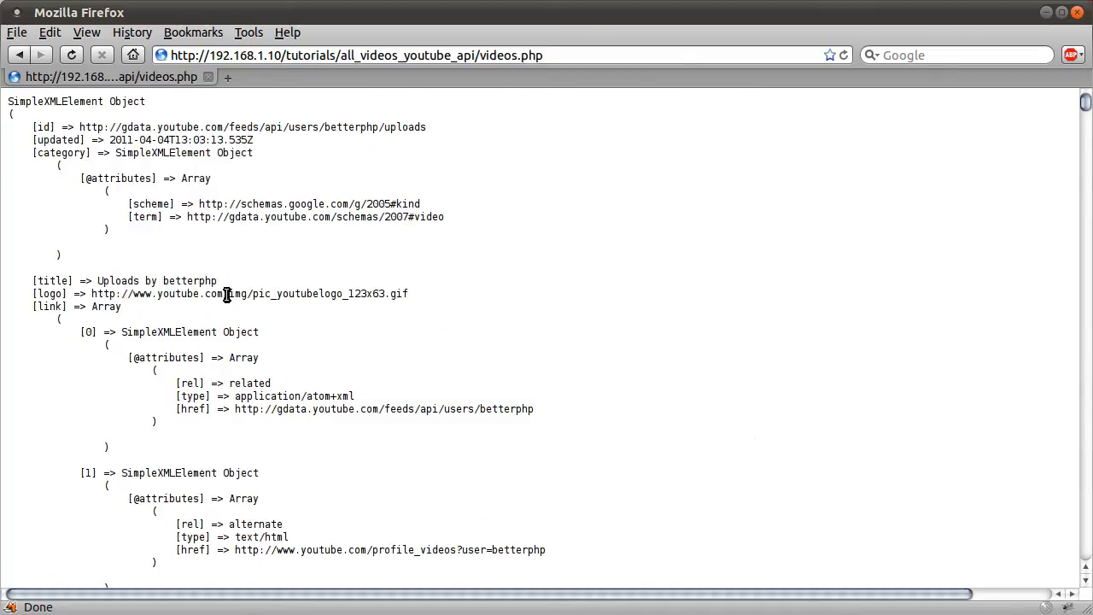
{"action": "mouse_move", "coordinate": [24, 297]}
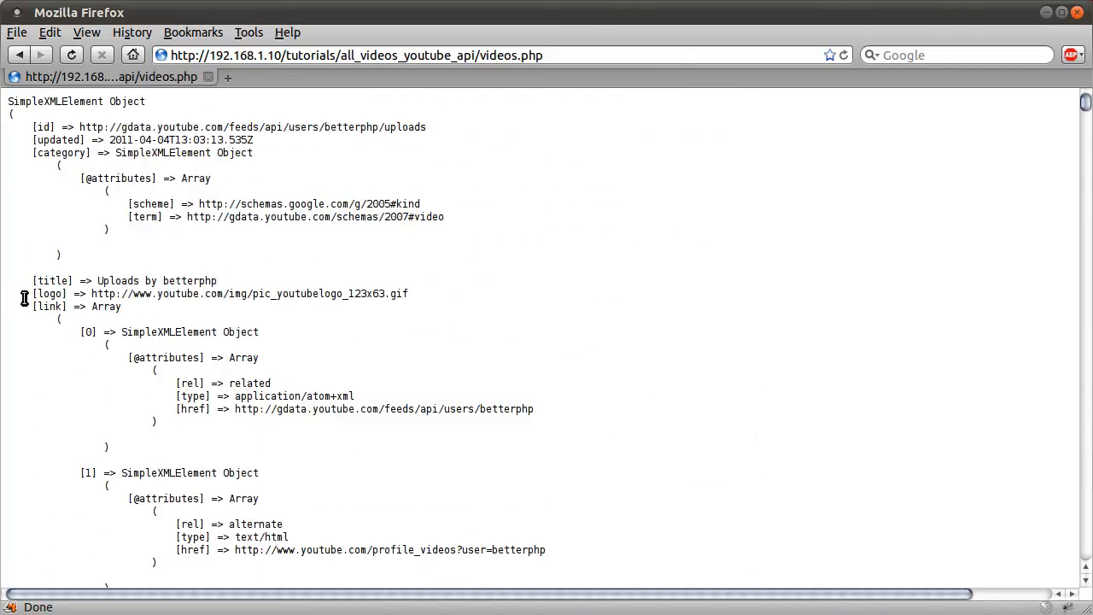
{"action": "mouse_move", "coordinate": [191, 307]}
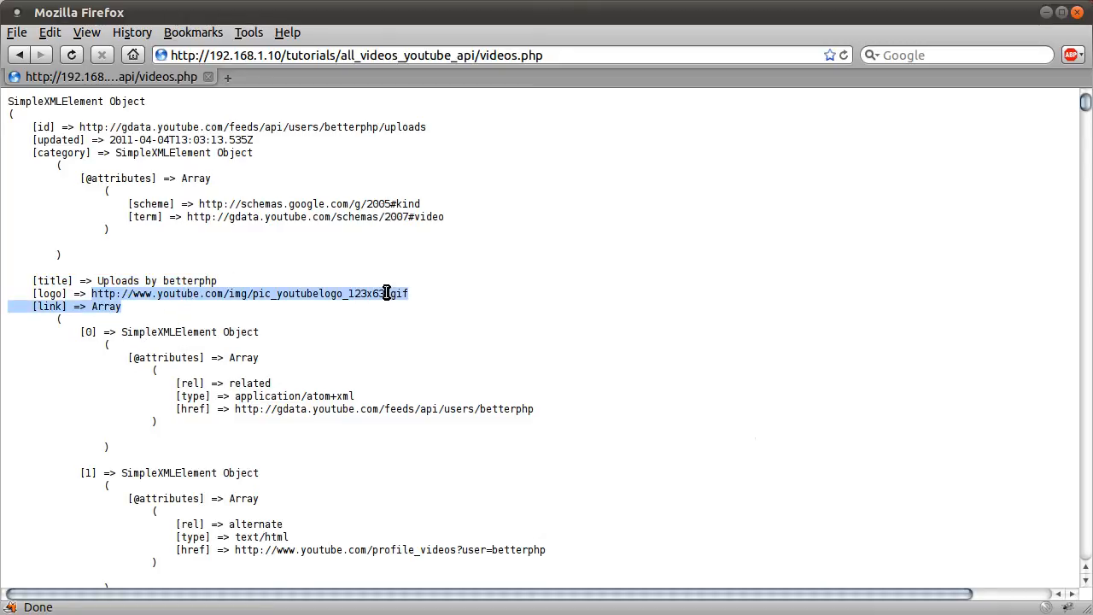
{"action": "scroll", "scroll_direction": "down", "scroll_amount": 3}
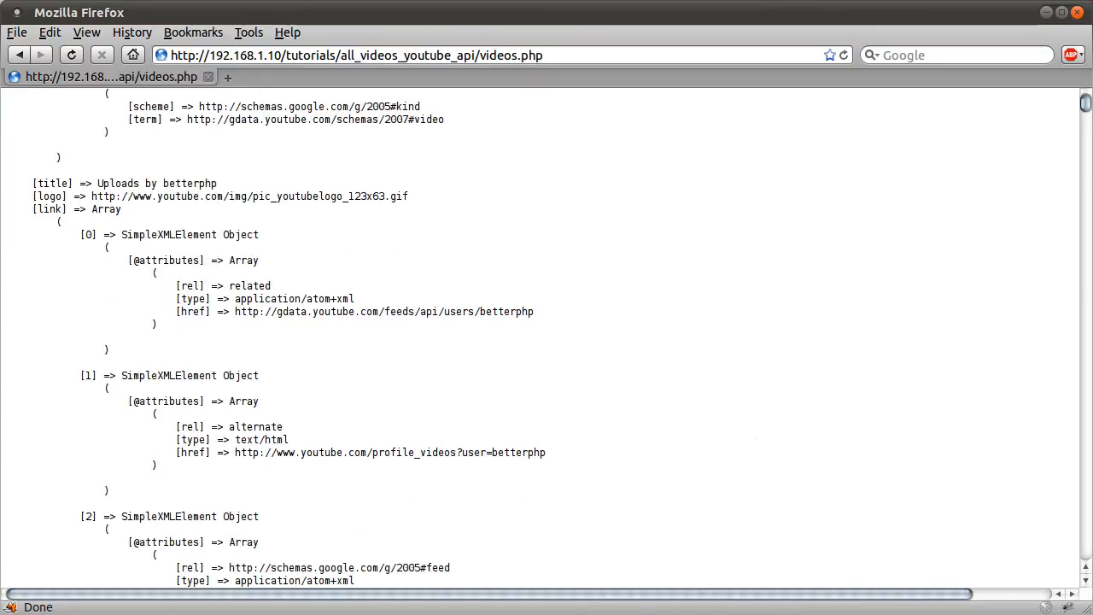
{"action": "mouse_move", "coordinate": [94, 229]}
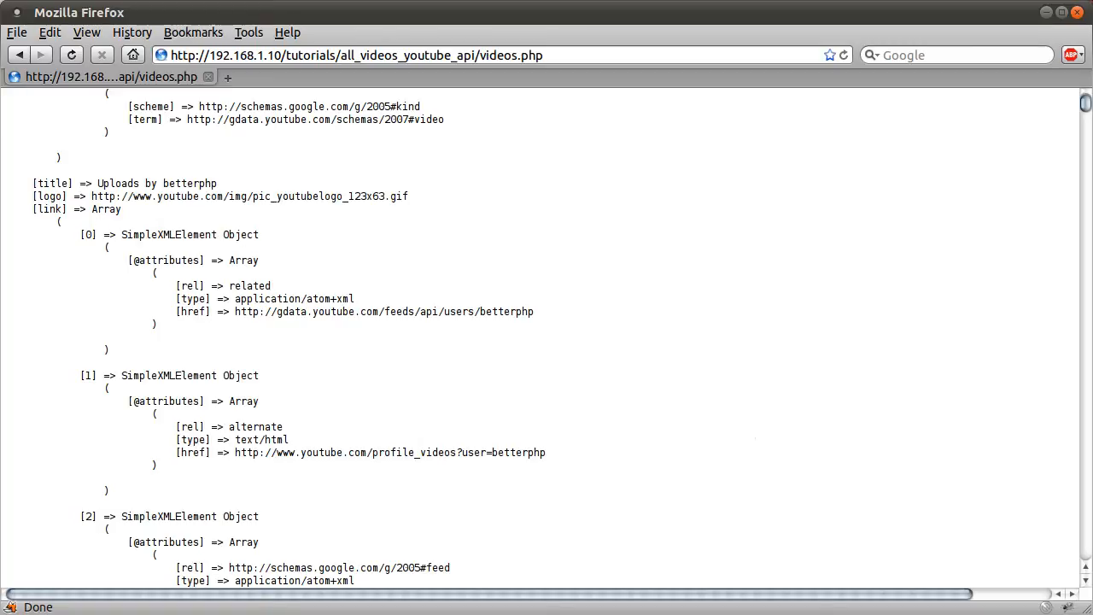
{"action": "mouse_move", "coordinate": [174, 232]}
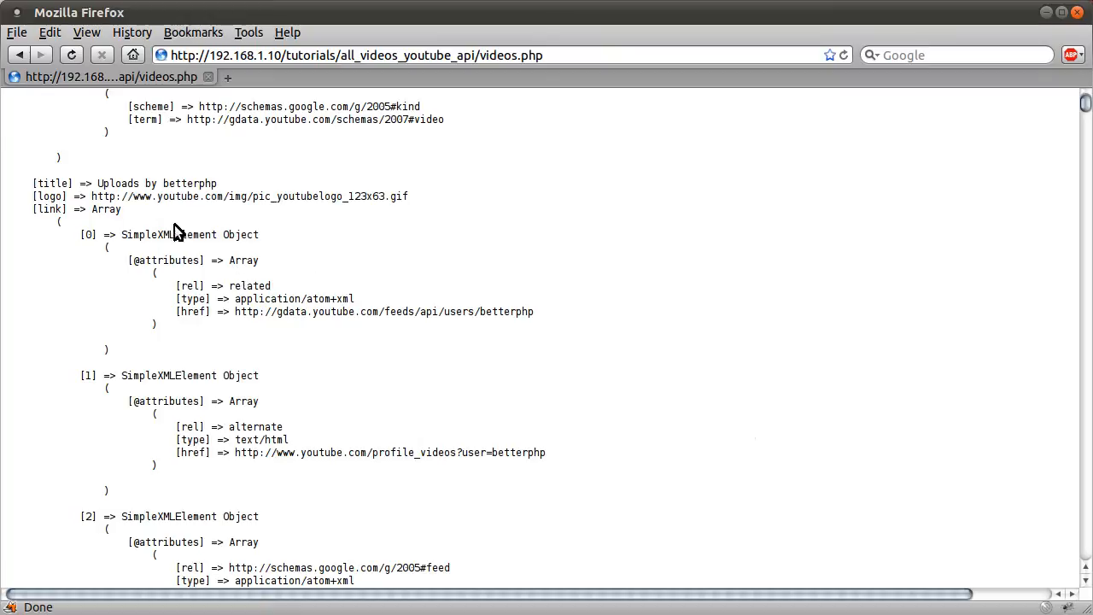
{"action": "mouse_move", "coordinate": [285, 254]}
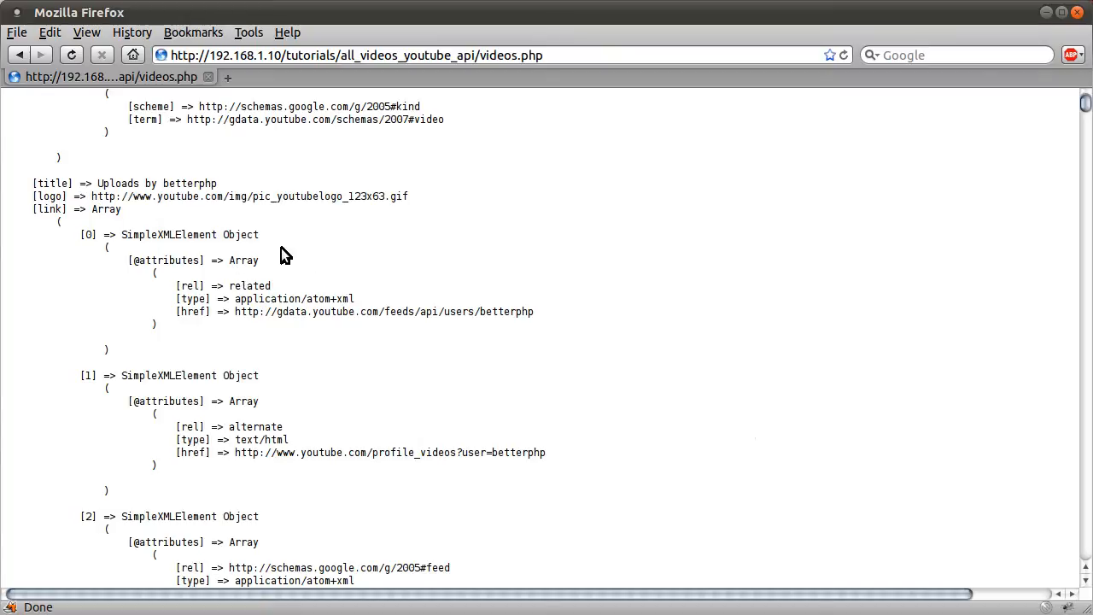
{"action": "mouse_move", "coordinate": [377, 219]}
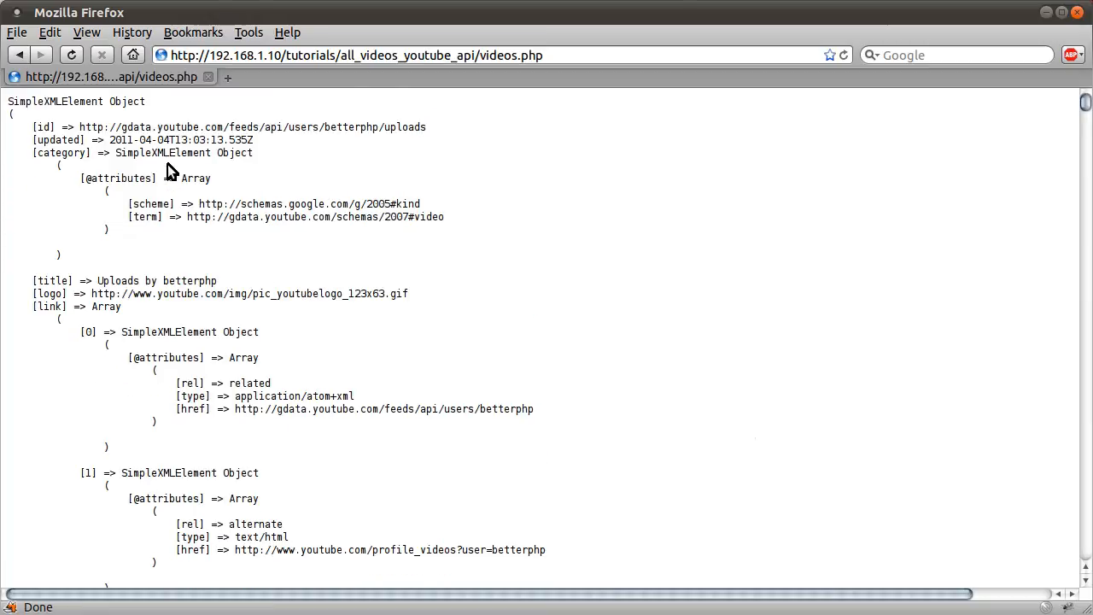
{"action": "mouse_move", "coordinate": [212, 232]}
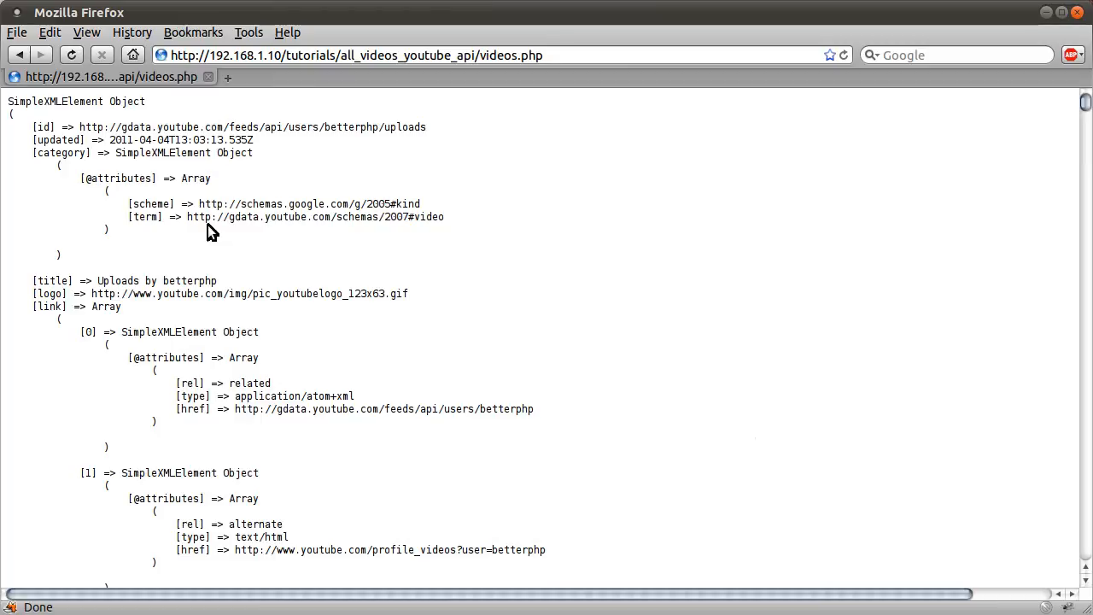
{"action": "mouse_move", "coordinate": [174, 357]}
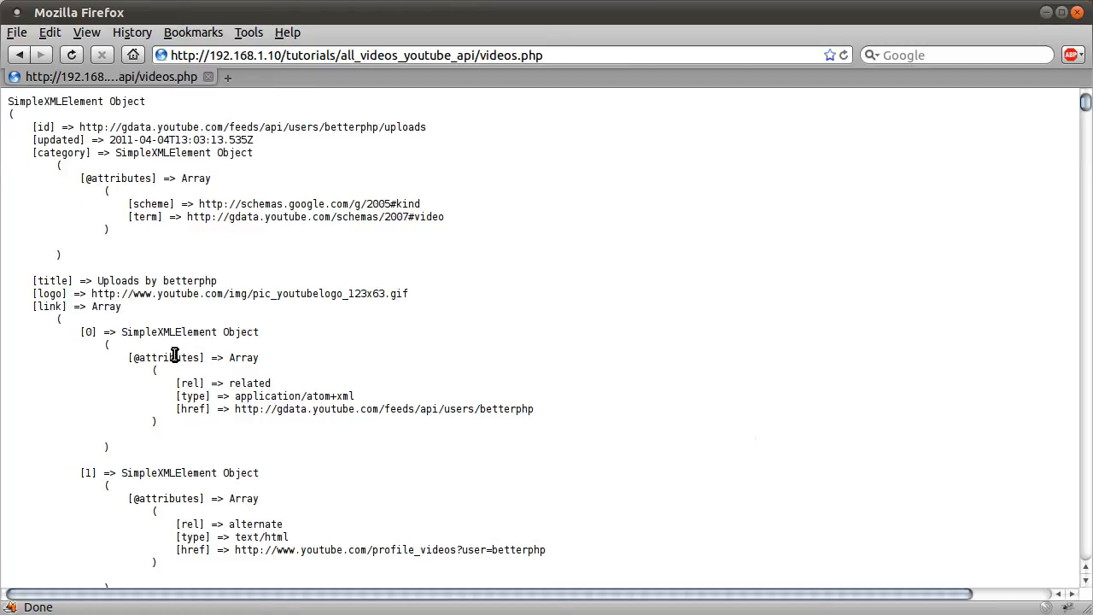
{"action": "mouse_move", "coordinate": [120, 281]}
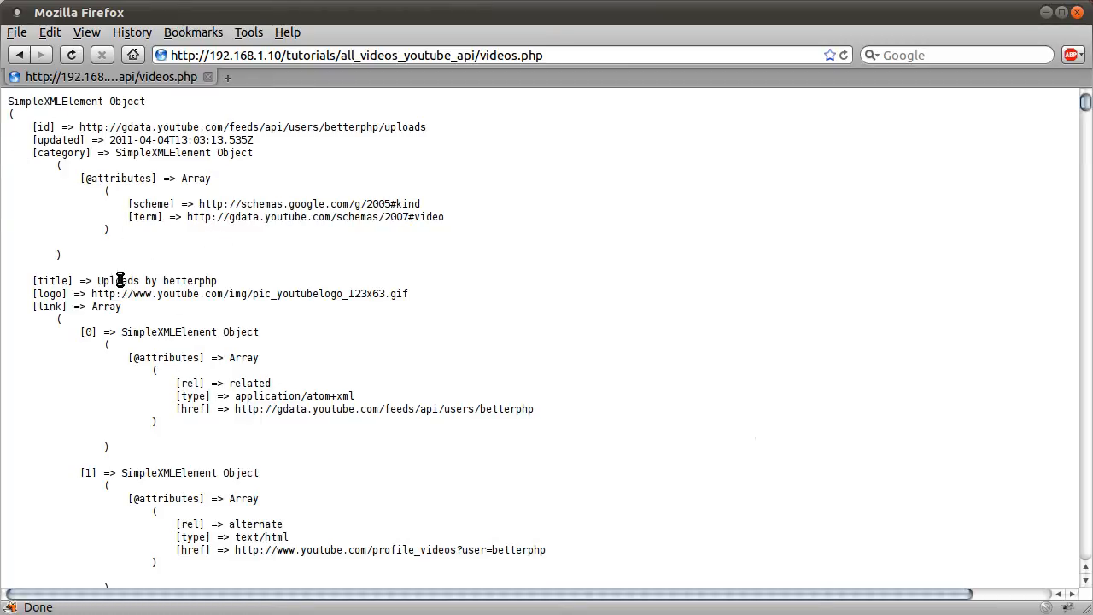
{"action": "scroll", "scroll_direction": "down", "scroll_amount": 3}
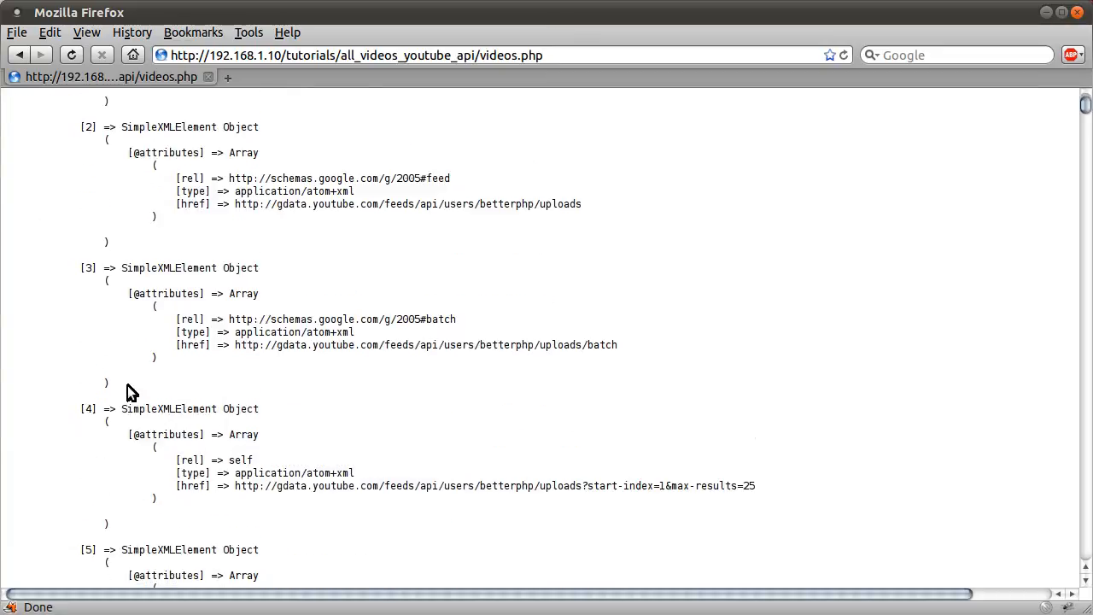
{"action": "scroll", "scroll_direction": "down", "scroll_amount": 3}
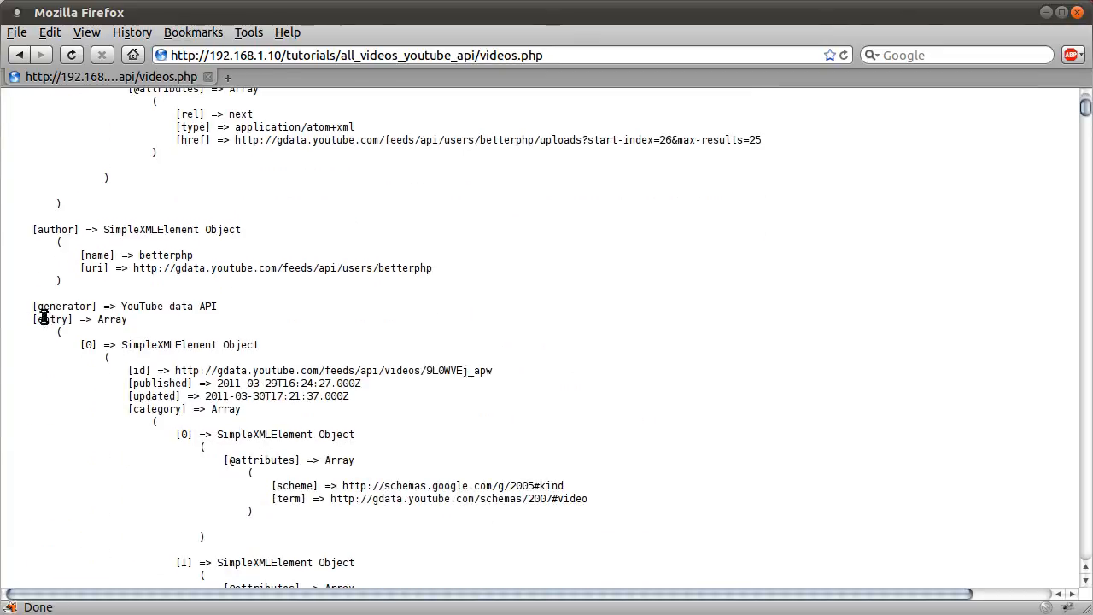
{"action": "scroll", "scroll_direction": "down", "scroll_amount": 3}
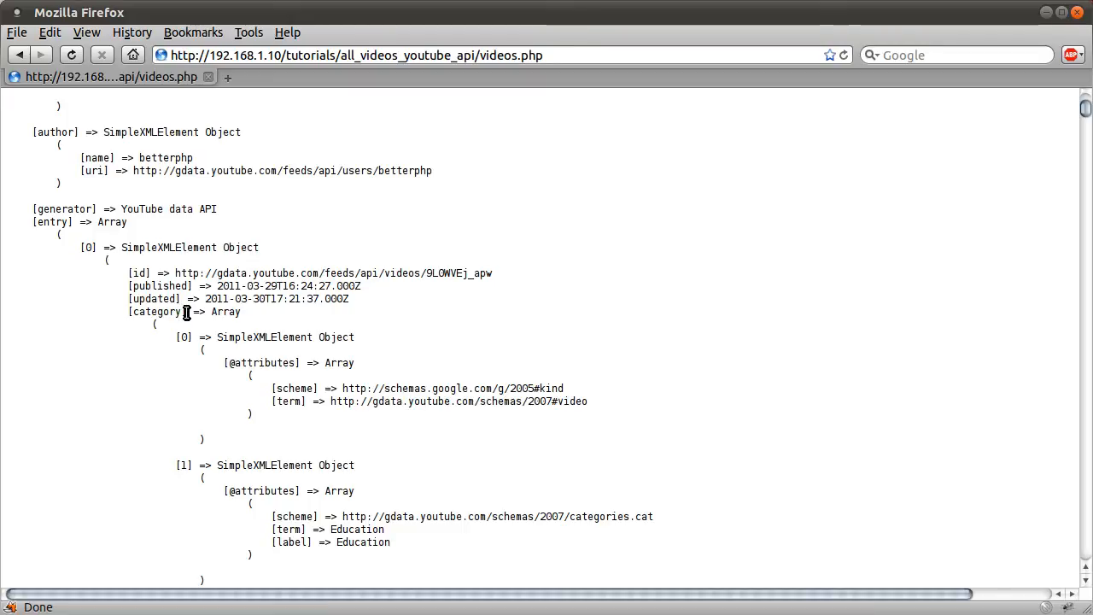
{"action": "mouse_move", "coordinate": [143, 229]}
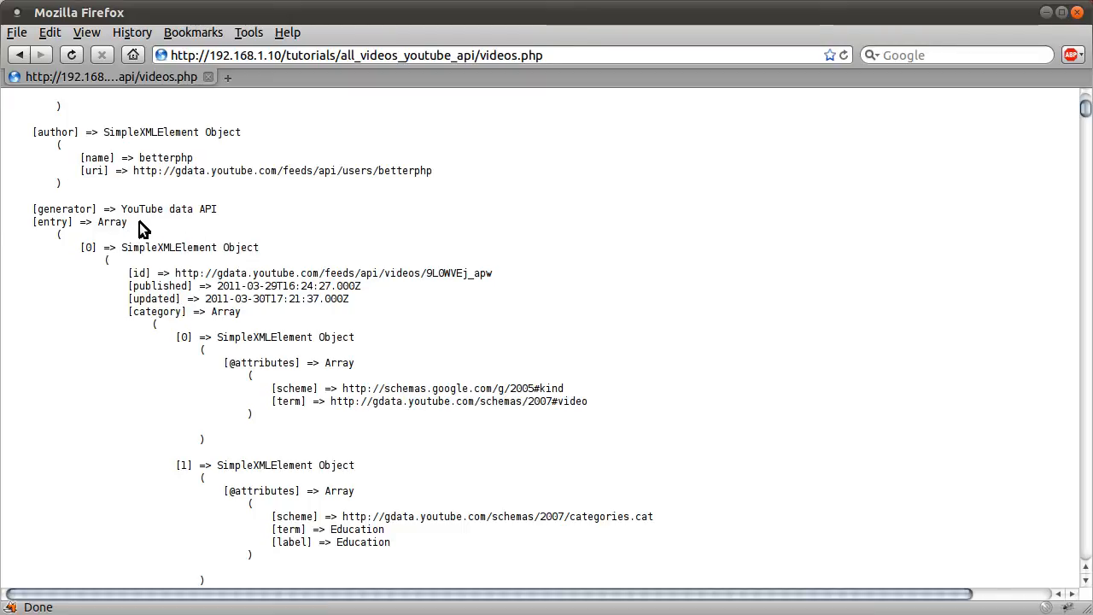
{"action": "mouse_move", "coordinate": [174, 272]}
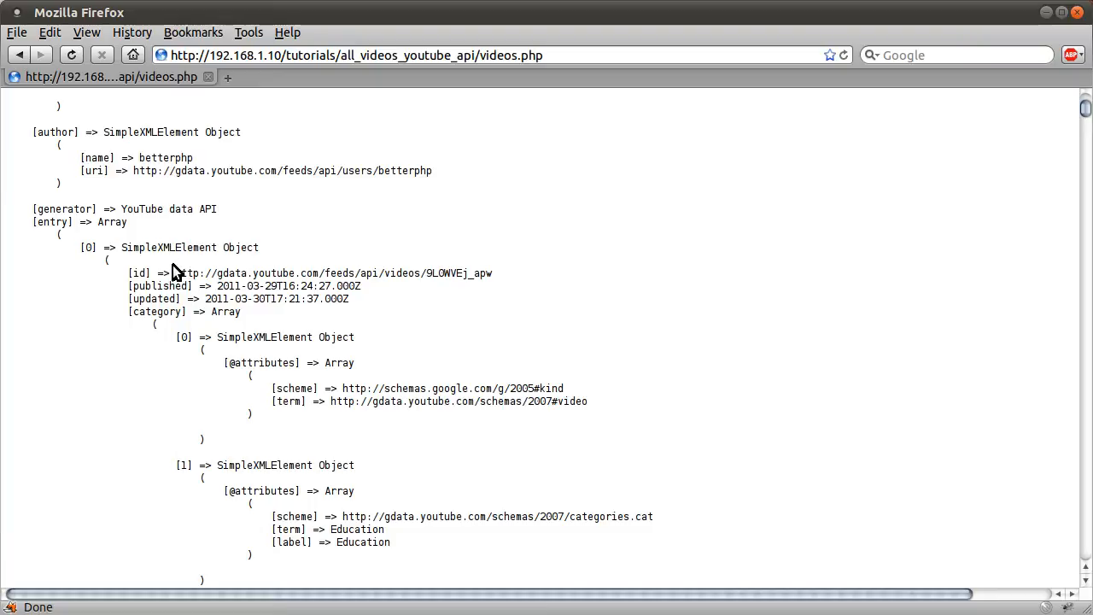
{"action": "mouse_move", "coordinate": [198, 304]}
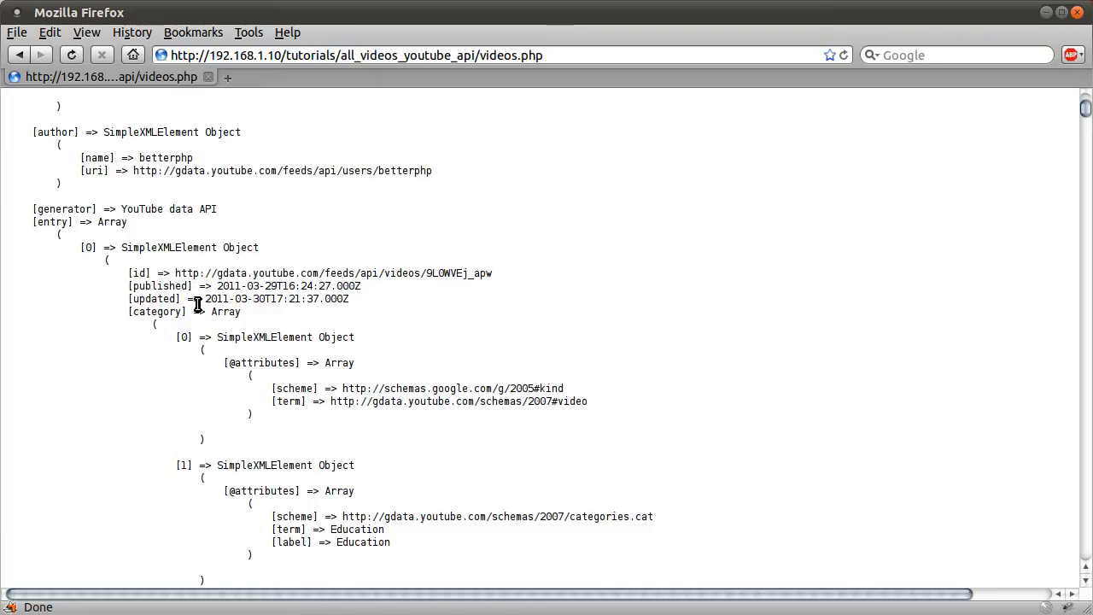
{"action": "scroll", "scroll_direction": "down", "scroll_amount": 3}
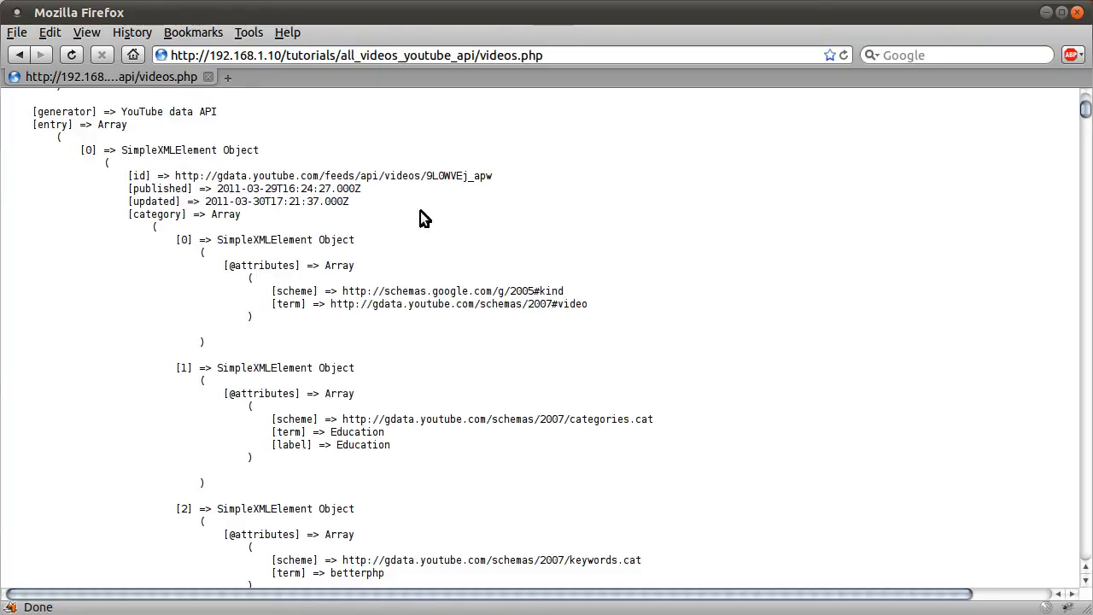
{"action": "left_click_drag", "start_coordinate": [75, 150], "coordinate": [260, 290]}
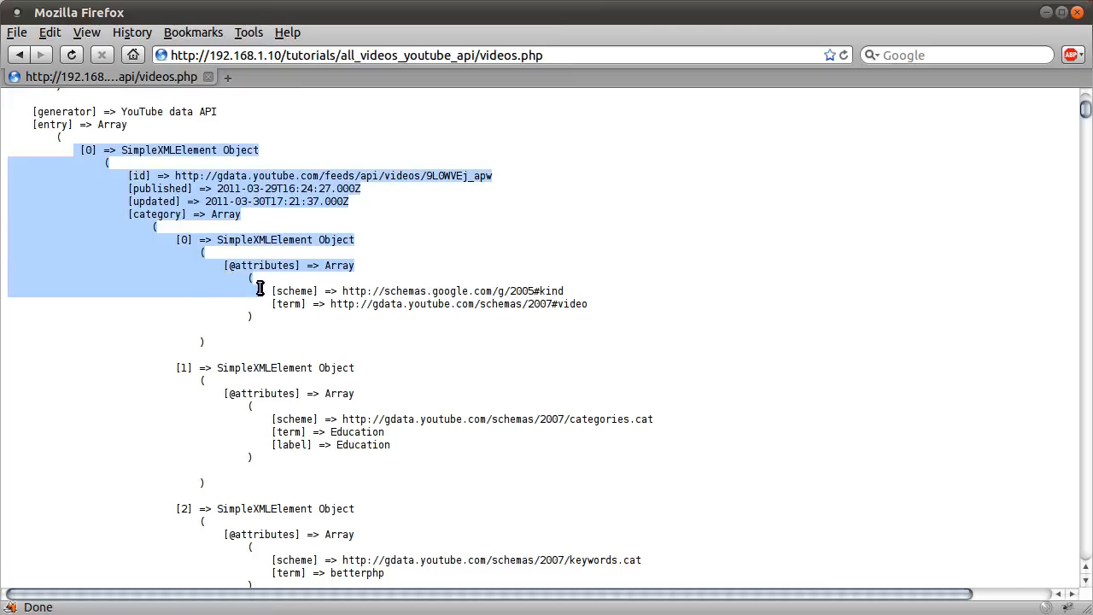
{"action": "scroll", "scroll_direction": "down", "scroll_amount": 3}
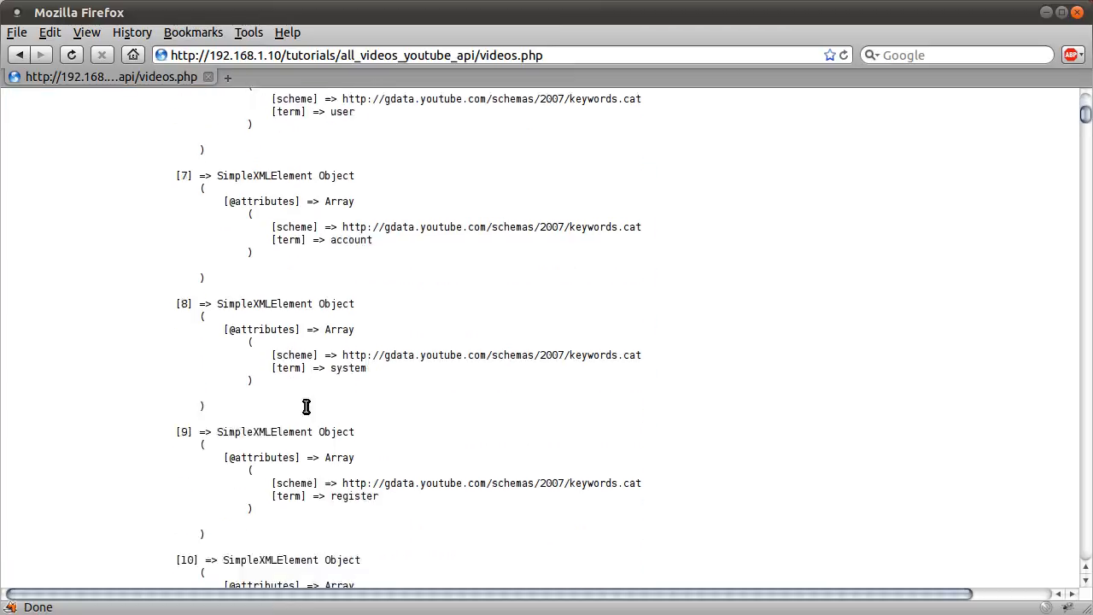
{"action": "scroll", "scroll_direction": "down", "scroll_amount": 3}
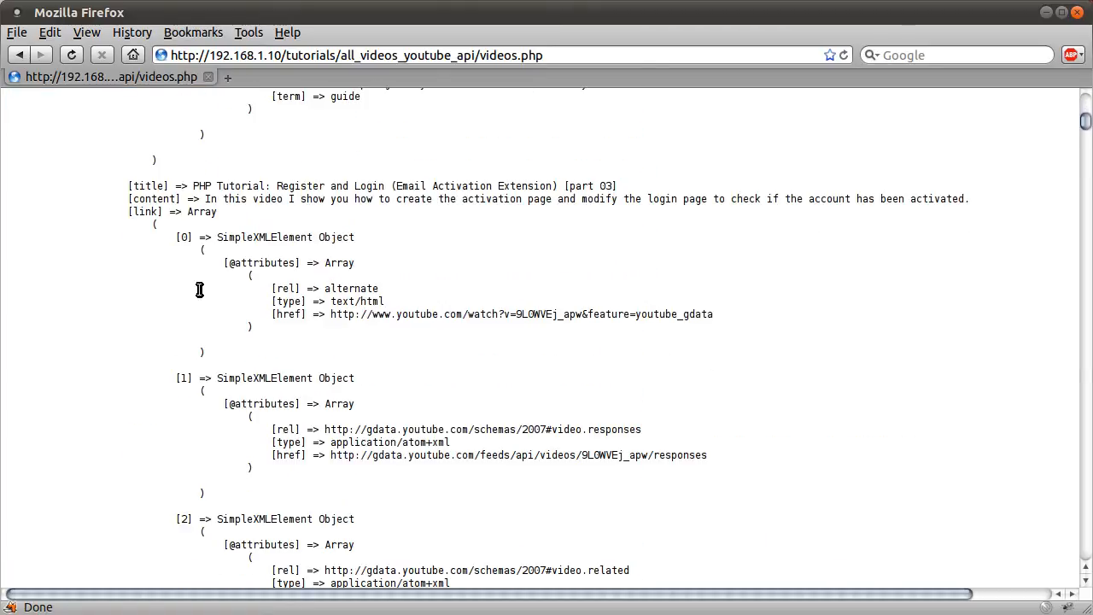
{"action": "scroll", "scroll_direction": "down", "scroll_amount": 3}
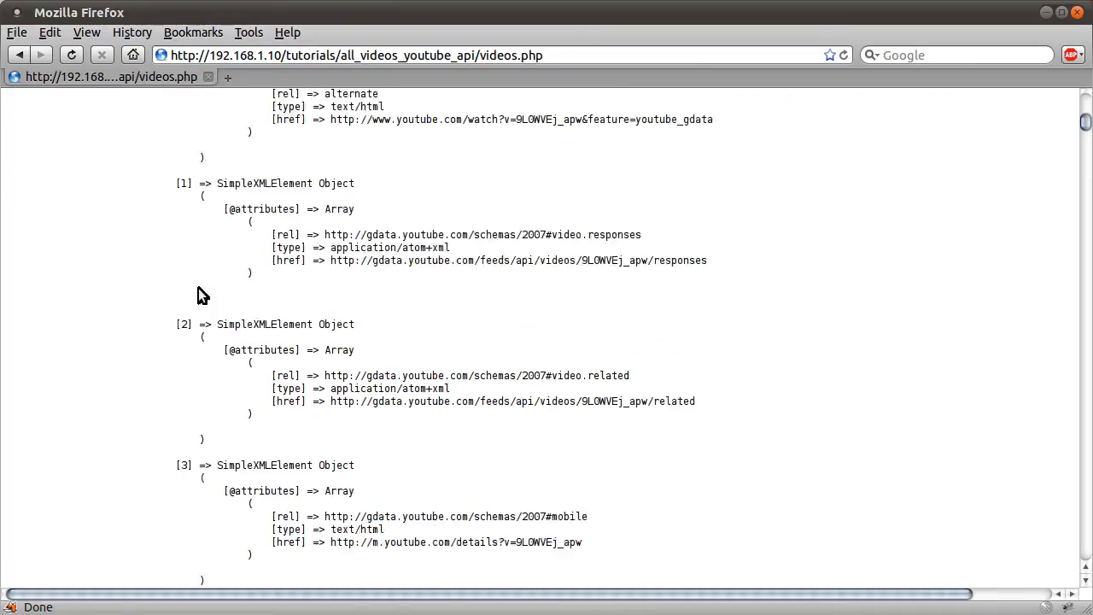
{"action": "scroll", "scroll_direction": "down", "scroll_amount": 3}
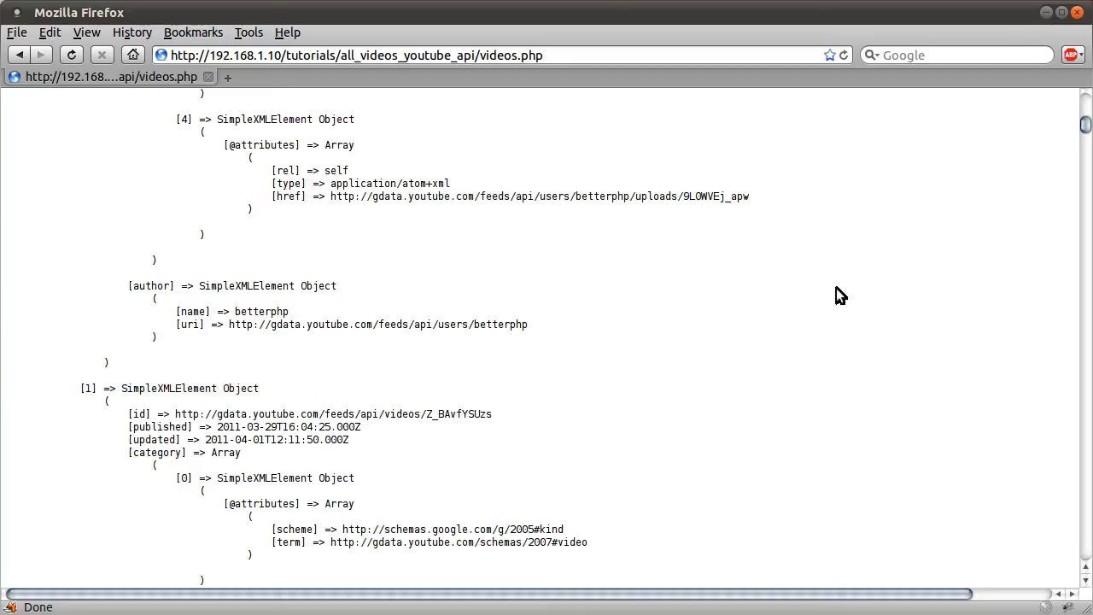
{"action": "scroll", "scroll_direction": "down", "scroll_amount": 3}
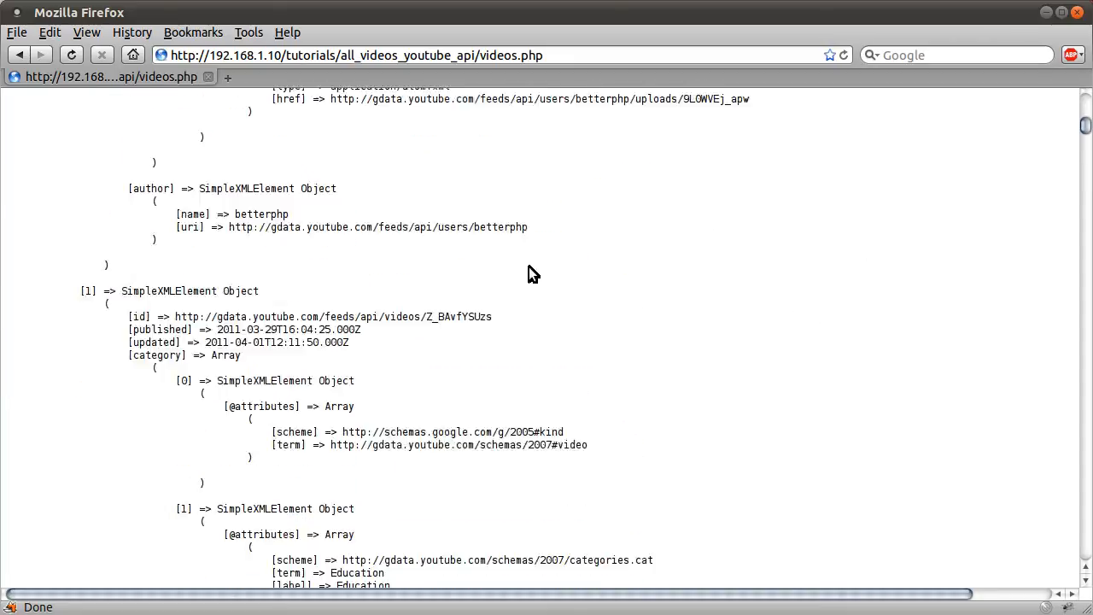
{"action": "scroll", "scroll_direction": "down", "scroll_amount": 3}
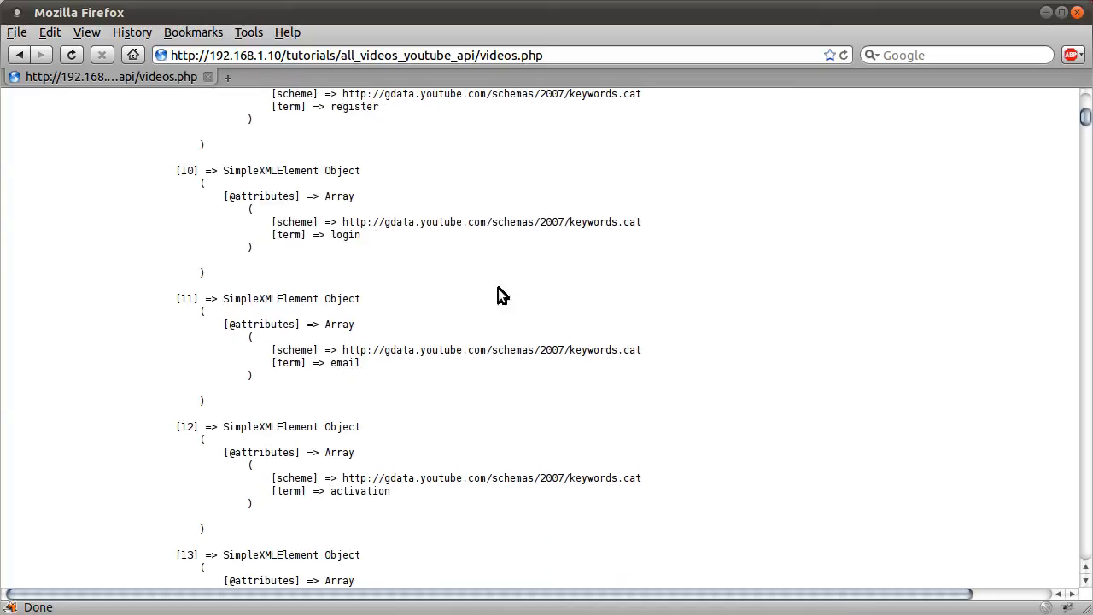
{"action": "scroll", "scroll_direction": "up", "scroll_amount": 3}
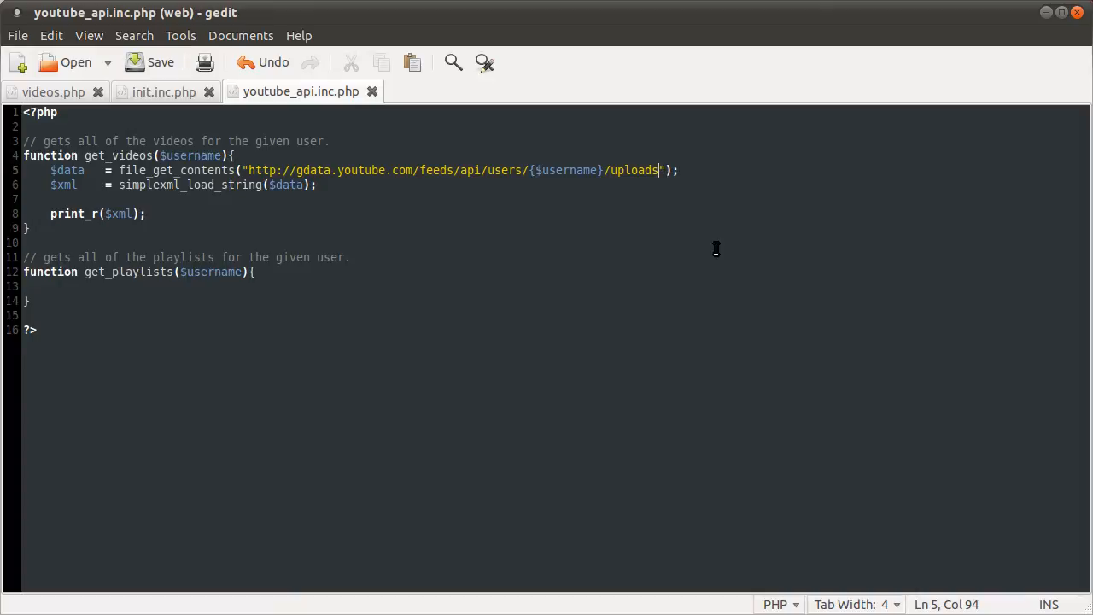
{"action": "mouse_move", "coordinate": [489, 215]}
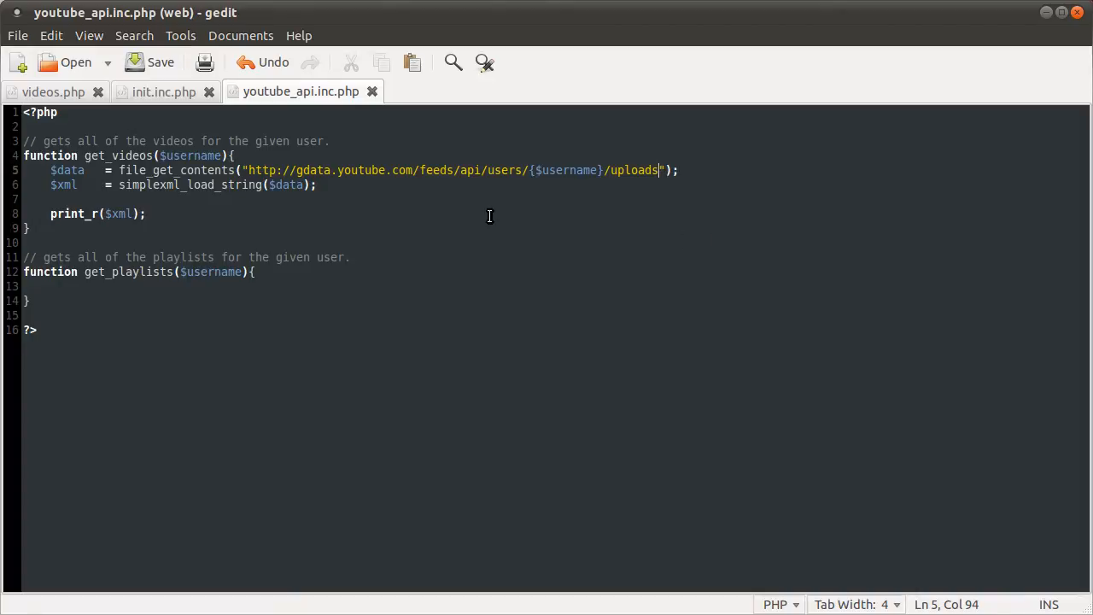
{"action": "mouse_move", "coordinate": [516, 176]}
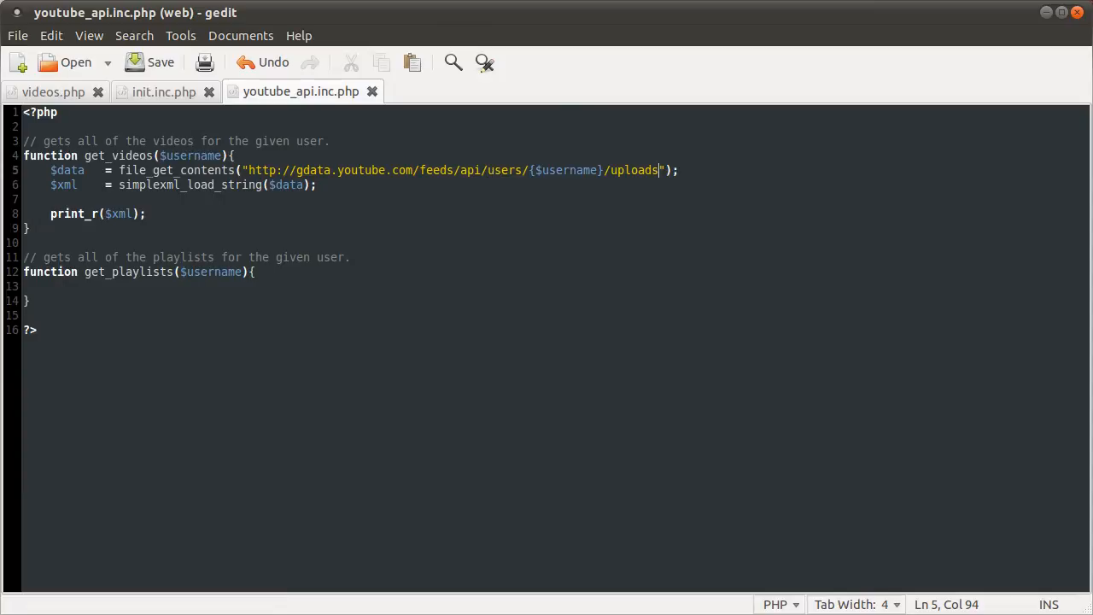
- Append ?start-index=1&max-results=2 to the uploads feed URL and save
{"action": "type", "text": "?s"}
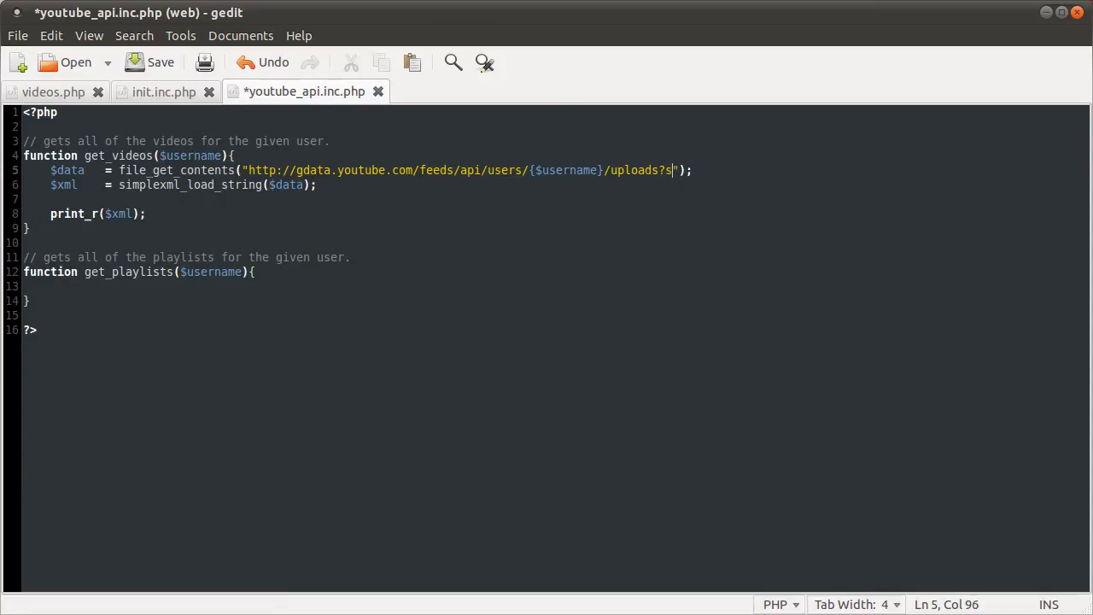
{"action": "type", "text": "tart-inde"}
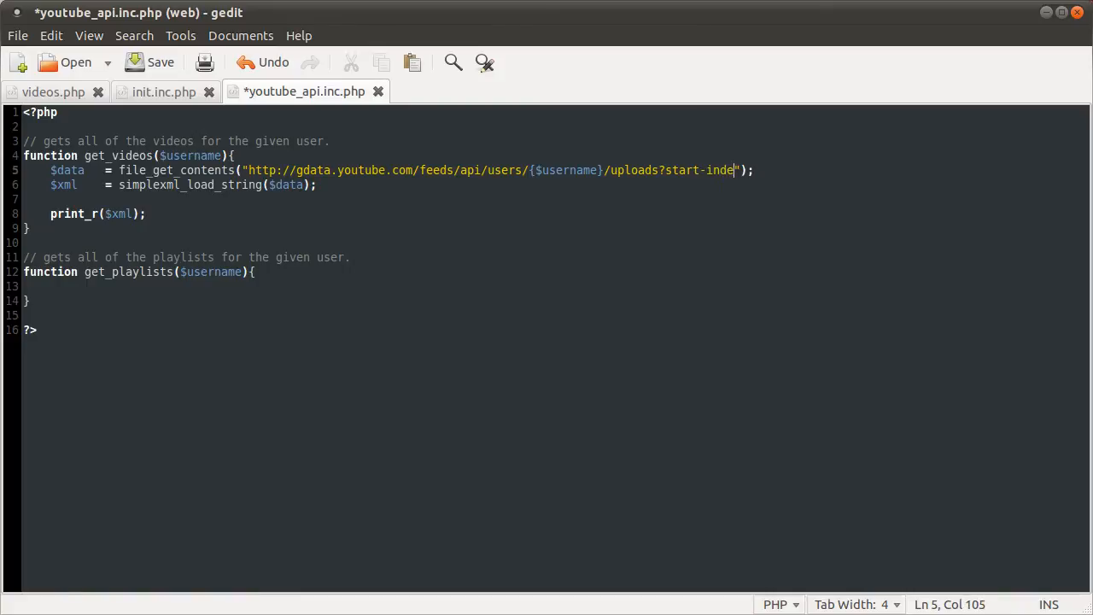
{"action": "type", "text": "x"}
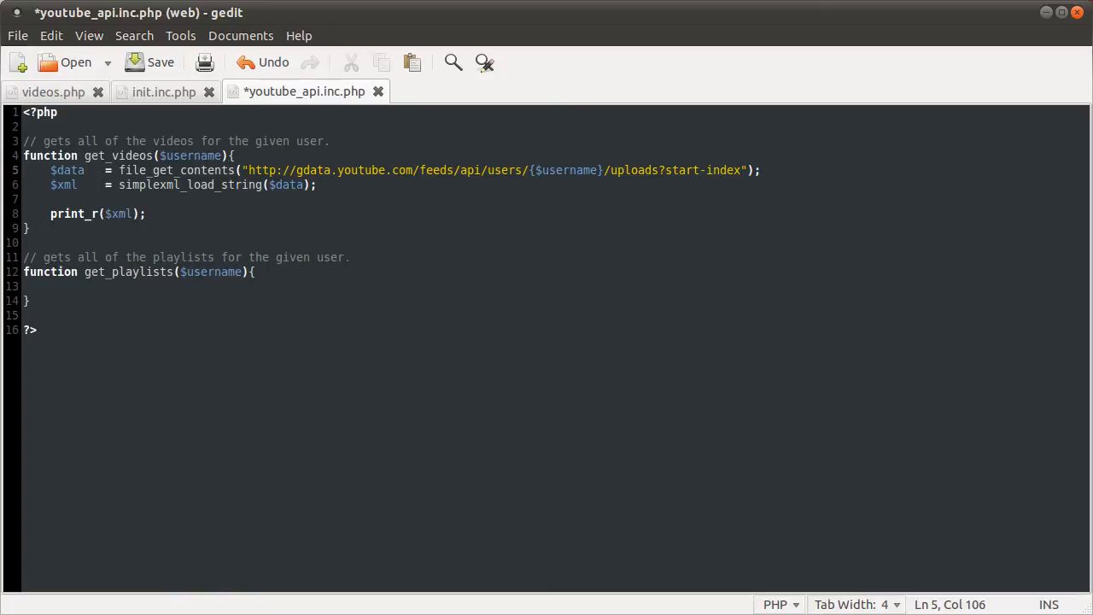
{"action": "type", "text": "=1&"}
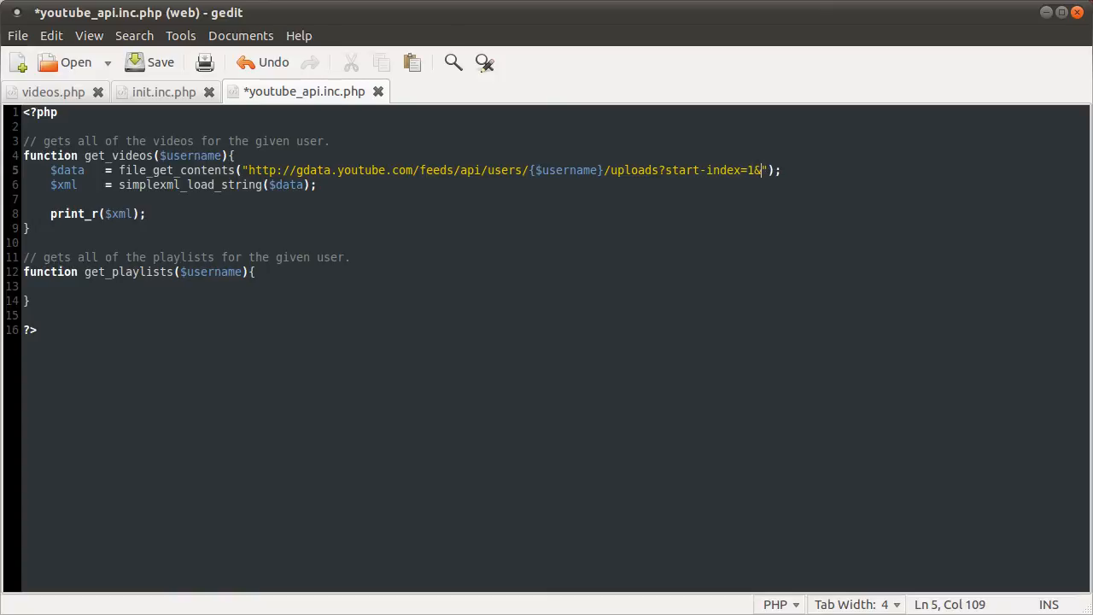
{"action": "type", "text": "max"}
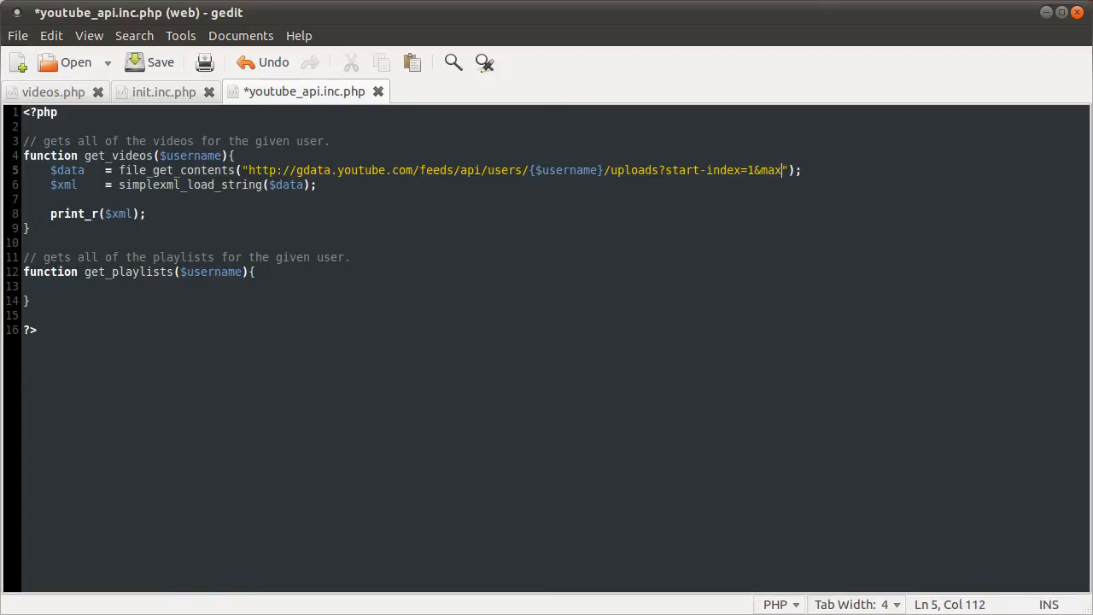
{"action": "type", "text": "-results"}
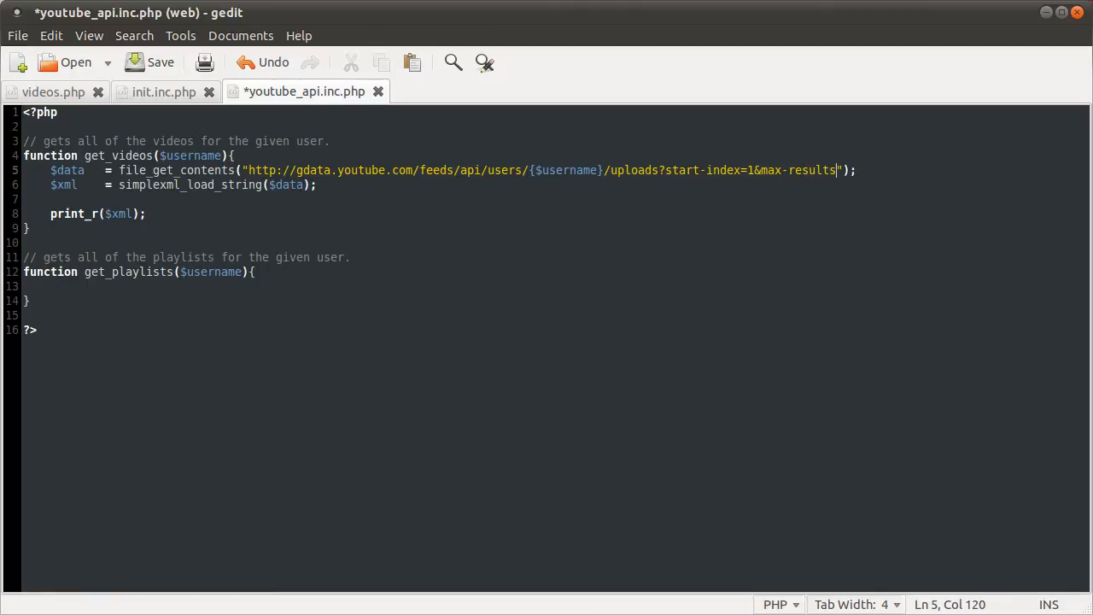
{"action": "type", "text": "2"}
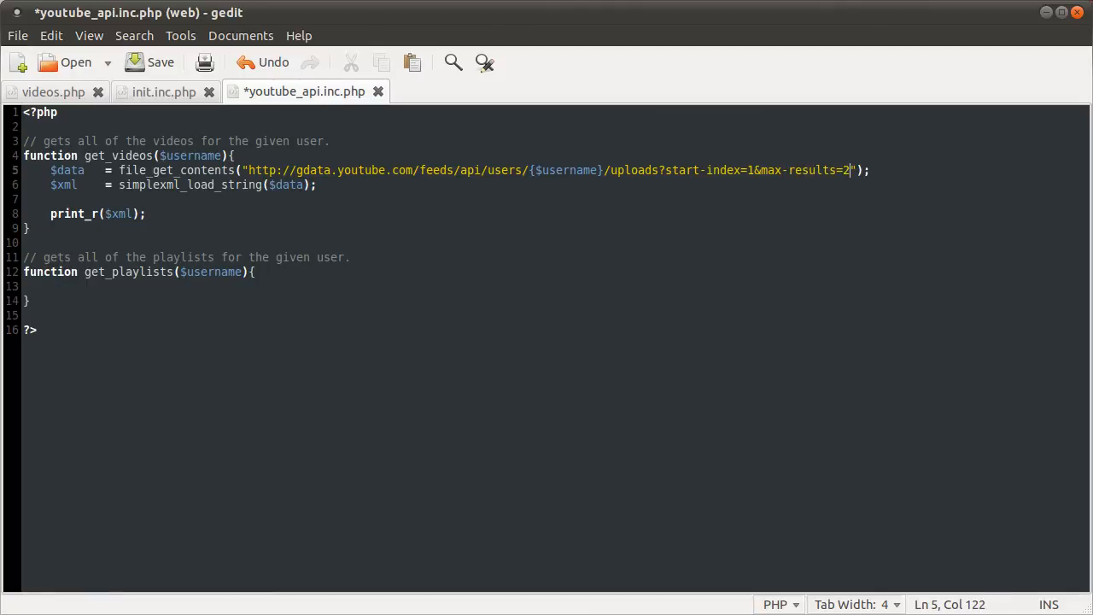
{"action": "left_click", "coordinate": [148, 62]}
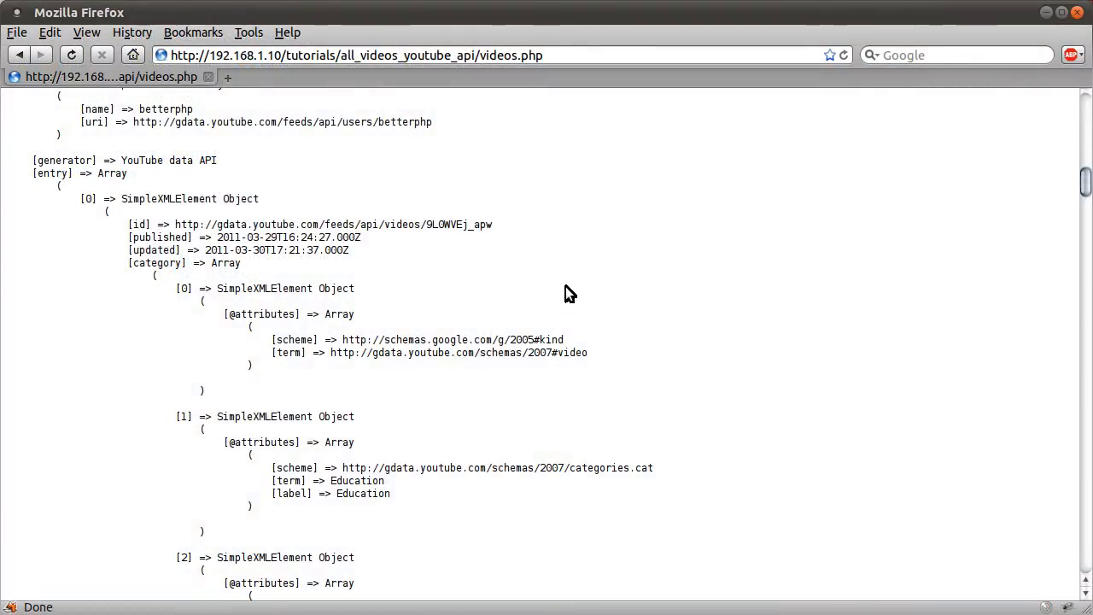
{"action": "mouse_move", "coordinate": [342, 335]}
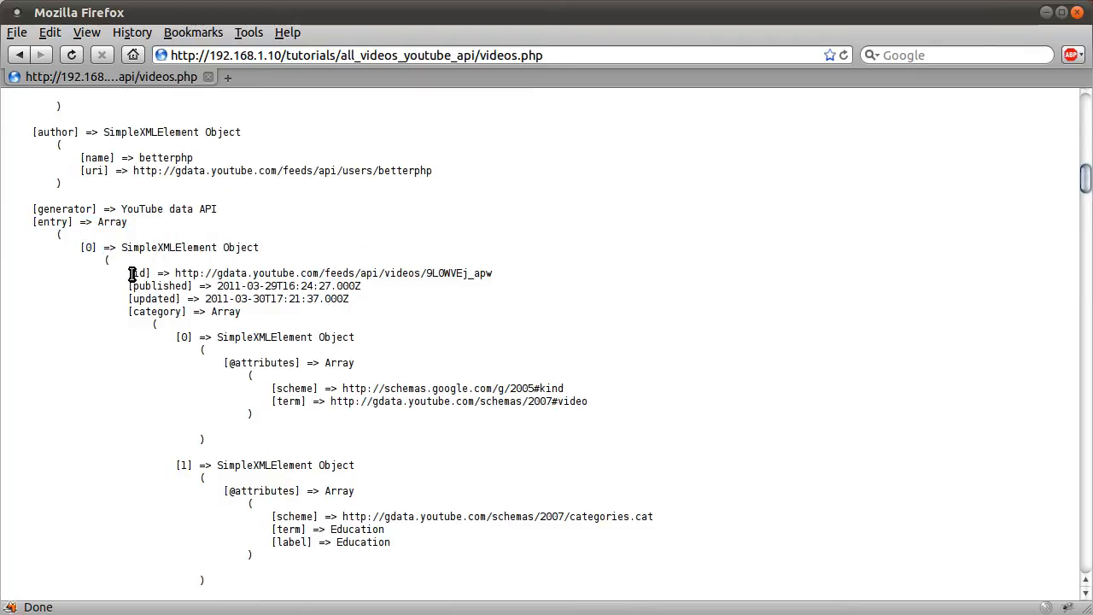
- Scroll the refreshed dump down to its second and last entry, [1]
{"action": "scroll", "scroll_direction": "down", "scroll_amount": 3}
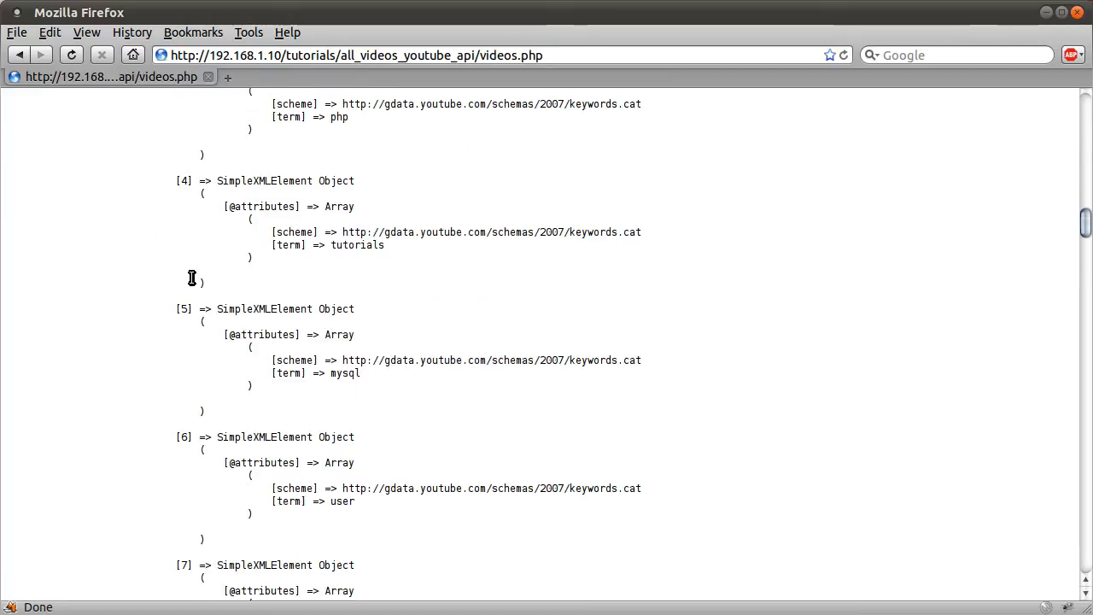
{"action": "scroll", "scroll_direction": "down", "scroll_amount": 3}
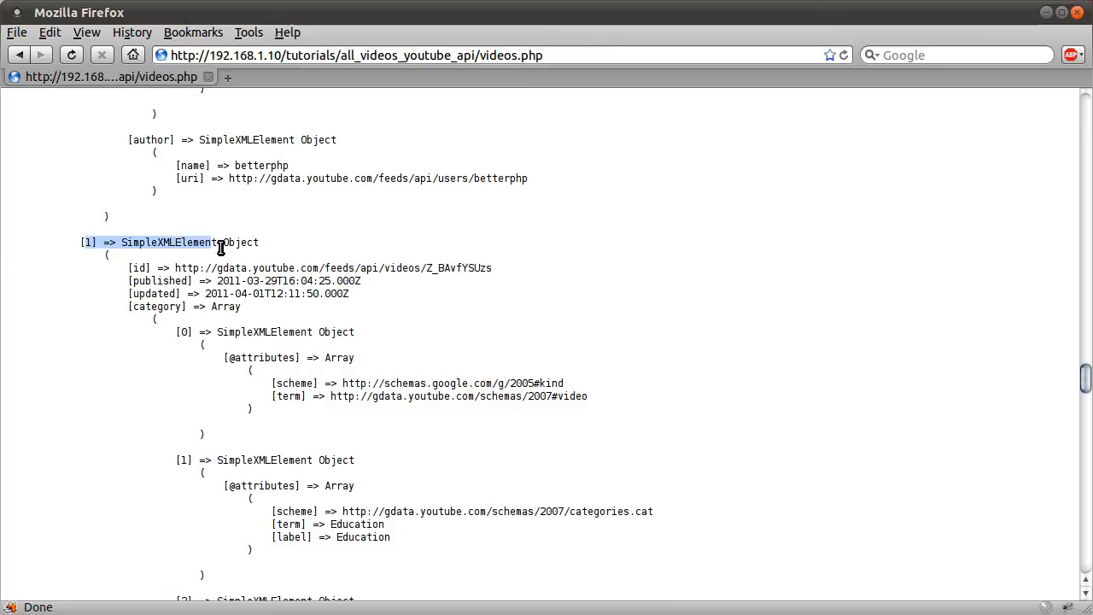
{"action": "scroll", "scroll_direction": "down", "scroll_amount": 3}
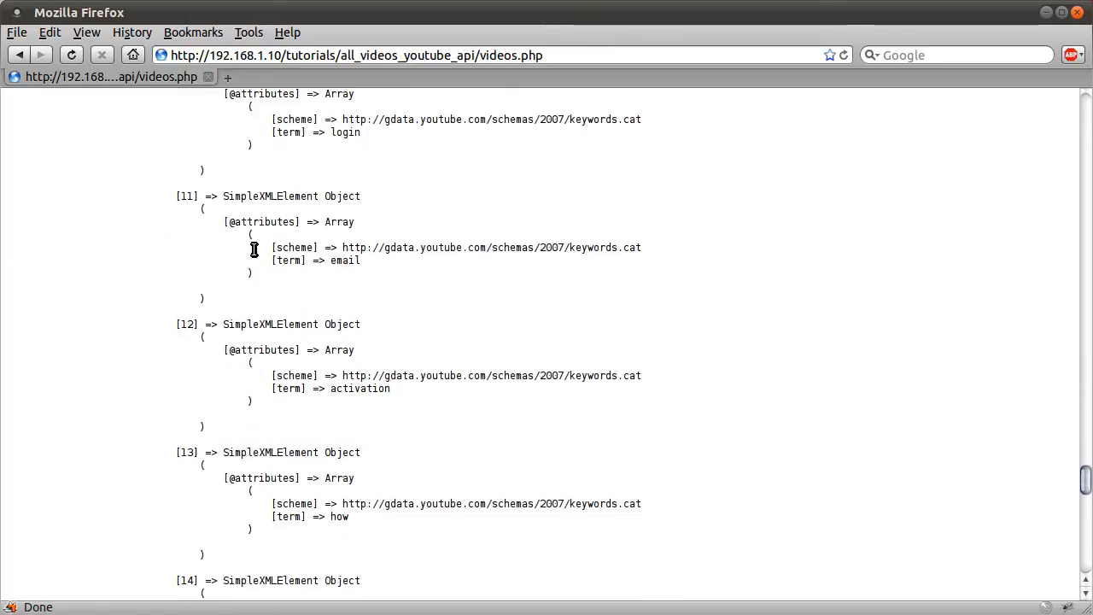
{"action": "scroll", "scroll_direction": "down", "scroll_amount": 3}
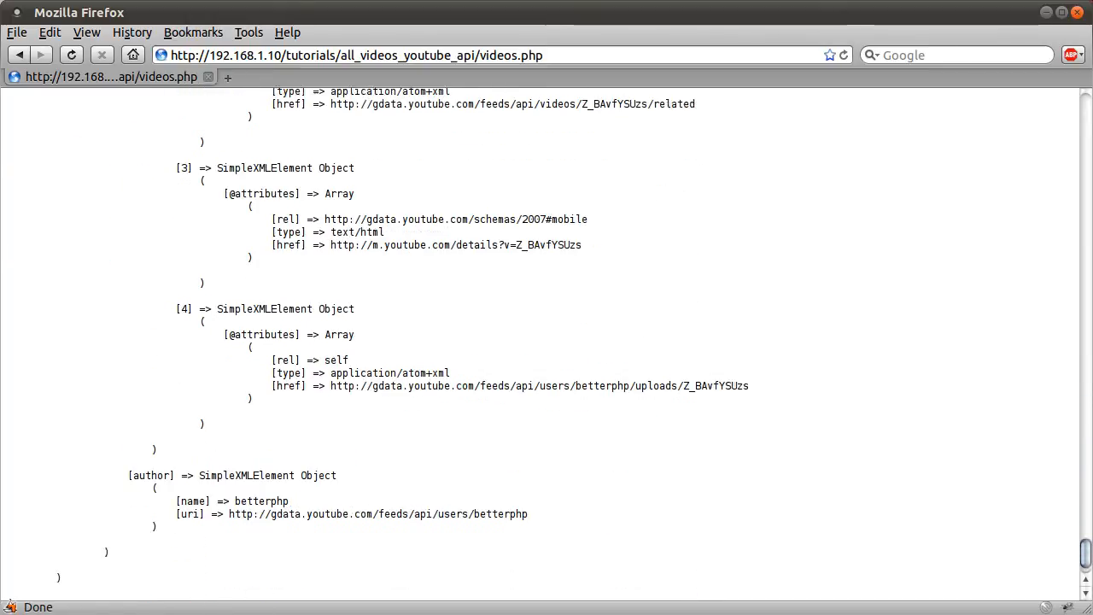
{"action": "scroll", "scroll_direction": "down", "scroll_amount": 3}
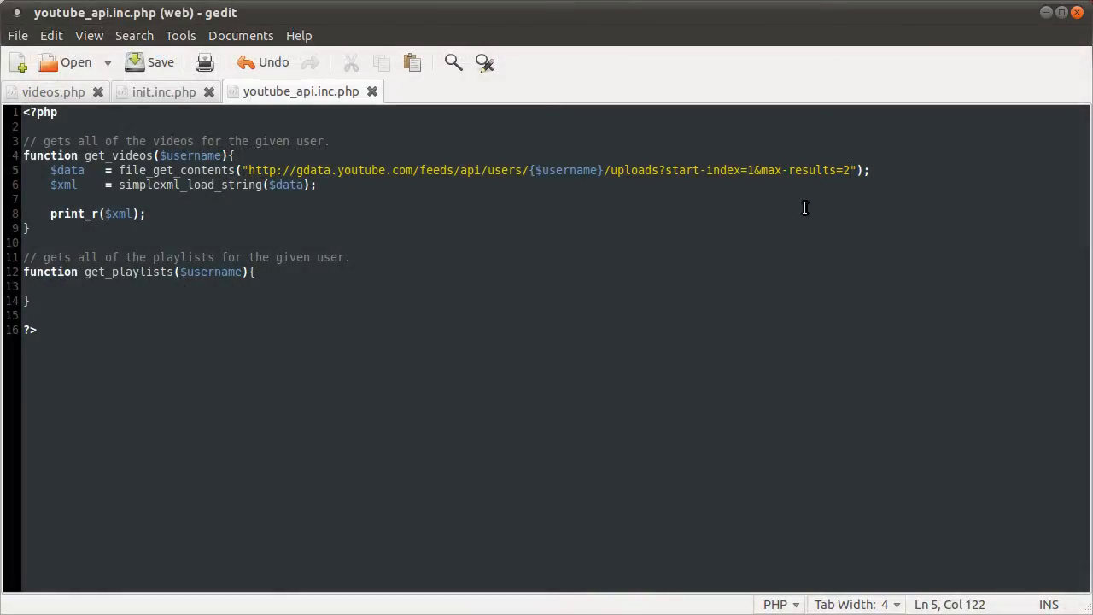
{"action": "mouse_move", "coordinate": [858, 169]}
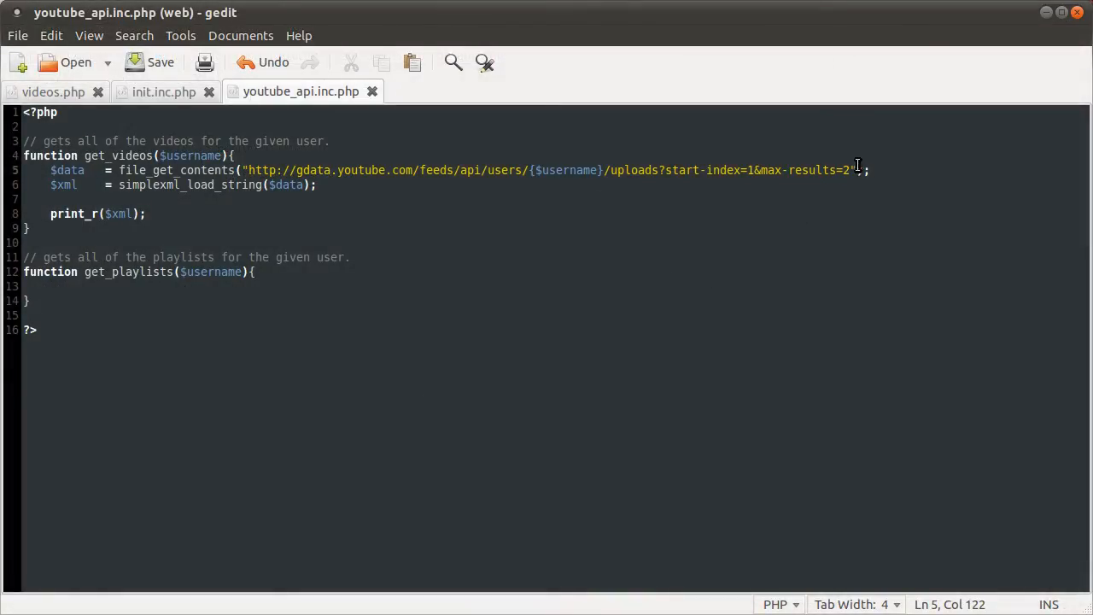
- Change the feed URL's max-results value from 2 to 50
{"action": "type", "text": "50"}
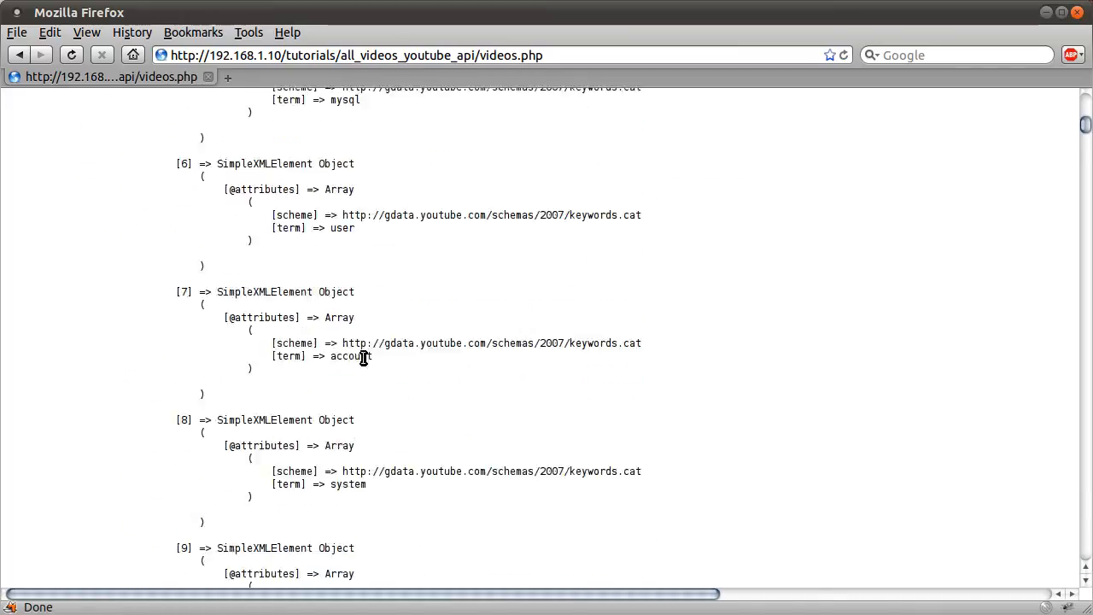
{"action": "scroll", "scroll_direction": "up", "scroll_amount": 3}
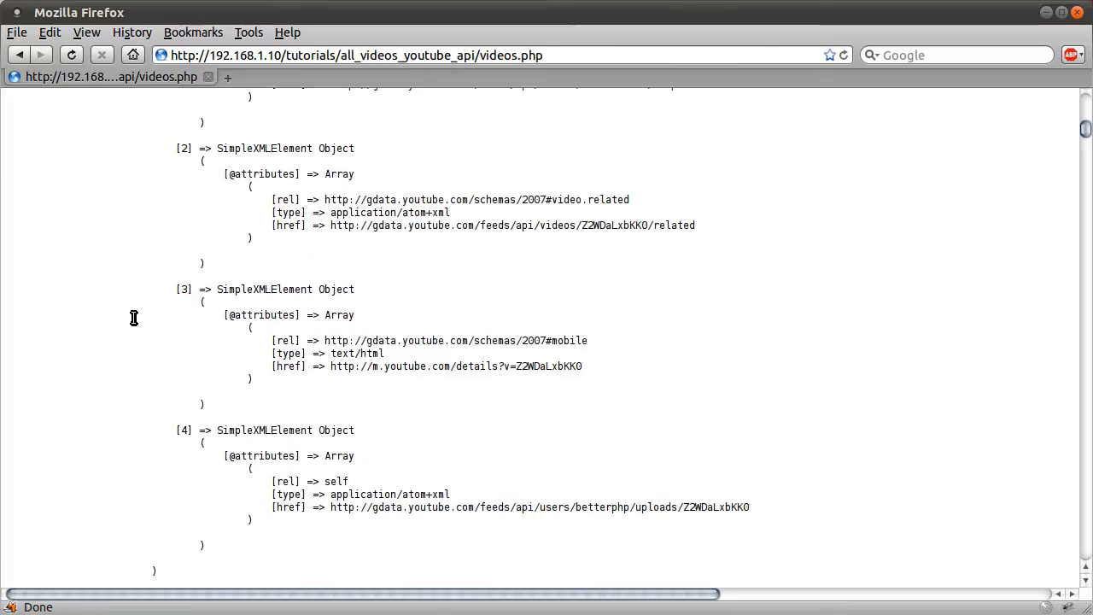
{"action": "scroll", "scroll_direction": "down", "scroll_amount": 3}
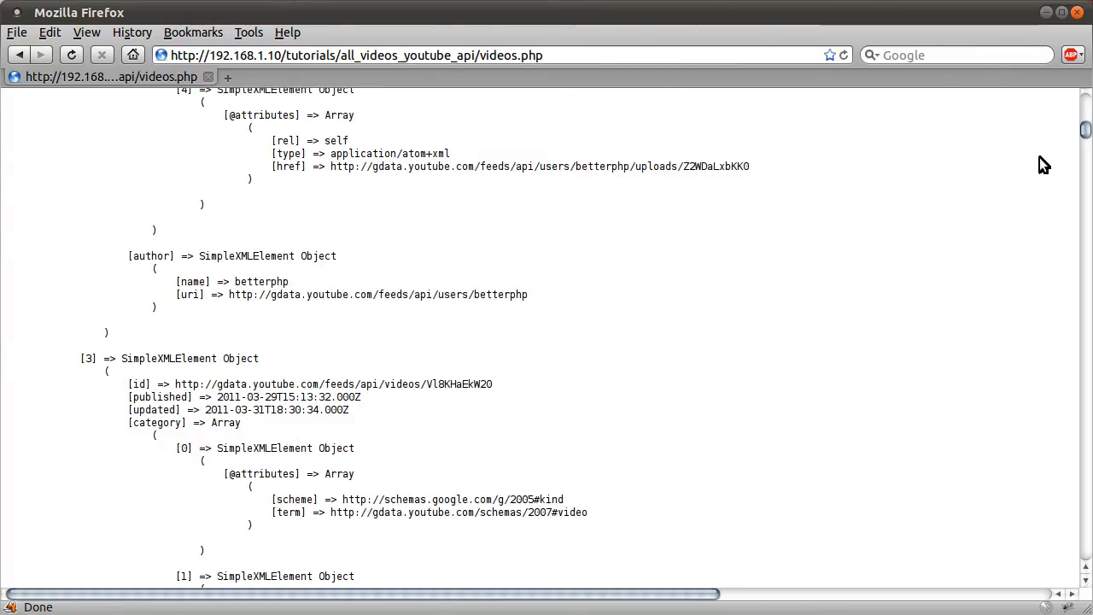
{"action": "scroll", "scroll_direction": "down", "scroll_amount": 3}
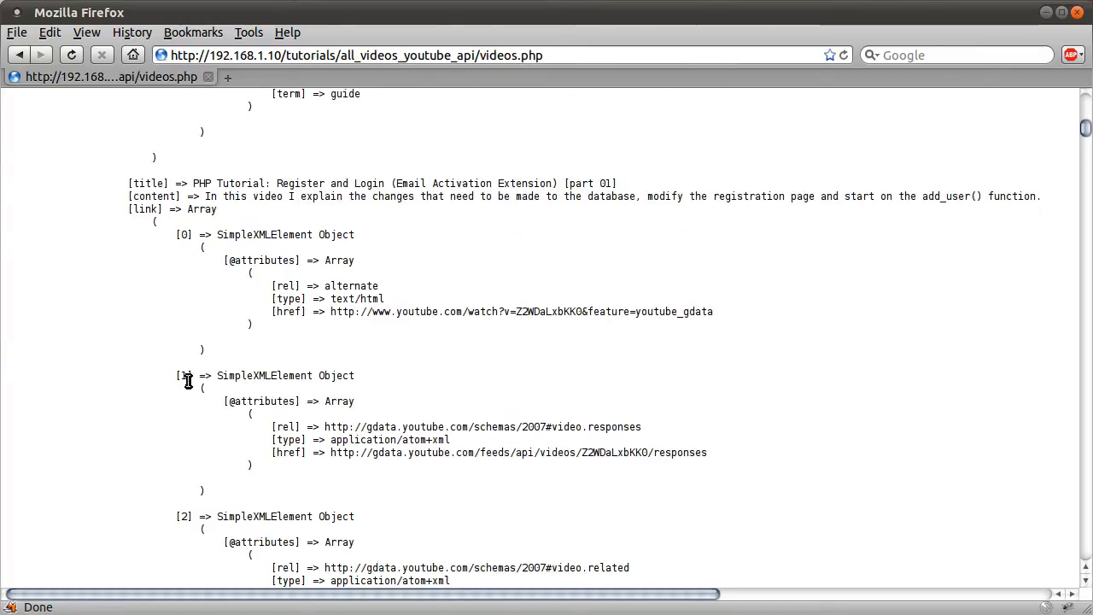
{"action": "mouse_move", "coordinate": [430, 310]}
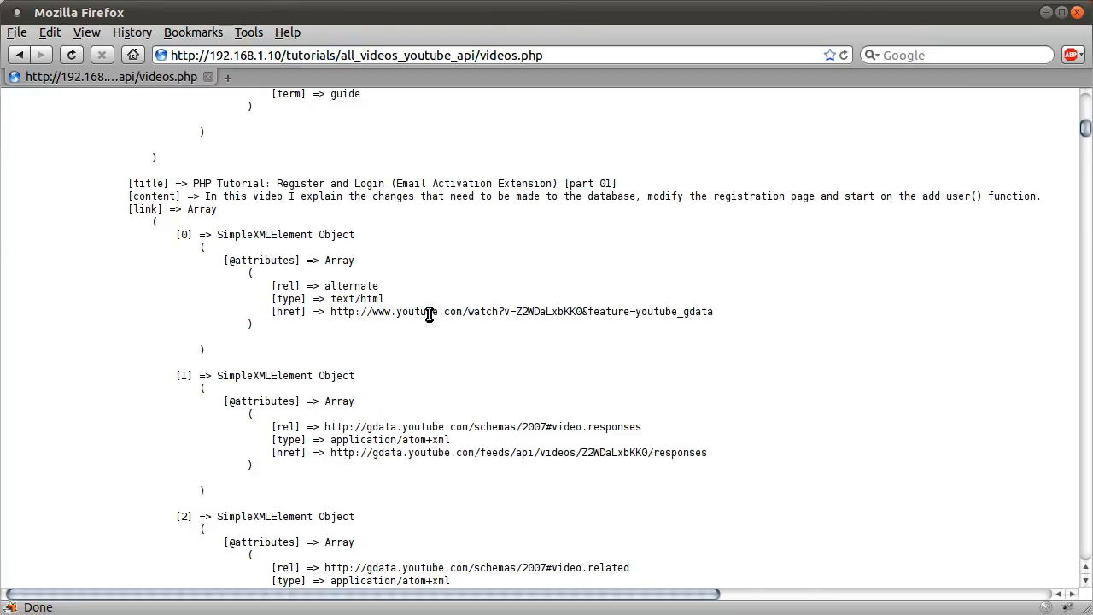
{"action": "mouse_move", "coordinate": [373, 271]}
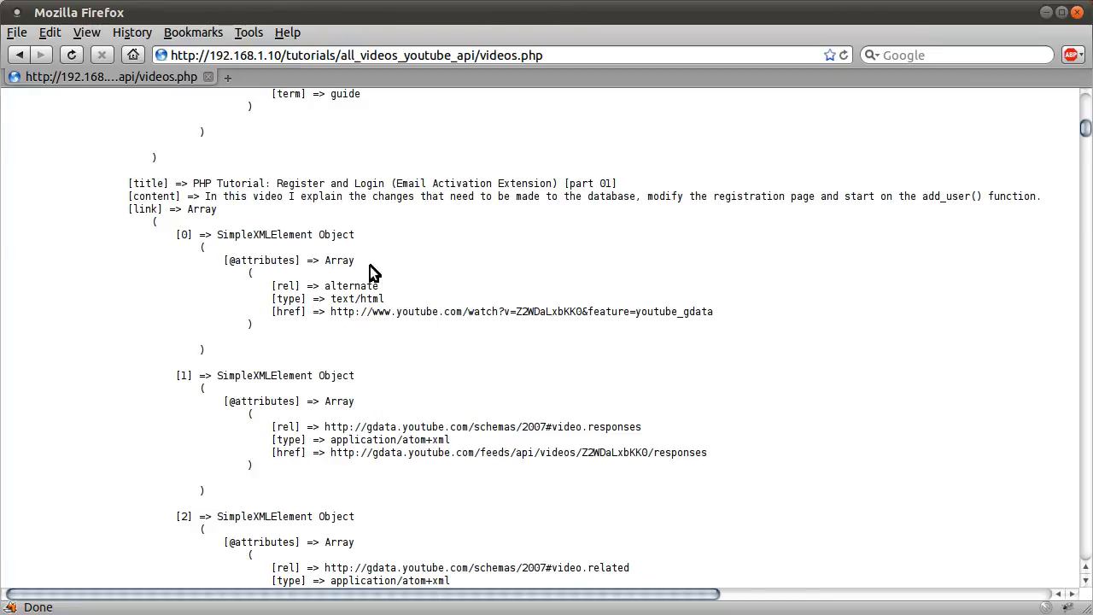
{"action": "scroll", "scroll_direction": "down", "scroll_amount": 3}
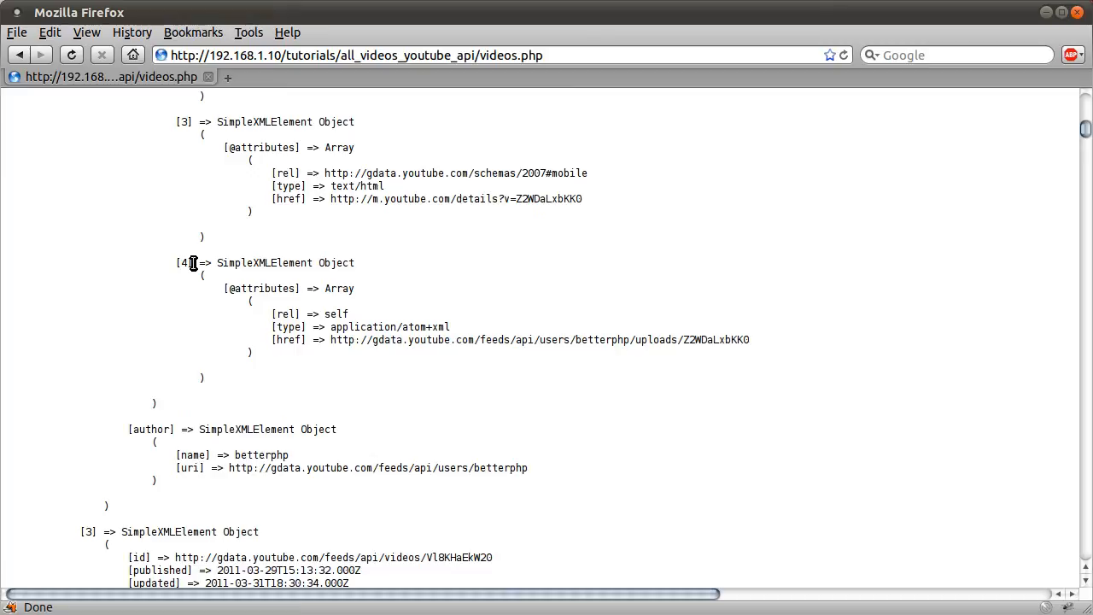
{"action": "scroll", "scroll_direction": "down", "scroll_amount": 3}
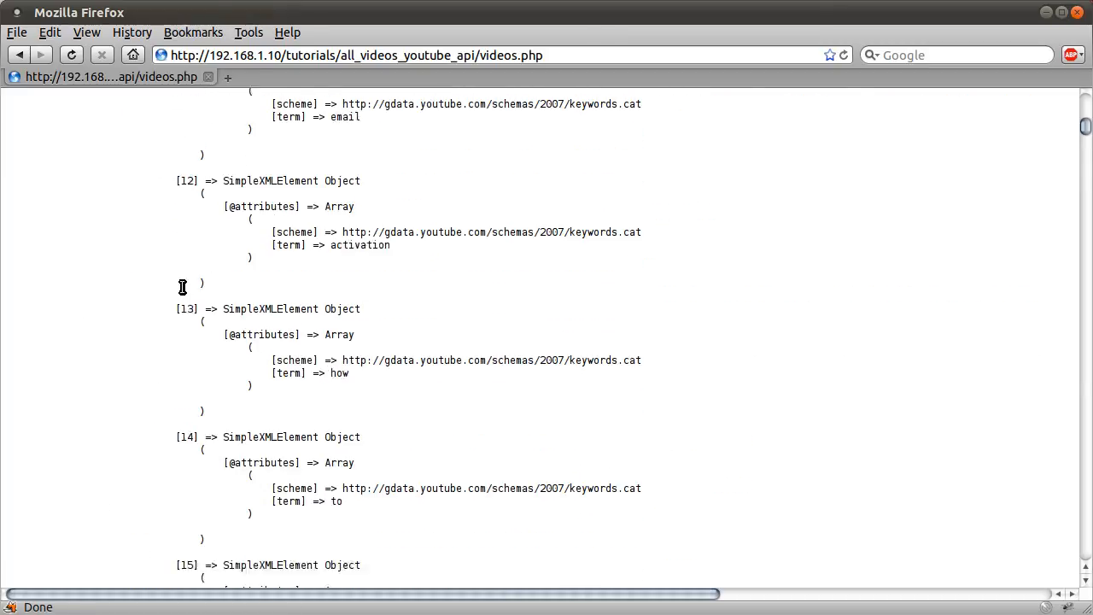
{"action": "scroll", "scroll_direction": "up", "scroll_amount": 3}
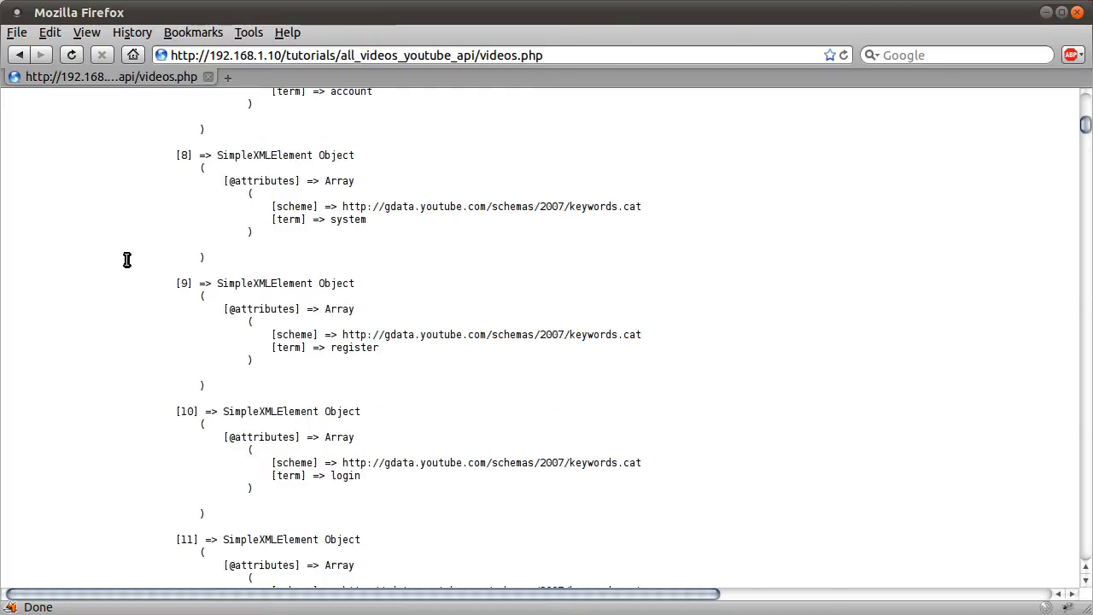
{"action": "mouse_move", "coordinate": [158, 246]}
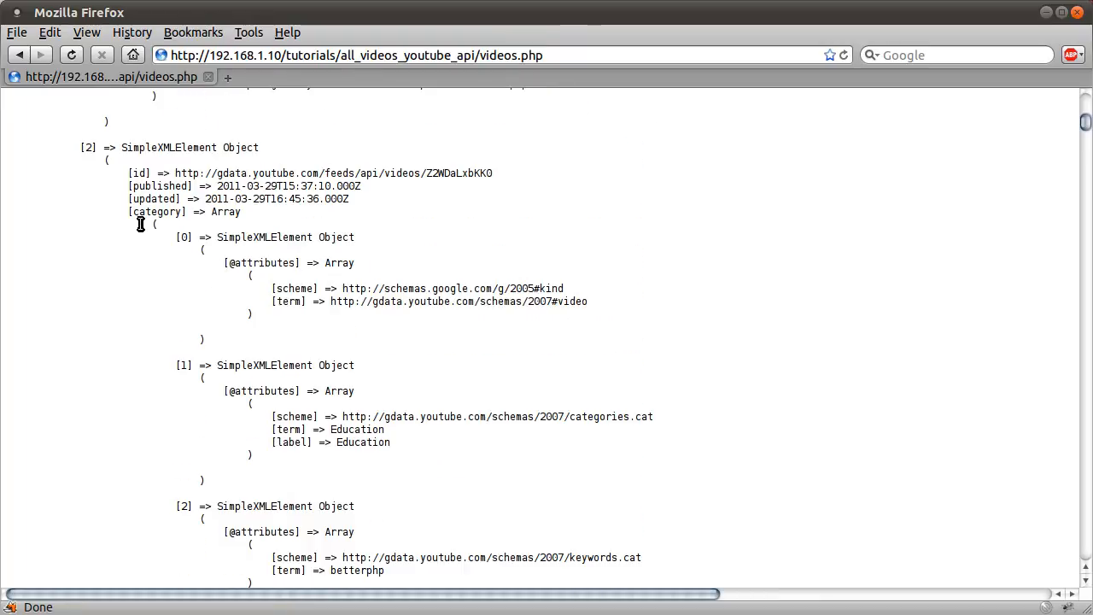
{"action": "mouse_move", "coordinate": [205, 365]}
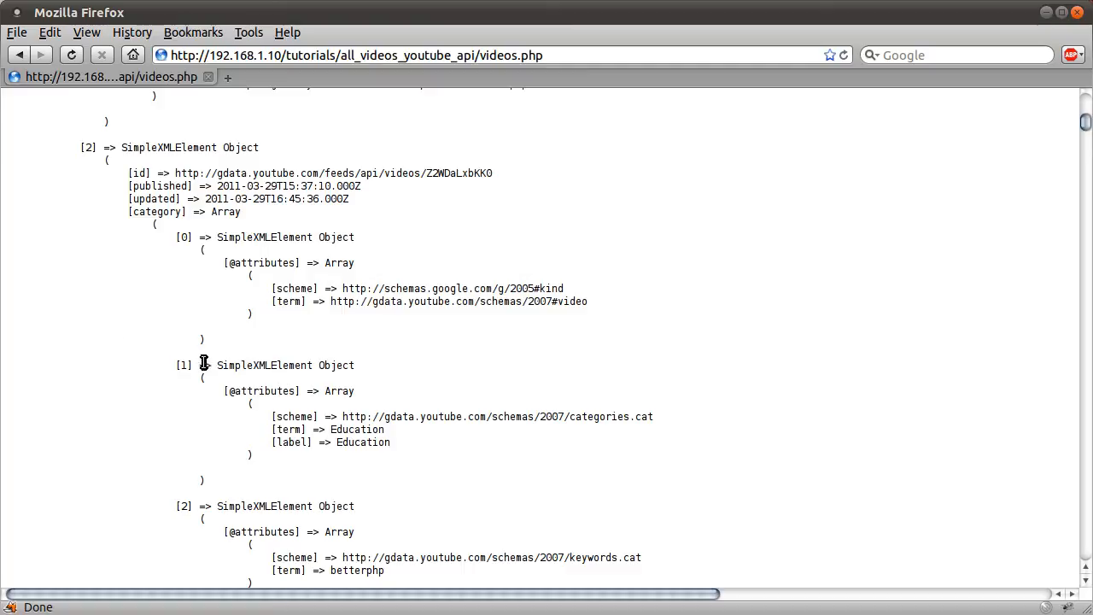
{"action": "mouse_move", "coordinate": [294, 332]}
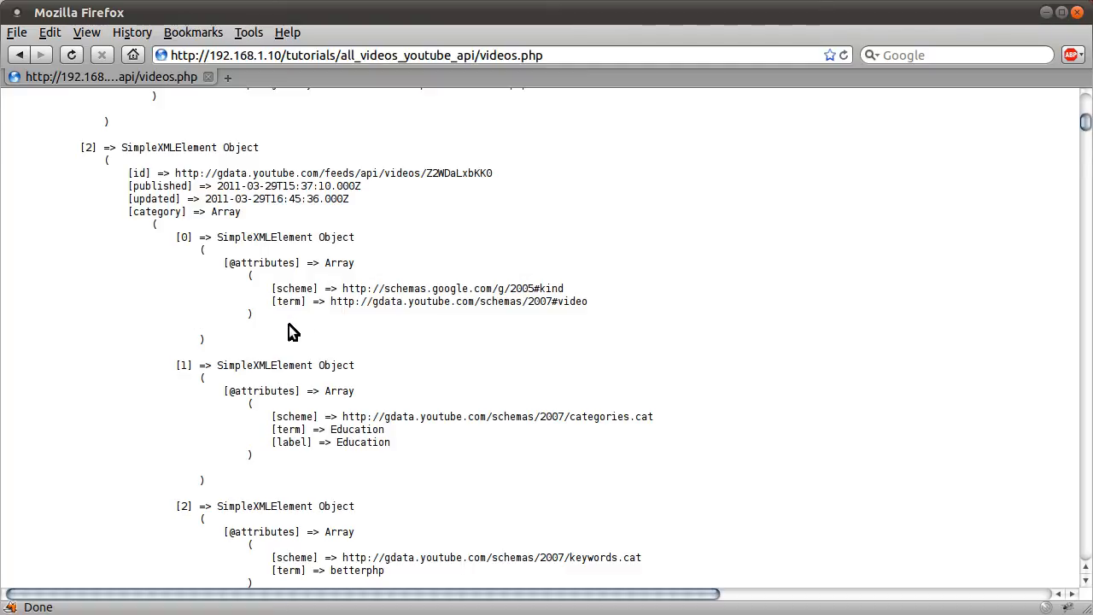
{"action": "scroll", "scroll_direction": "down", "scroll_amount": 3}
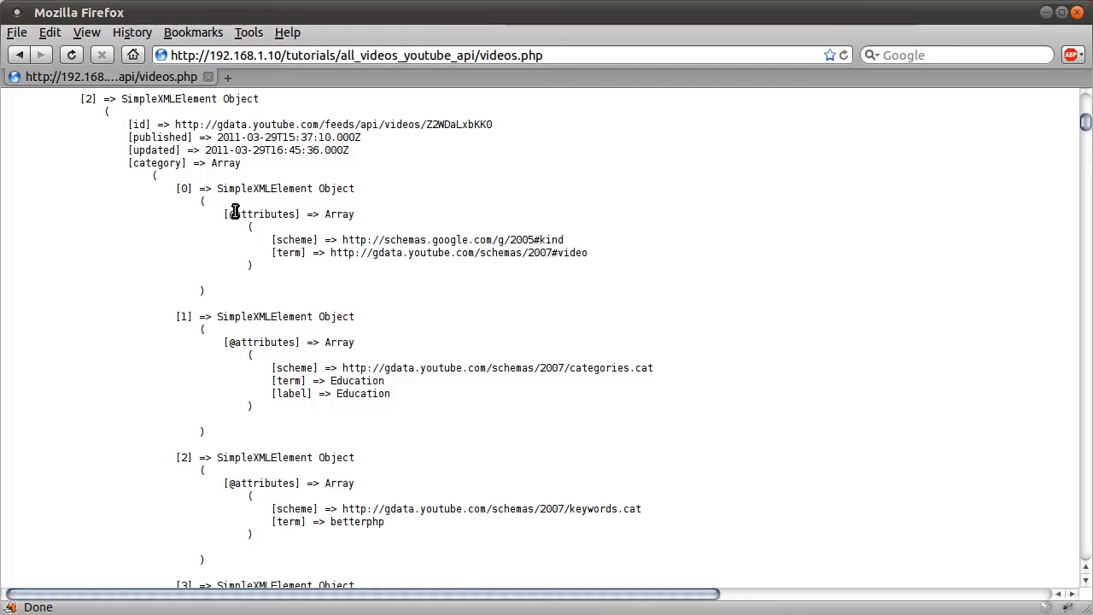
{"action": "mouse_move", "coordinate": [246, 379]}
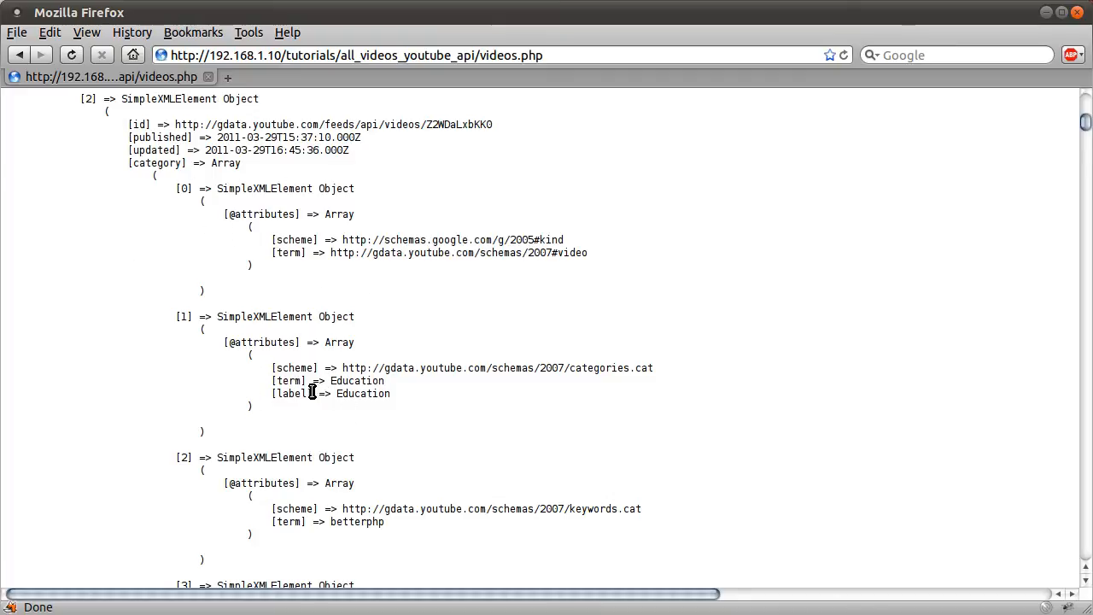
{"action": "scroll", "scroll_direction": "down", "scroll_amount": 3}
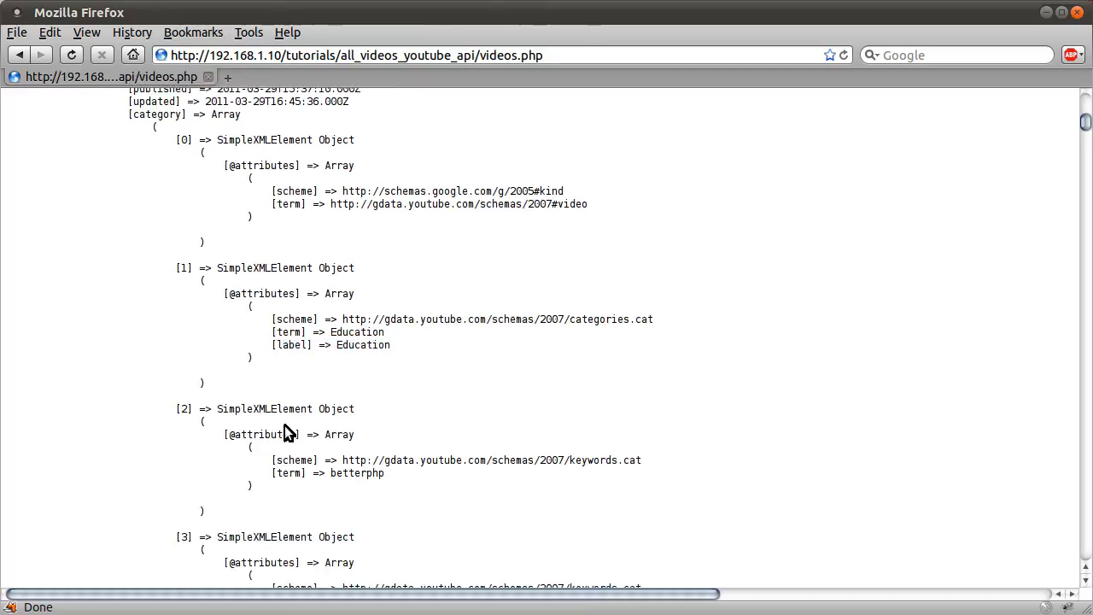
{"action": "scroll", "scroll_direction": "down", "scroll_amount": 3}
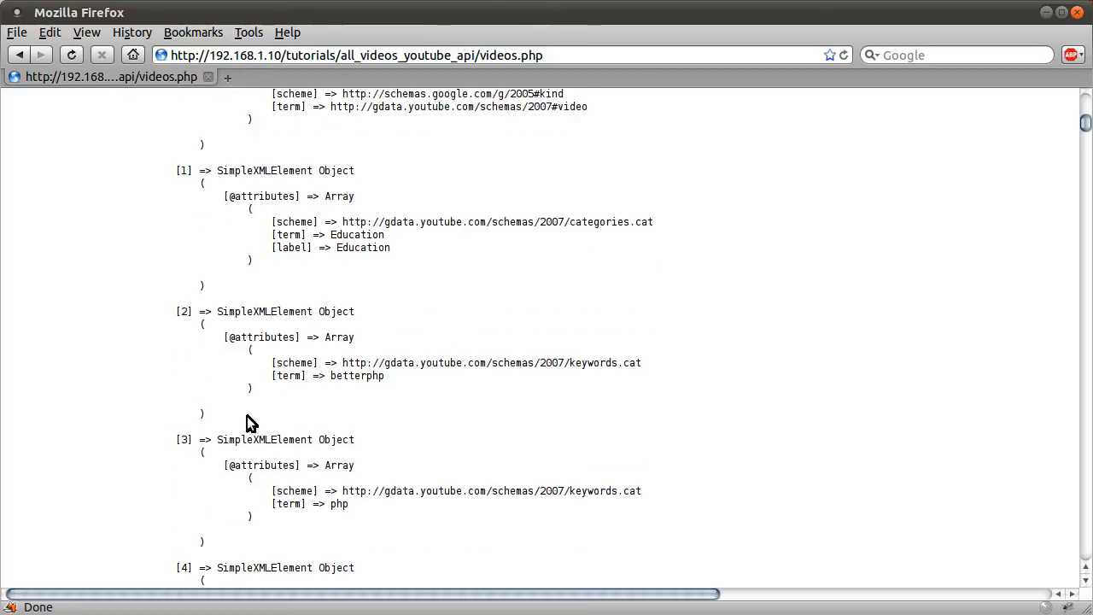
{"action": "mouse_move", "coordinate": [115, 374]}
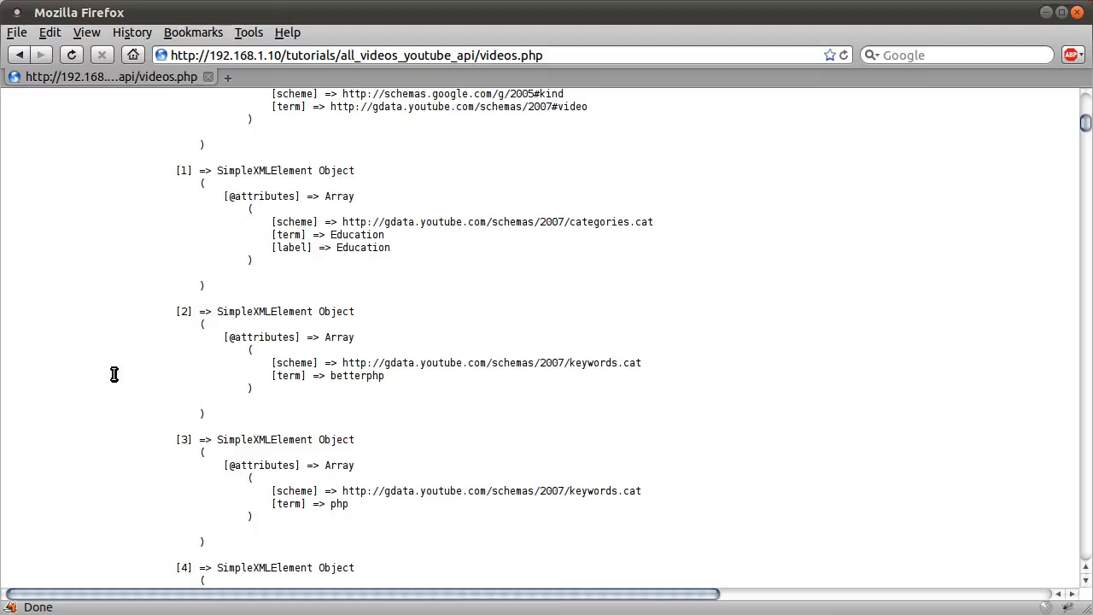
{"action": "scroll", "scroll_direction": "down", "scroll_amount": 3}
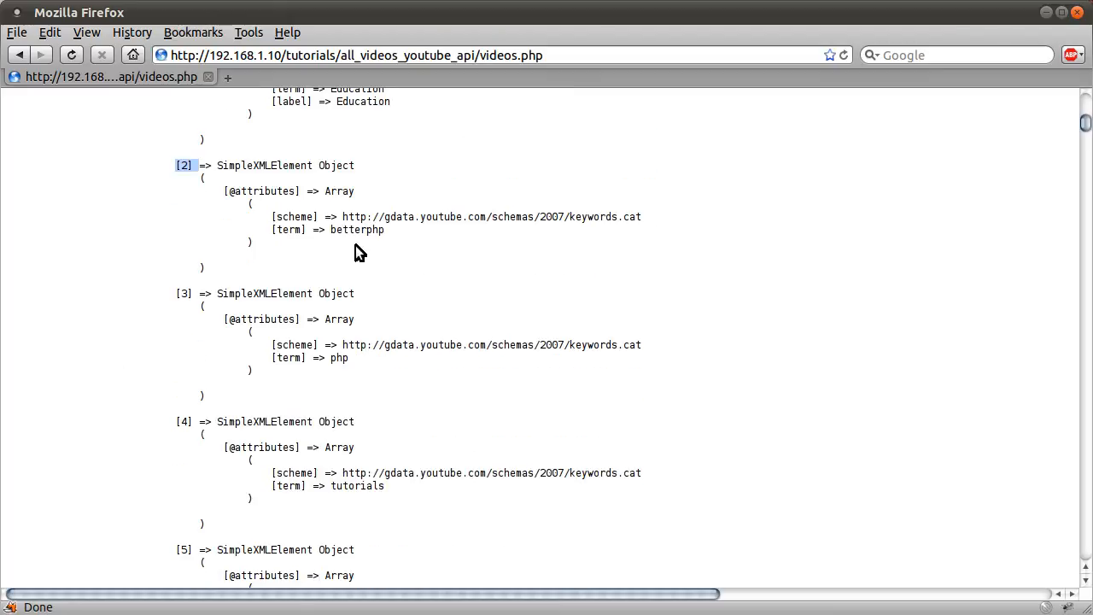
{"action": "mouse_move", "coordinate": [324, 230]}
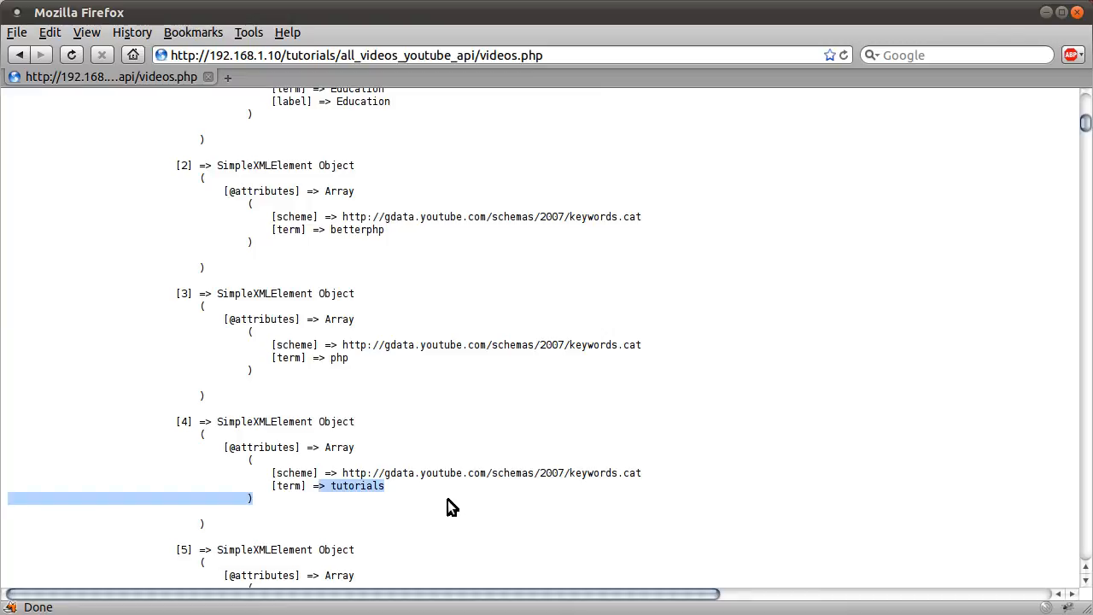
{"action": "scroll", "scroll_direction": "down", "scroll_amount": 3}
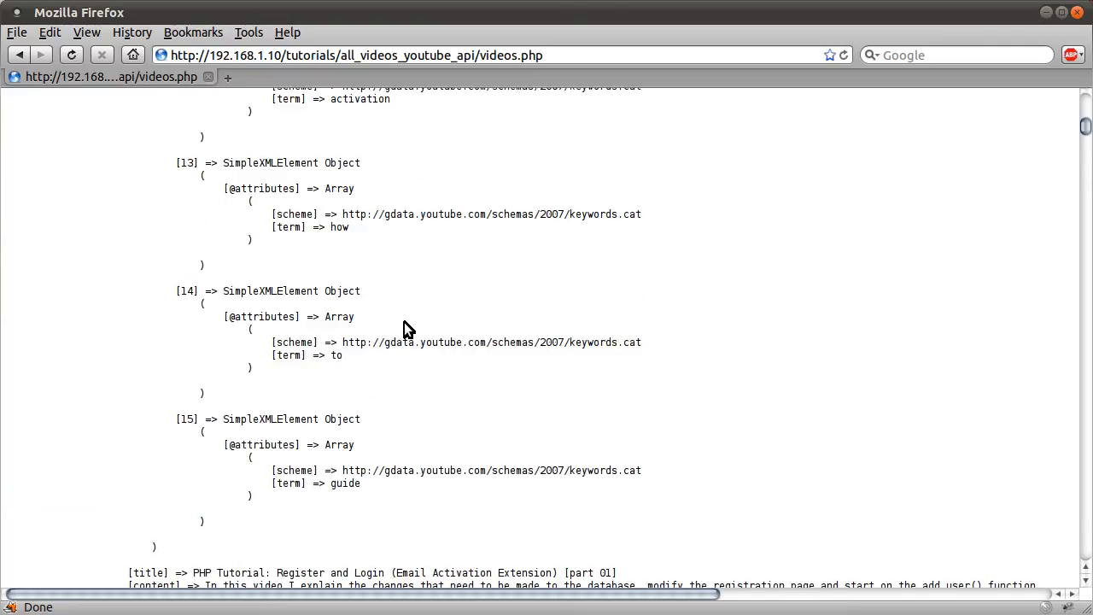
{"action": "scroll", "scroll_direction": "down", "scroll_amount": 3}
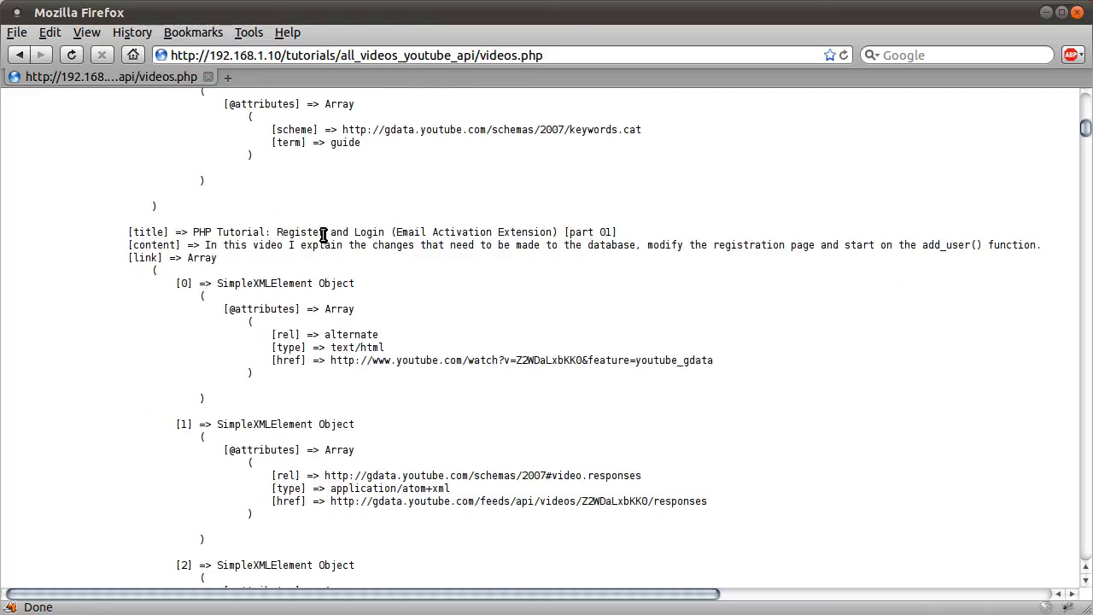
{"action": "mouse_move", "coordinate": [562, 304]}
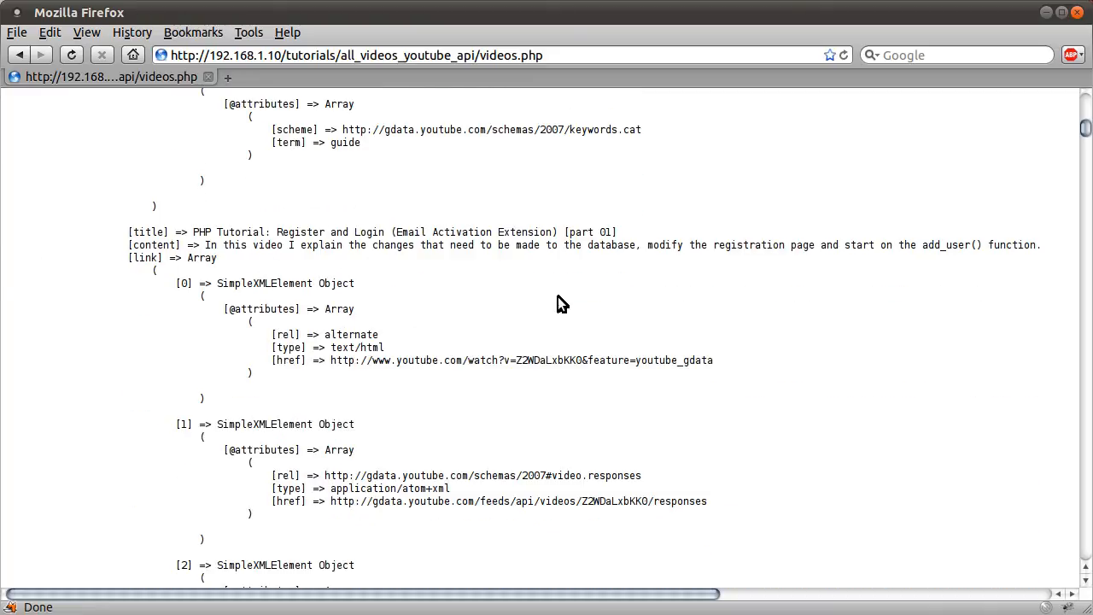
{"action": "mouse_move", "coordinate": [492, 277]}
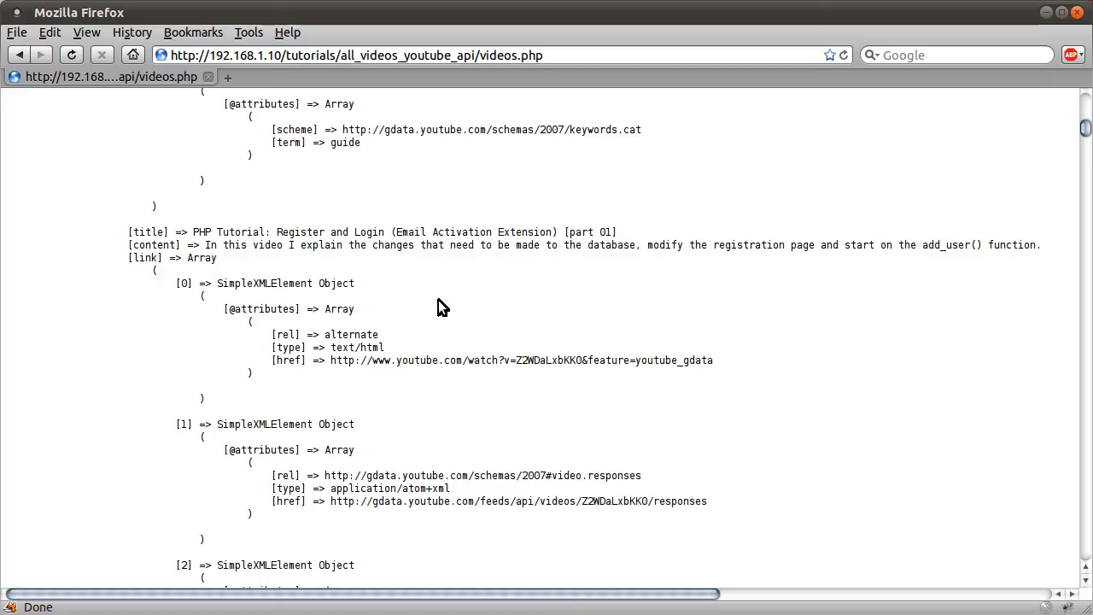
{"action": "mouse_move", "coordinate": [413, 306]}
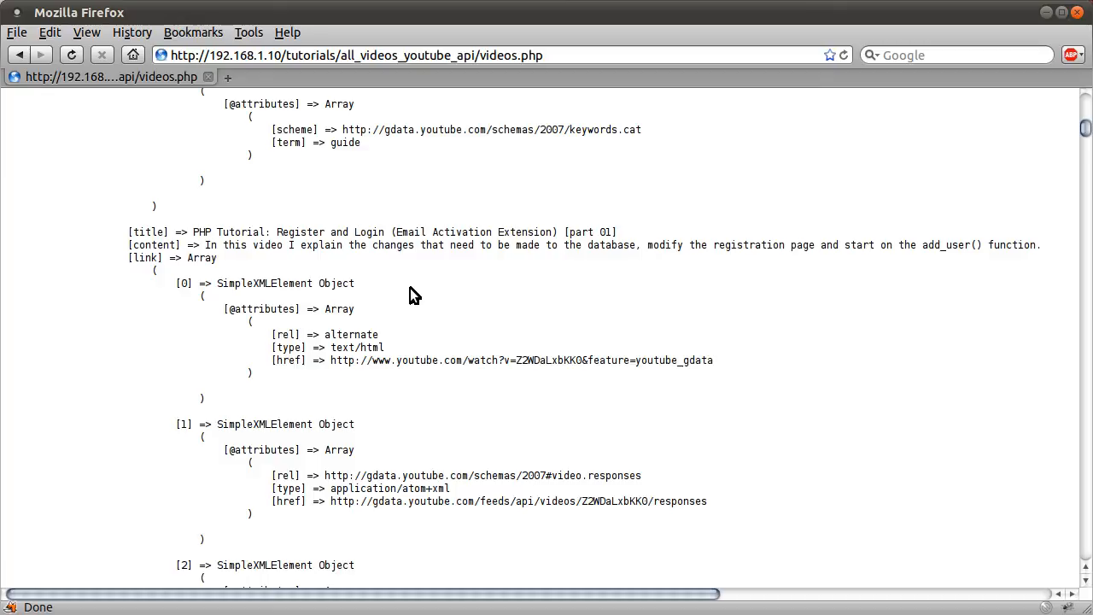
{"action": "mouse_move", "coordinate": [1086, 133]}
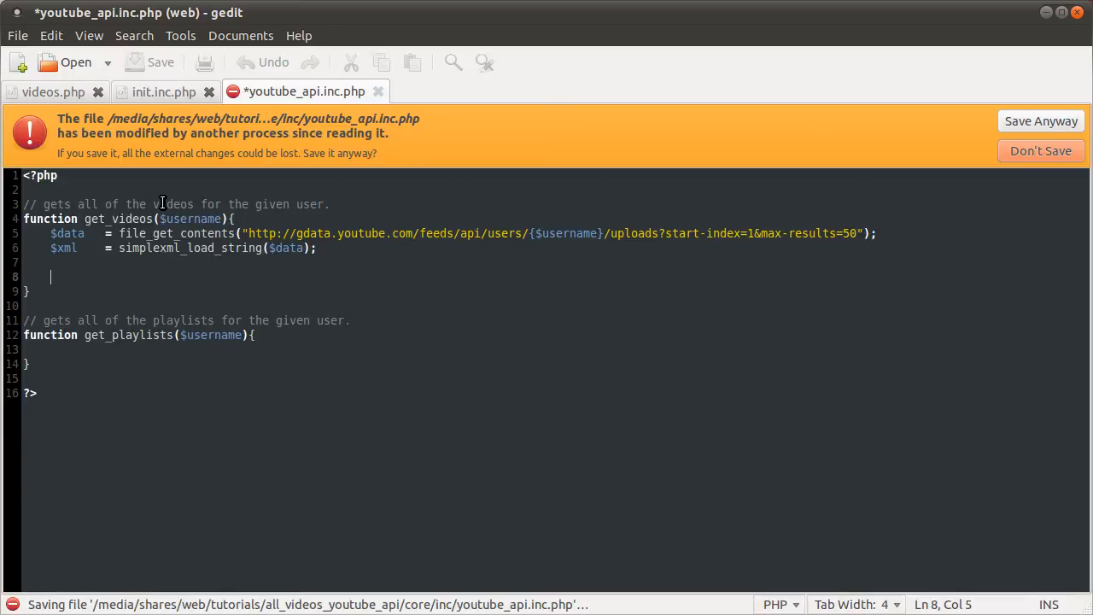
- Save over the outside change and declare $videos = array(); in get_videos
{"action": "left_click", "coordinate": [1040, 120]}
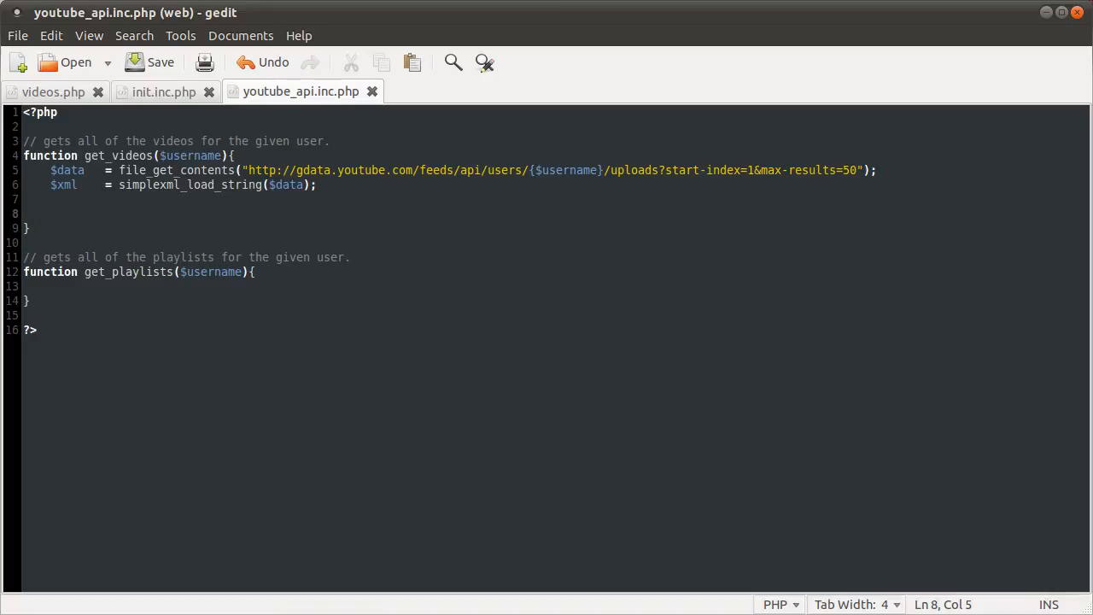
{"action": "type", "text": "$vi"}
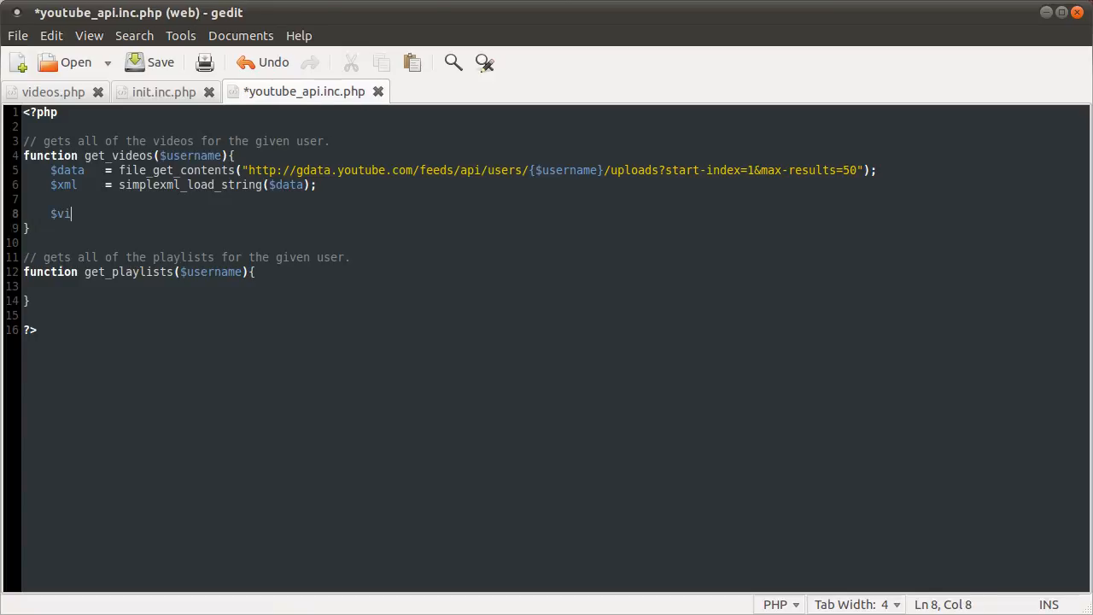
{"action": "type", "text": "deos = array();"}
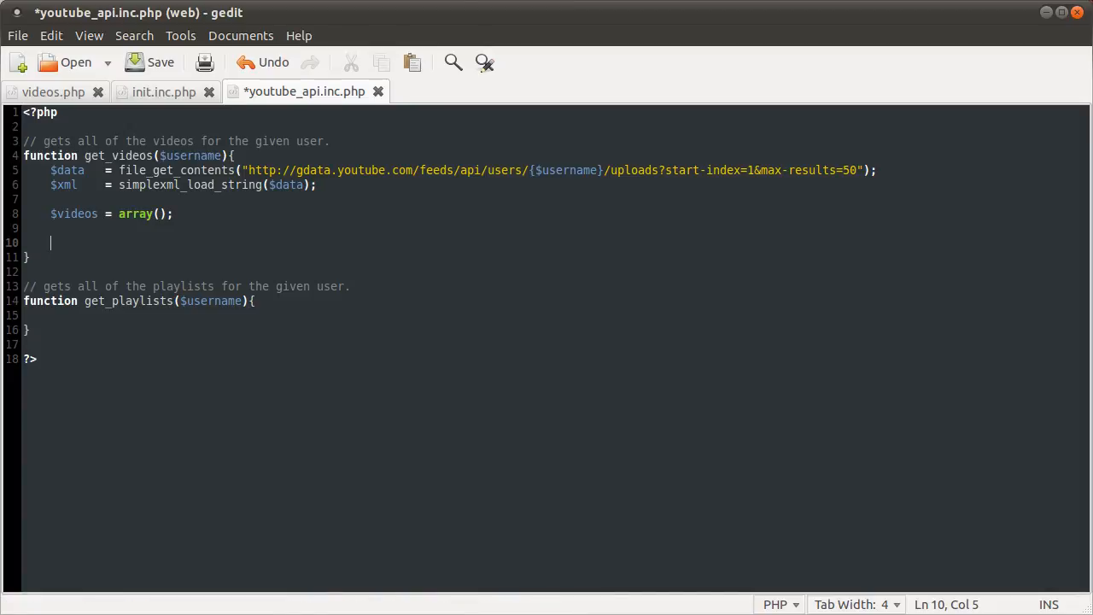
- Begin a foreach over $xml->entry below the $videos array
{"action": "type", "text": "foreach"}
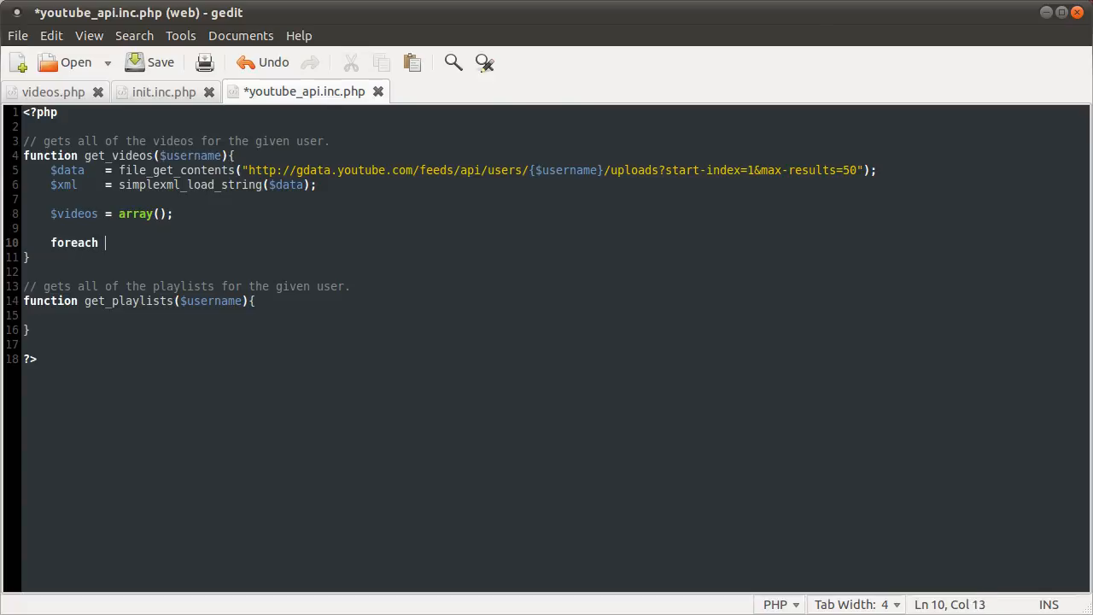
{"action": "type", "text": "($xml="}
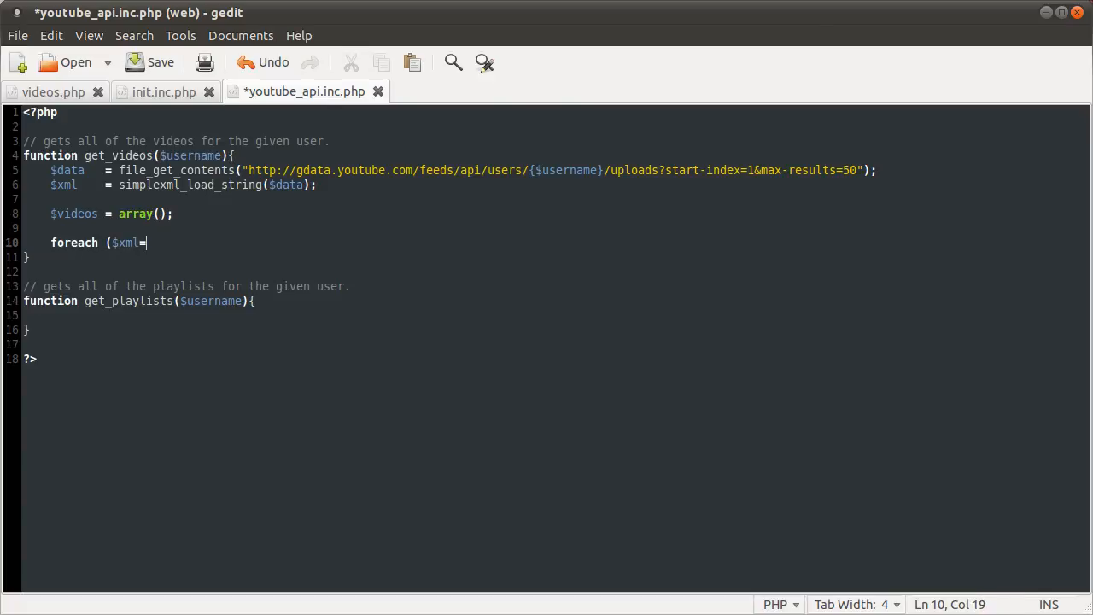
{"action": "type", "text": "->entry"}
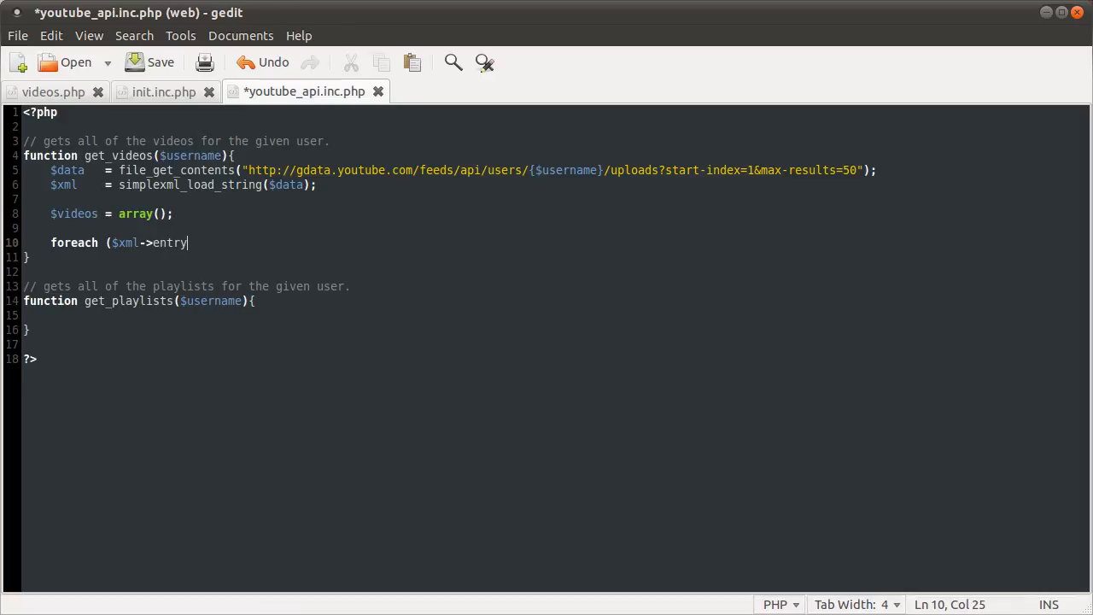
{"action": "mouse_move", "coordinate": [144, 246]}
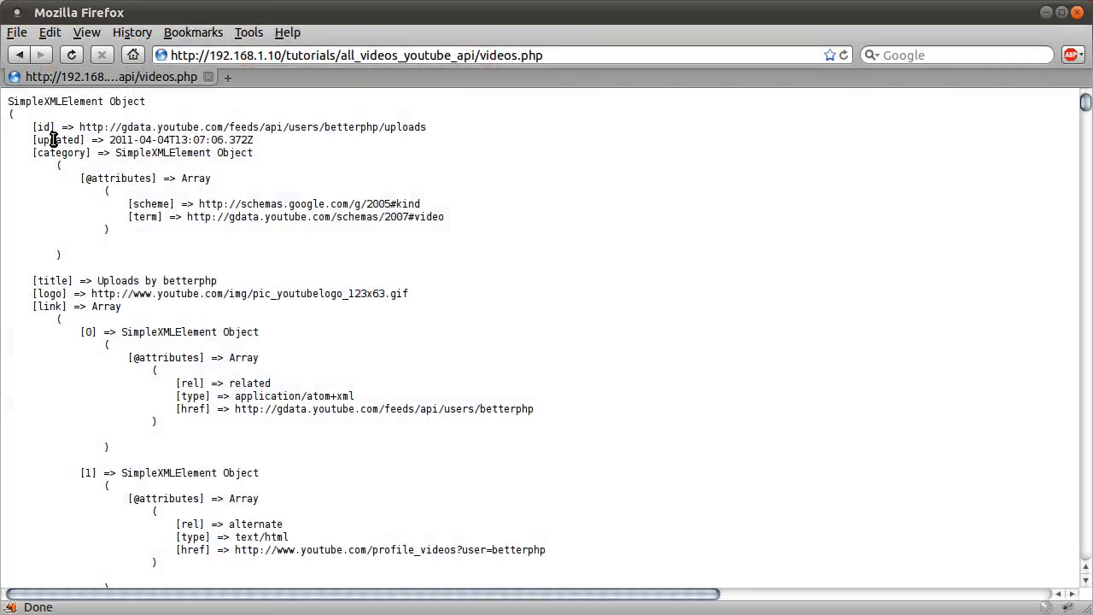
{"action": "double_click", "coordinate": [54, 100]}
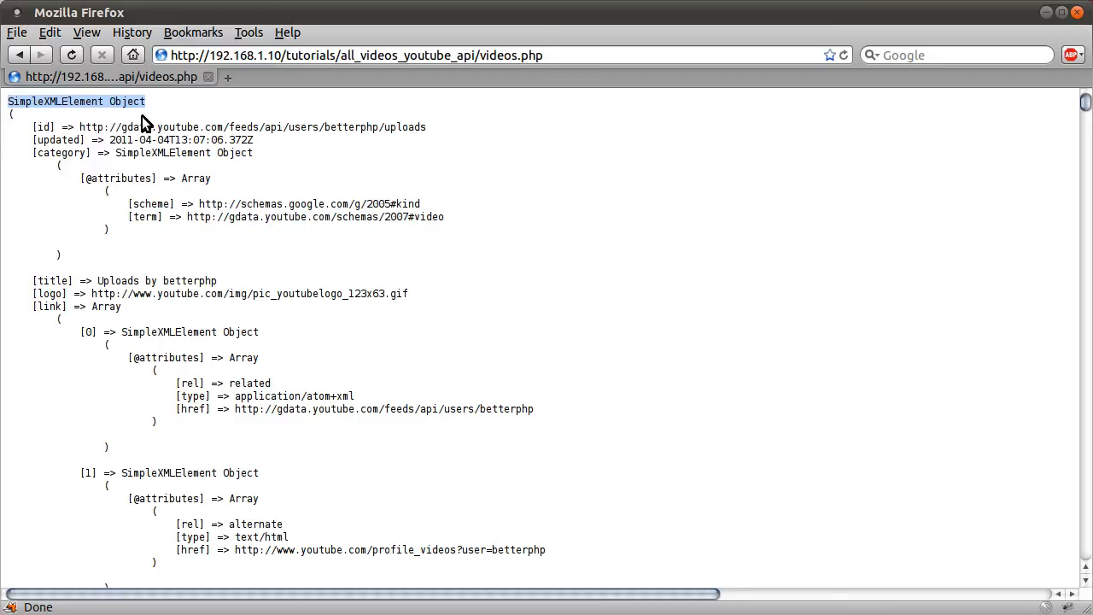
{"action": "mouse_move", "coordinate": [133, 184]}
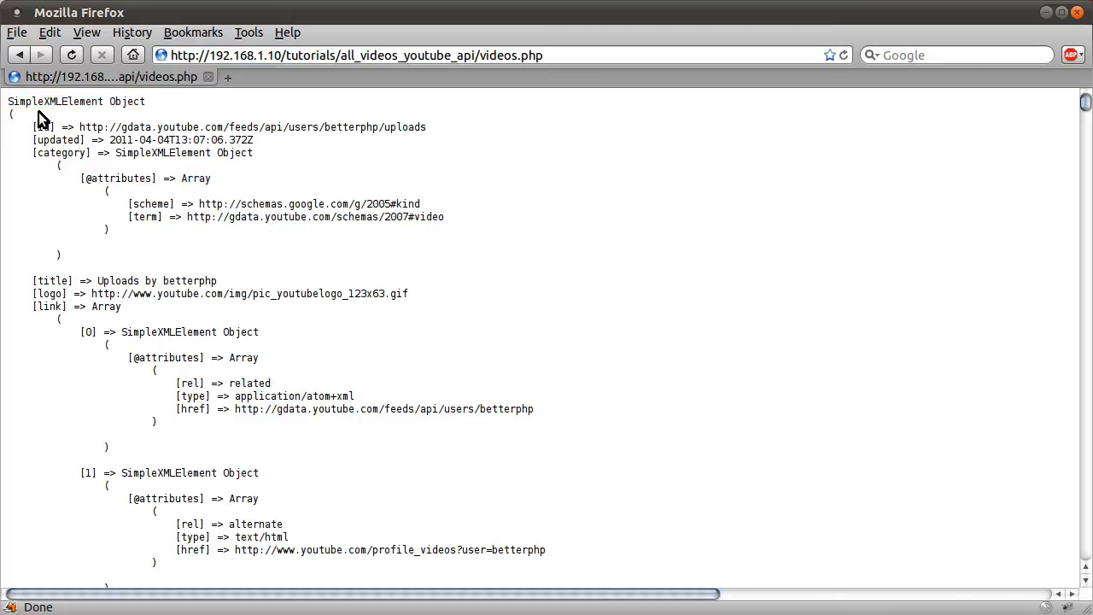
{"action": "mouse_move", "coordinate": [219, 284]}
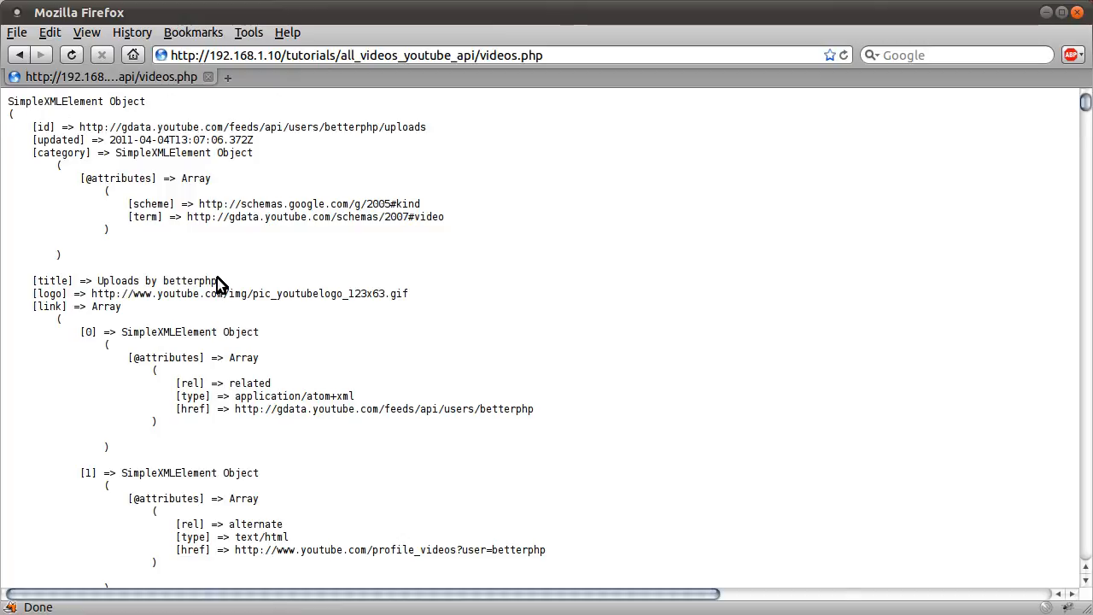
{"action": "double_click", "coordinate": [43, 126]}
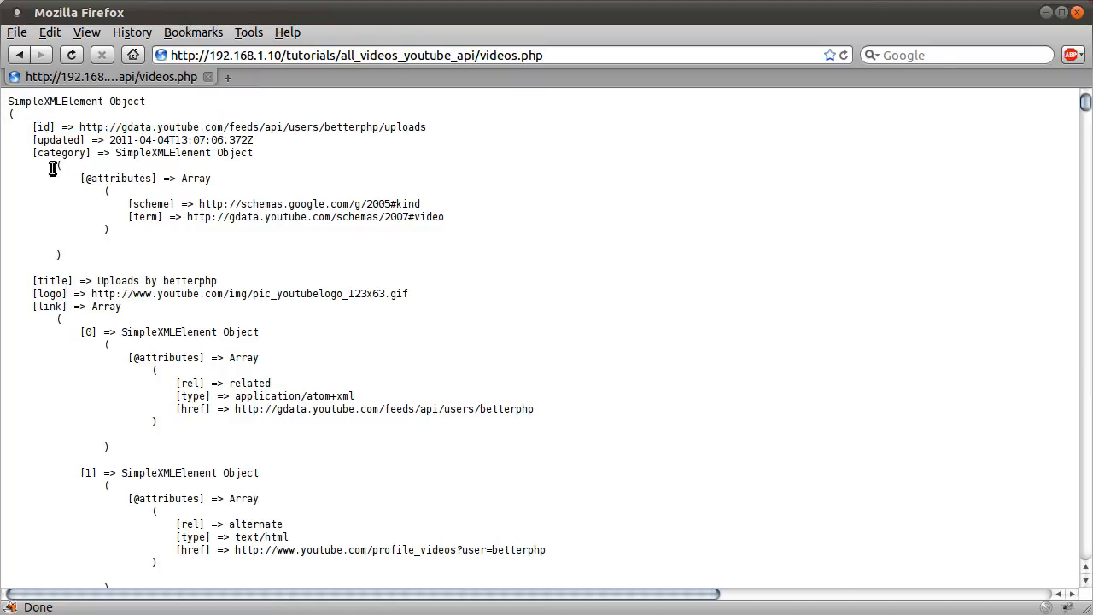
{"action": "double_click", "coordinate": [43, 127]}
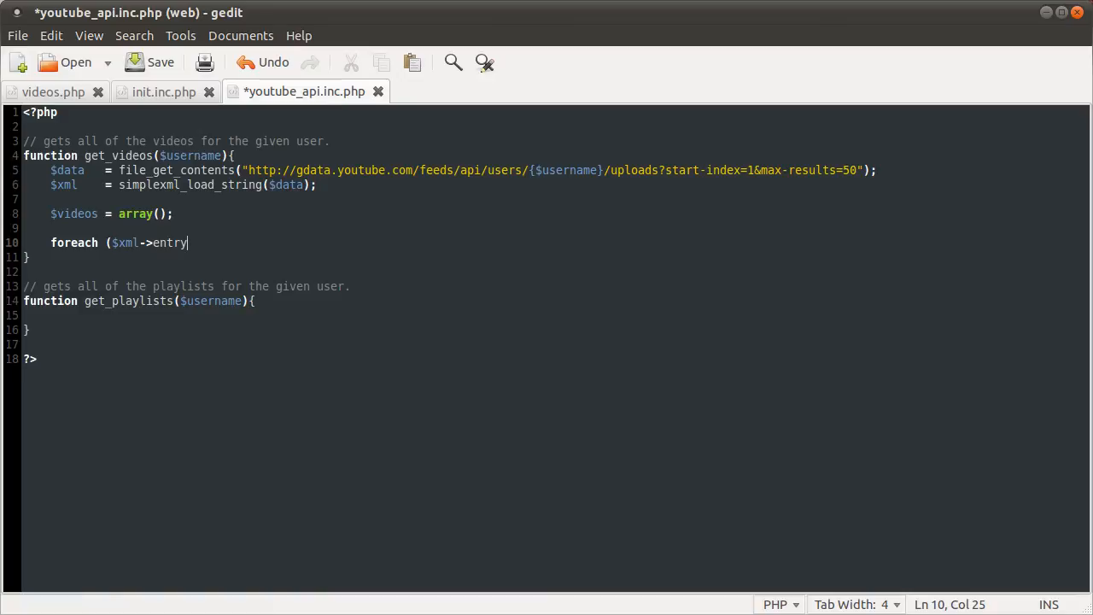
- Finish the loop header as $xml->entry as $video with braces, and save
{"action": "type", "text": "\" \""}
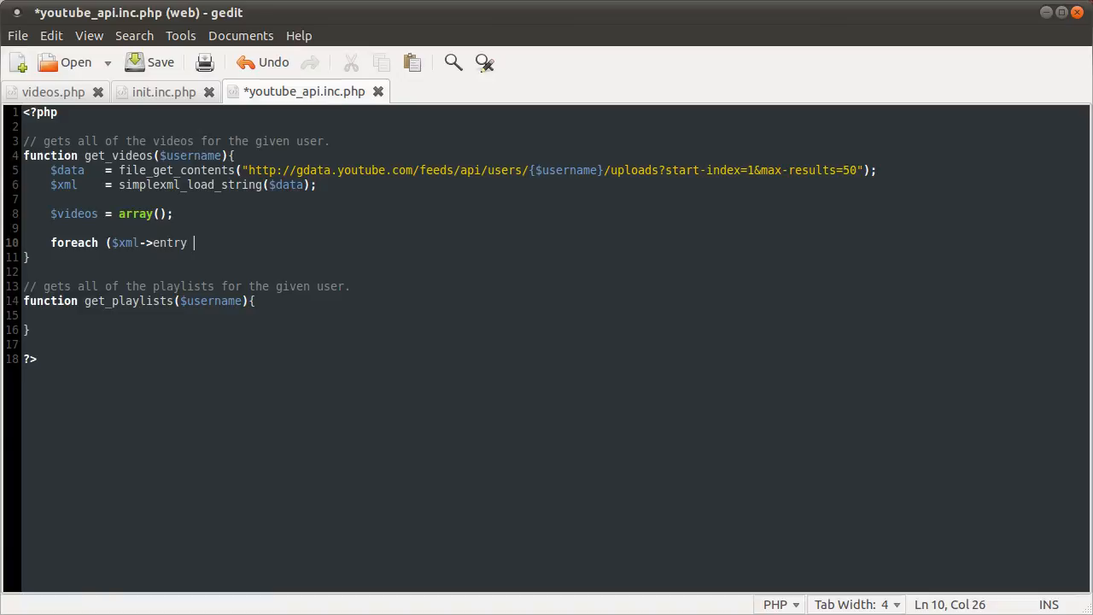
{"action": "type", "text": "as $vide"}
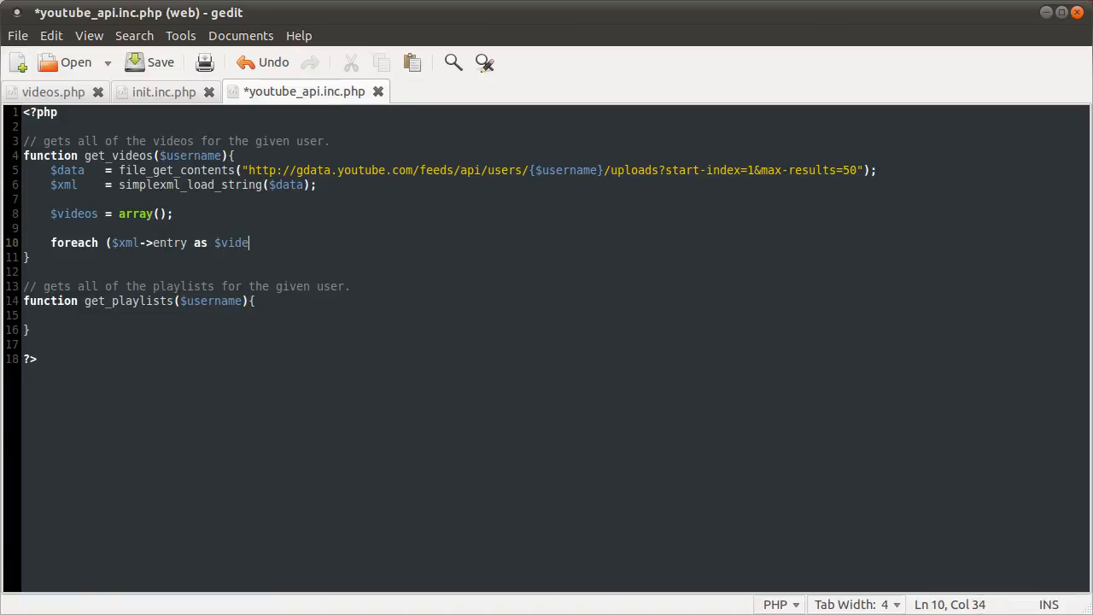
{"action": "type", "text": "o){"}
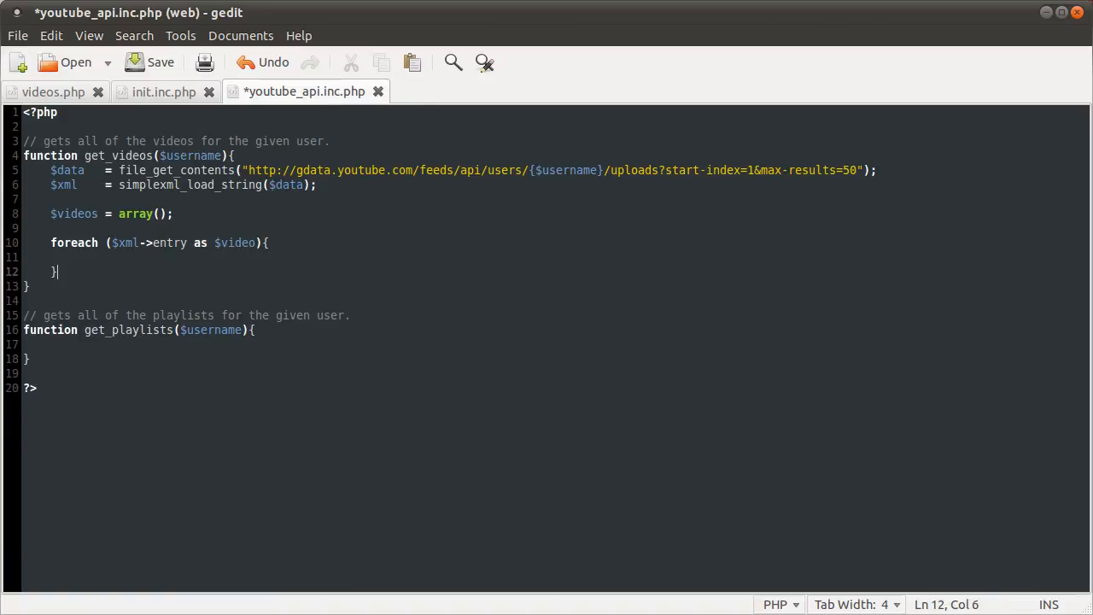
{"action": "key", "text": "ctrl+s"}
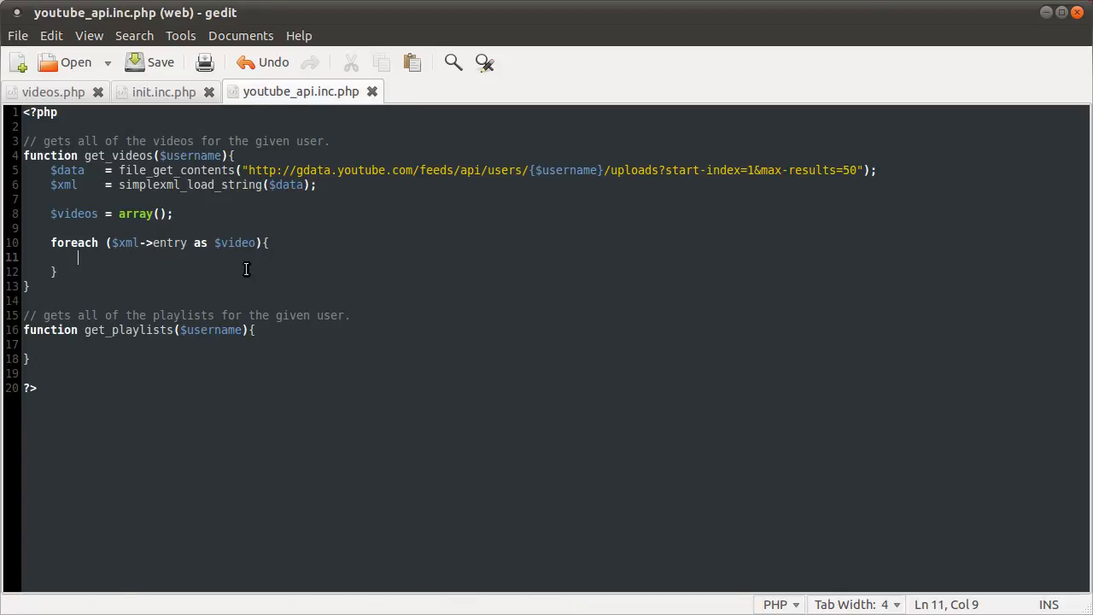
{"action": "mouse_move", "coordinate": [978, 138]}
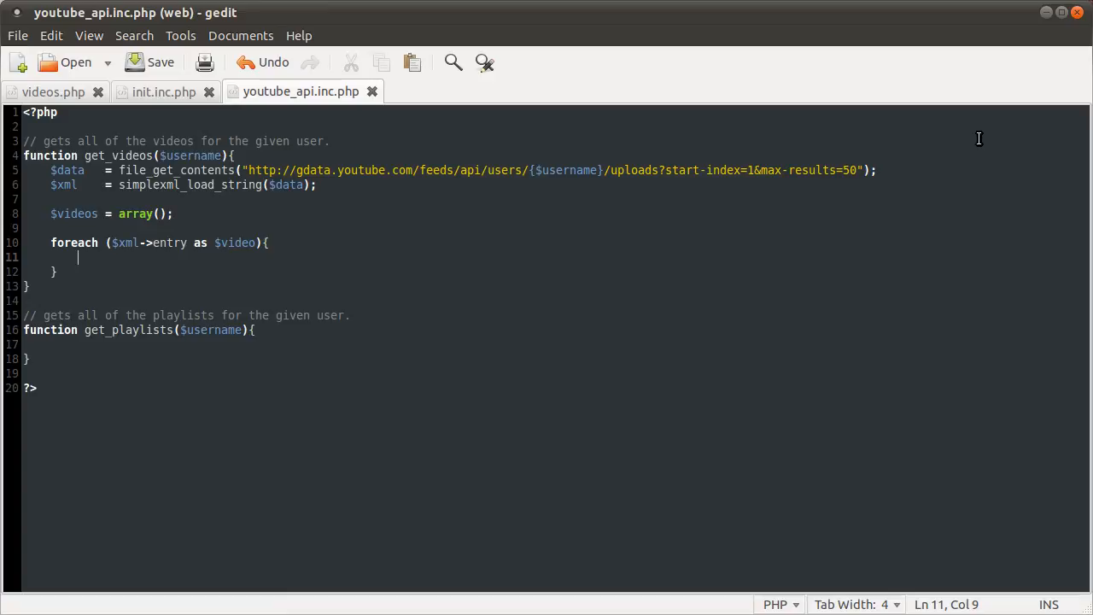